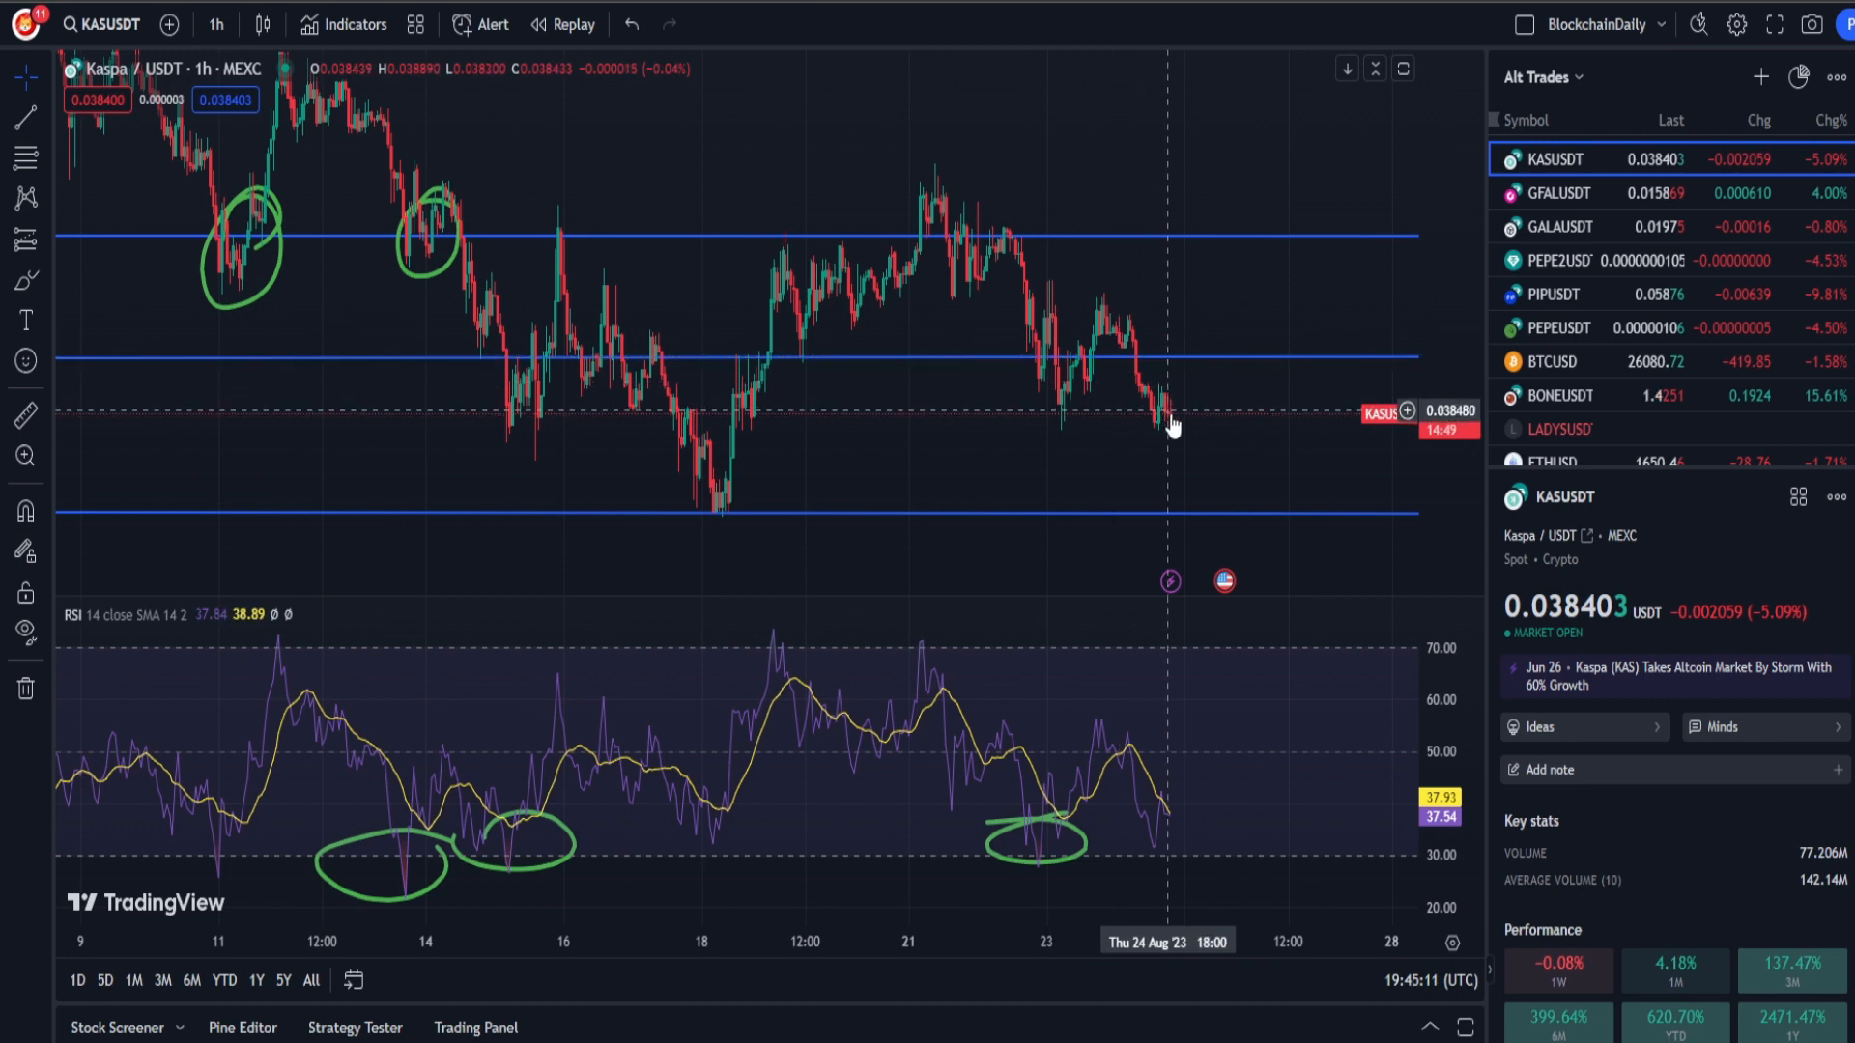
mouse_move(1158, 345)
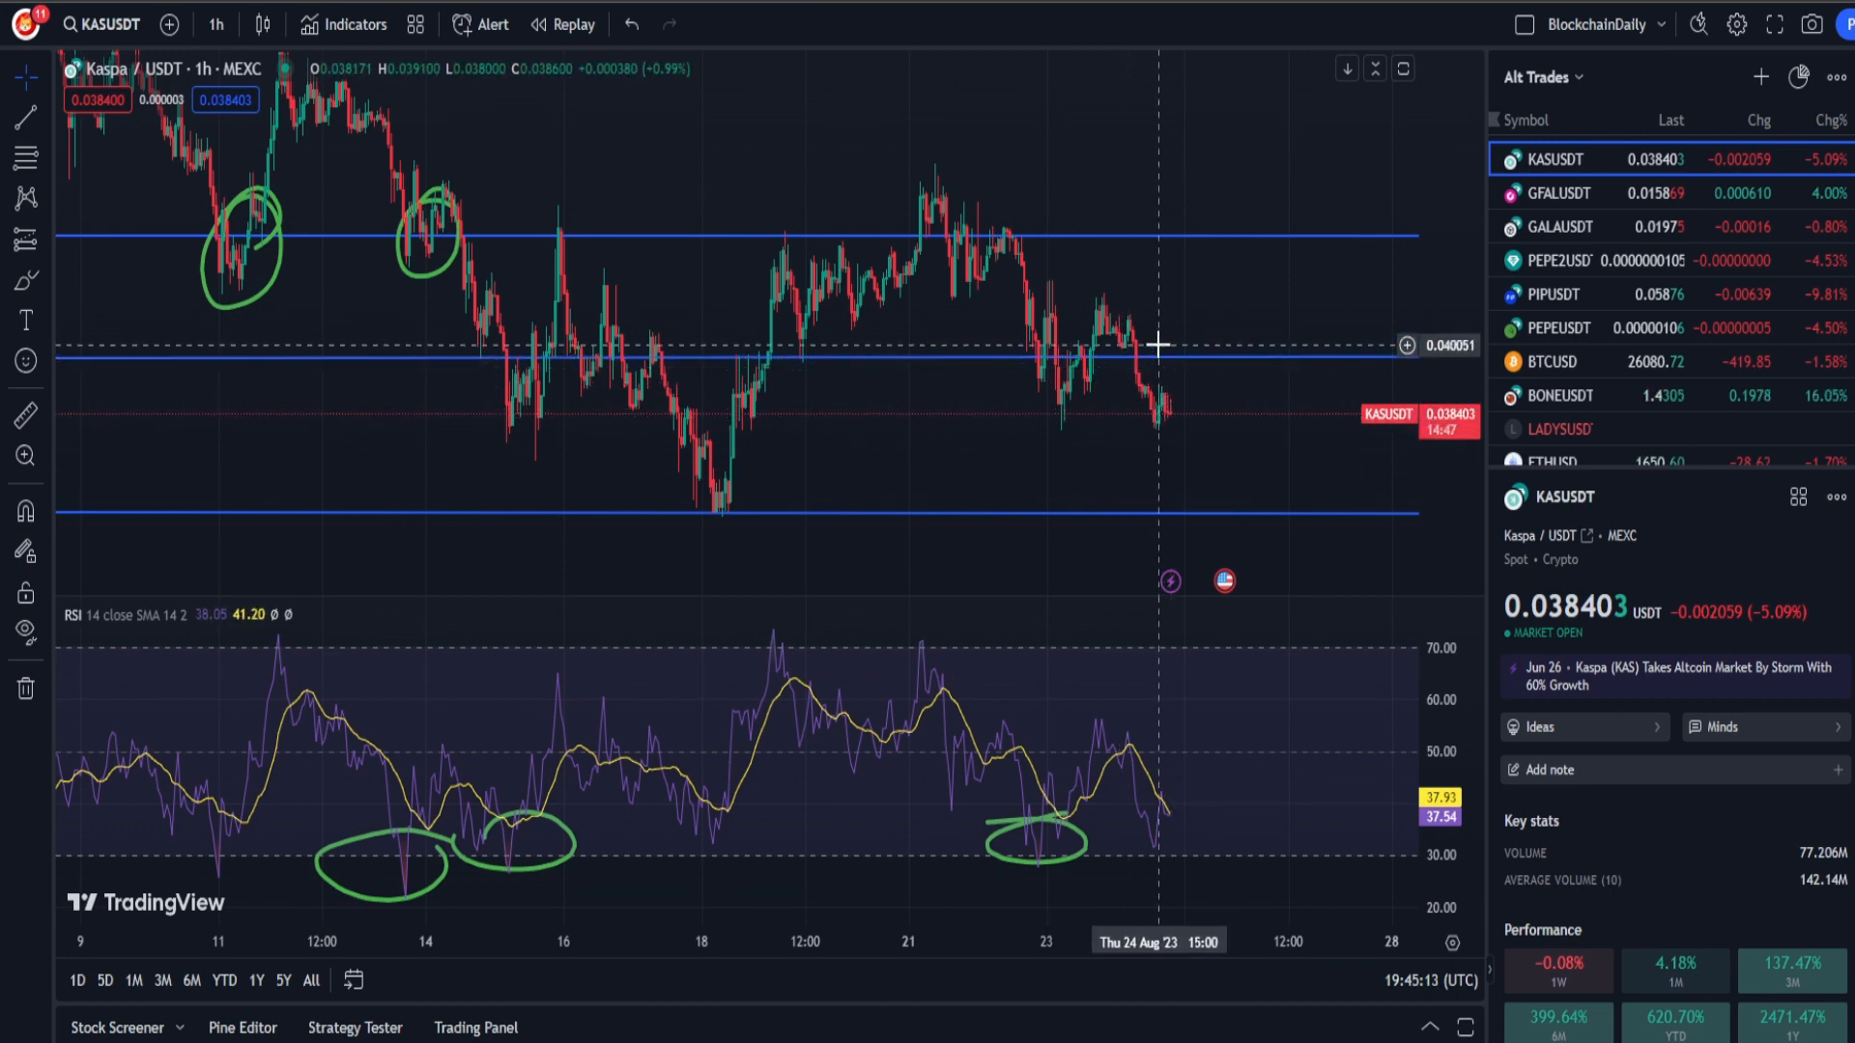
mouse_move(1227, 460)
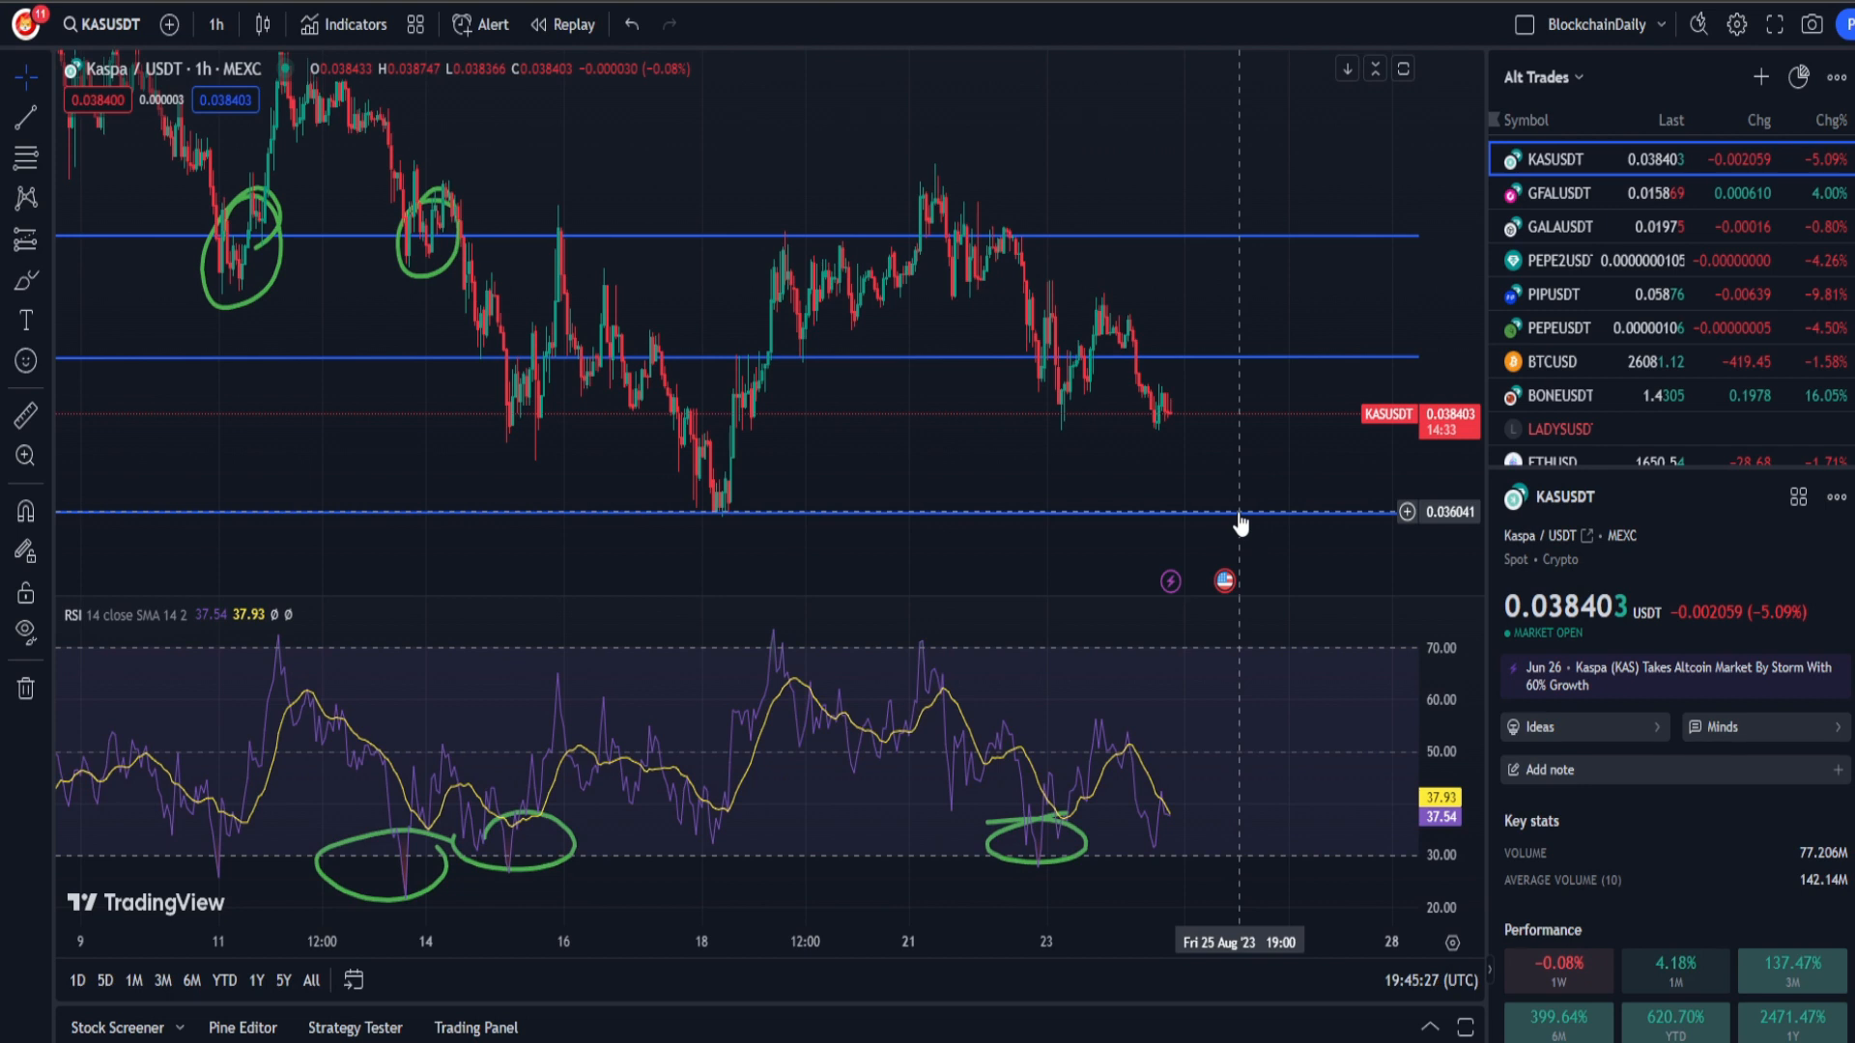
mouse_move(715, 526)
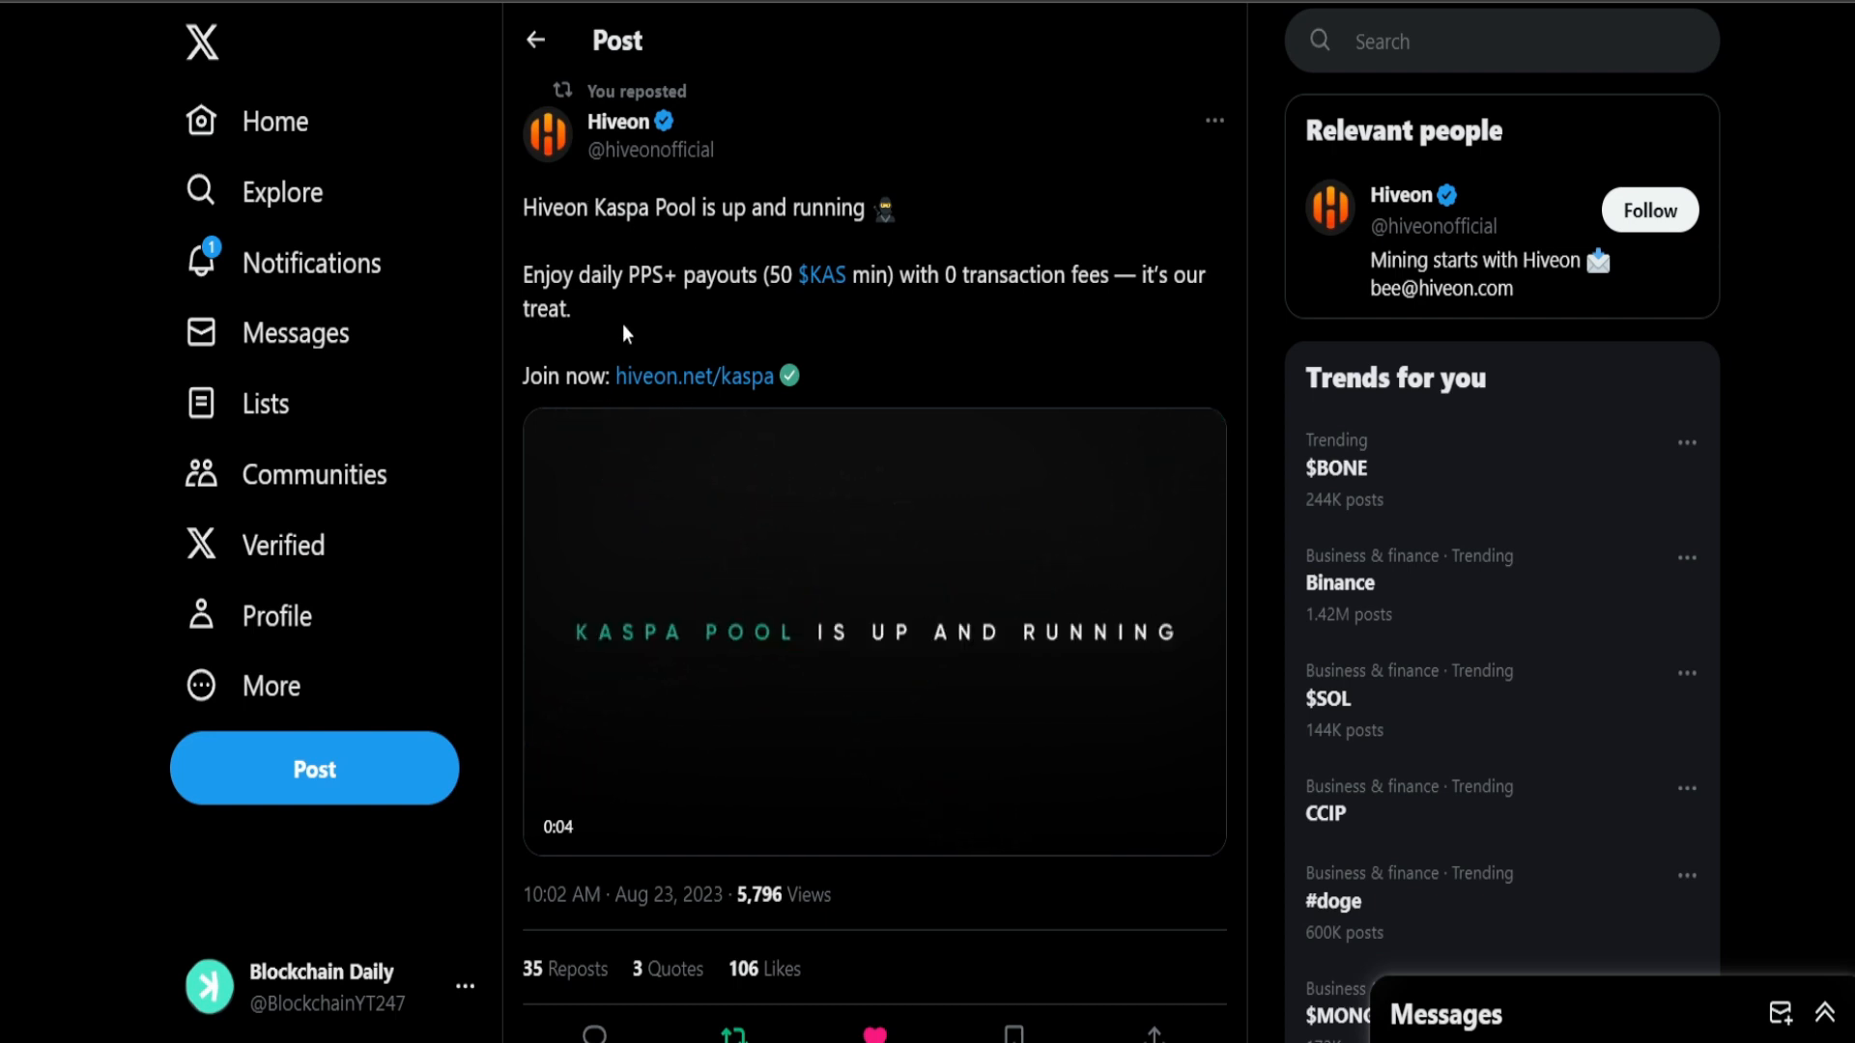
Step: Replay the Hiveon Kaspa Pool video, then read down through the replies beneath the post
click(873, 630)
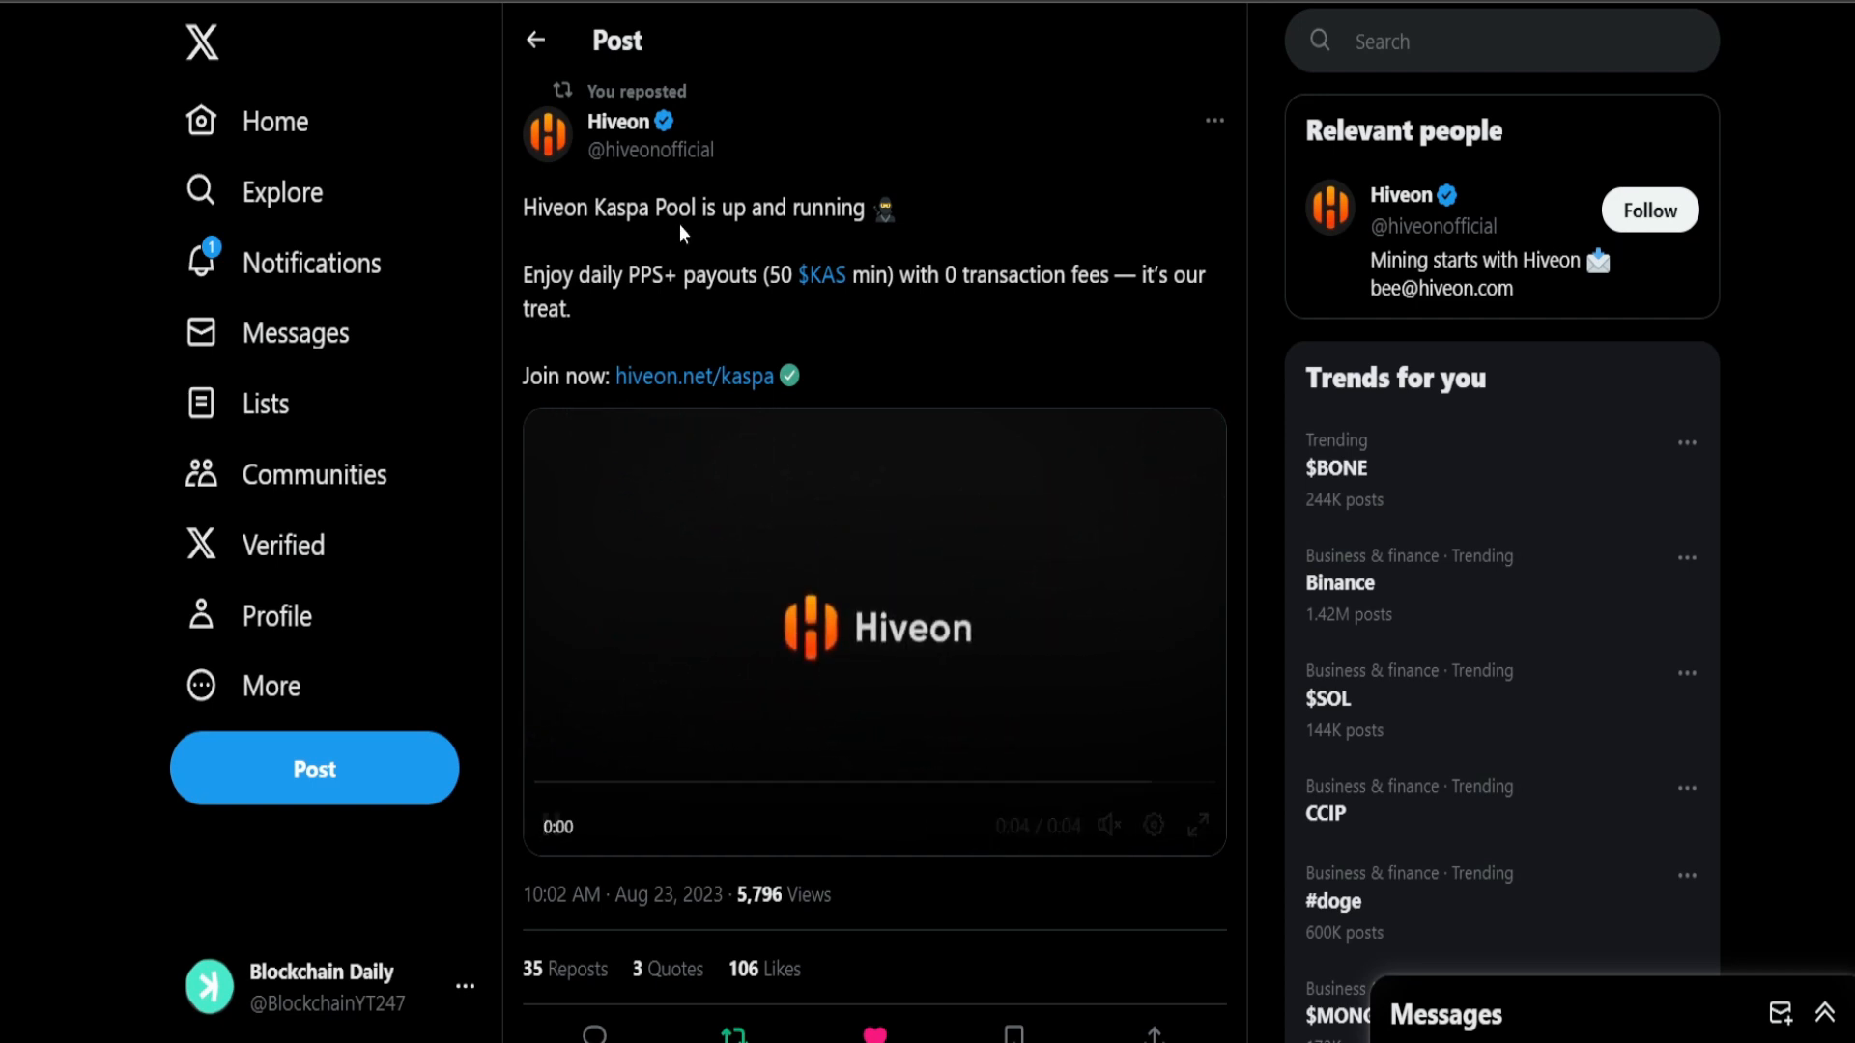
mouse_move(616, 119)
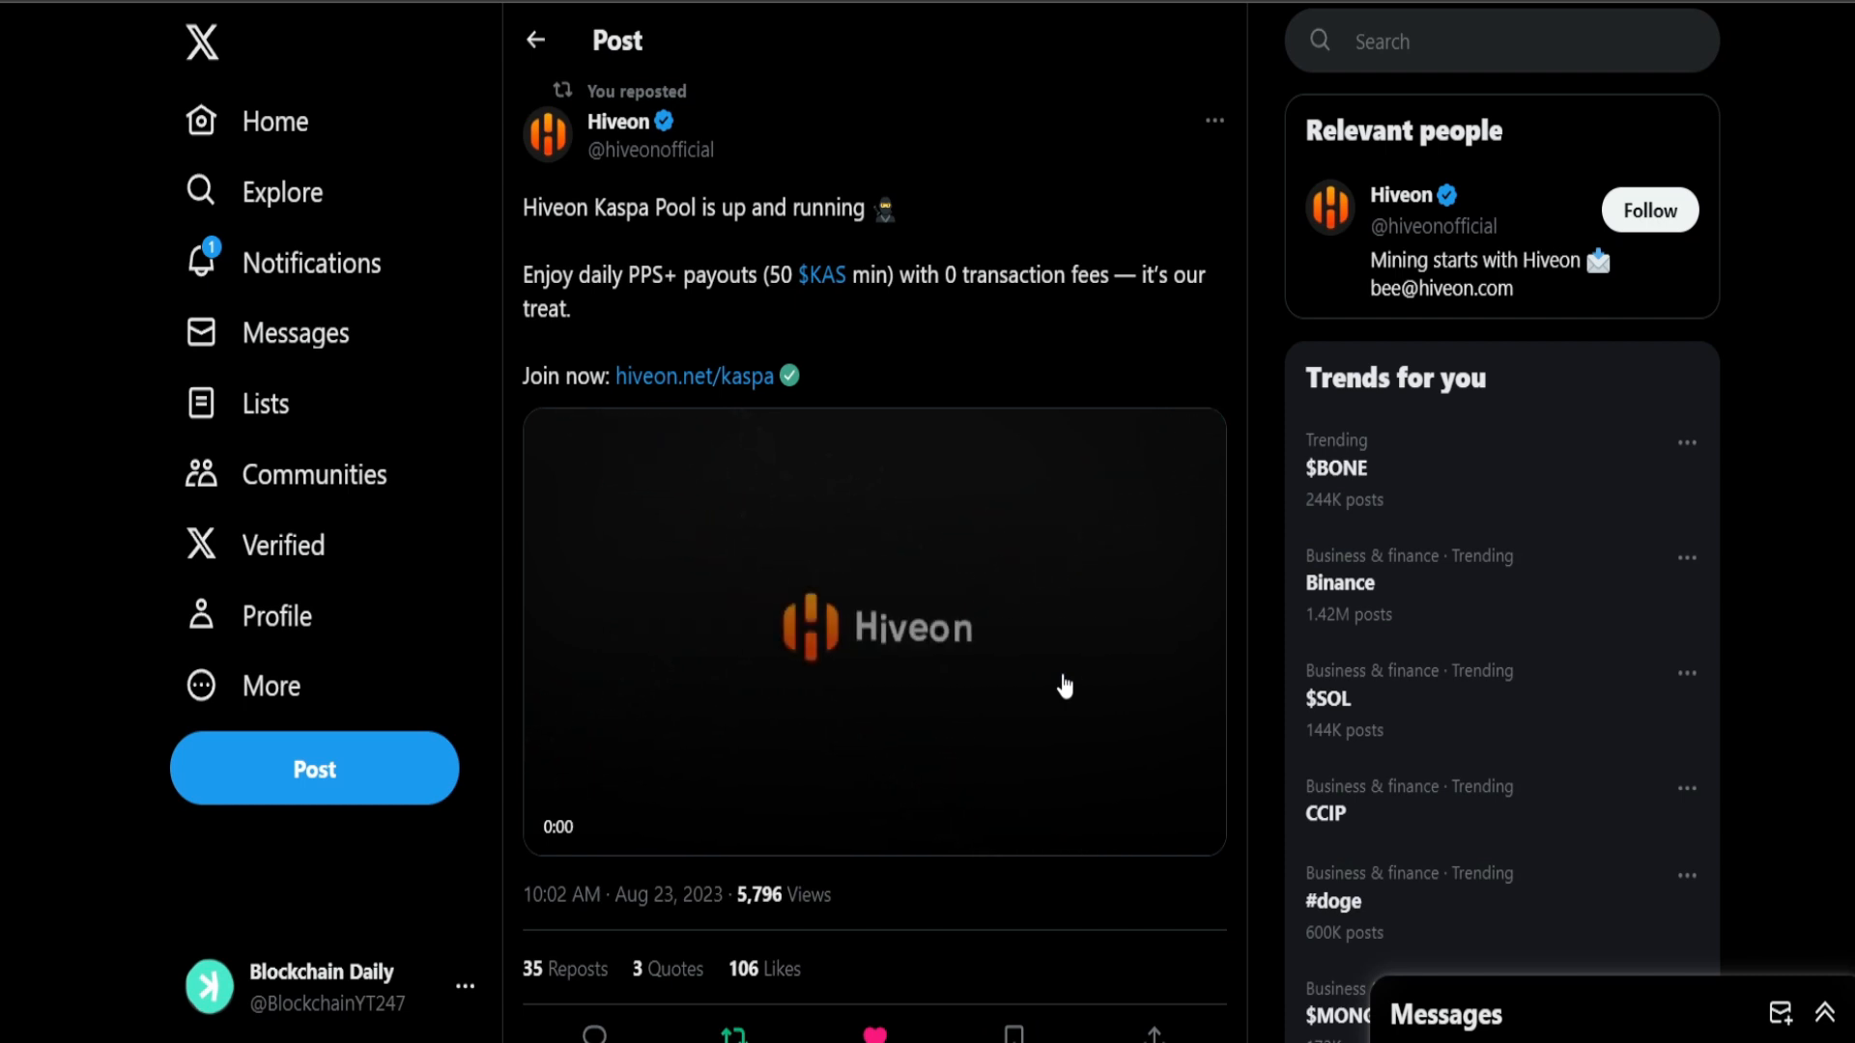
click(873, 634)
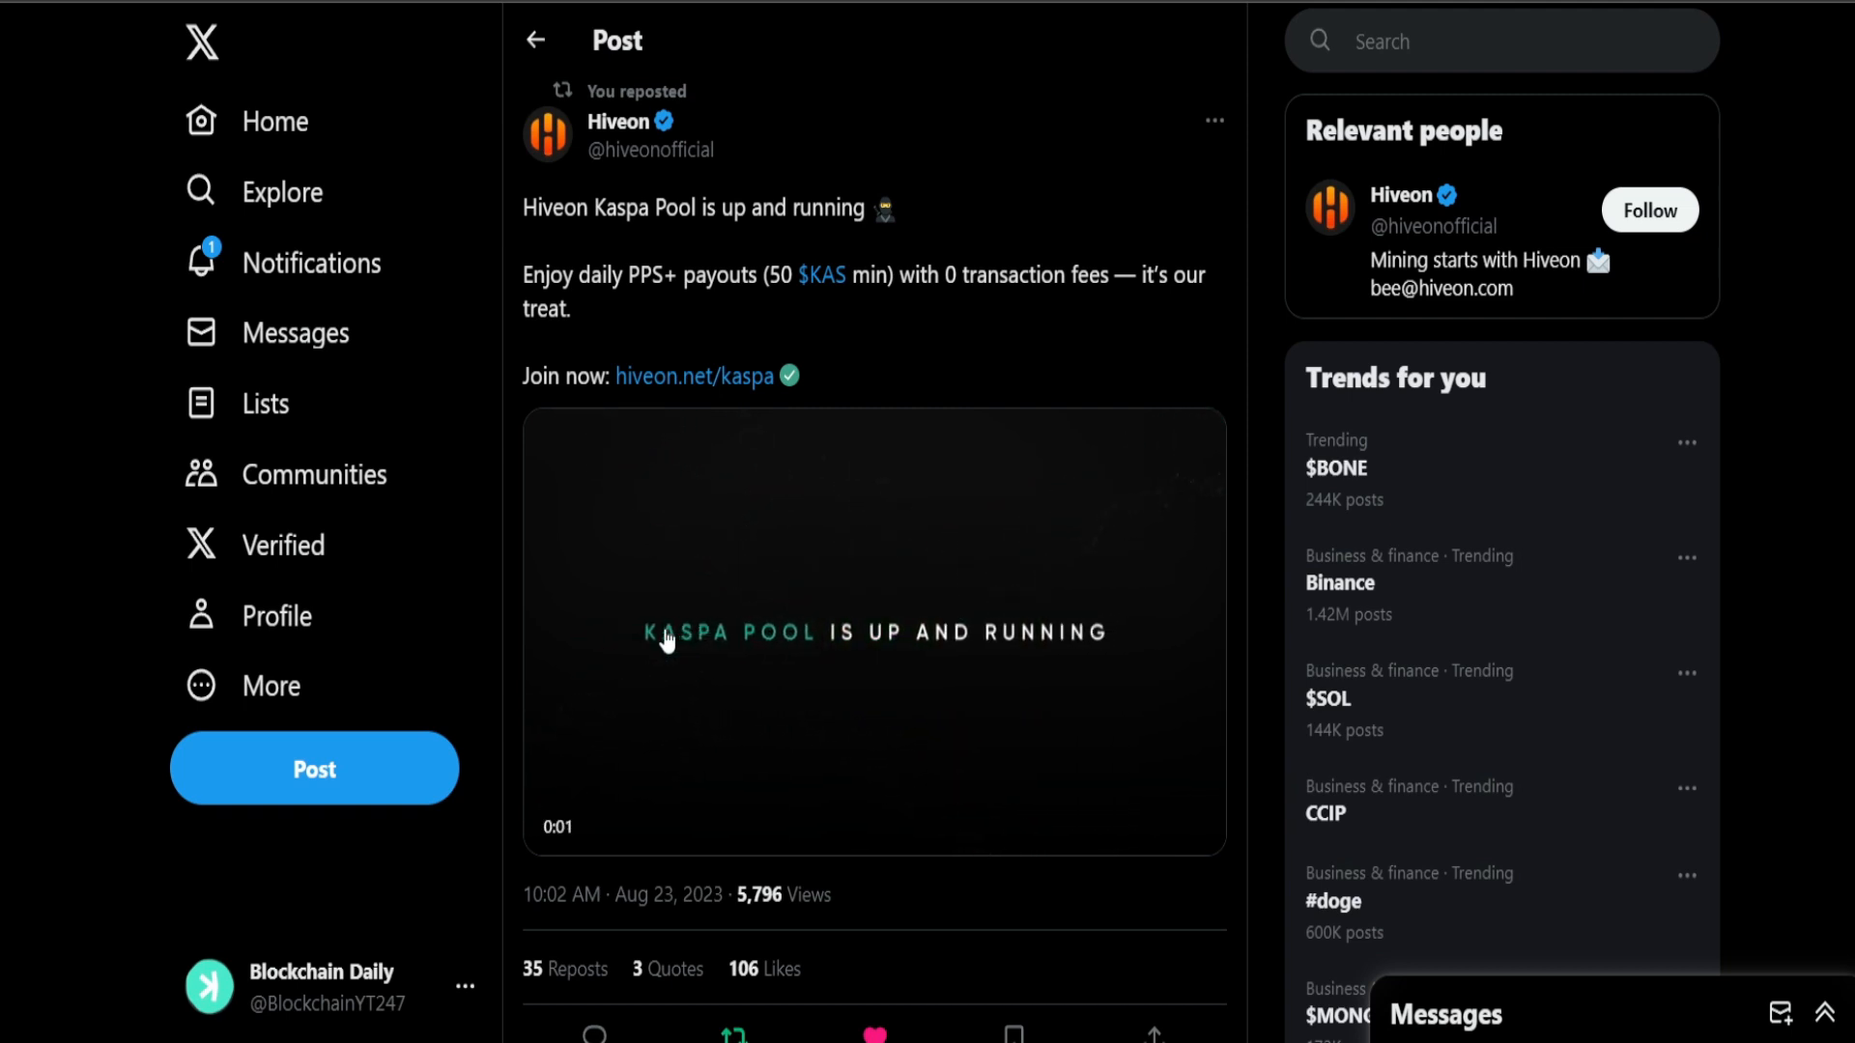
scroll(down, 3)
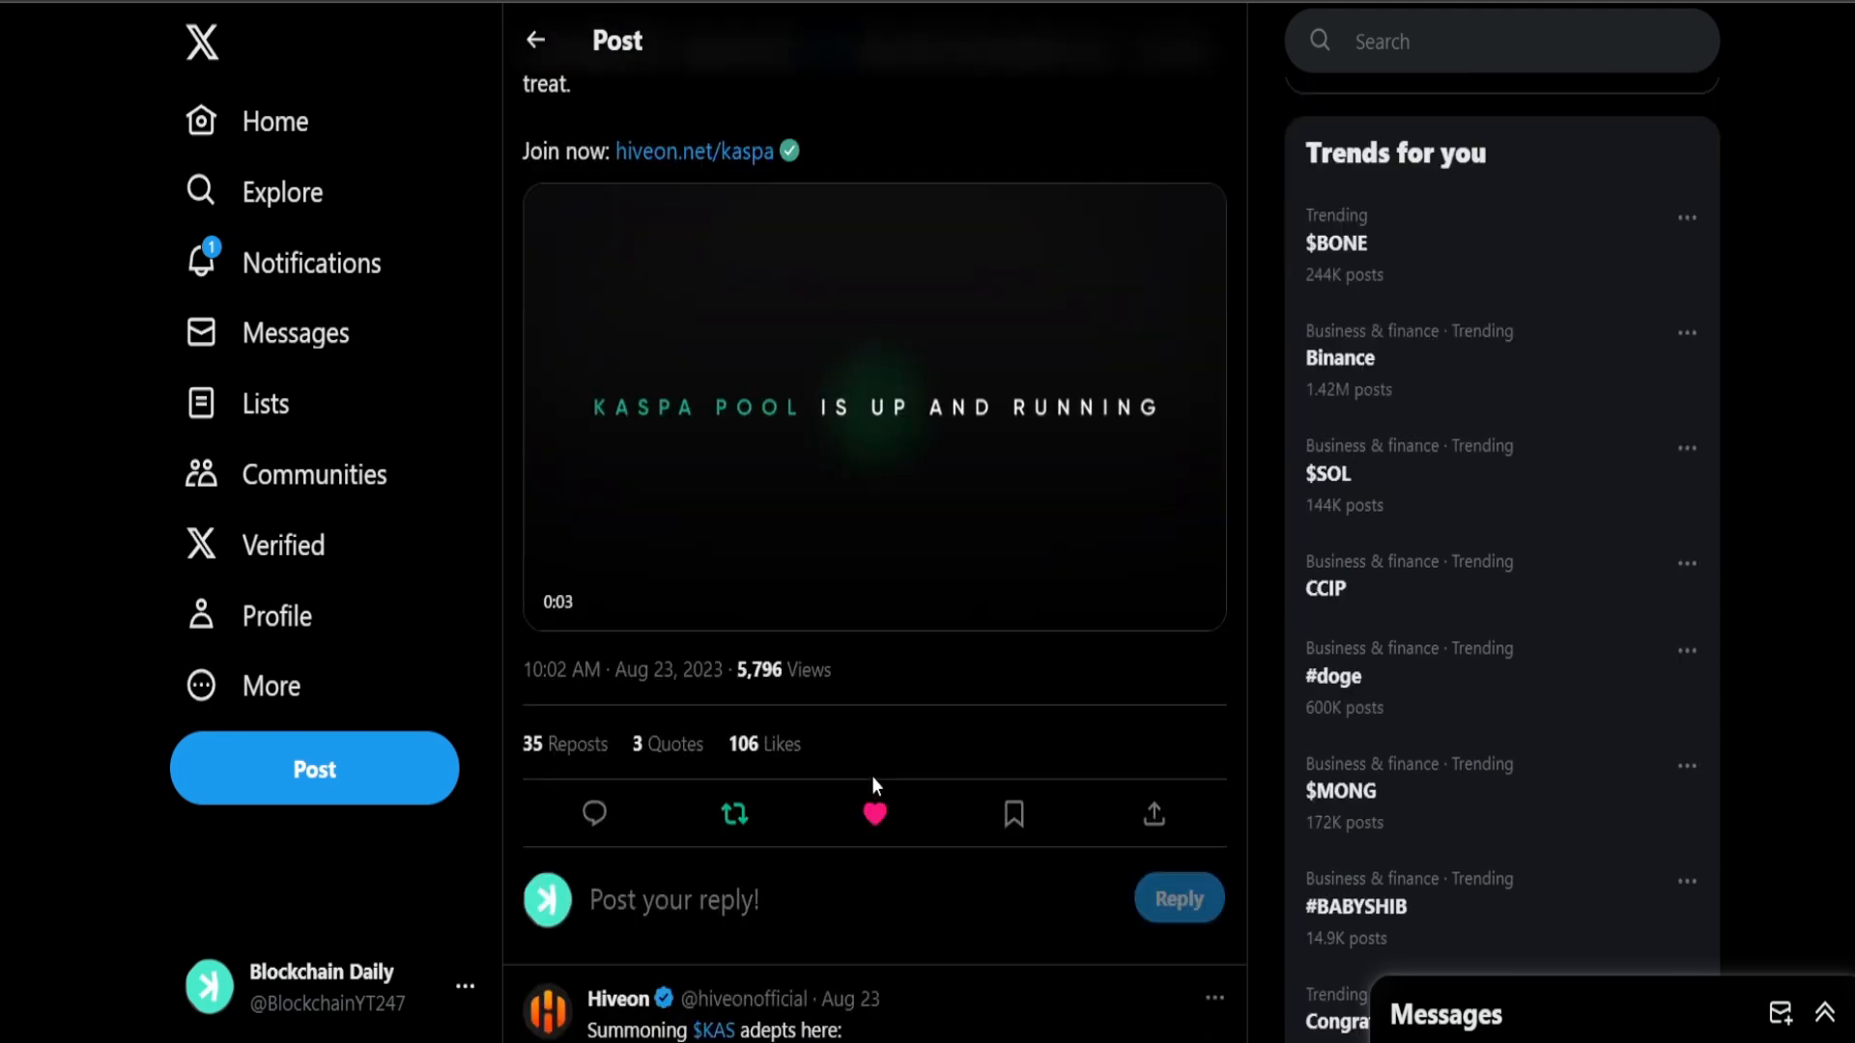
scroll(down, 3)
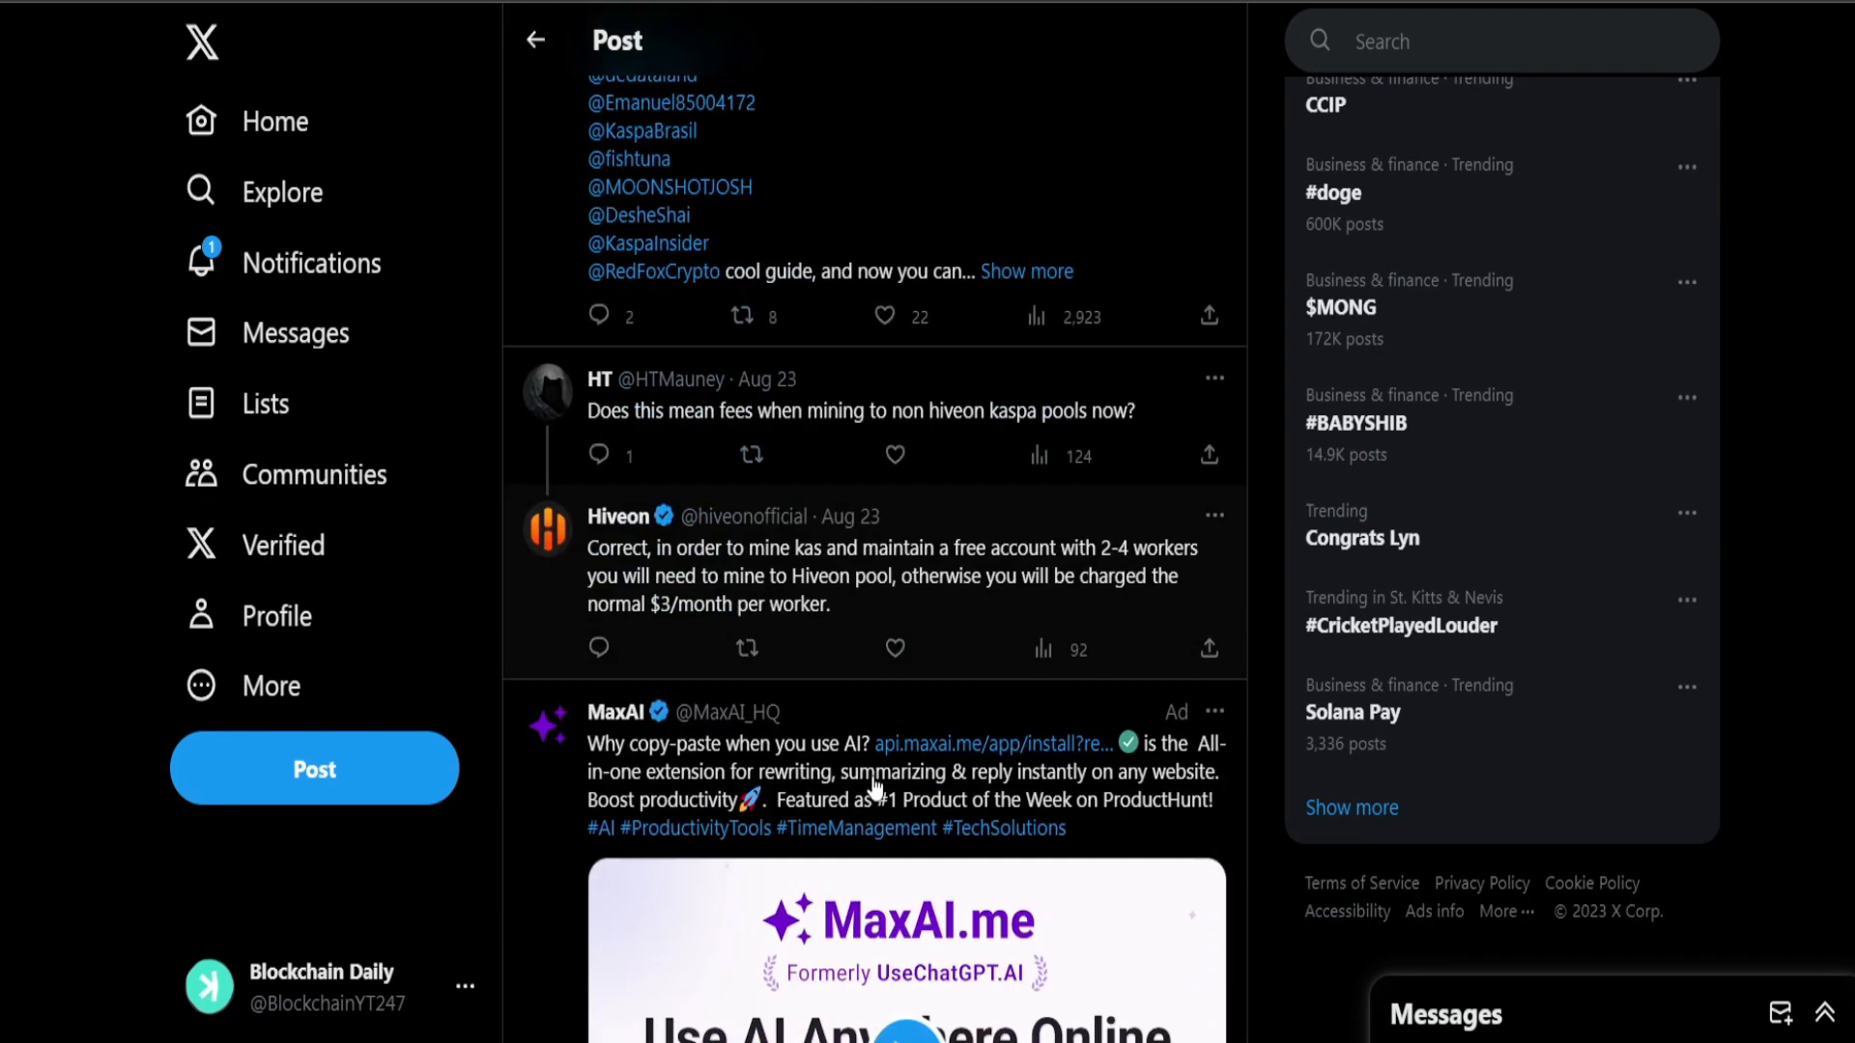
scroll(down, 3)
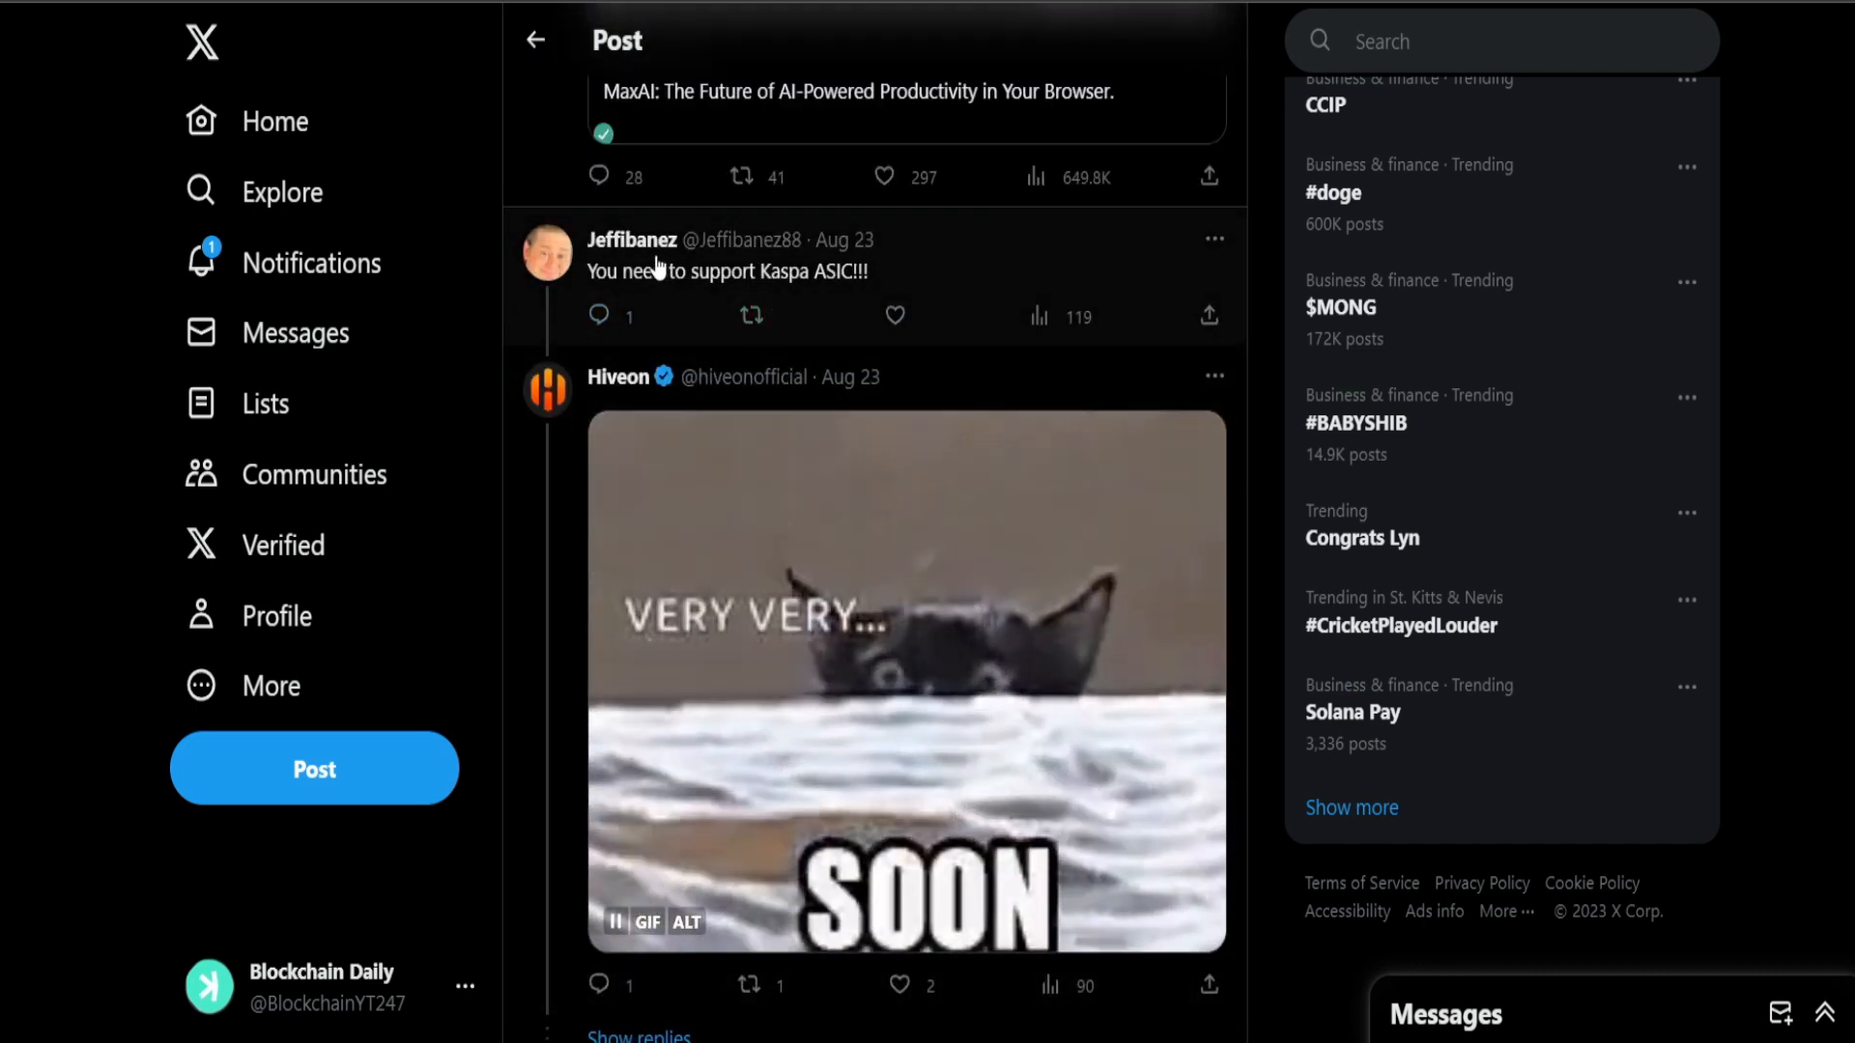
scroll(down, 3)
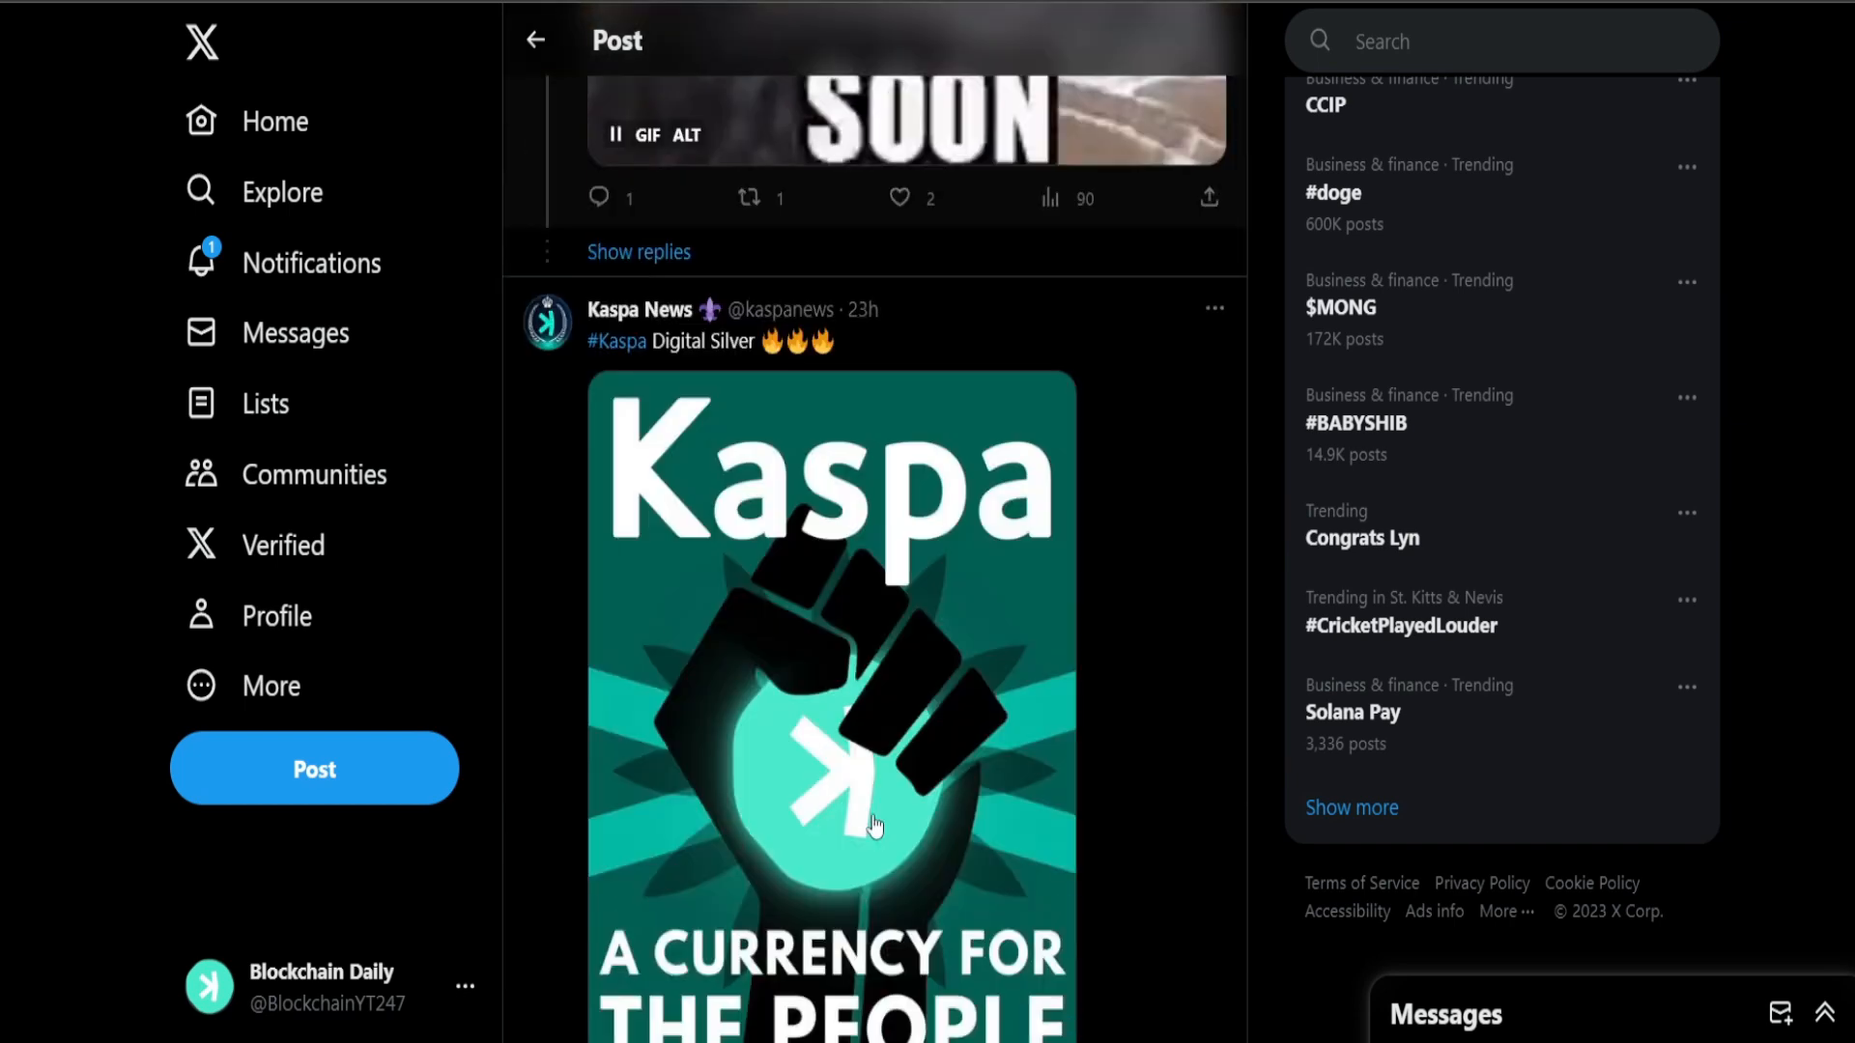
scroll(down, 3)
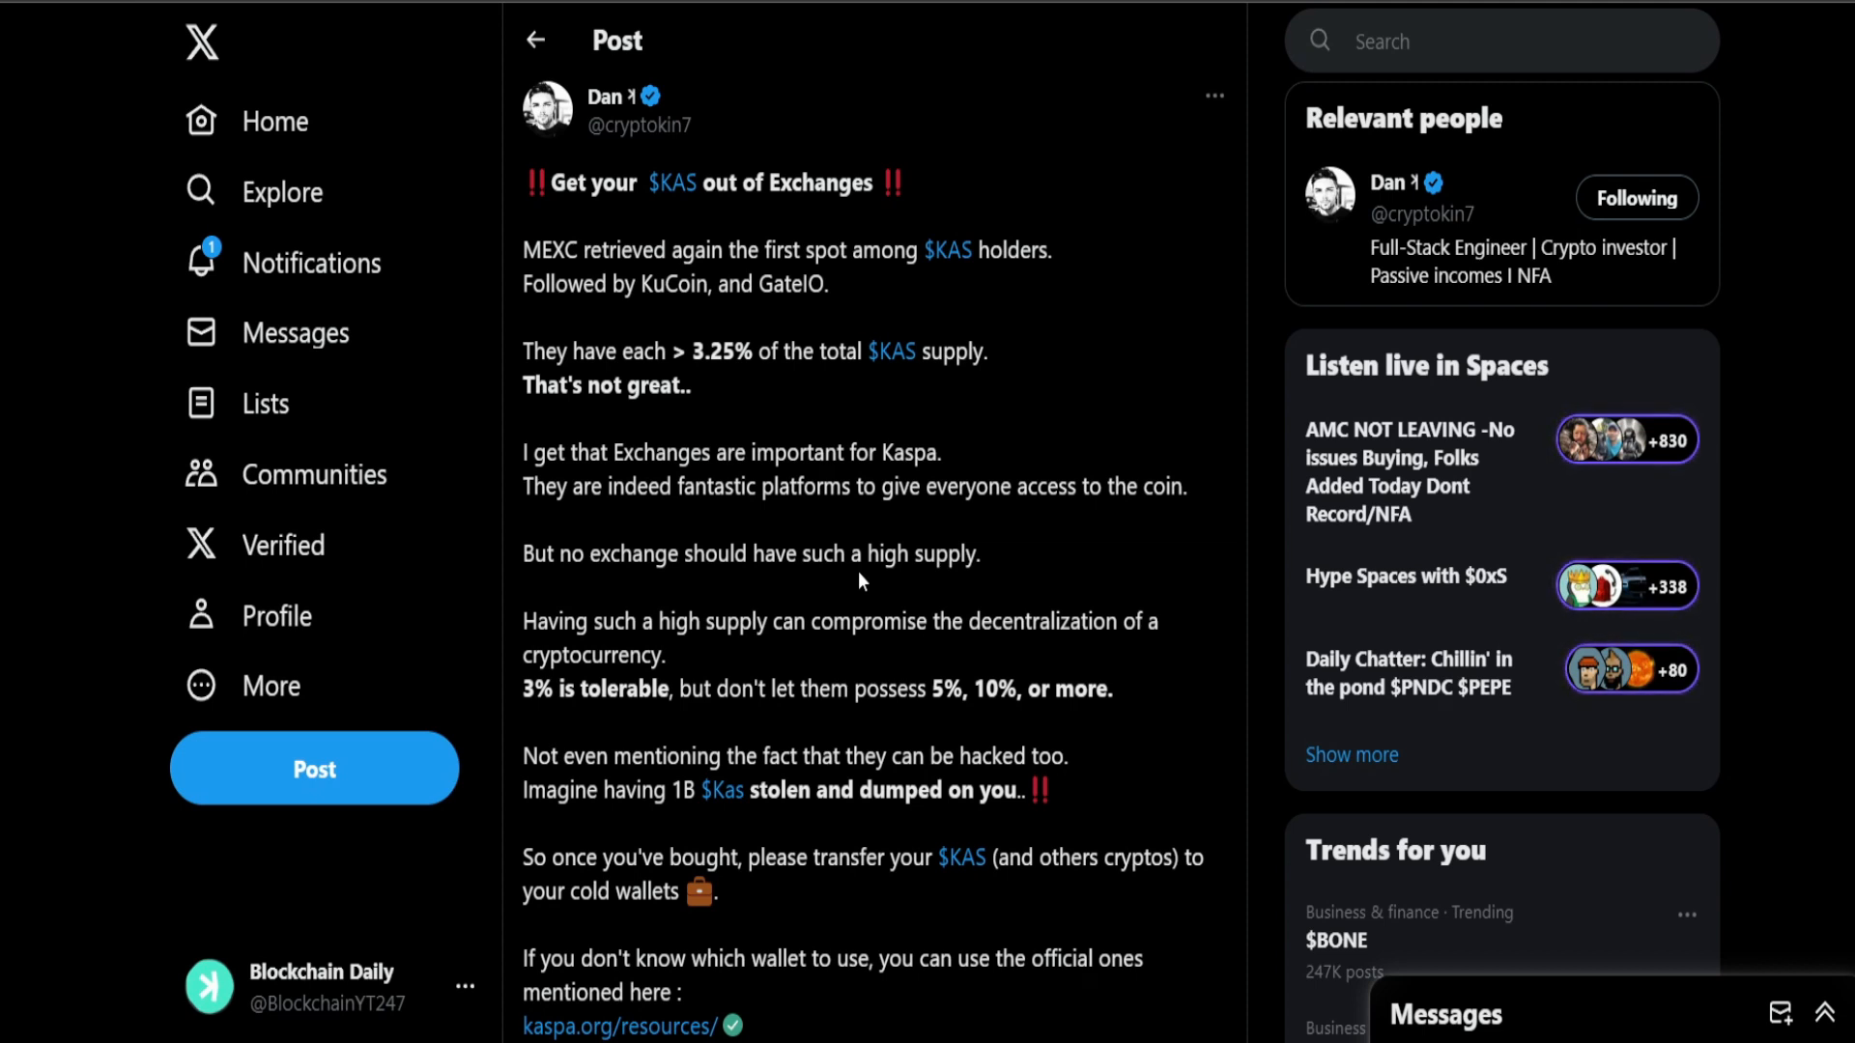
mouse_move(856, 556)
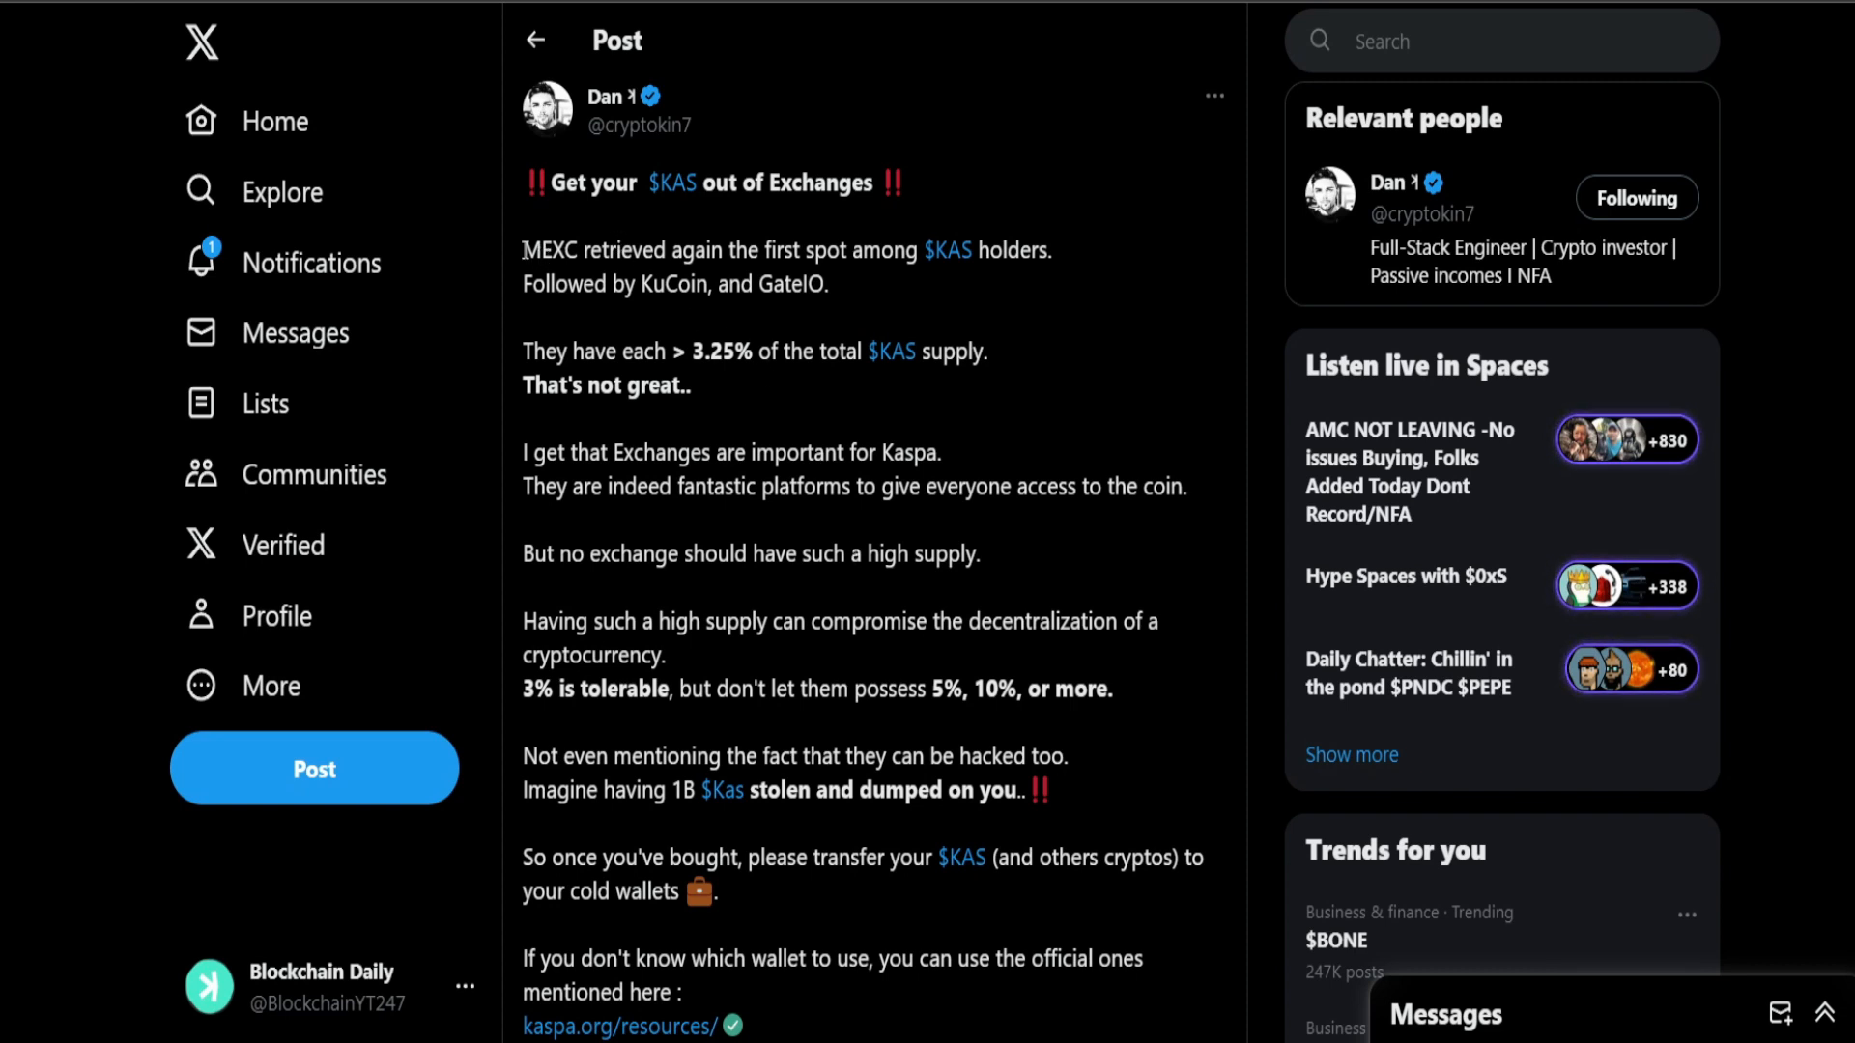
Step: Highlight the lines about exchange holdings, the 3.25% figure and 'That's not great'
drag(523, 249, 829, 284)
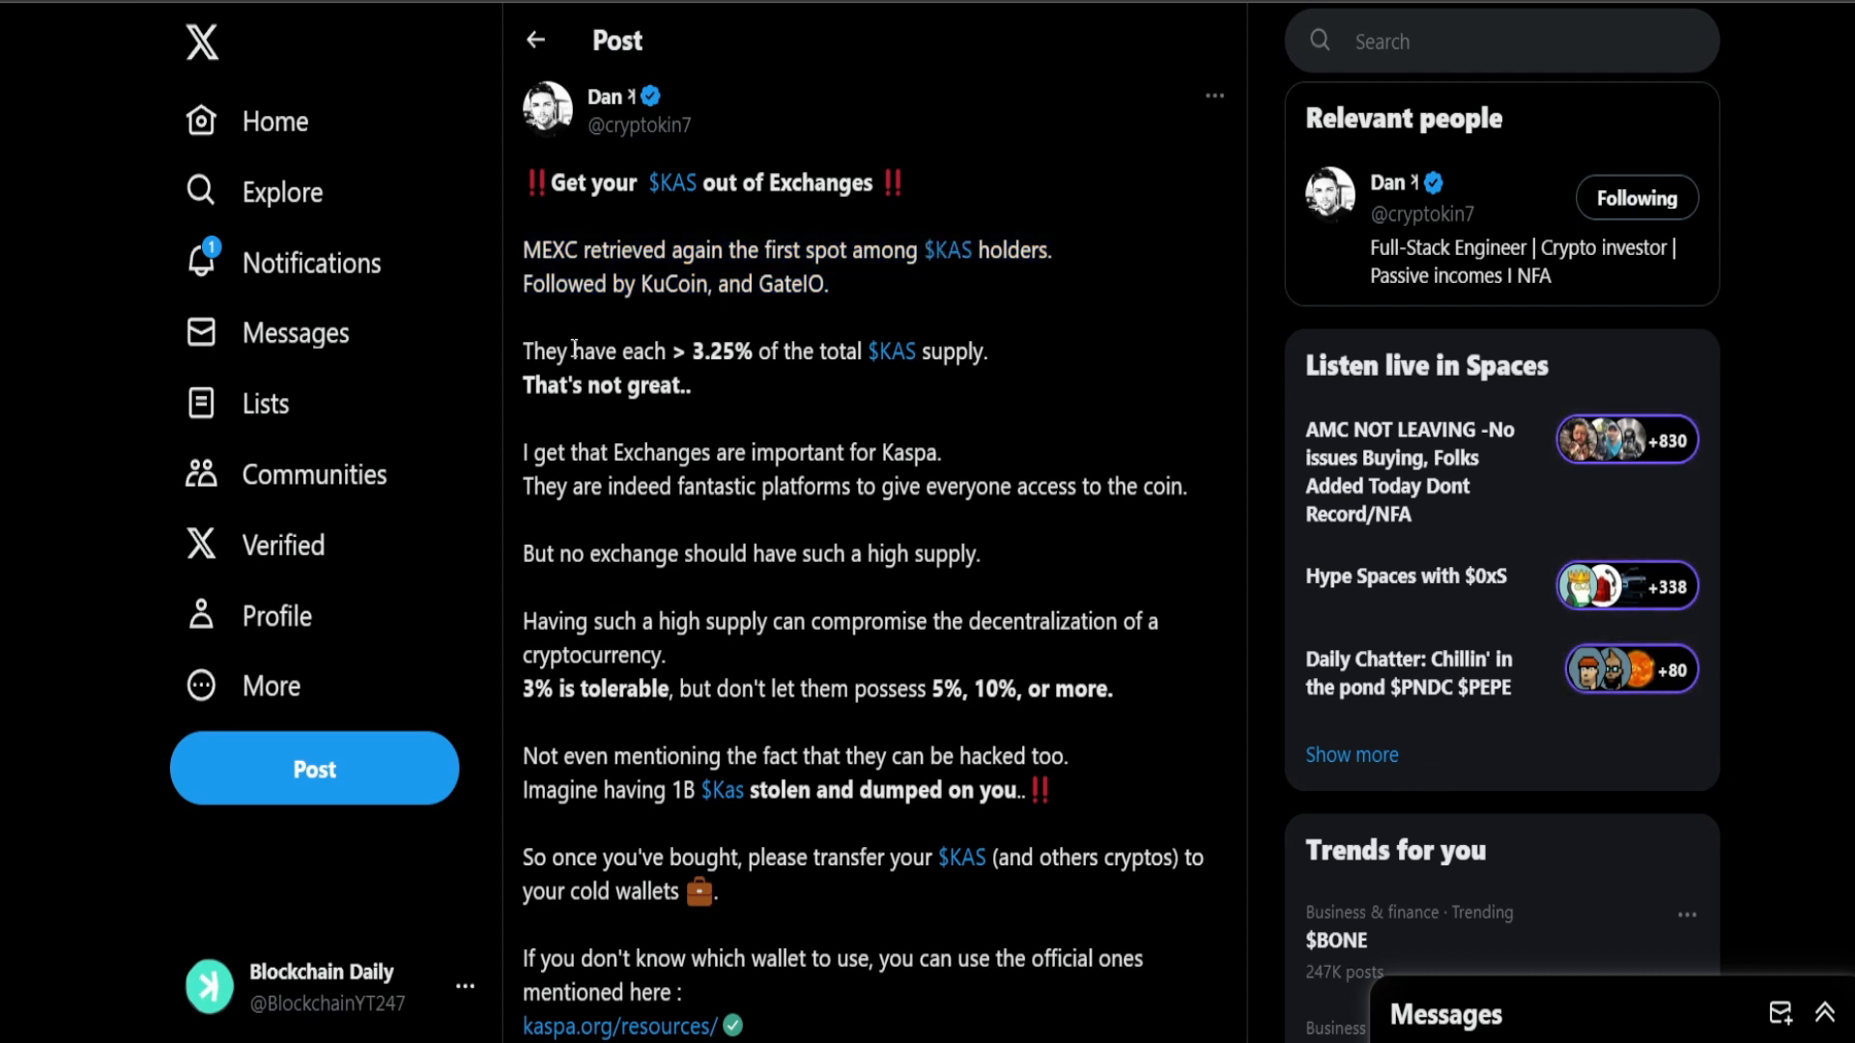
drag(524, 352, 767, 352)
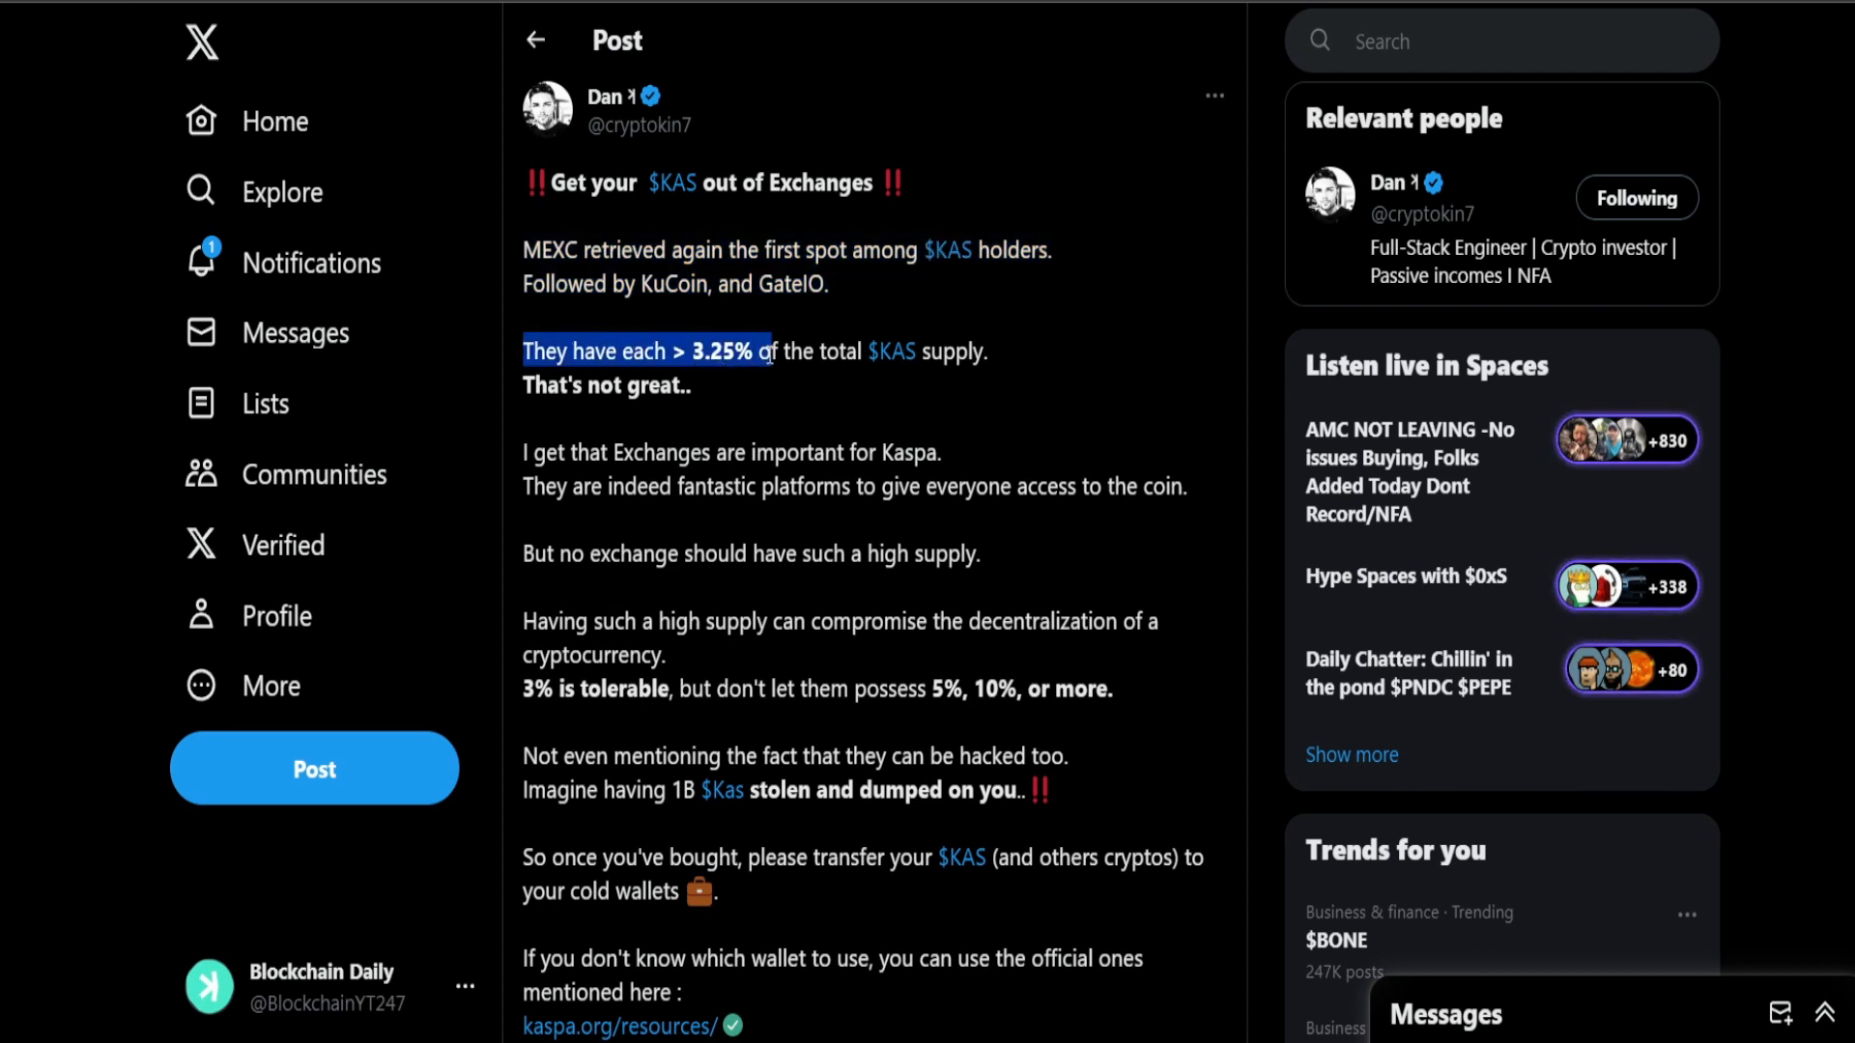
drag(763, 350, 696, 385)
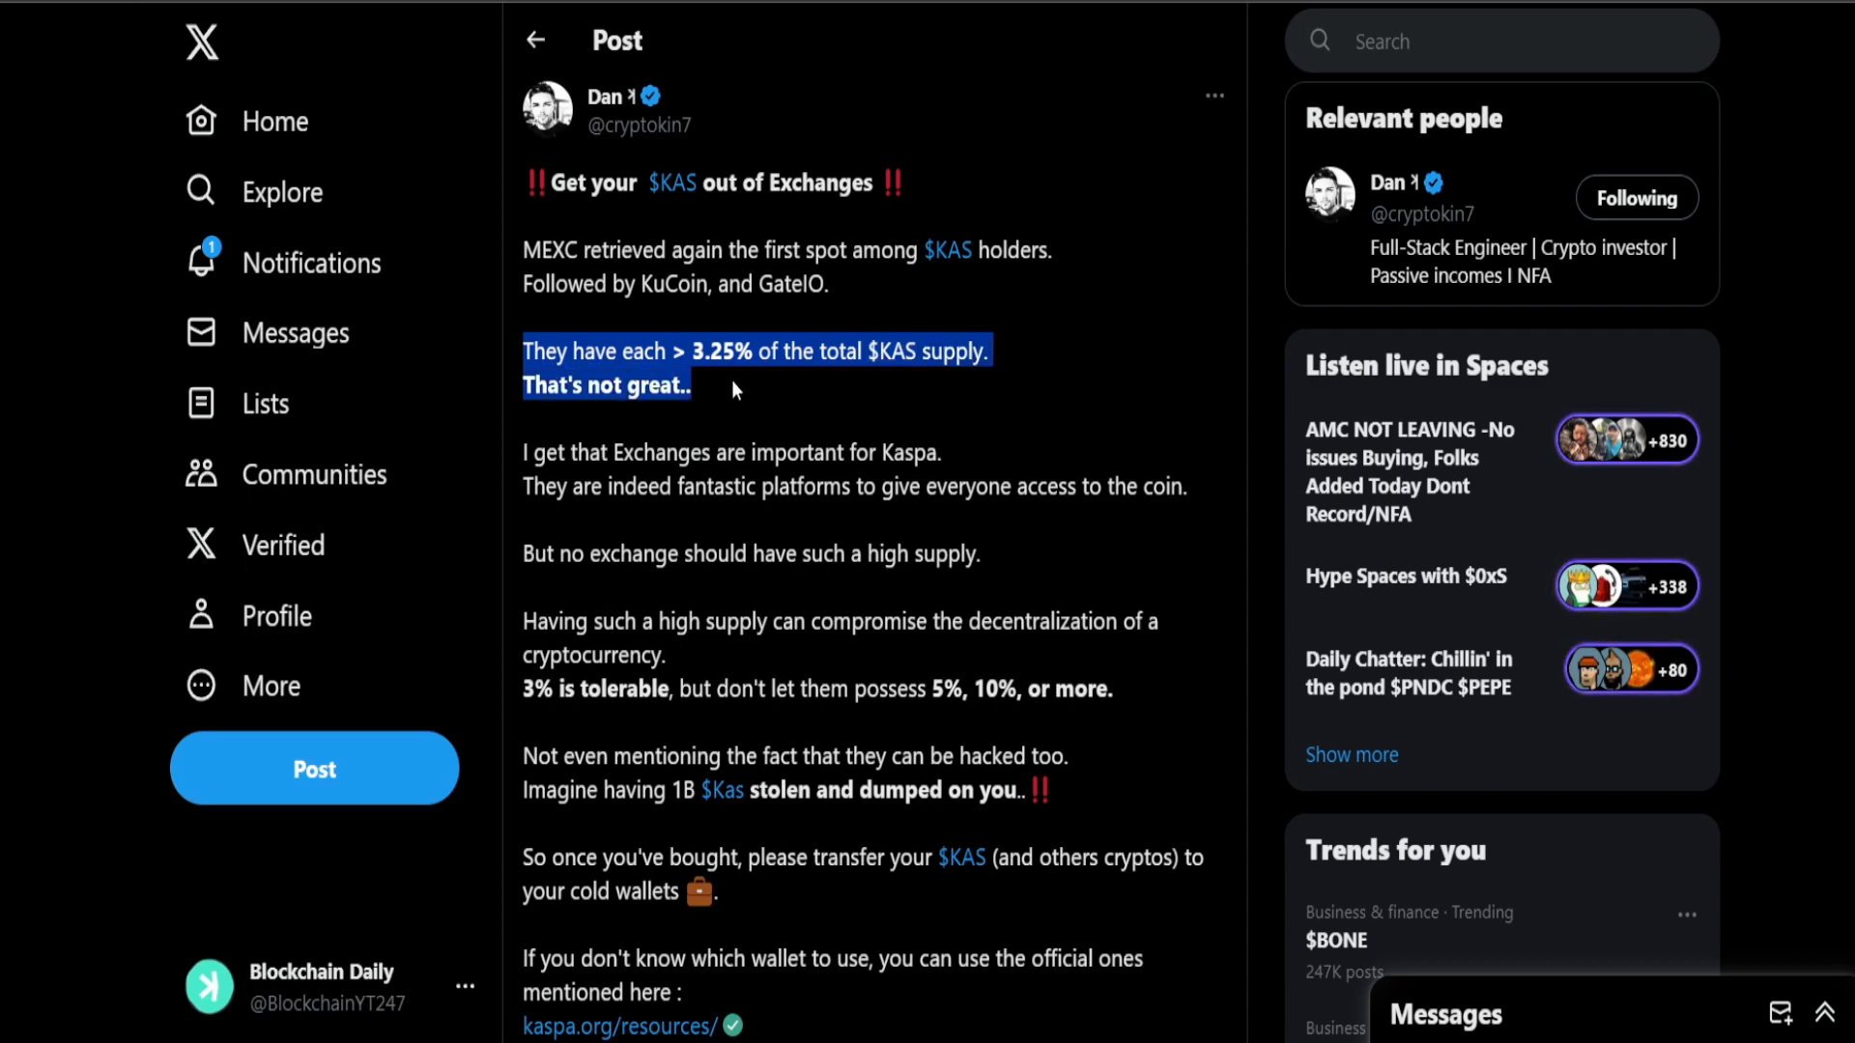
scroll(down, 3)
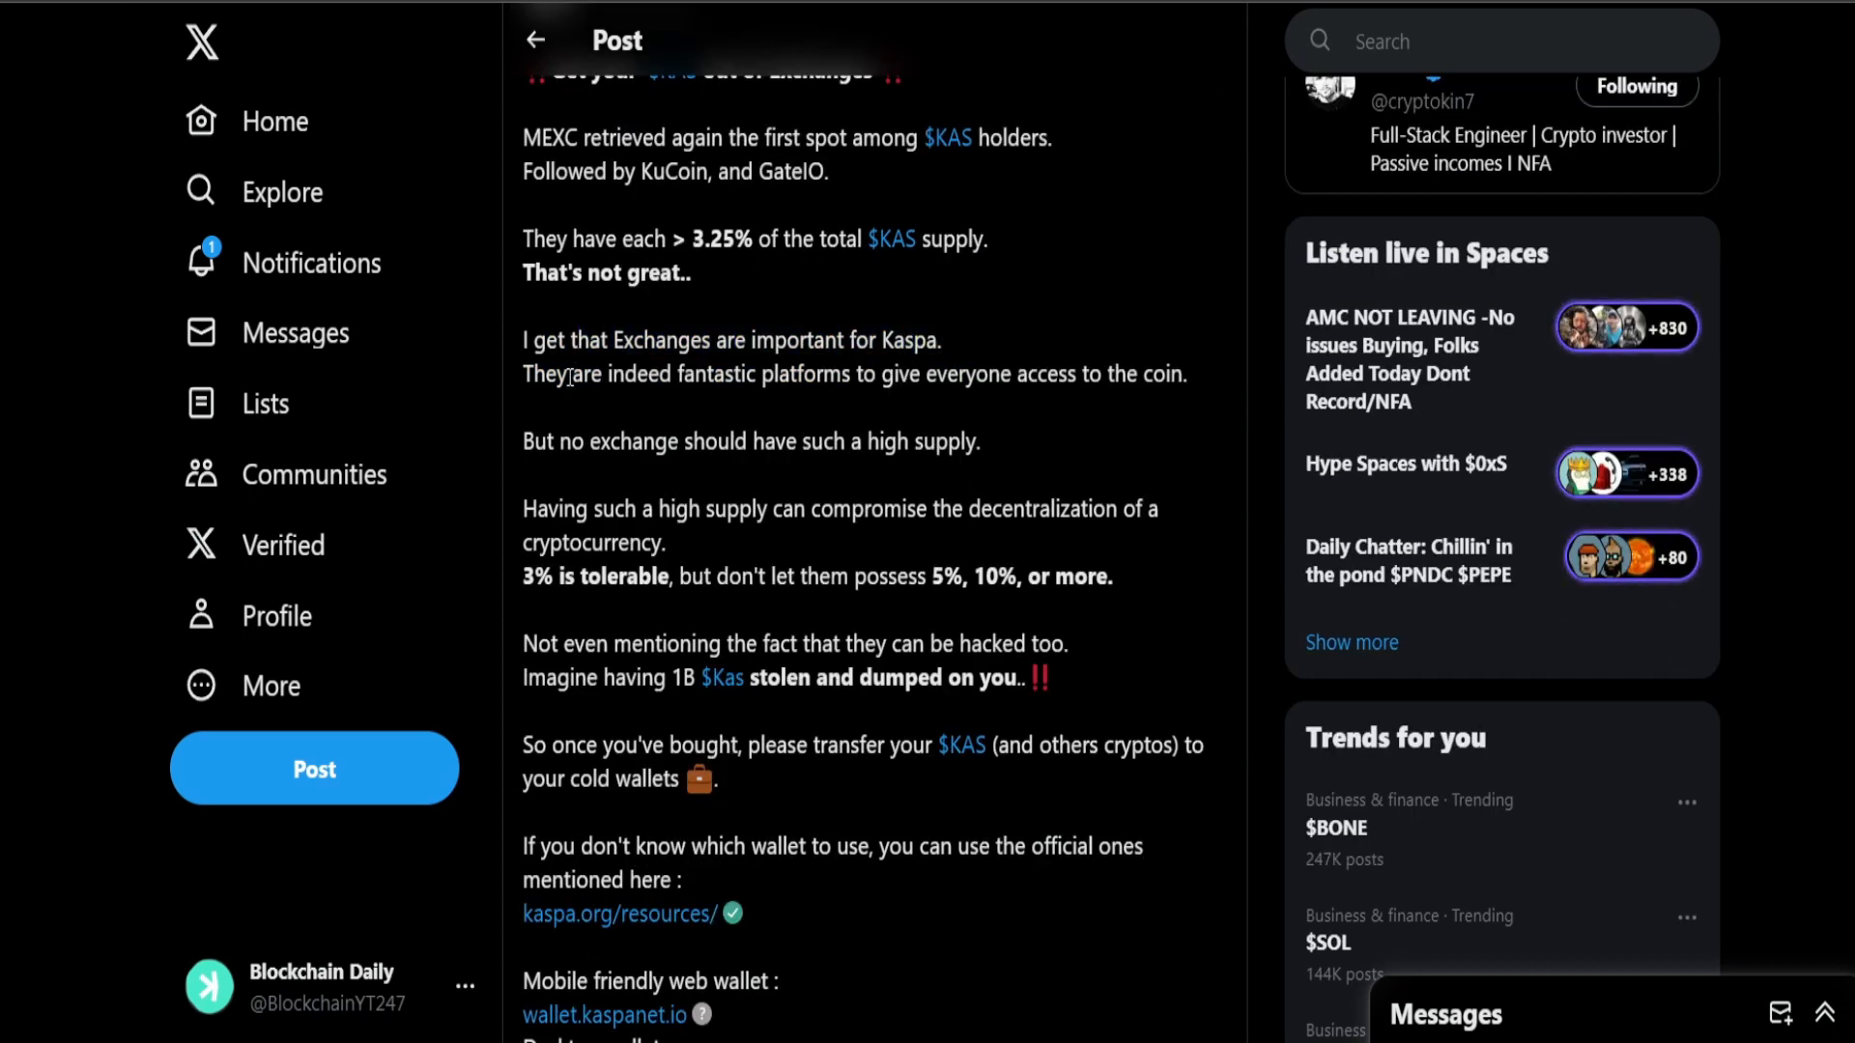
Step: Highlight the lines on platforms giving access, exchanges' high supply and compromised decentralization
drag(566, 373, 1061, 373)
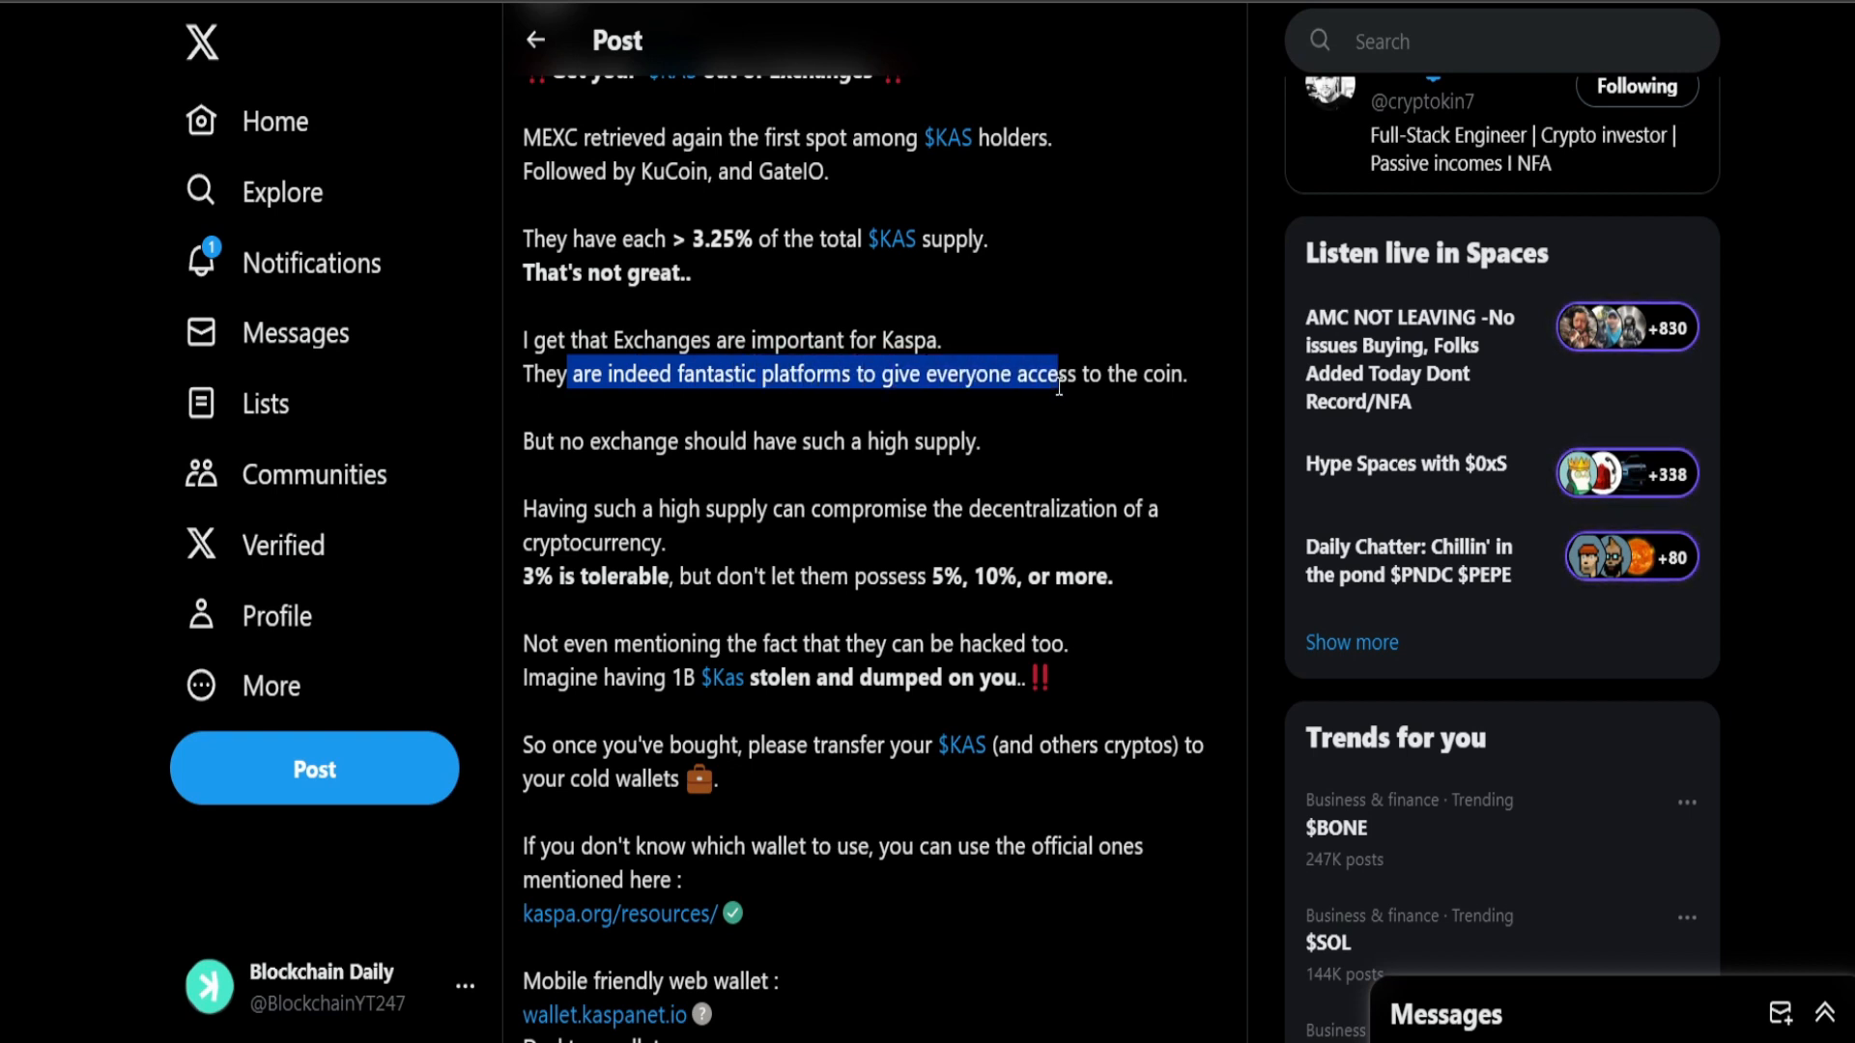
drag(1051, 373, 1184, 373)
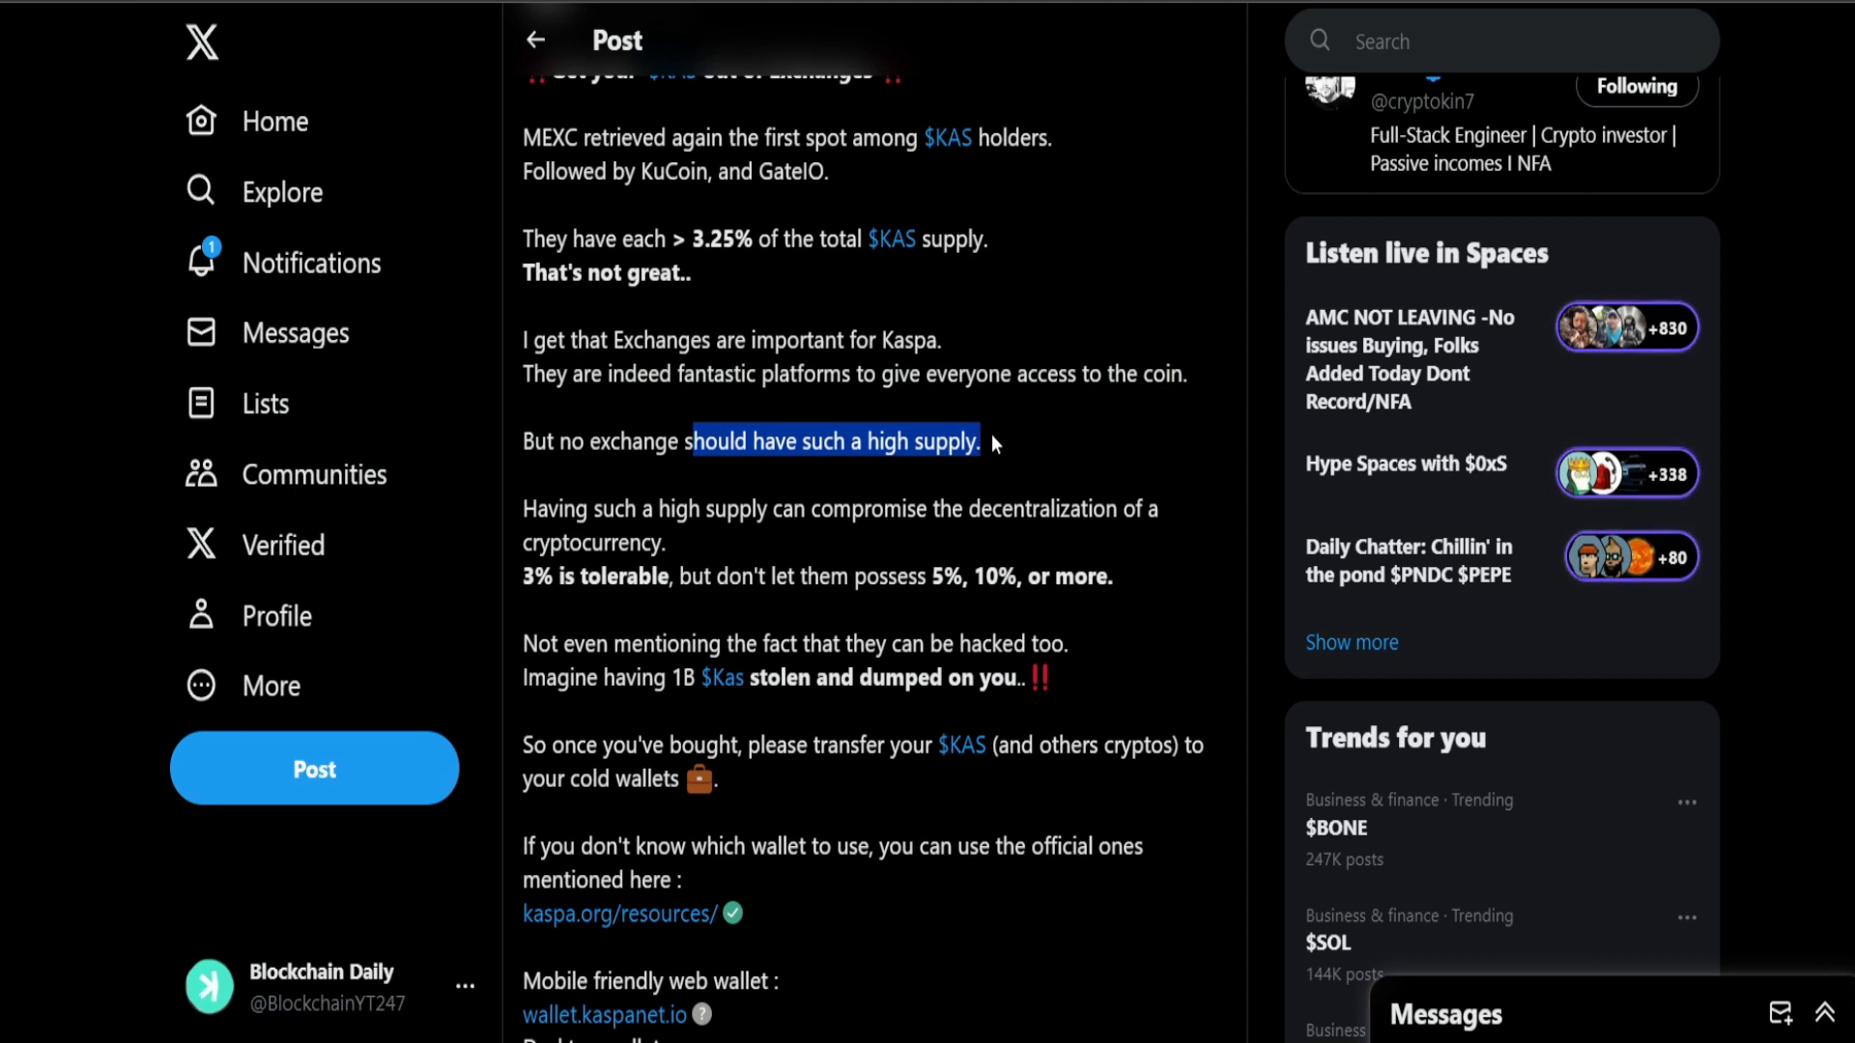
click(669, 508)
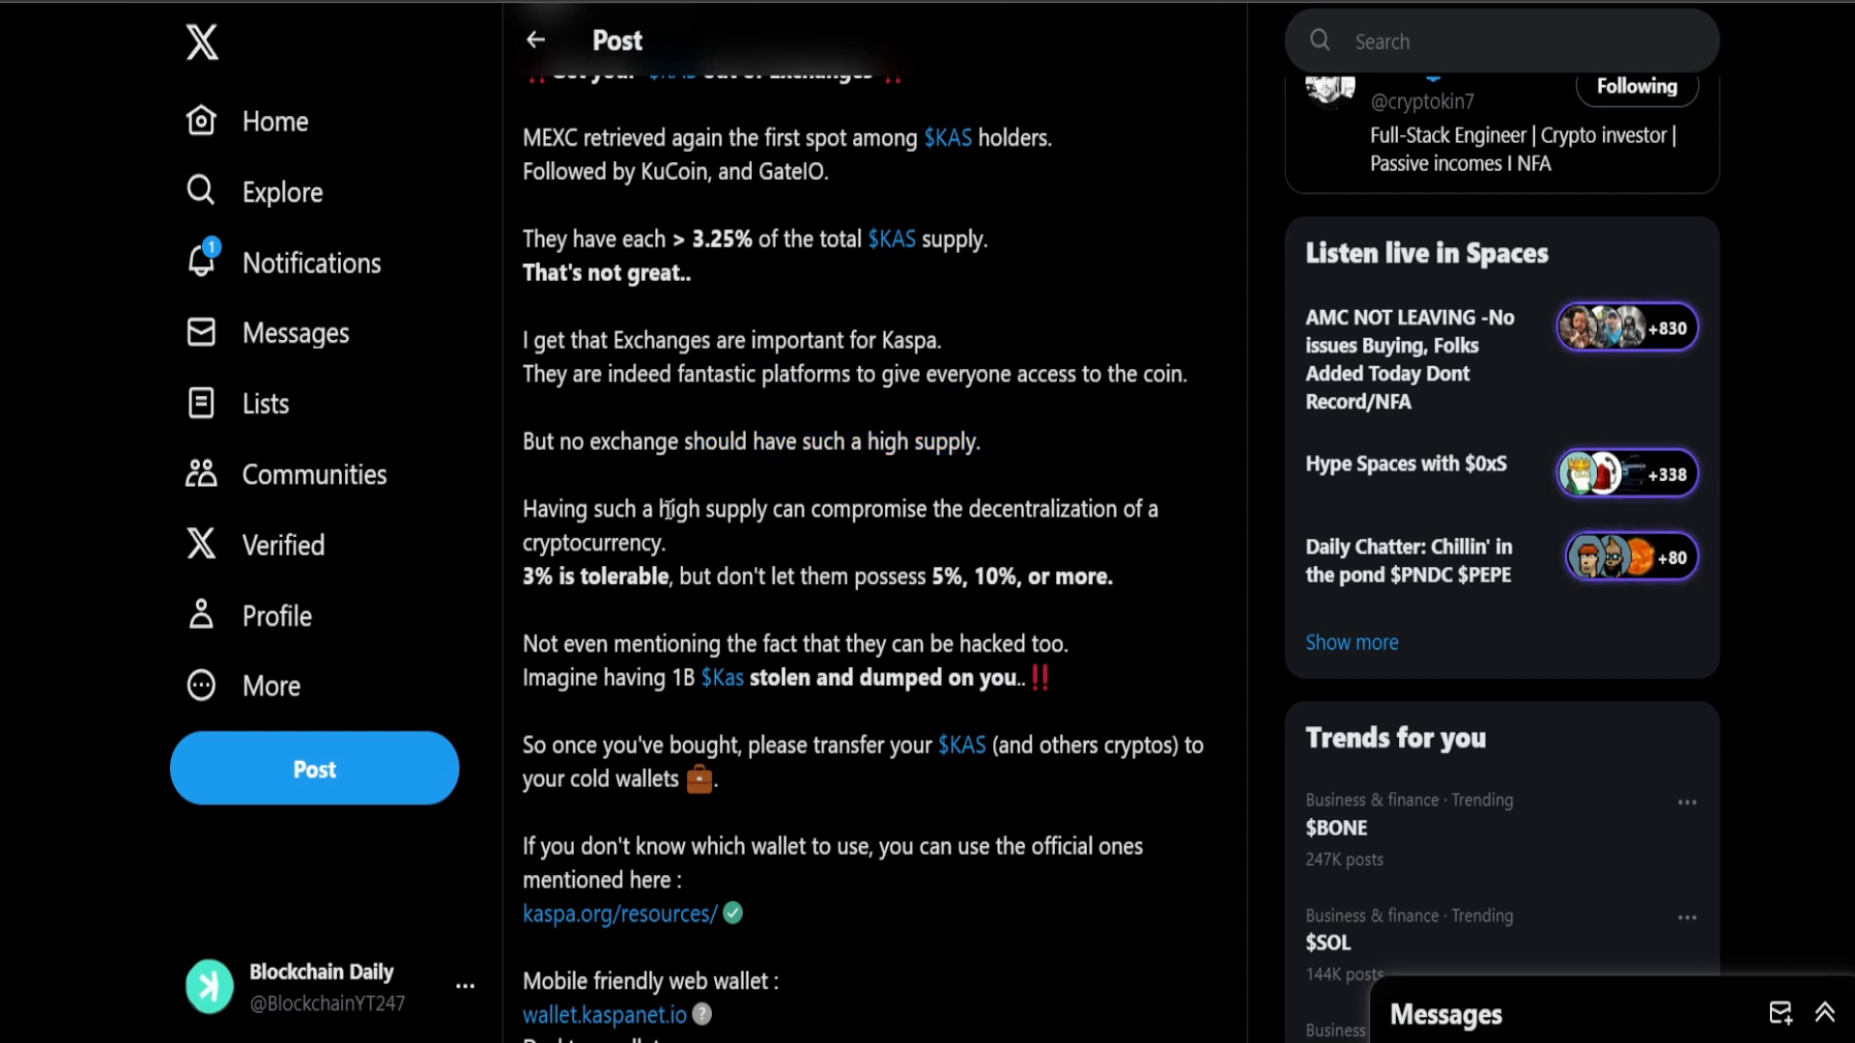
drag(614, 509, 992, 509)
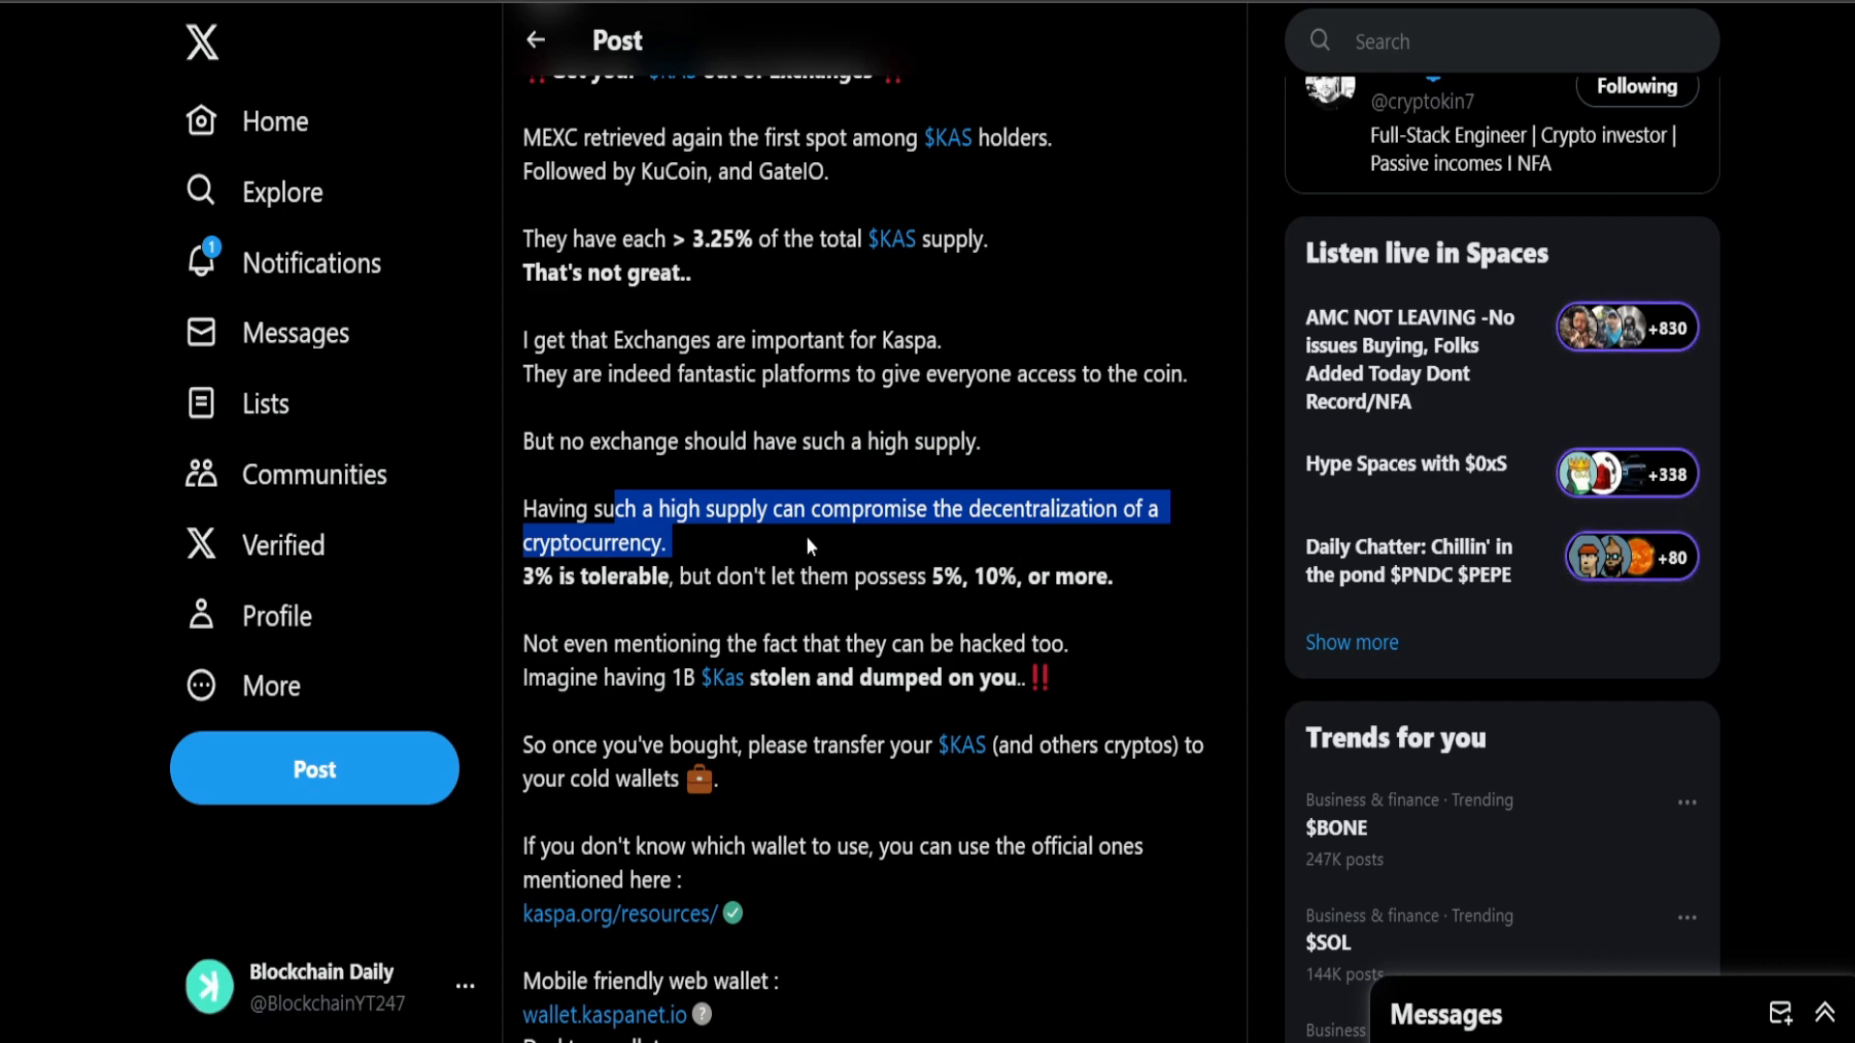
Step: Highlight the '3% is tolerable' line and the line about exchanges being hackable
scroll(down, 3)
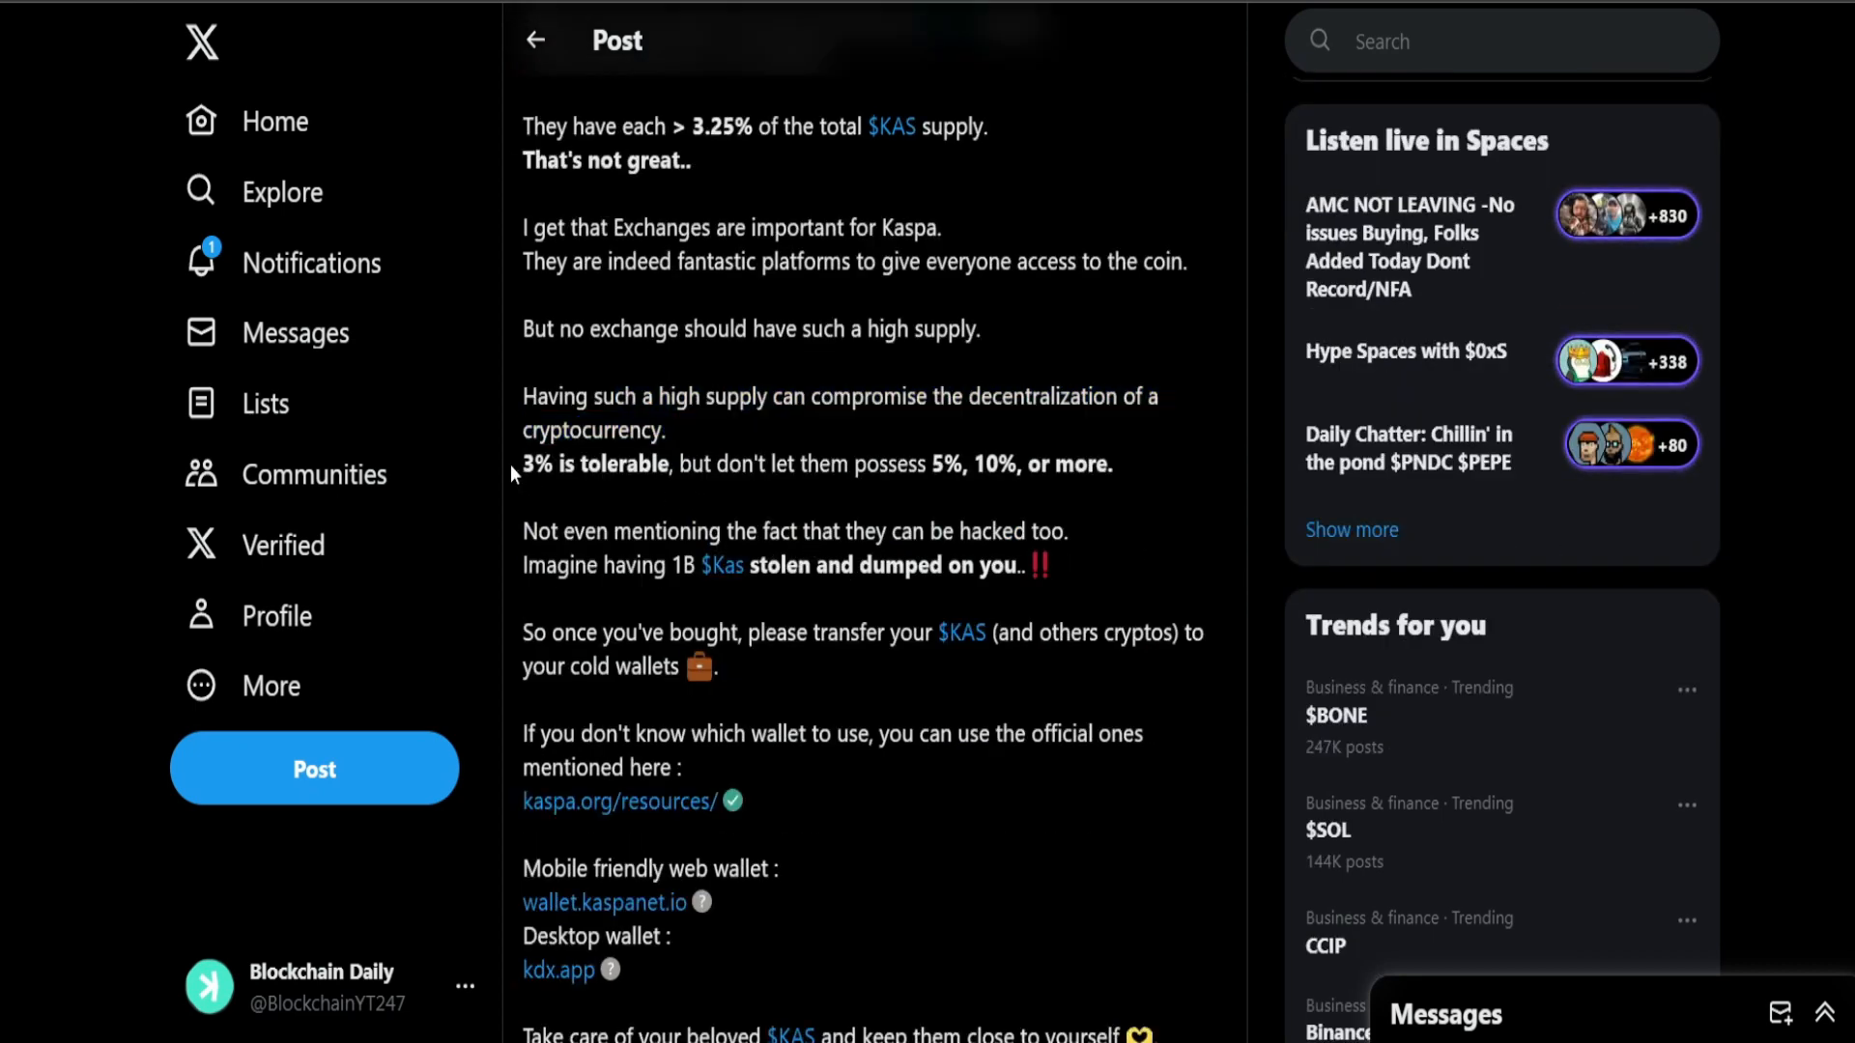
drag(521, 464, 852, 463)
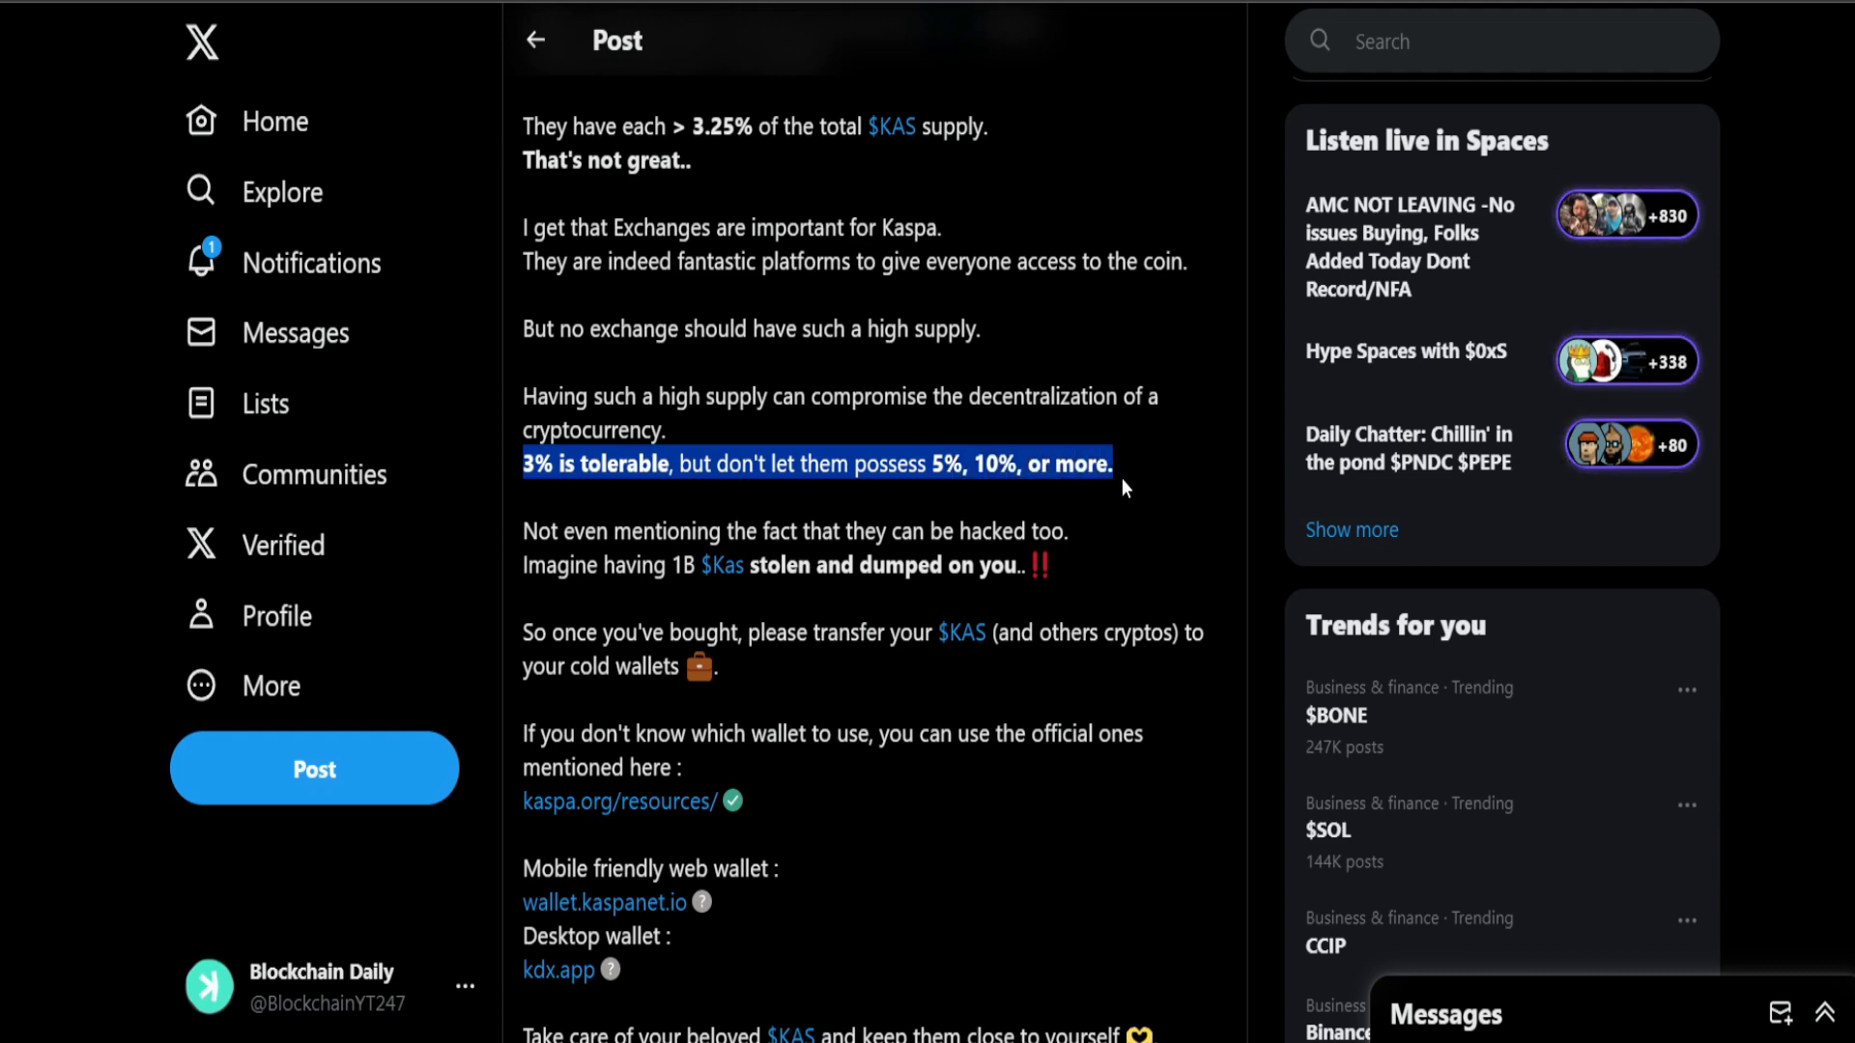
scroll(down, 3)
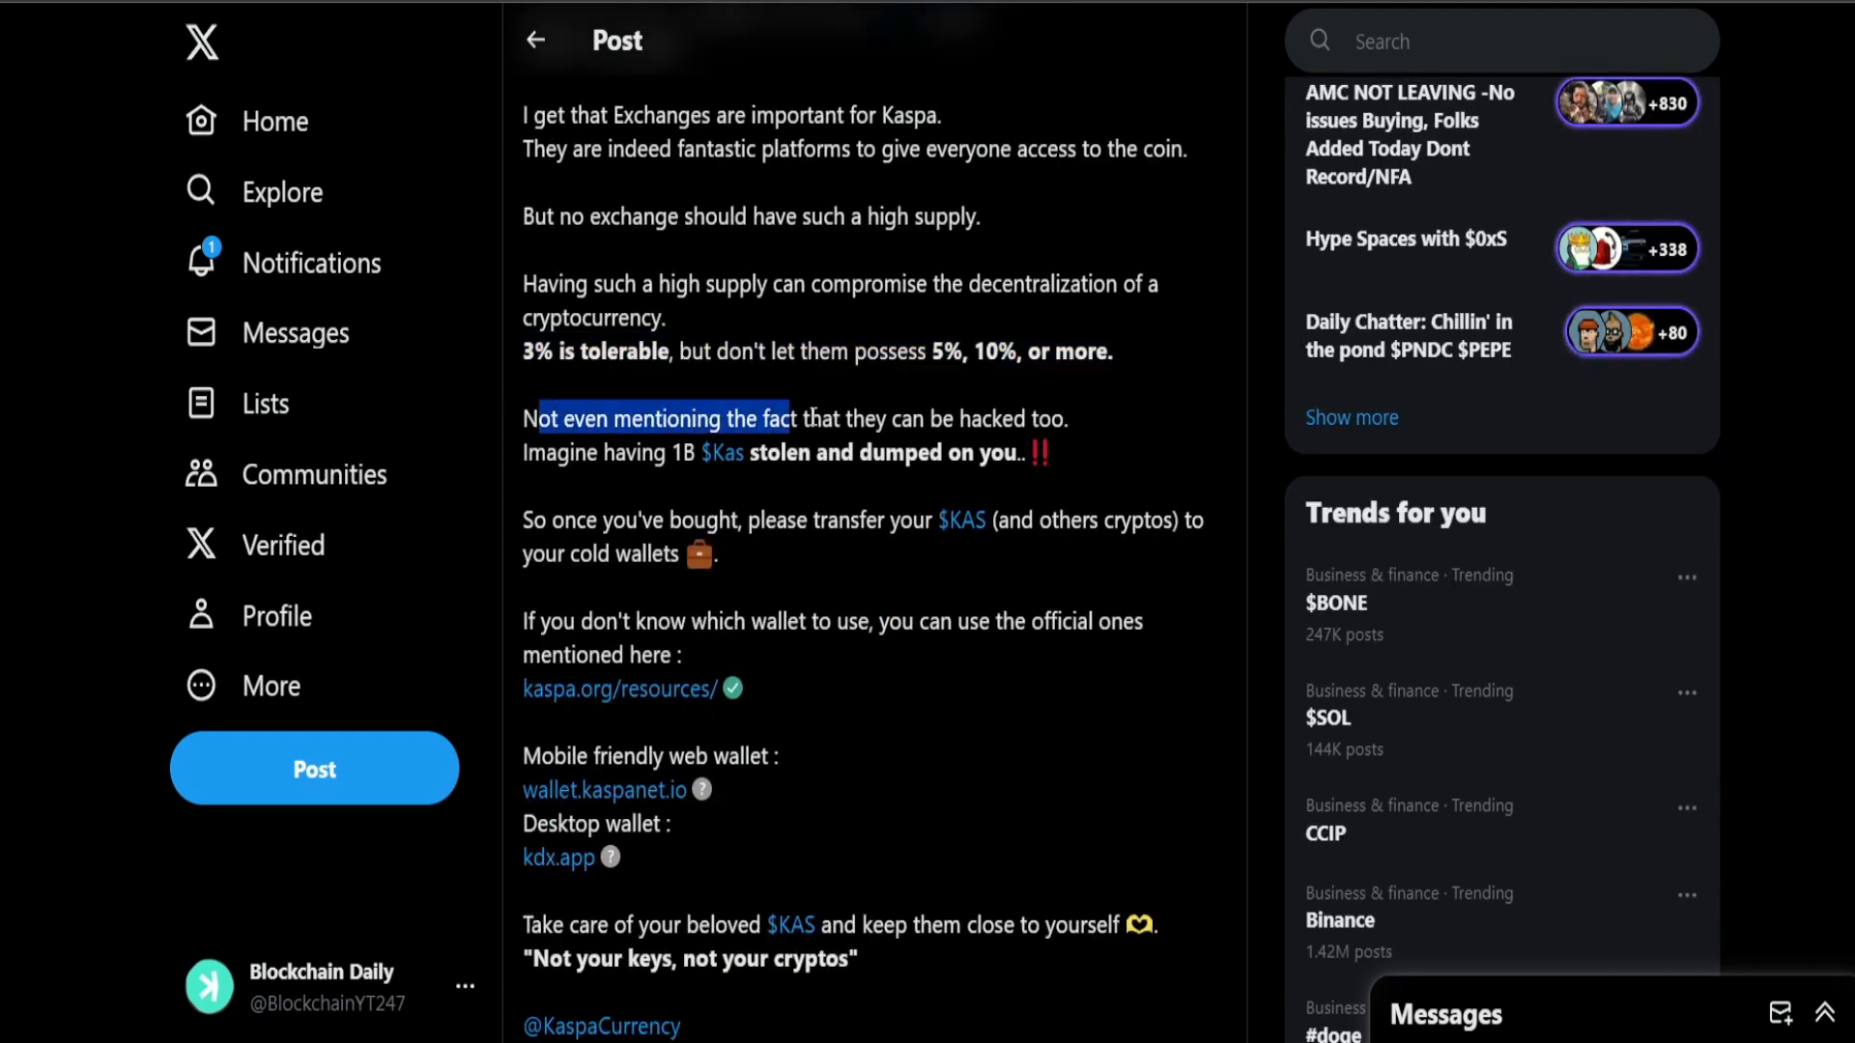
drag(790, 417, 1063, 418)
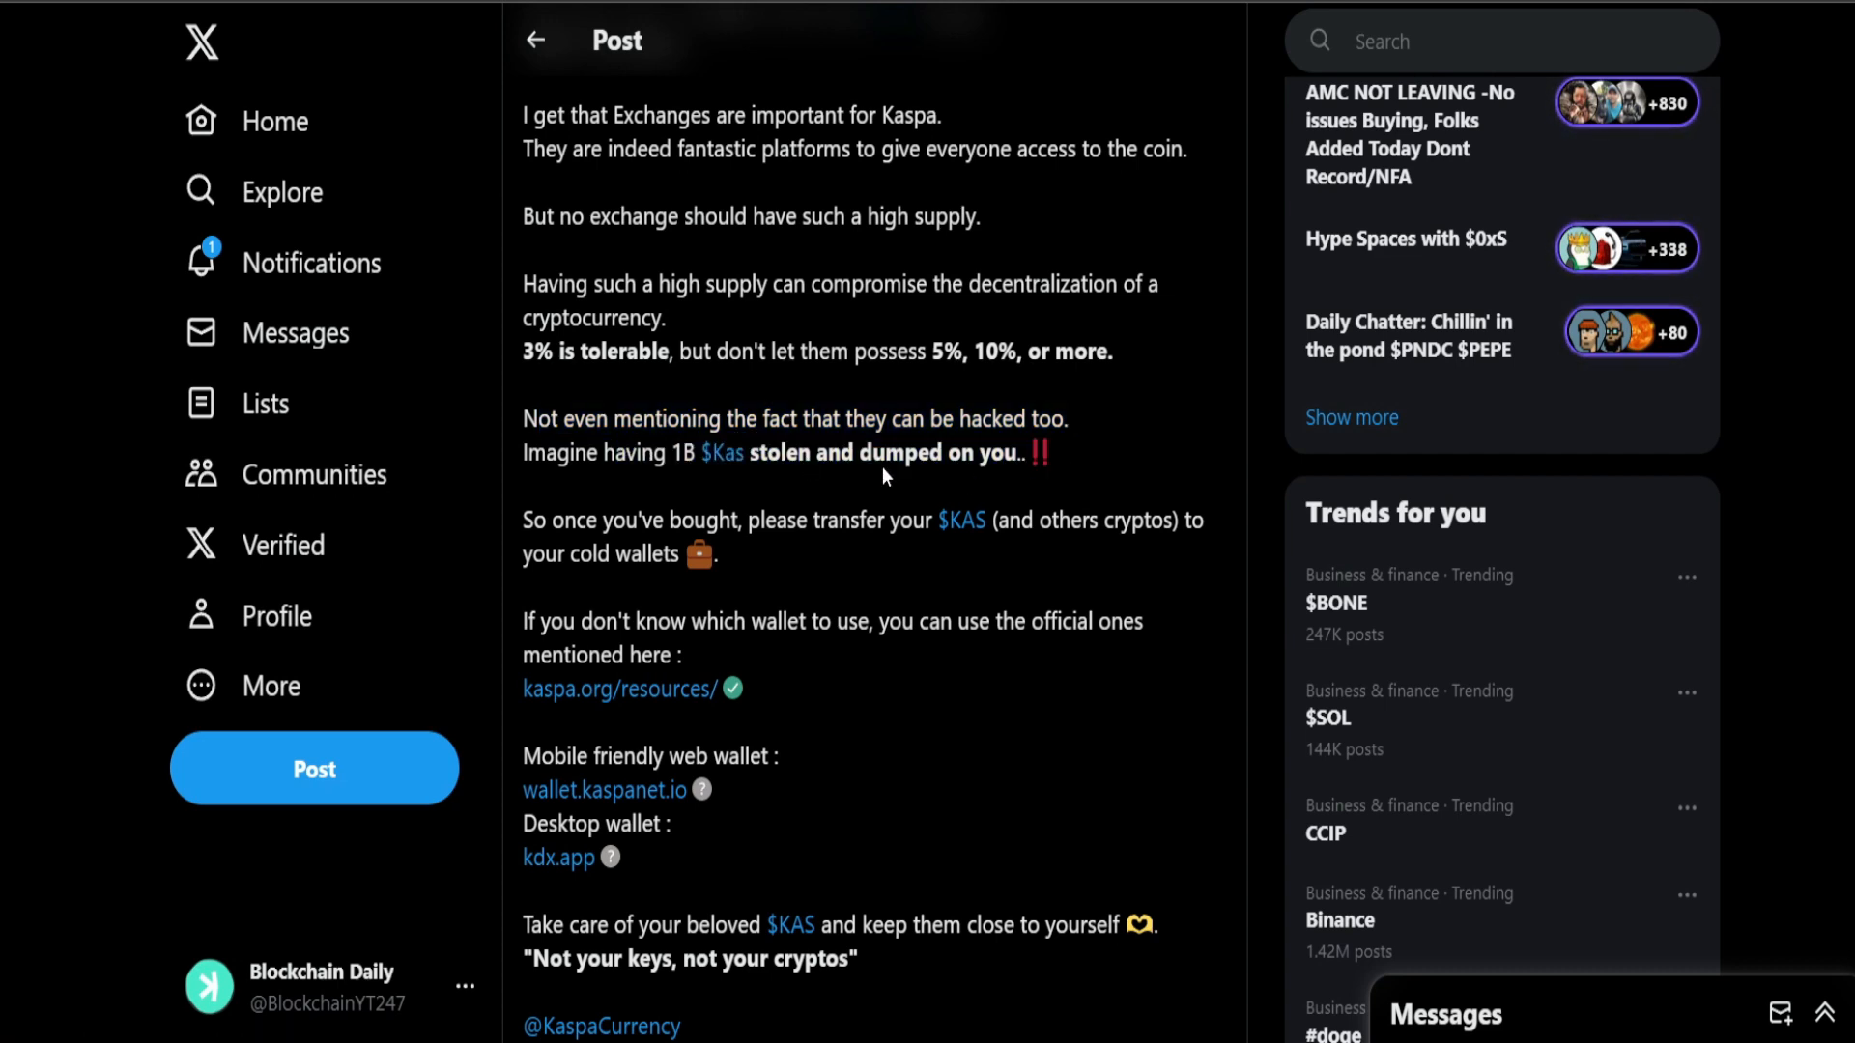
Step: Highlight the line about transferring $KAS to wallets and read on to the top-addresses table
drag(522, 520, 769, 519)
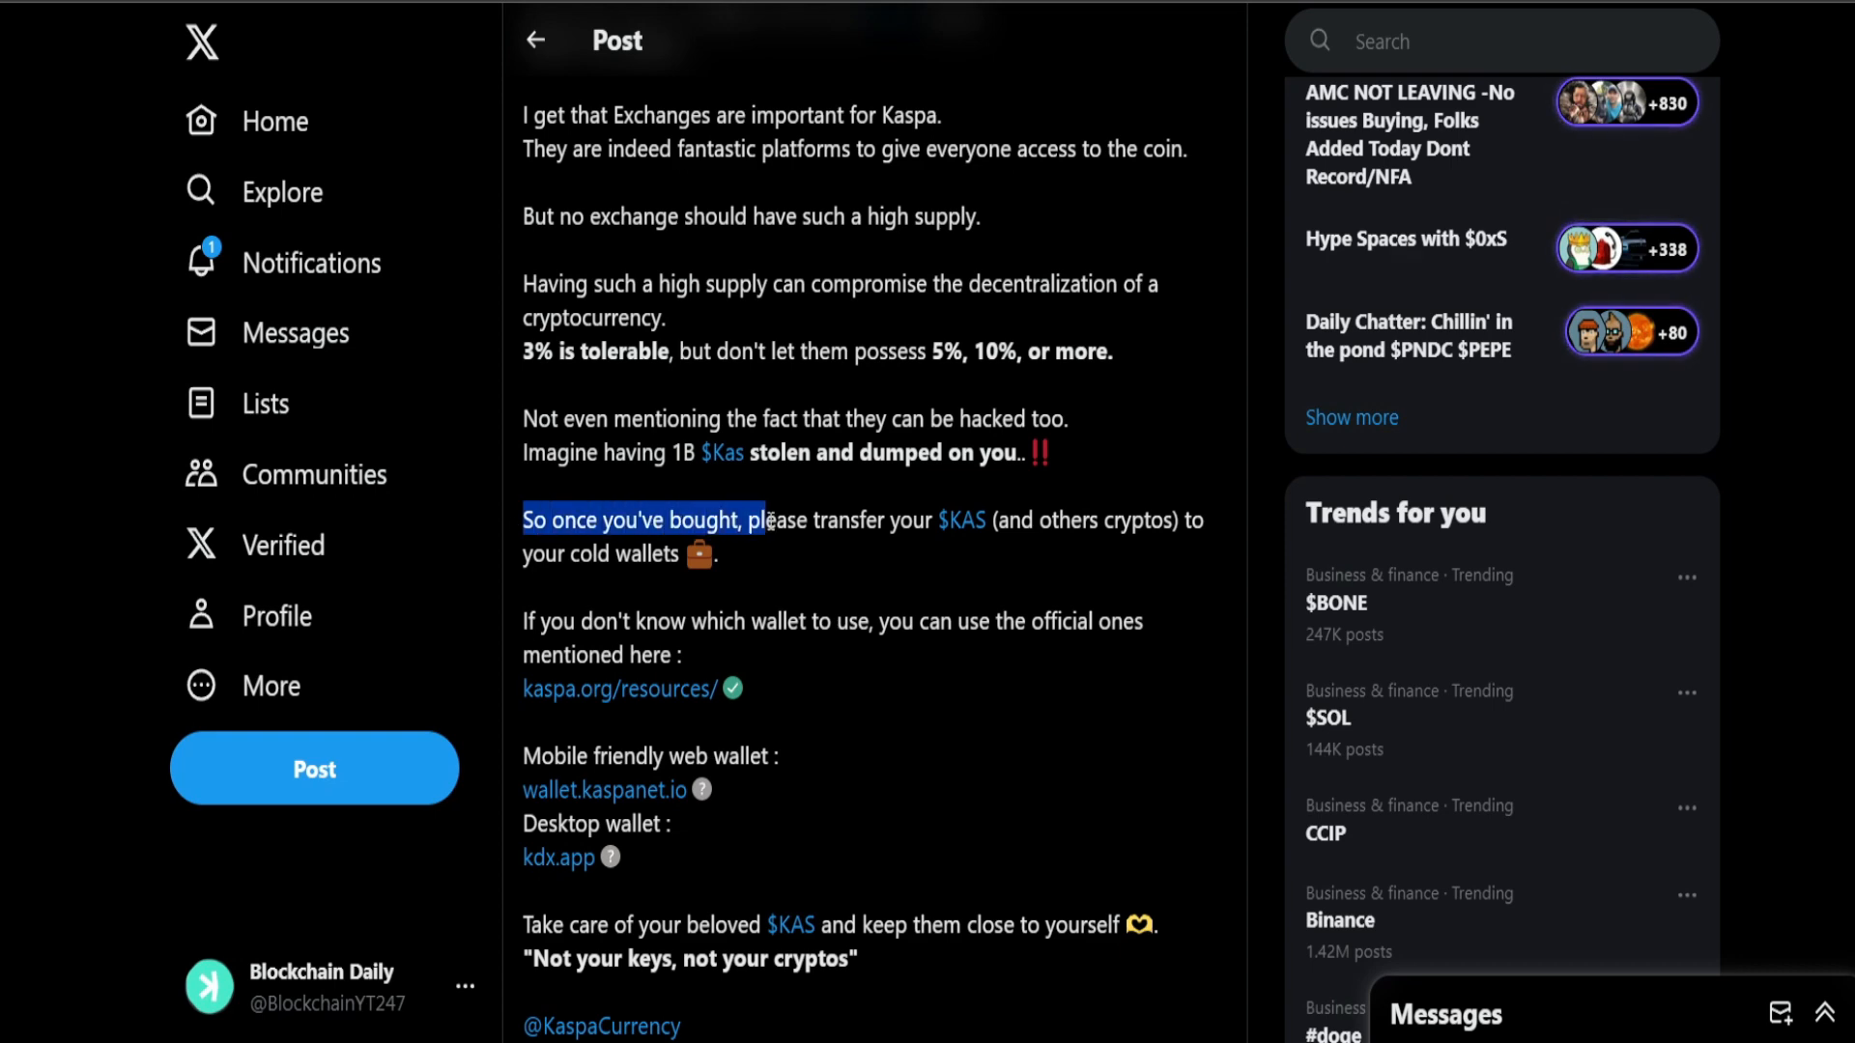
drag(767, 520, 1206, 520)
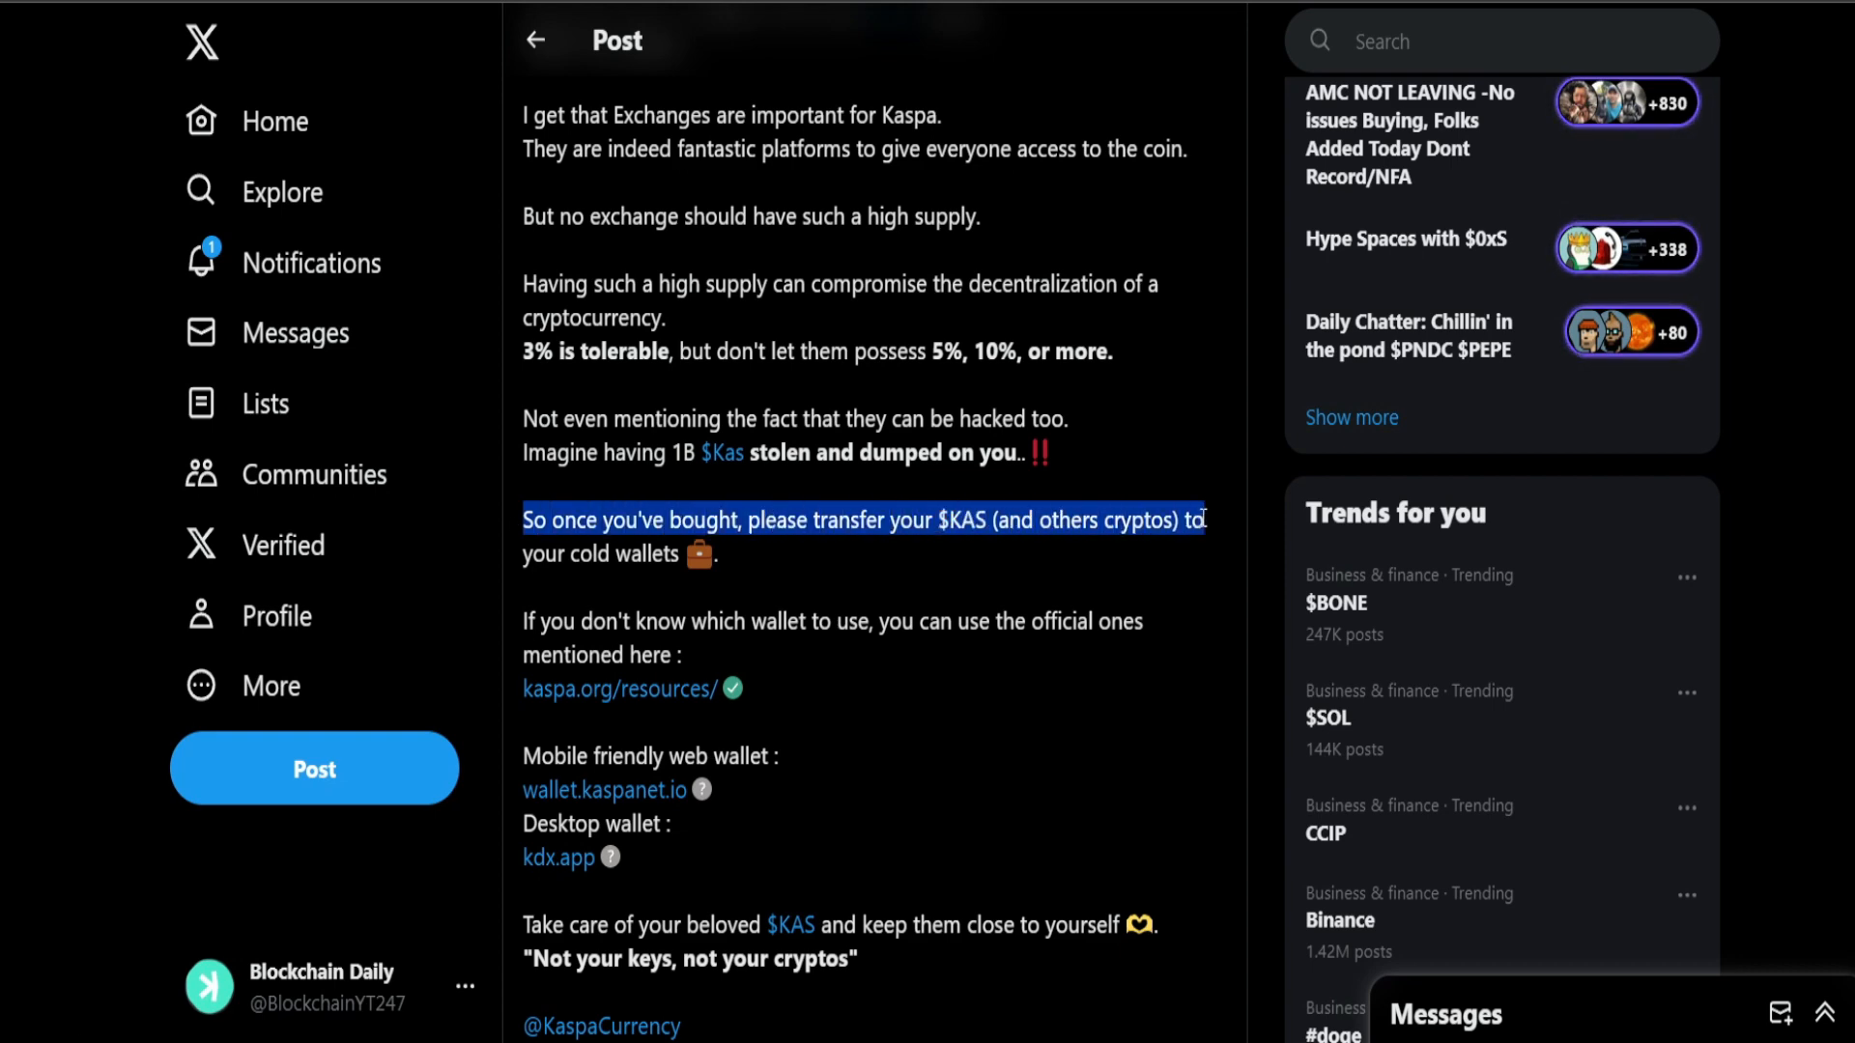
scroll(down, 3)
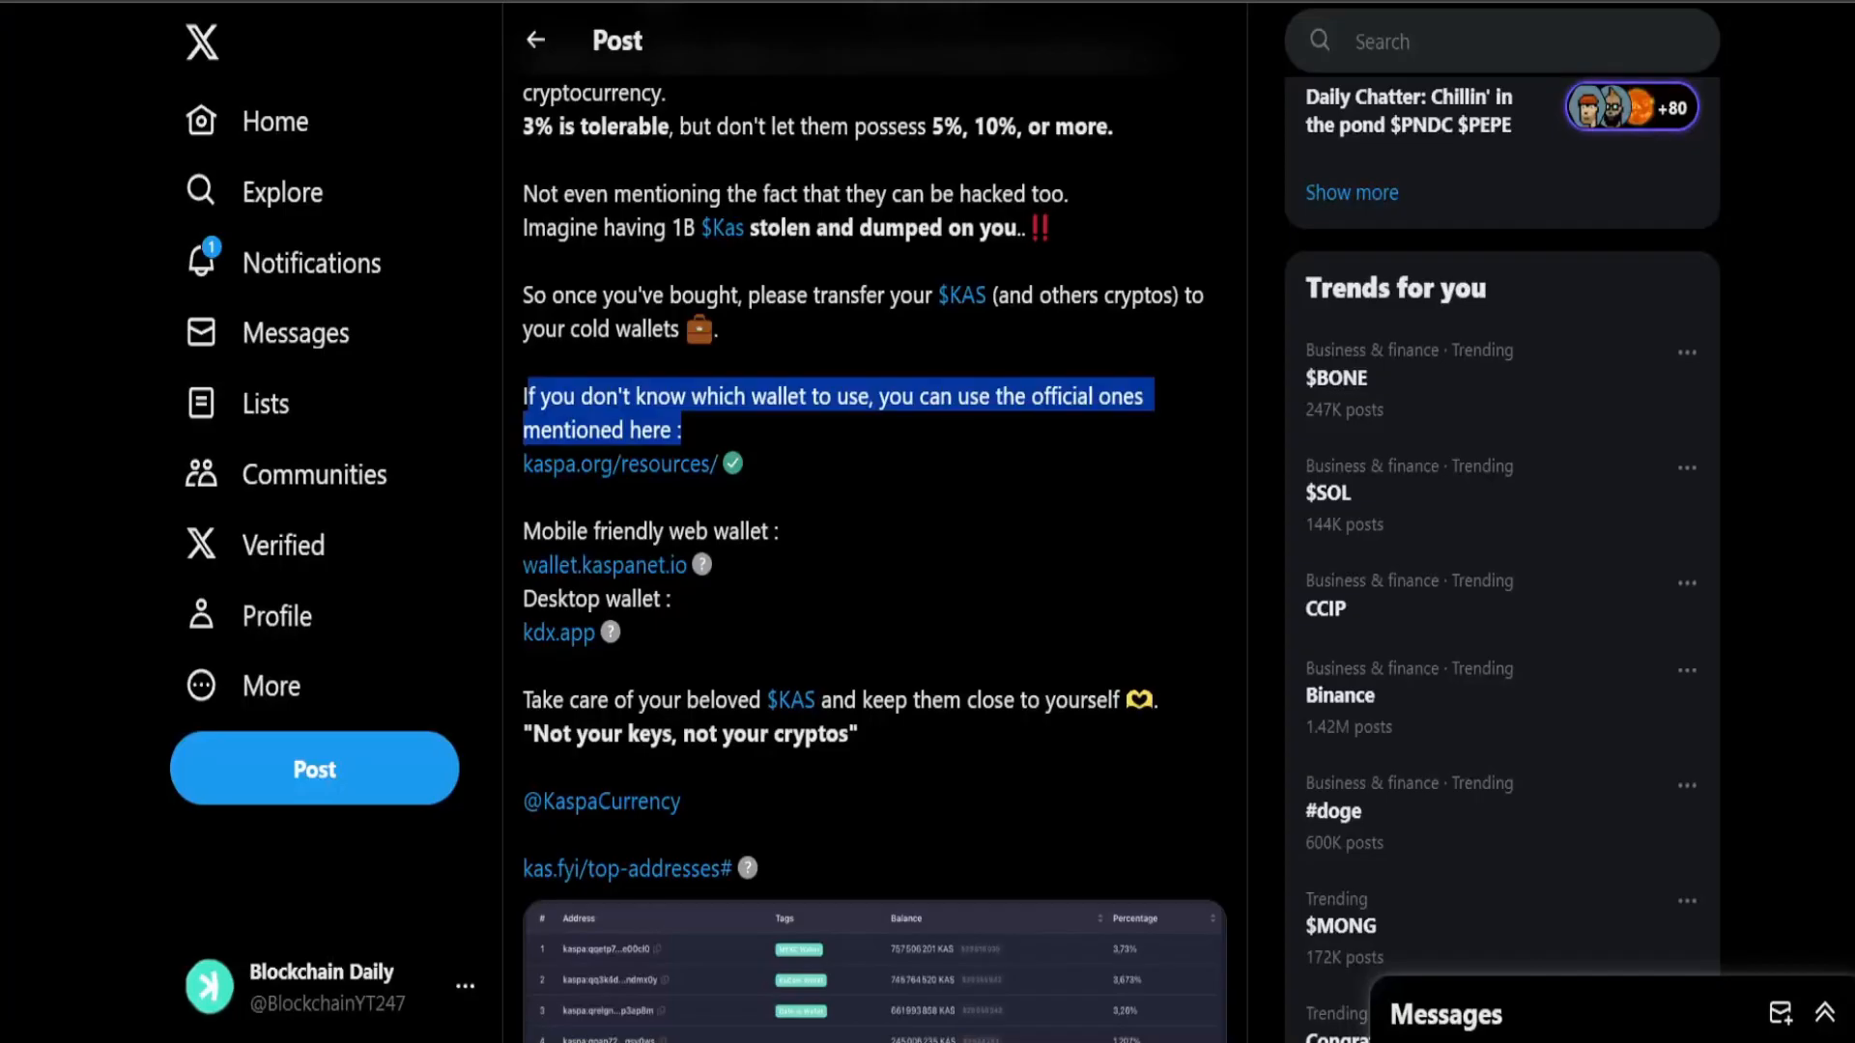
scroll(down, 3)
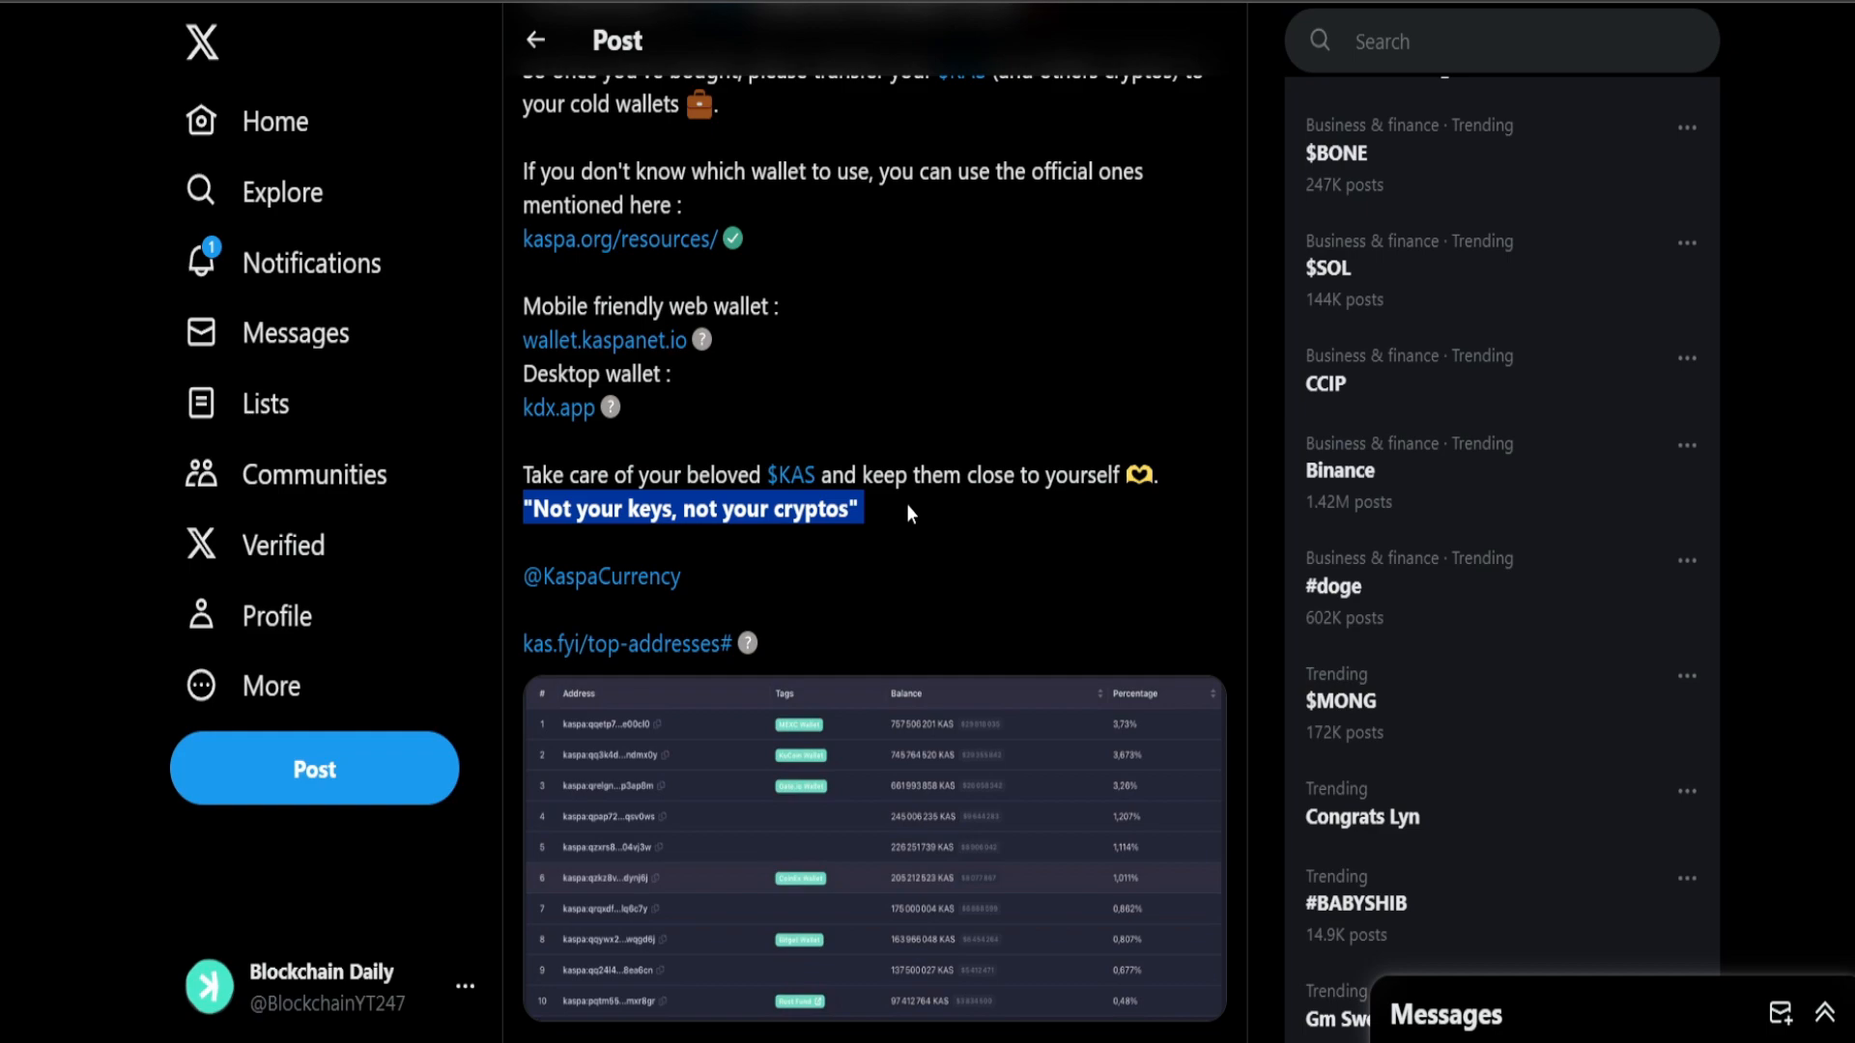
scroll(down, 3)
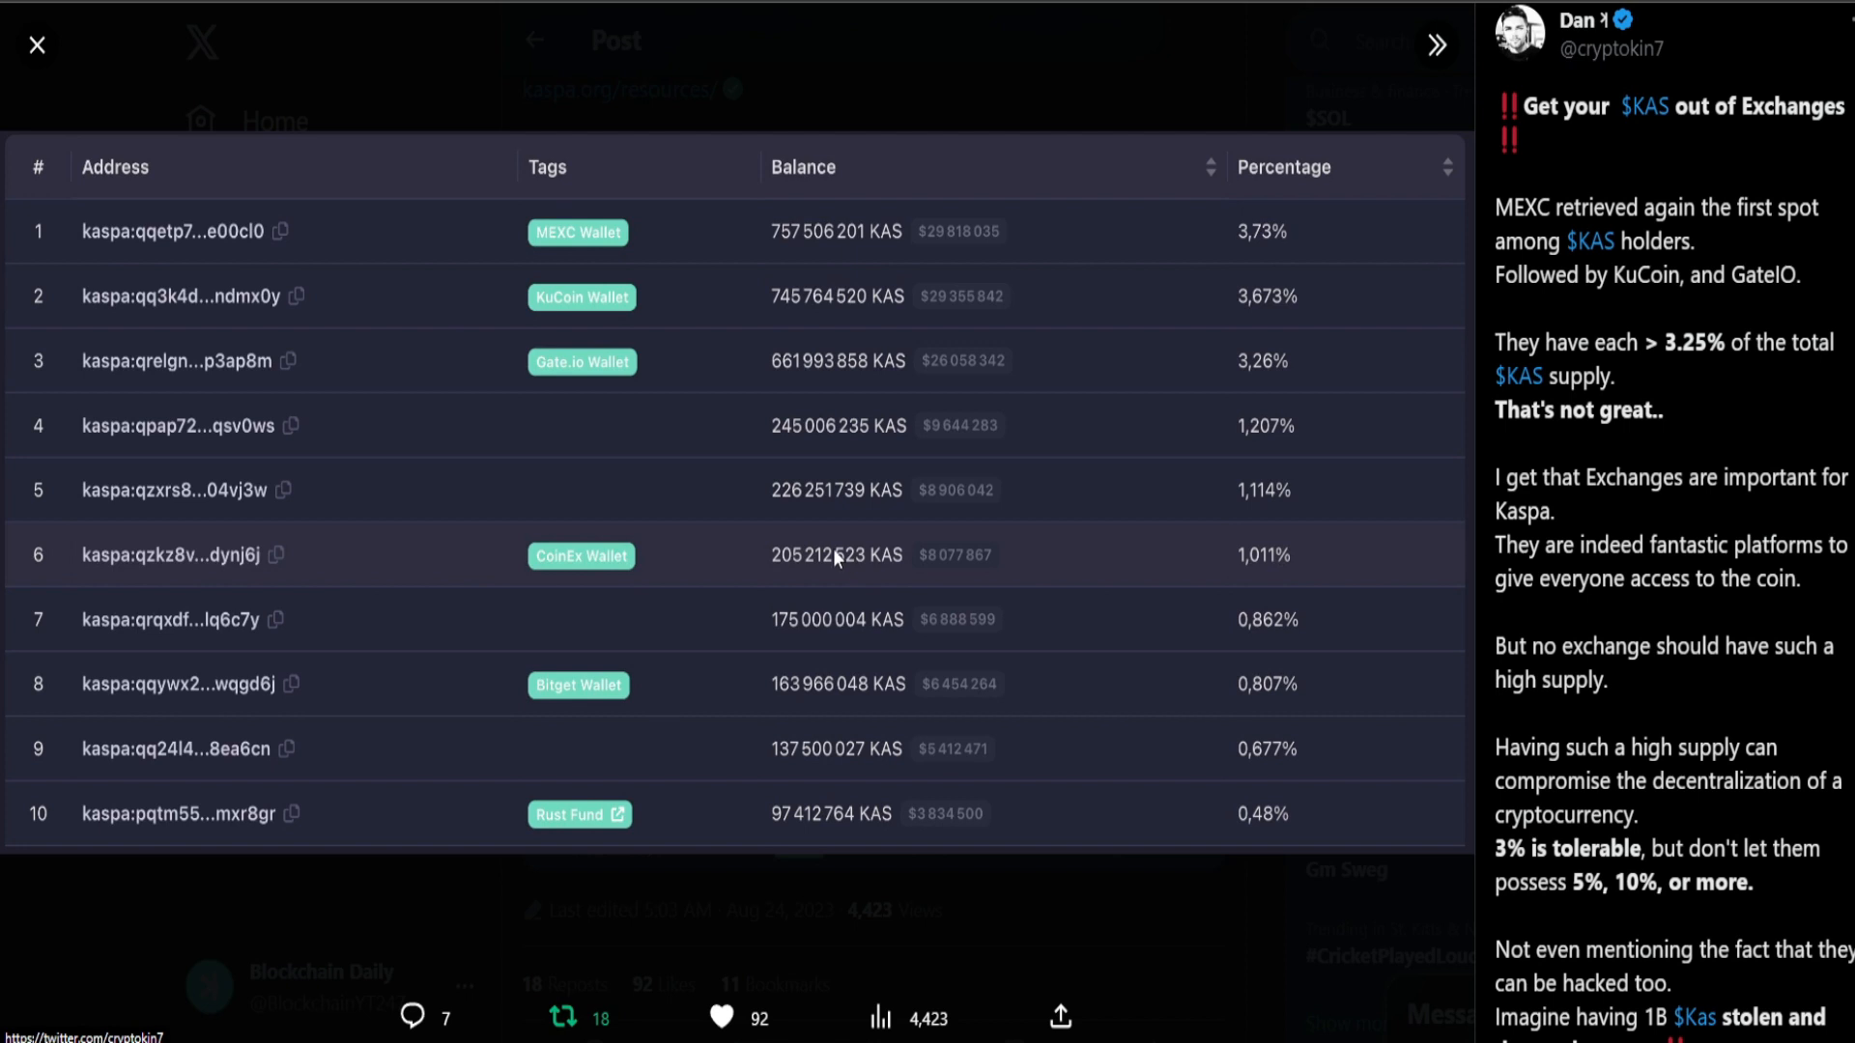
mouse_move(831, 541)
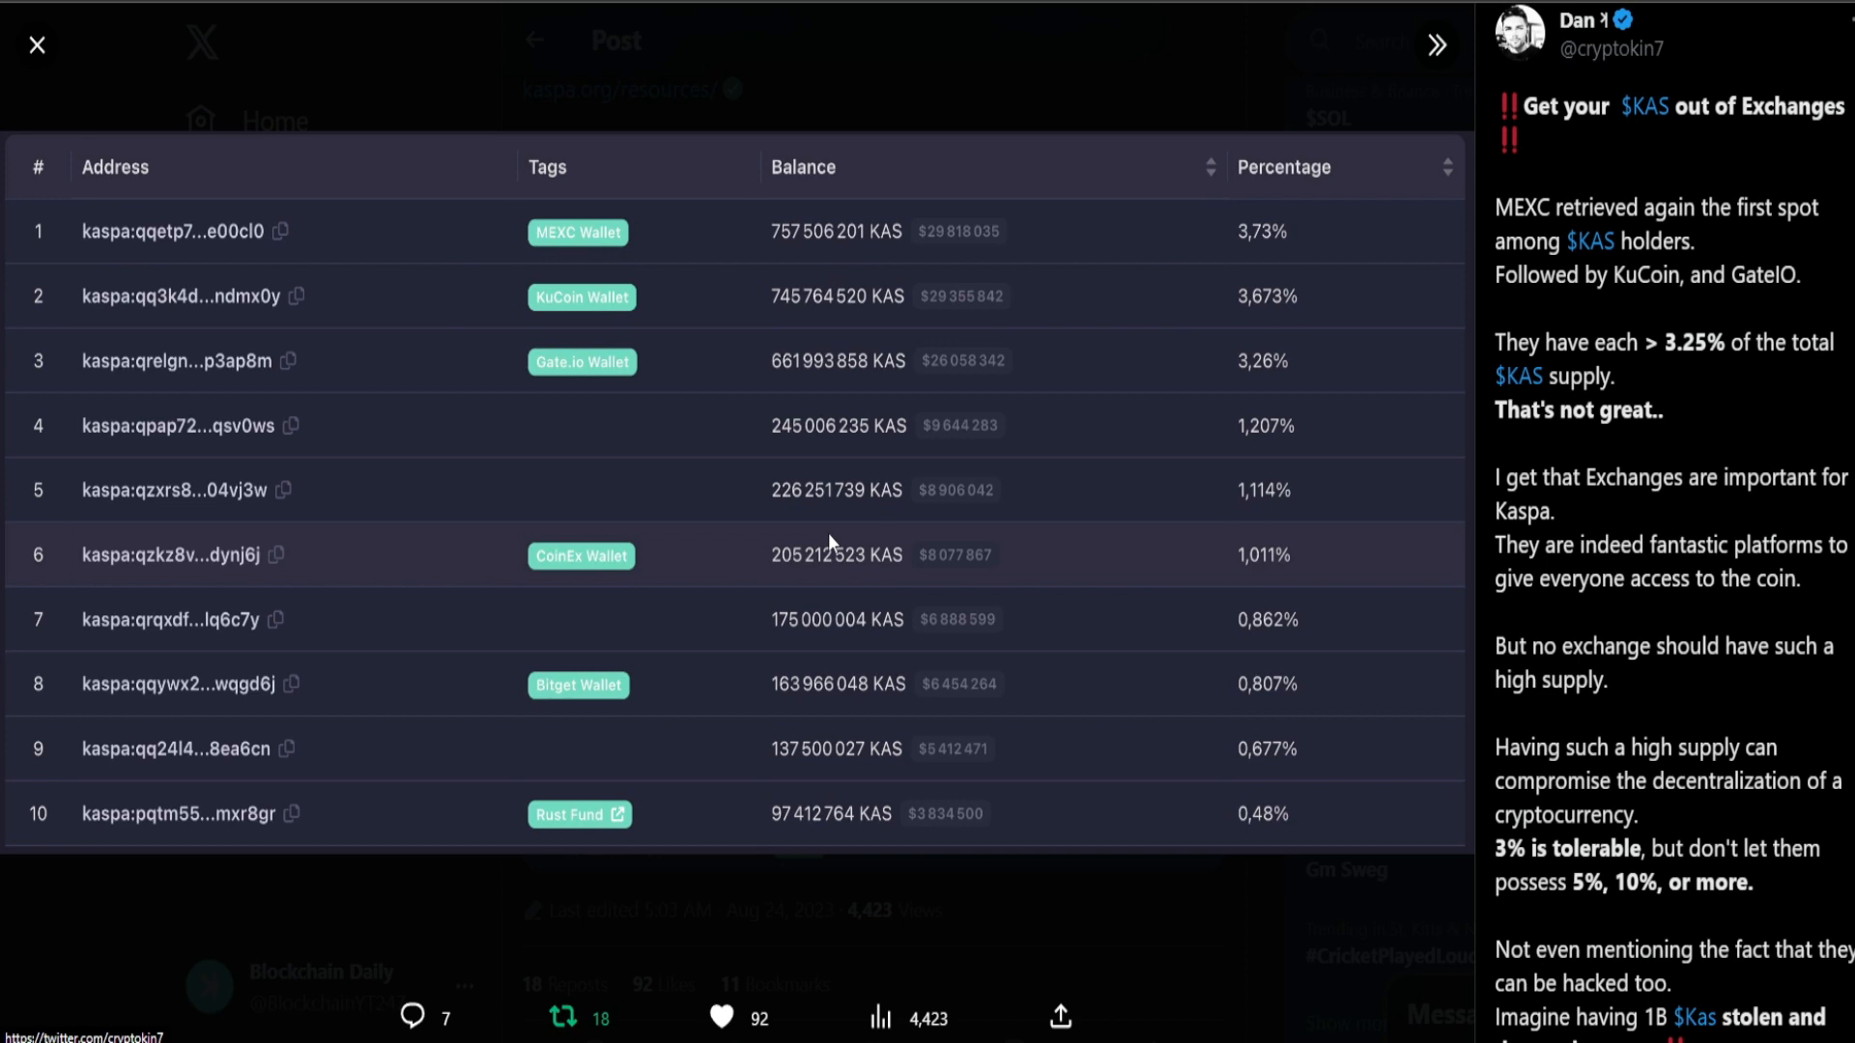
mouse_move(825, 535)
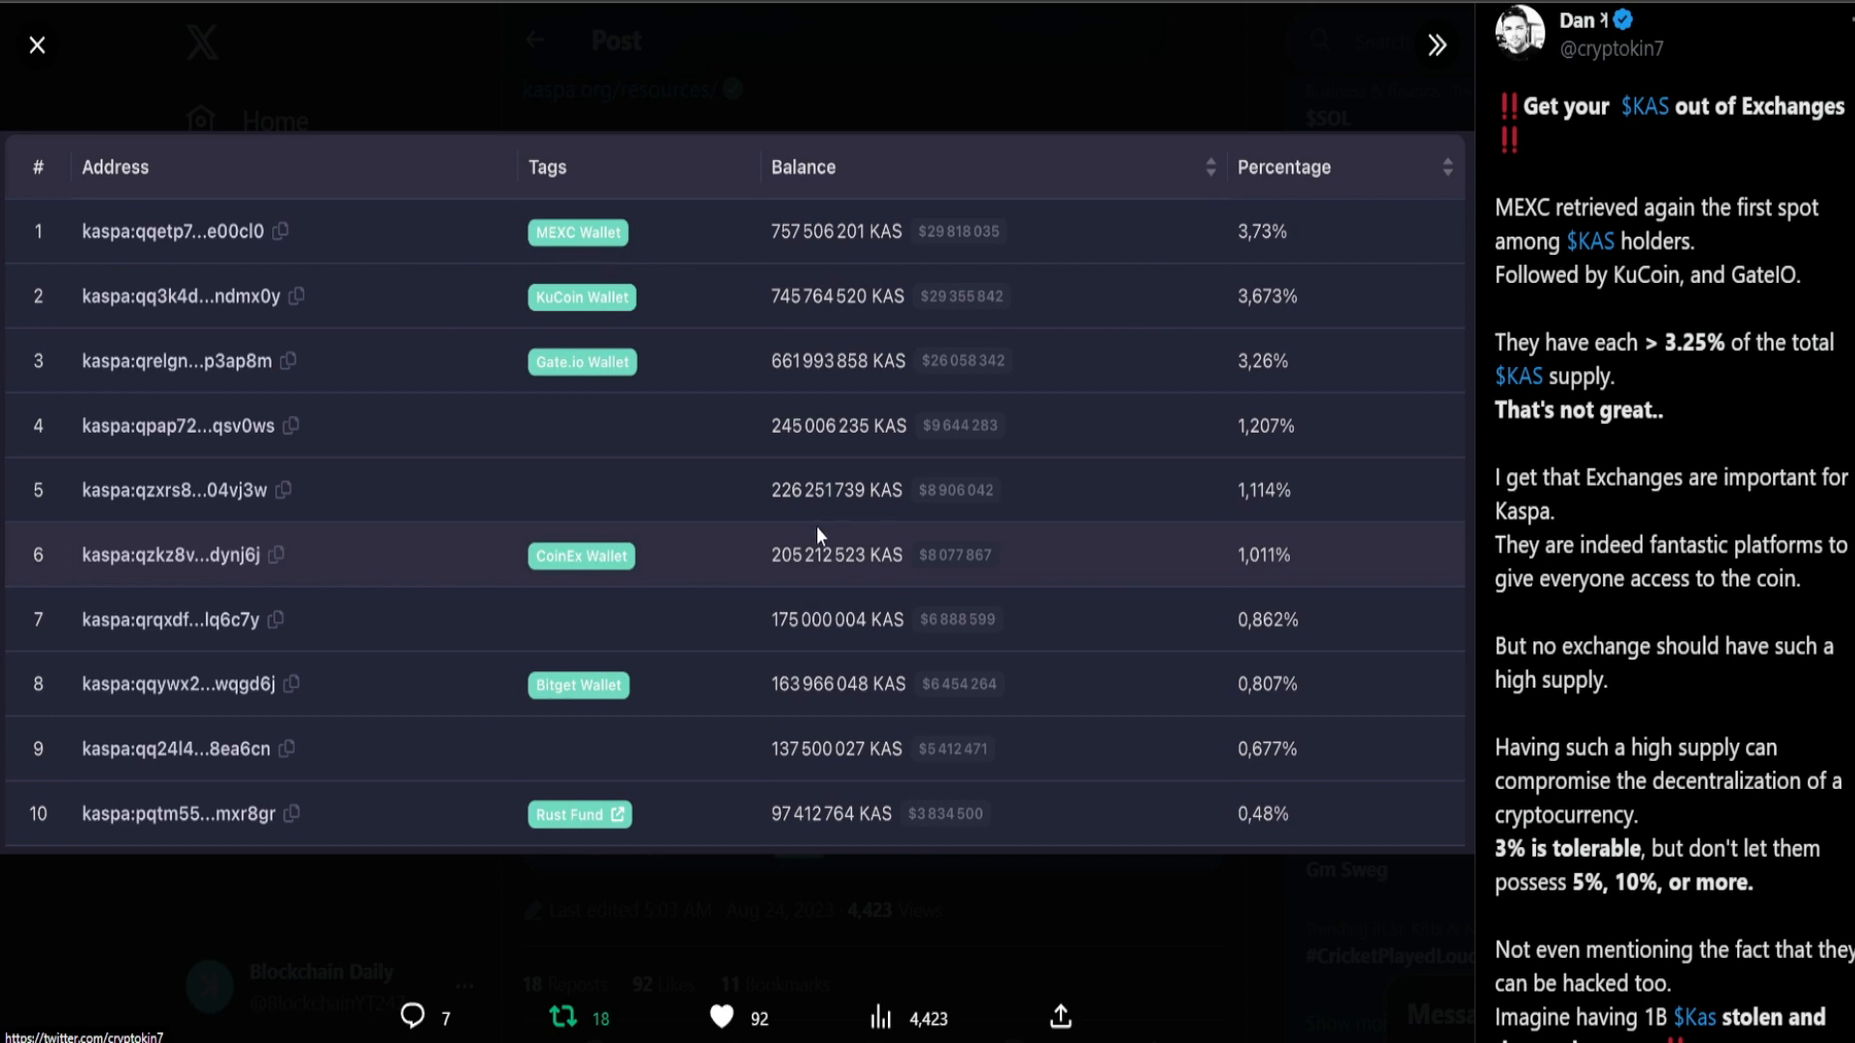
mouse_move(804, 540)
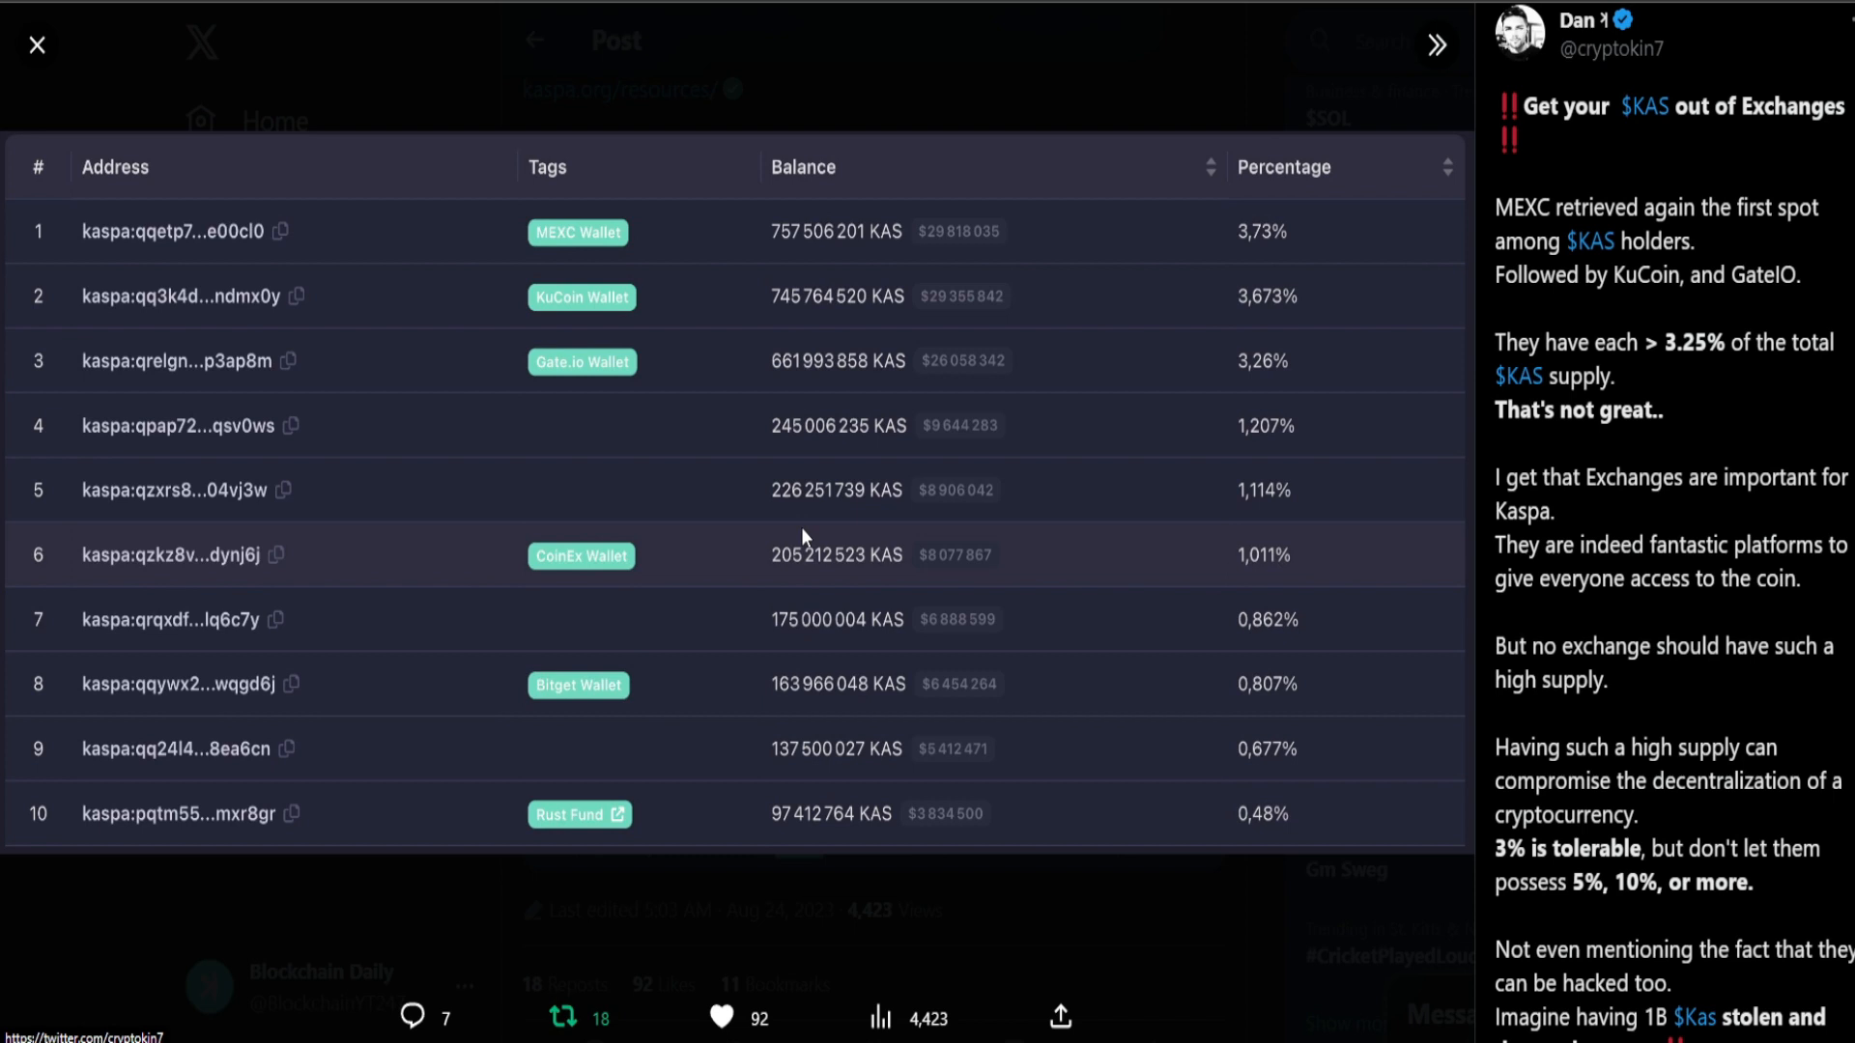
mouse_move(905, 644)
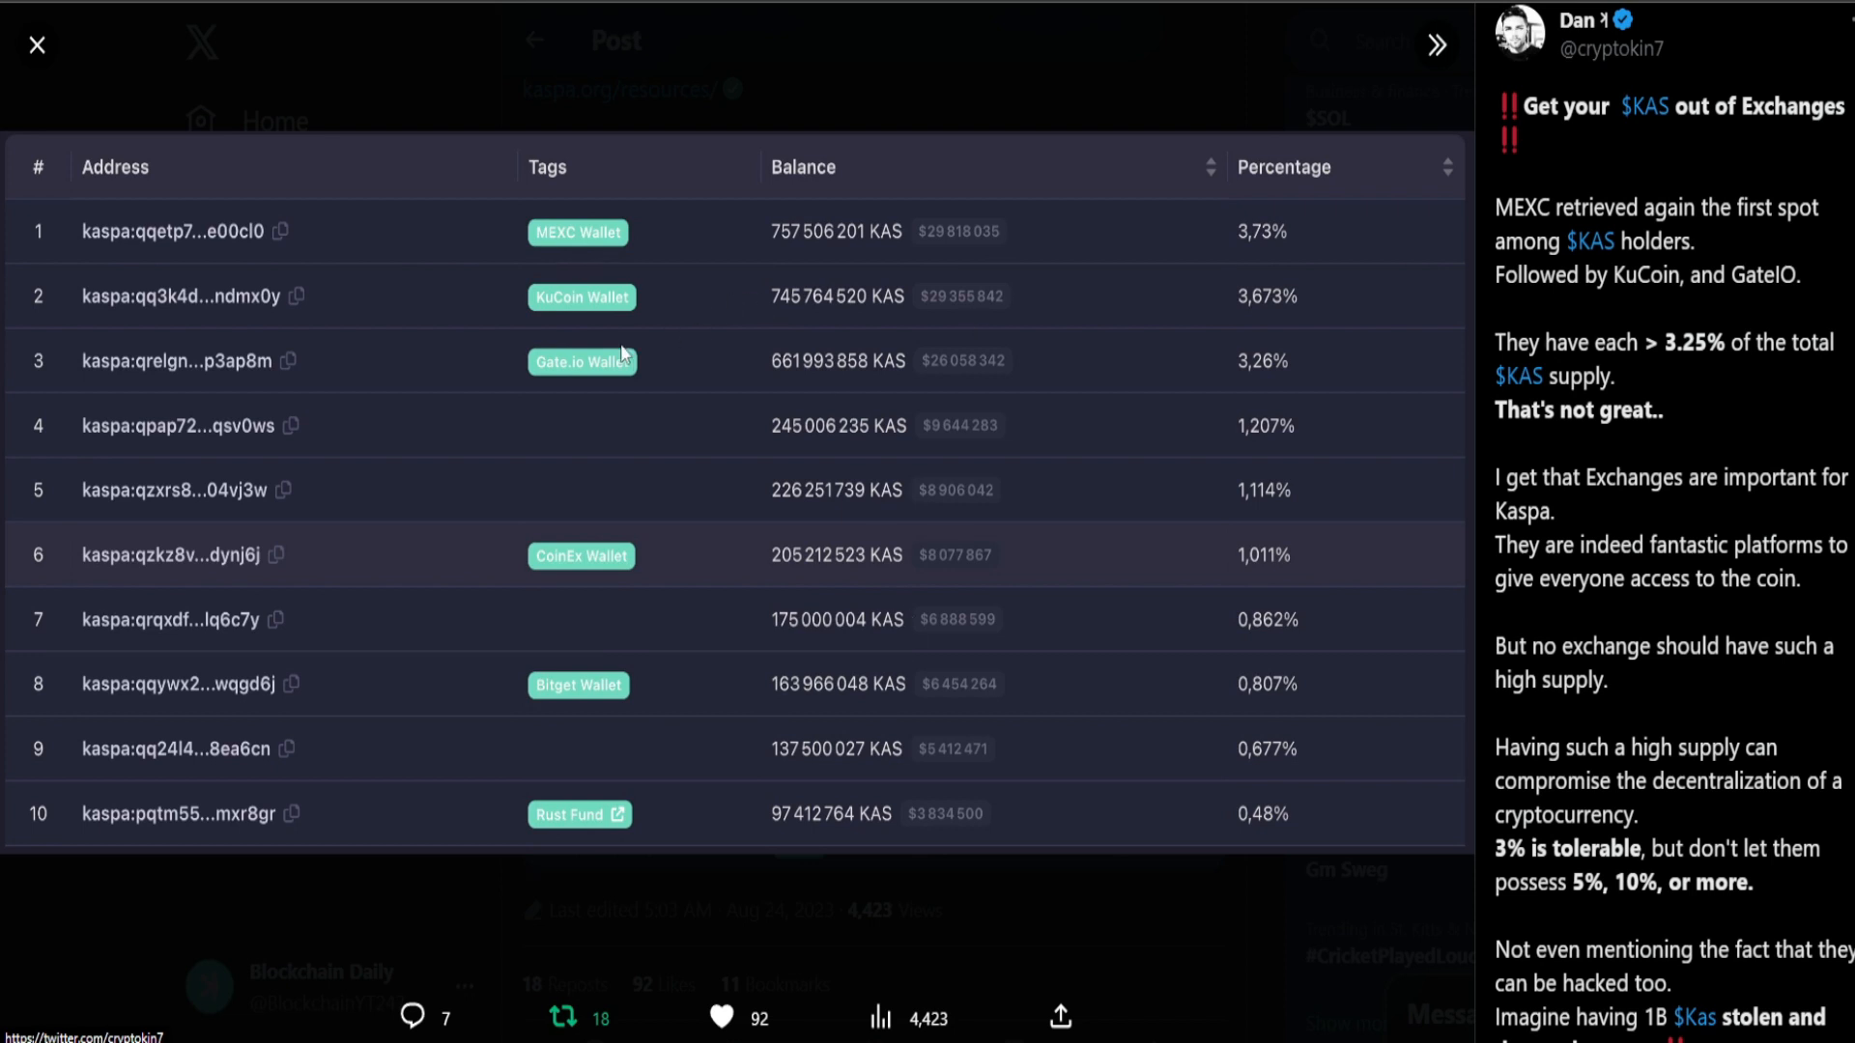
mouse_move(1258, 332)
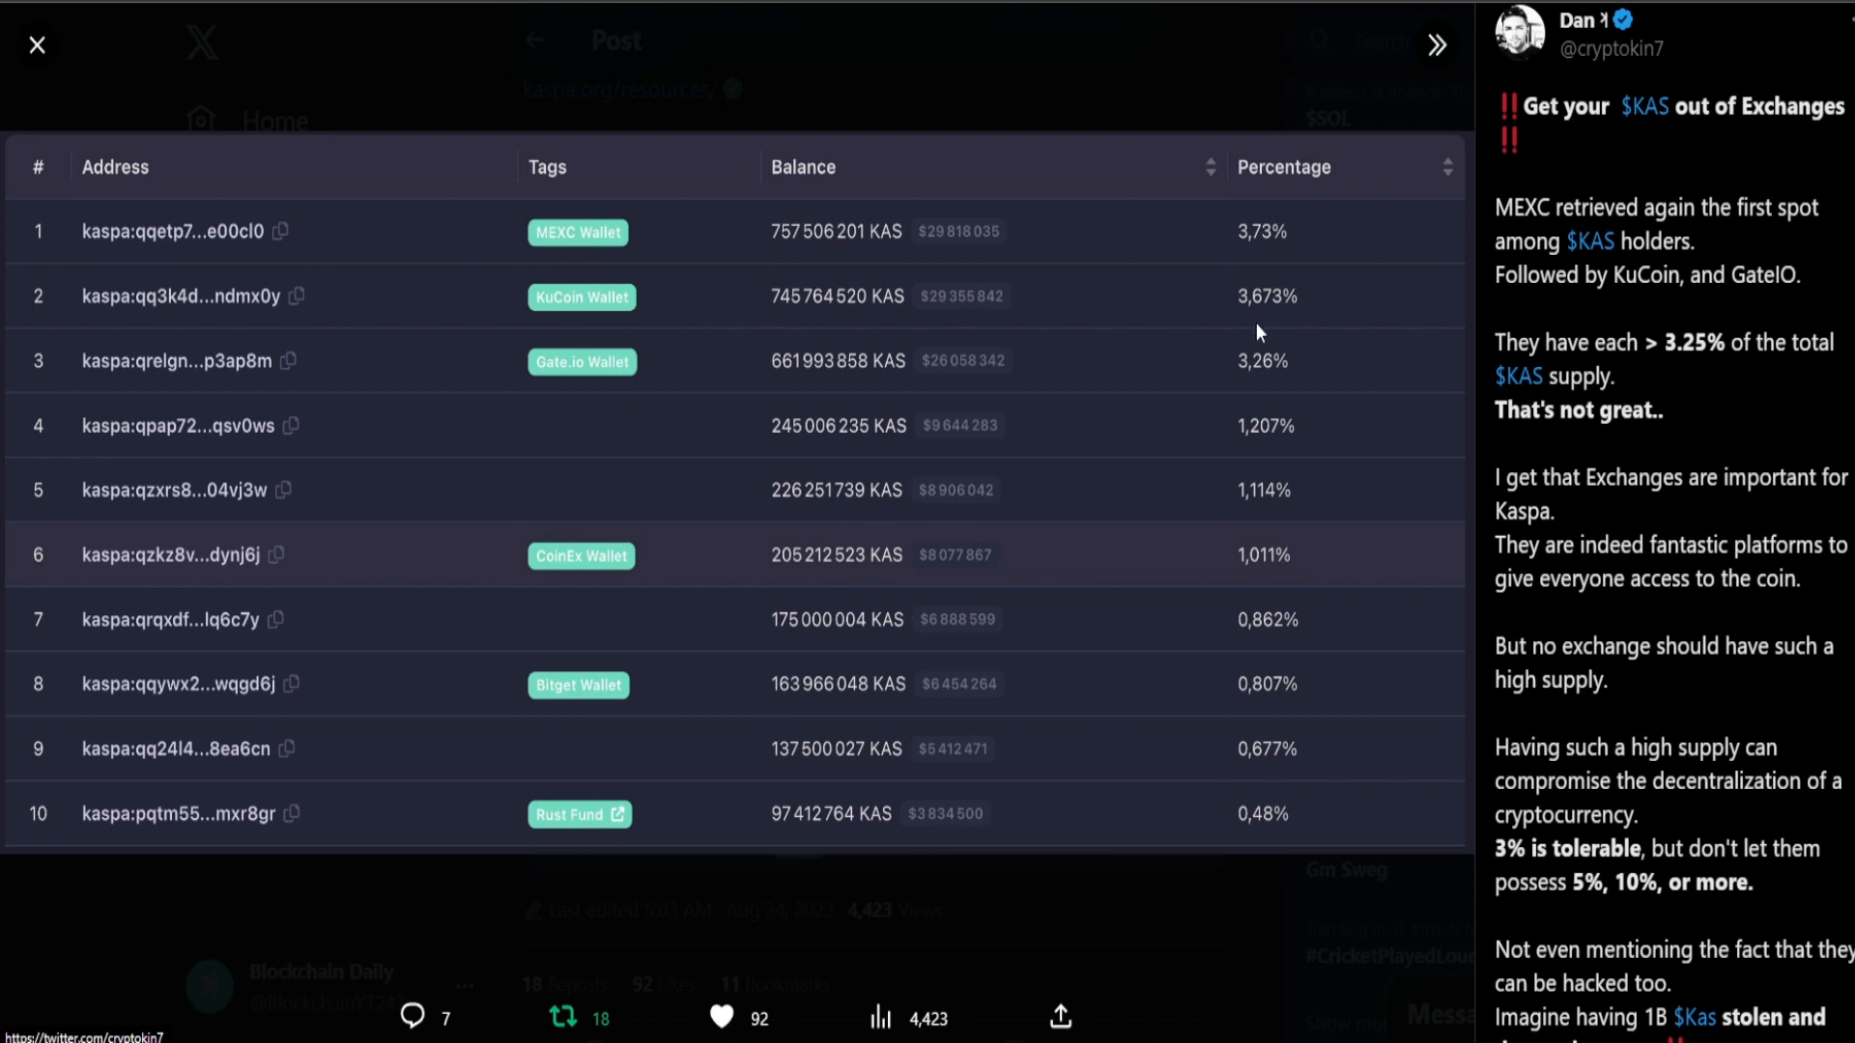
mouse_move(424, 275)
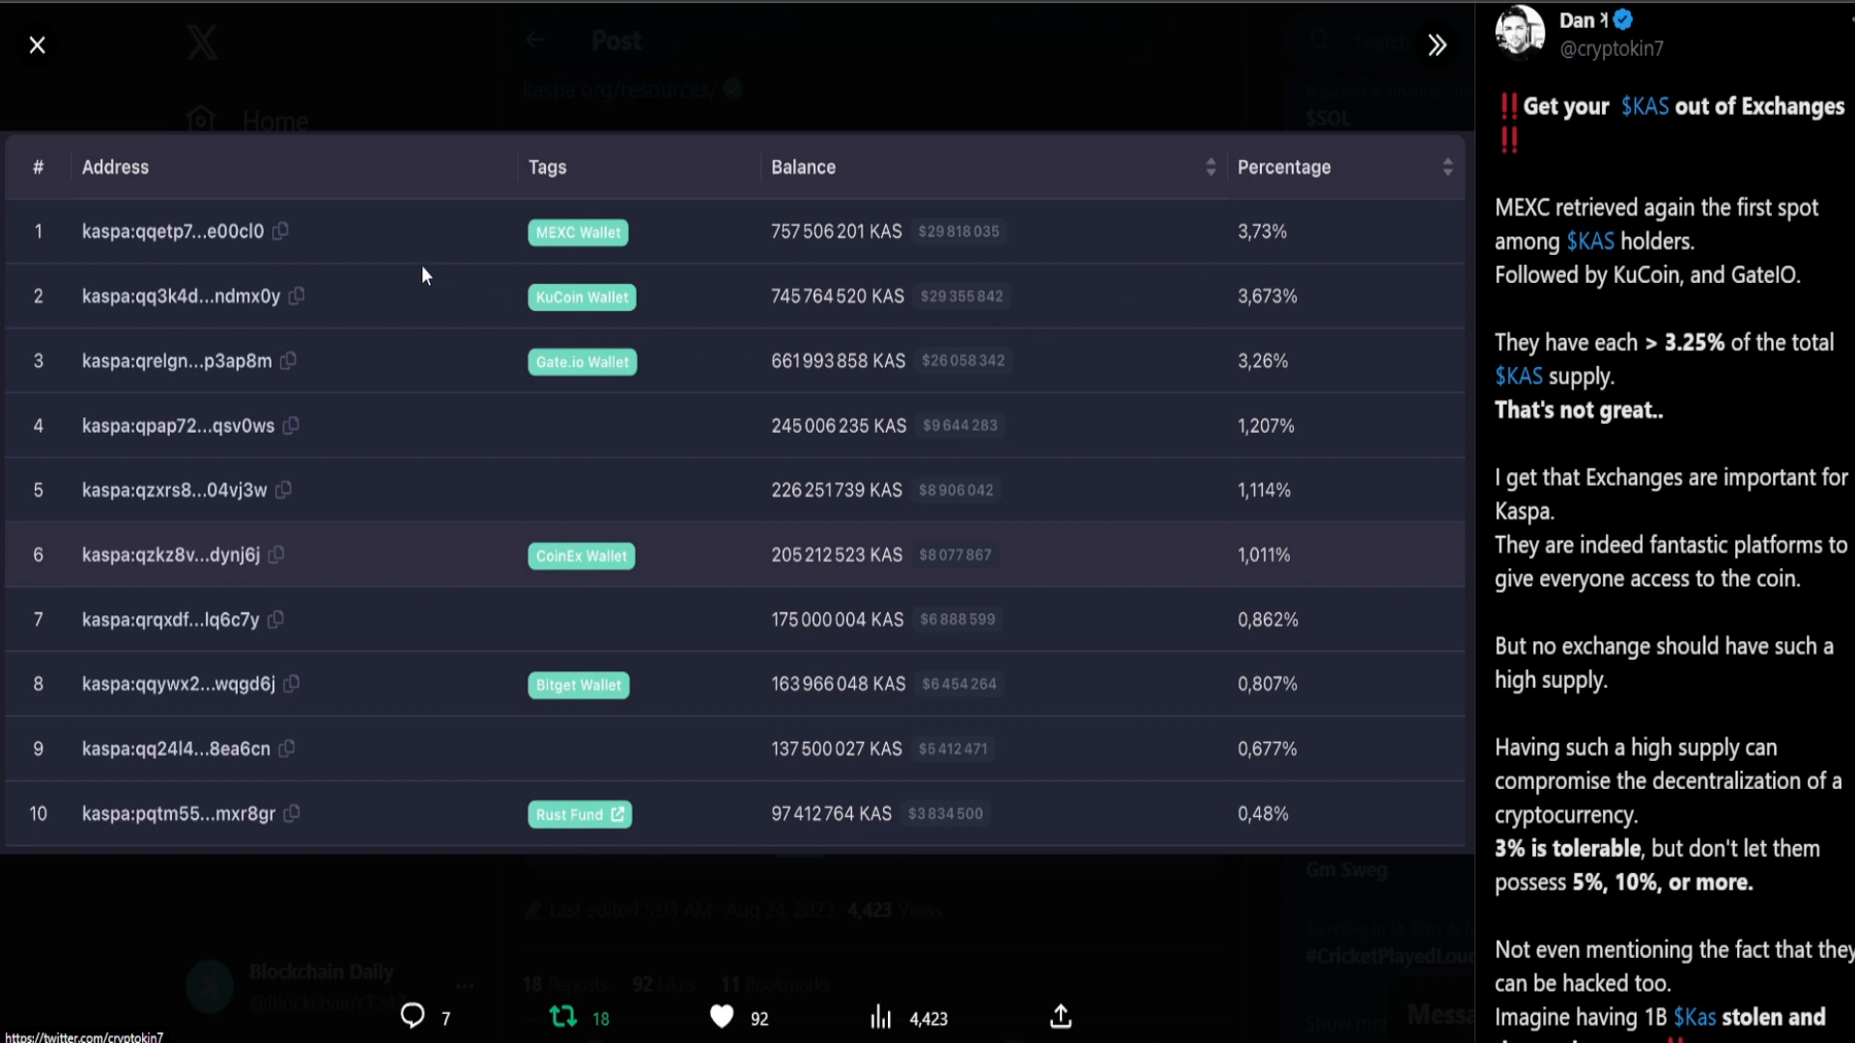
mouse_move(1335, 330)
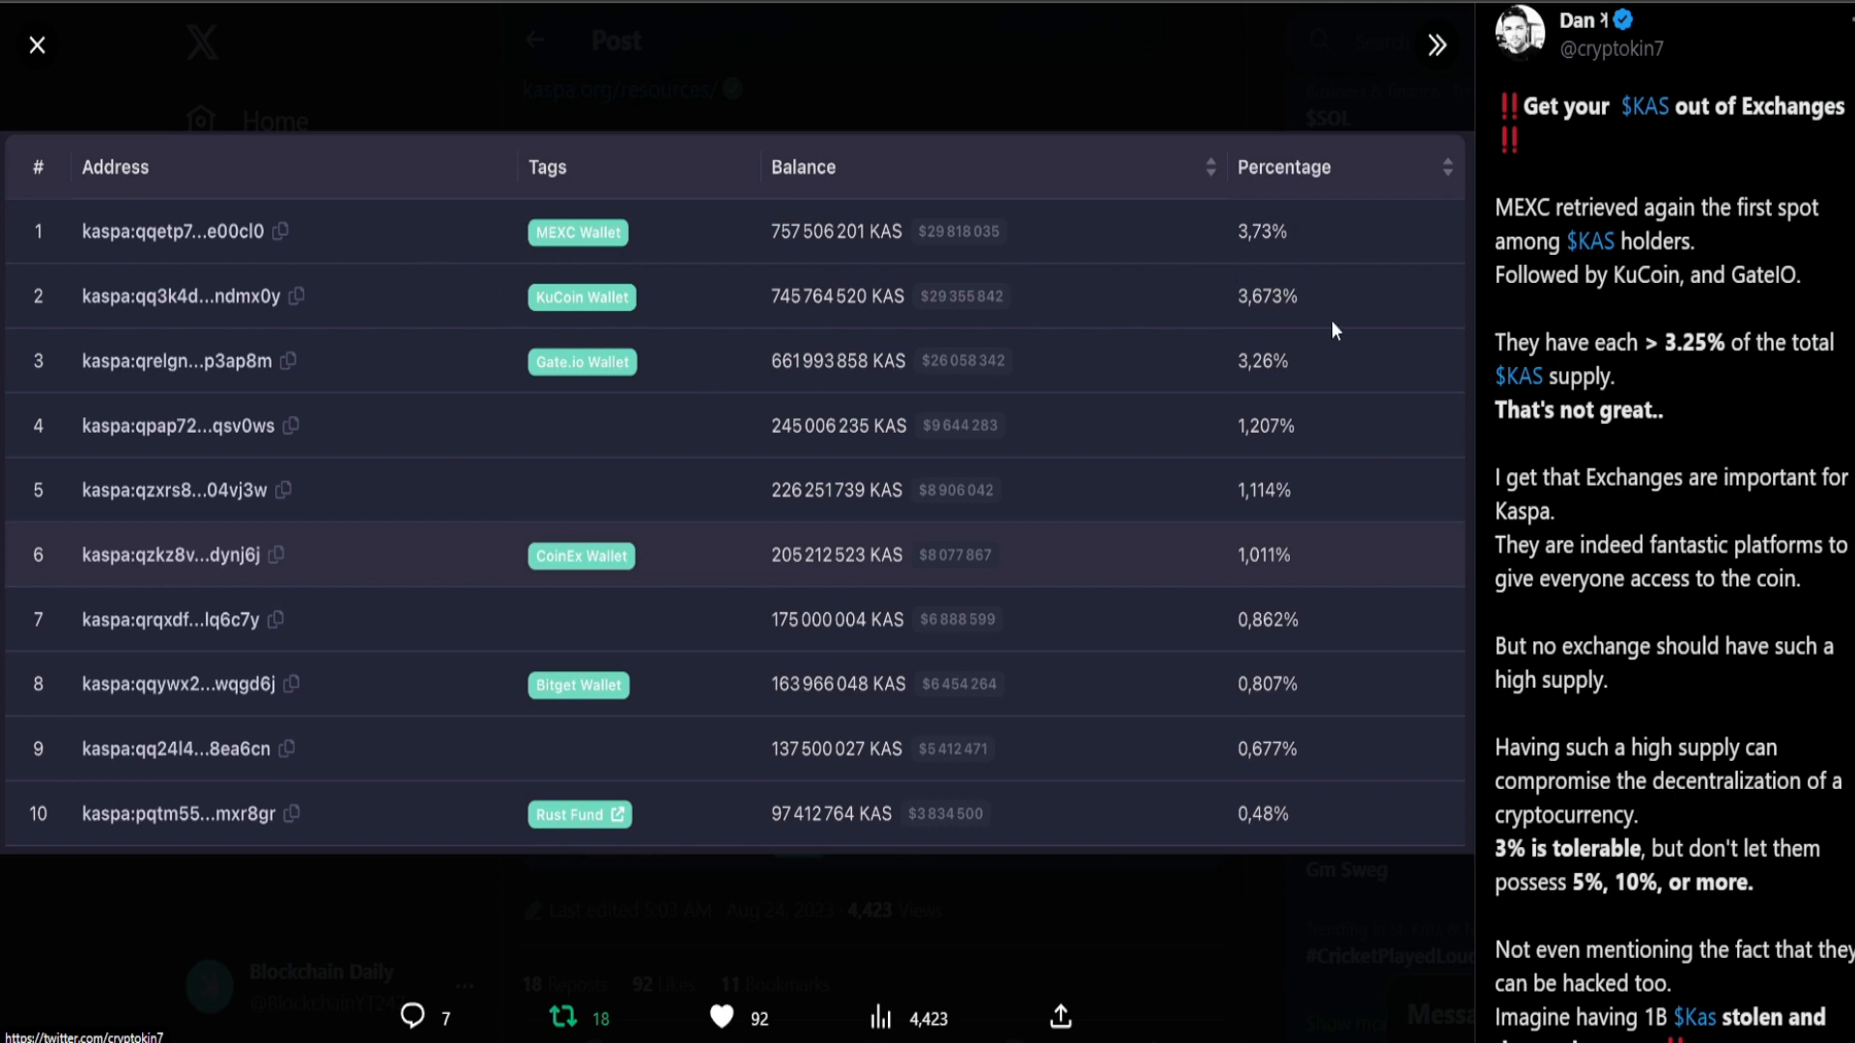
mouse_move(1345, 329)
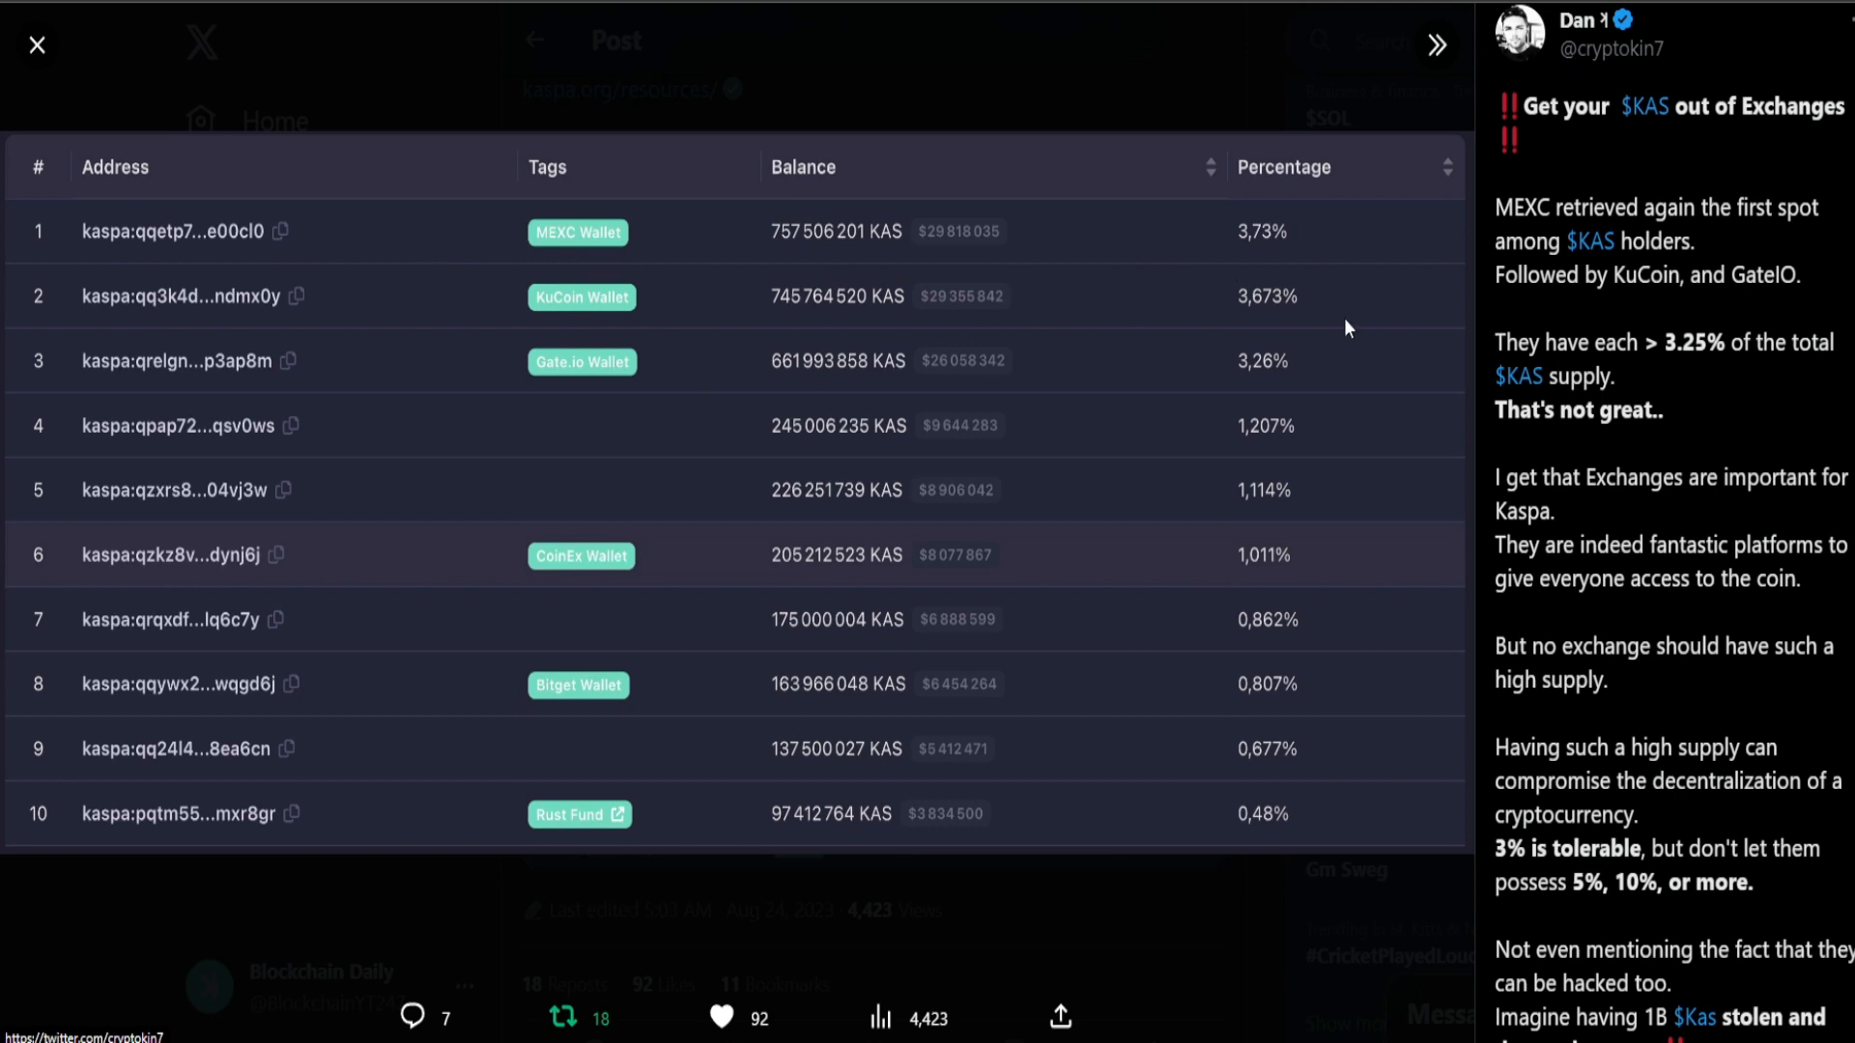
mouse_move(1250, 233)
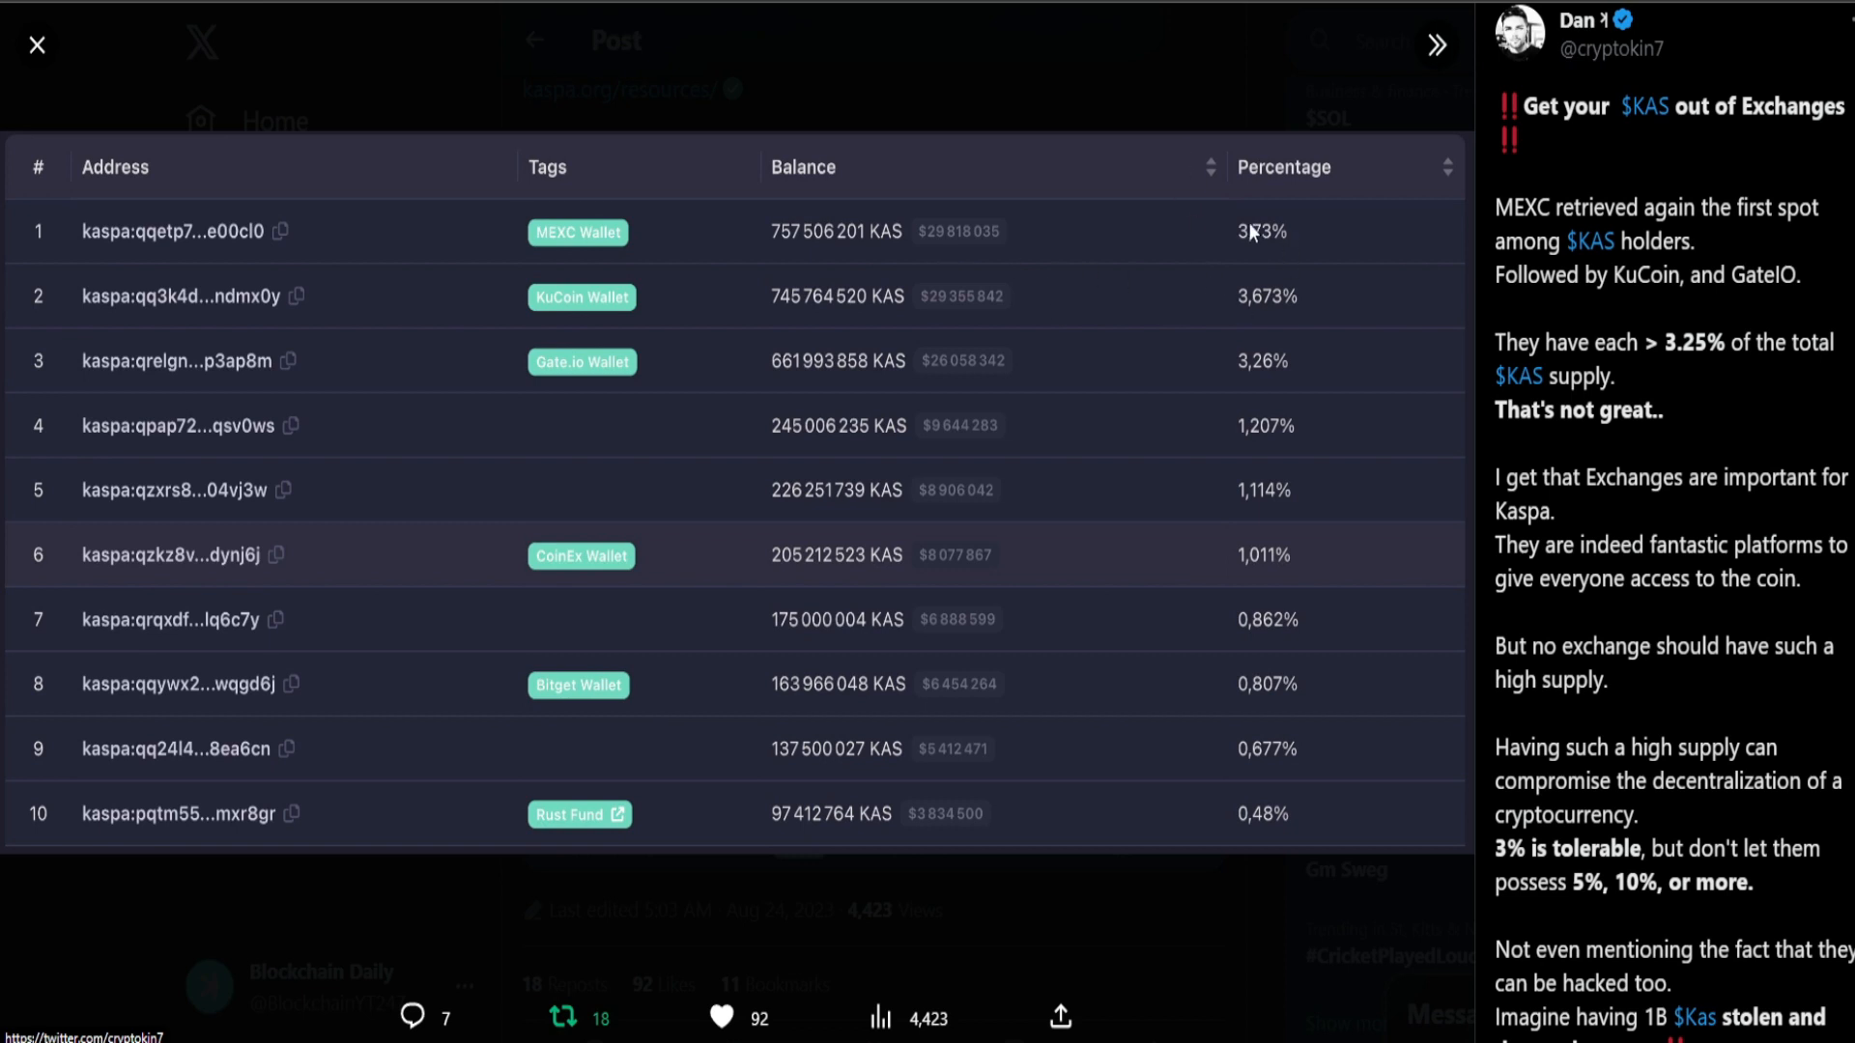
mouse_move(526, 274)
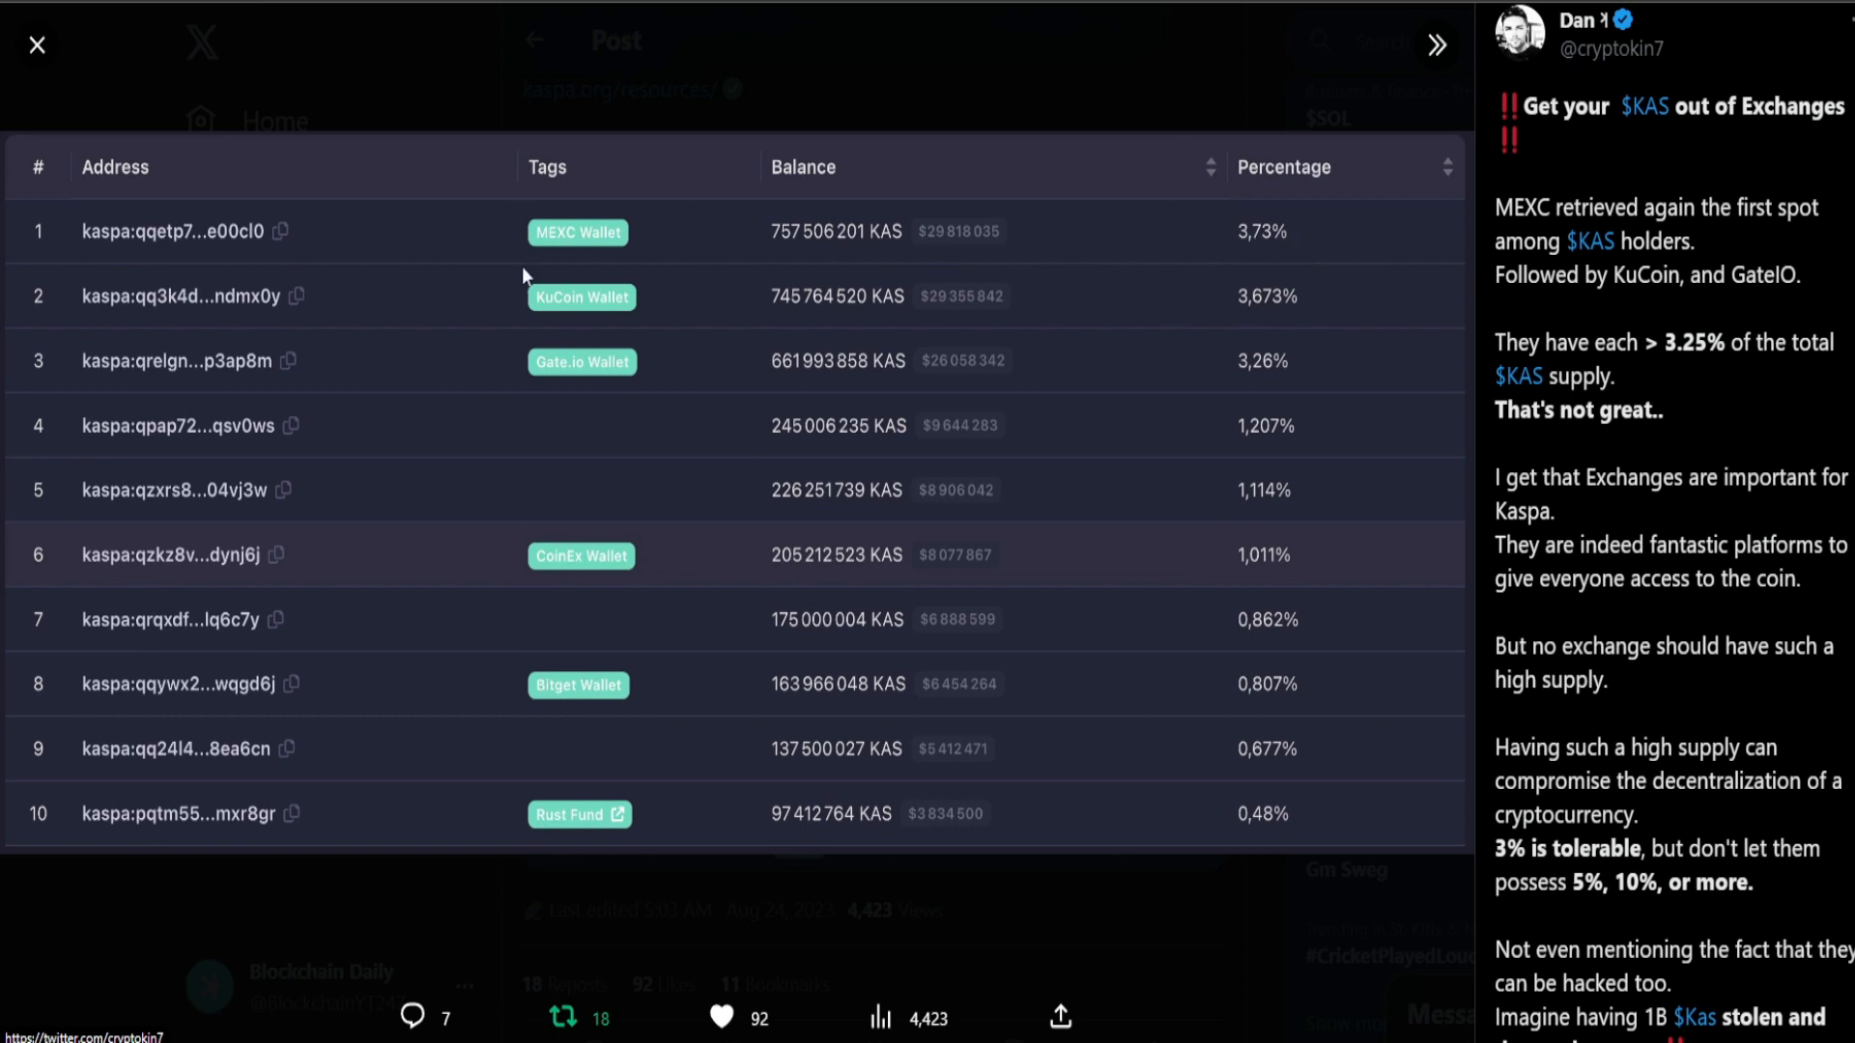
mouse_move(769, 371)
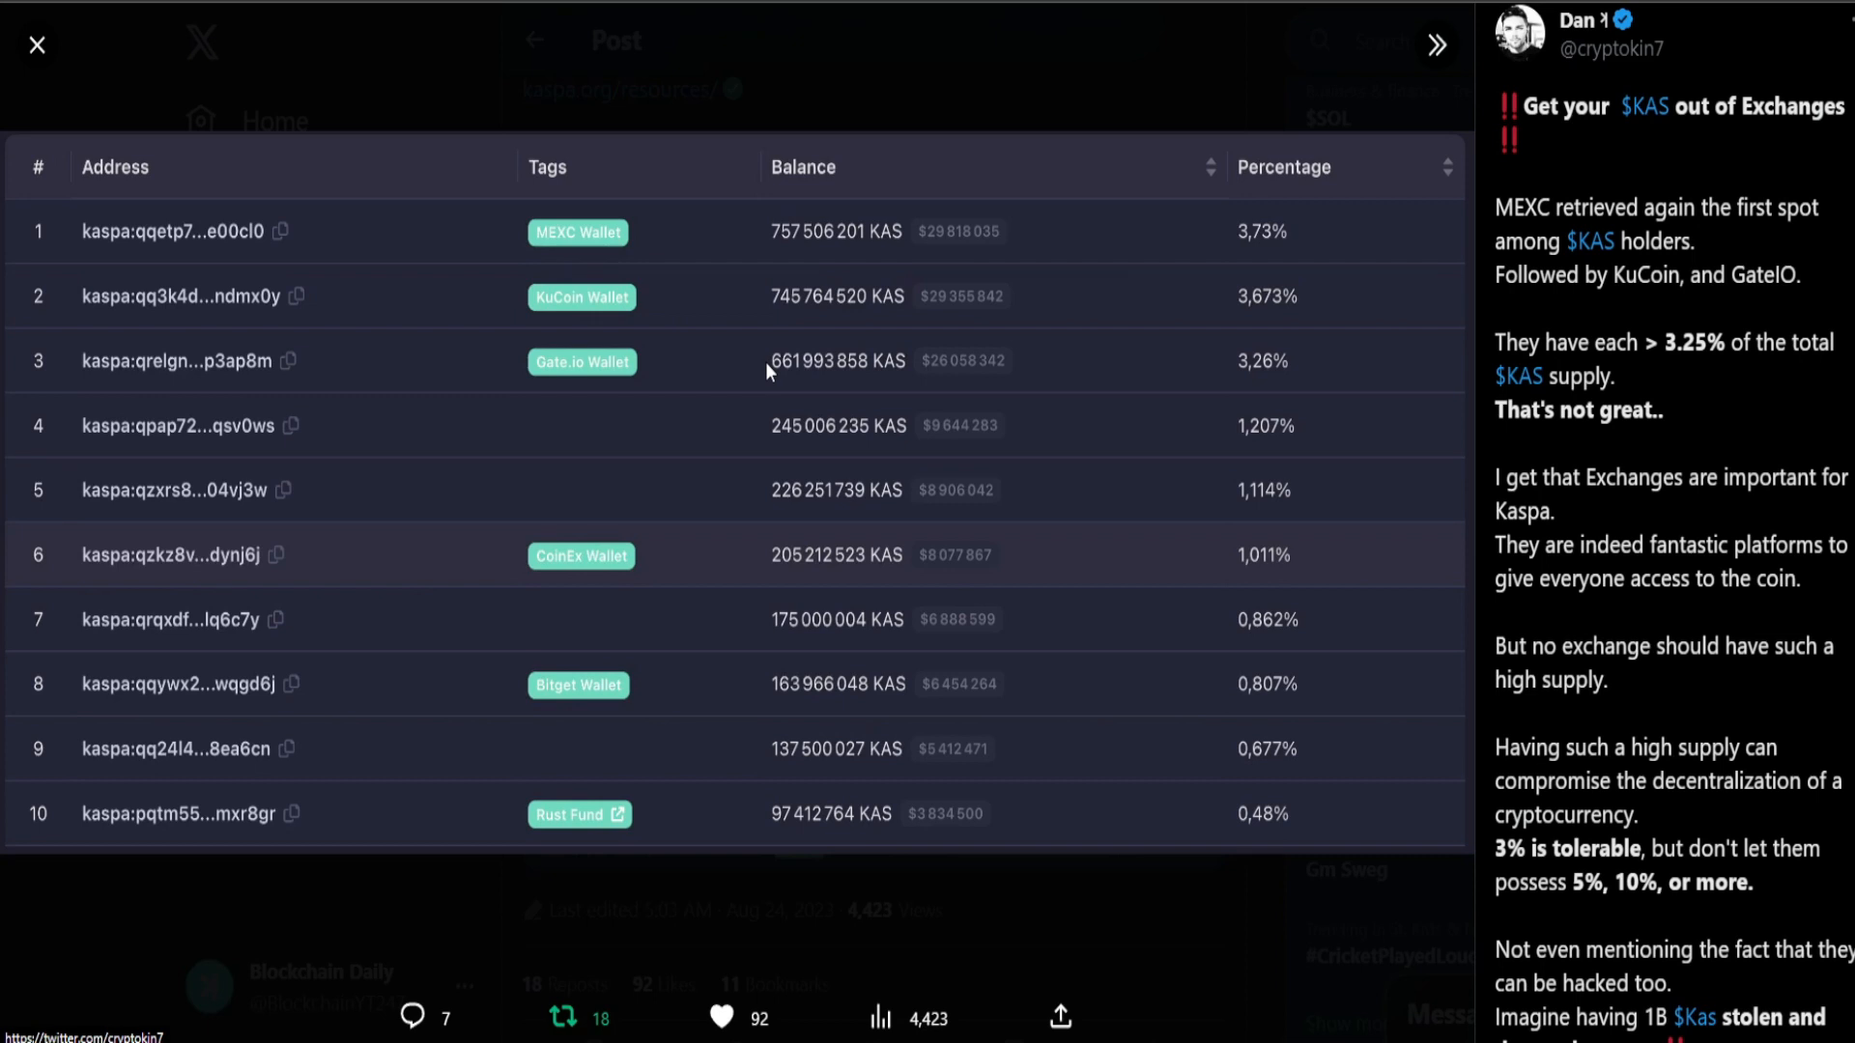
mouse_move(1109, 255)
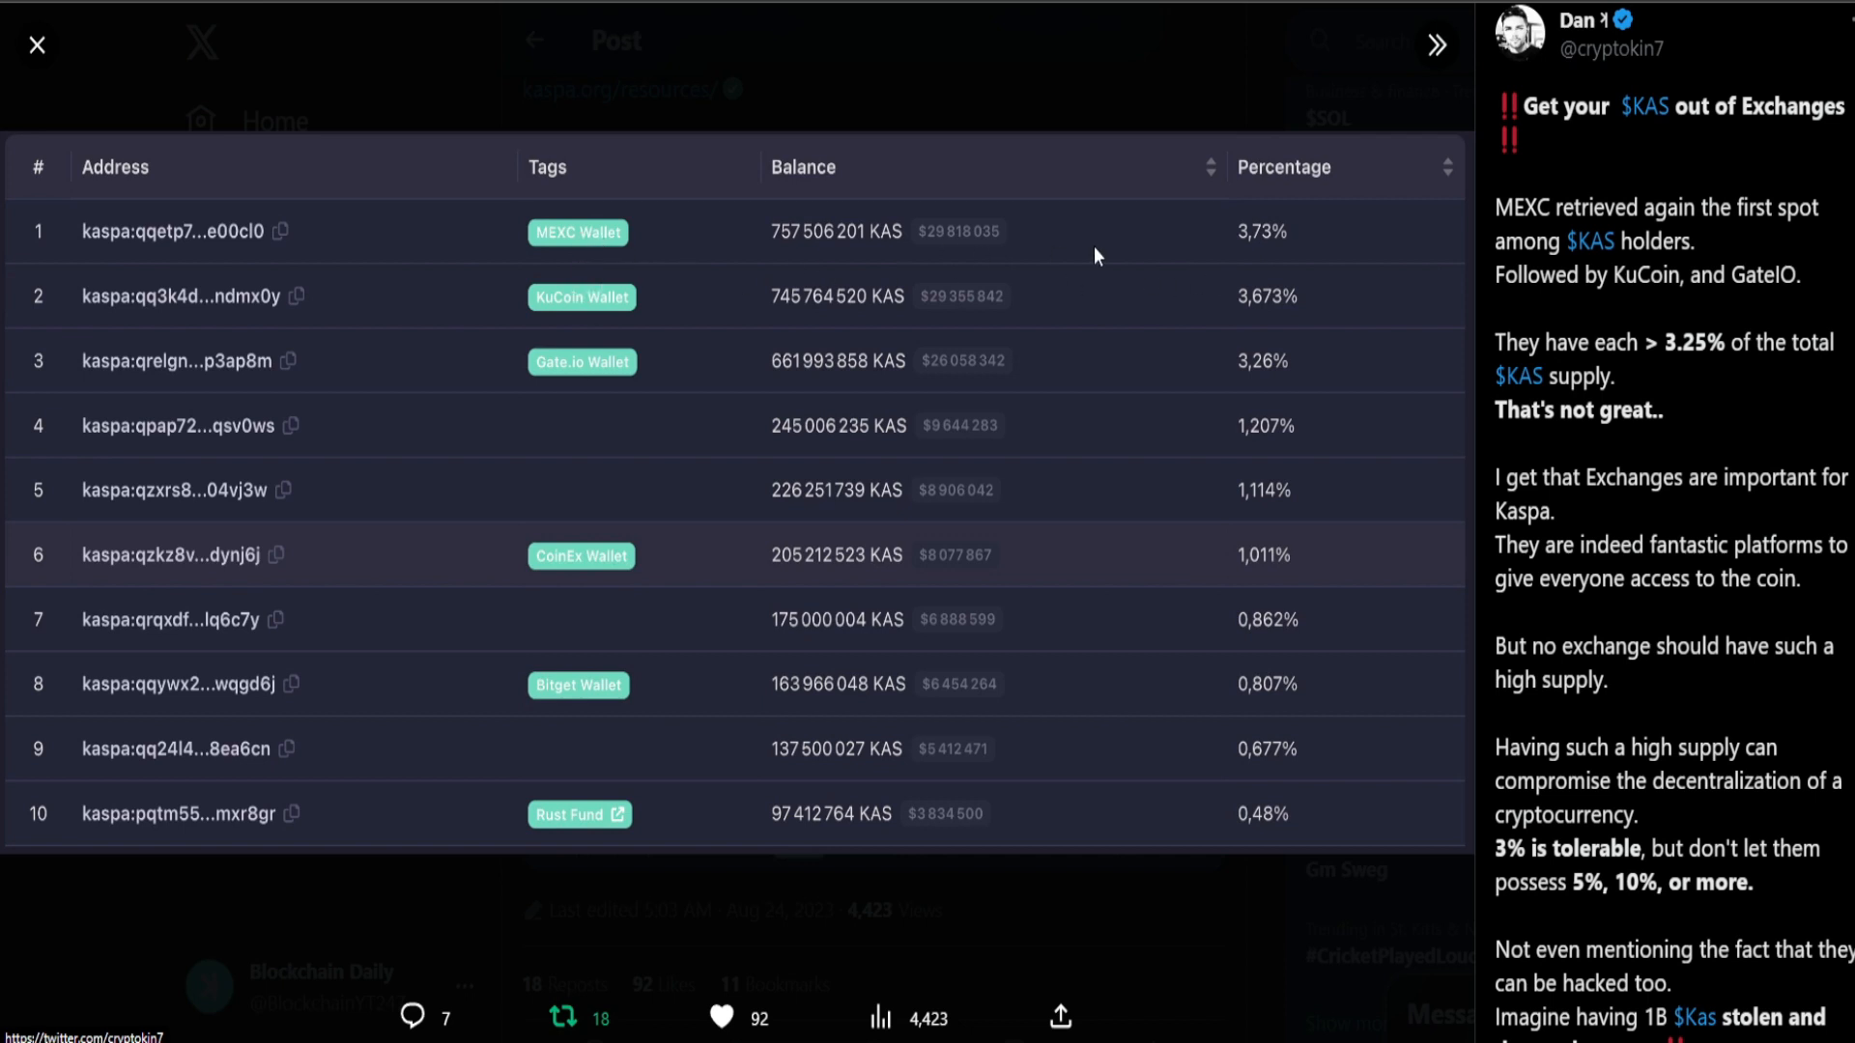
mouse_move(1264, 400)
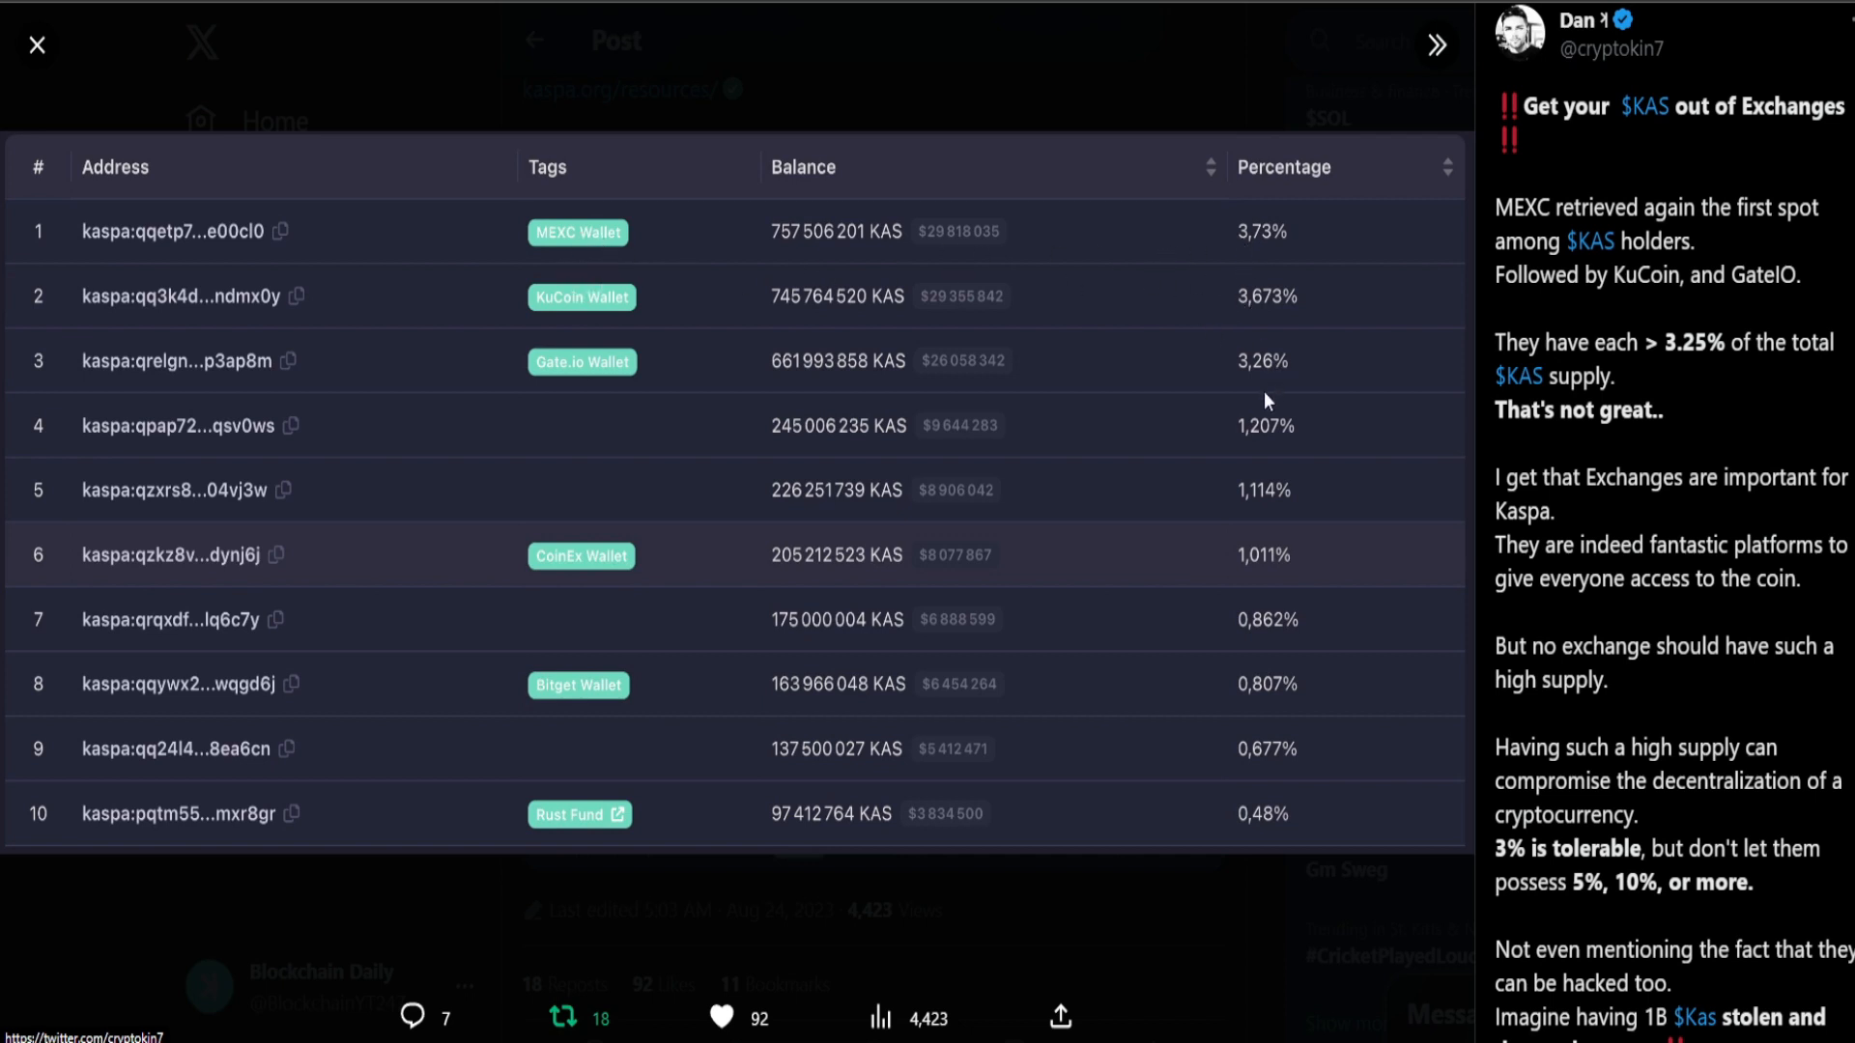
mouse_move(1214, 390)
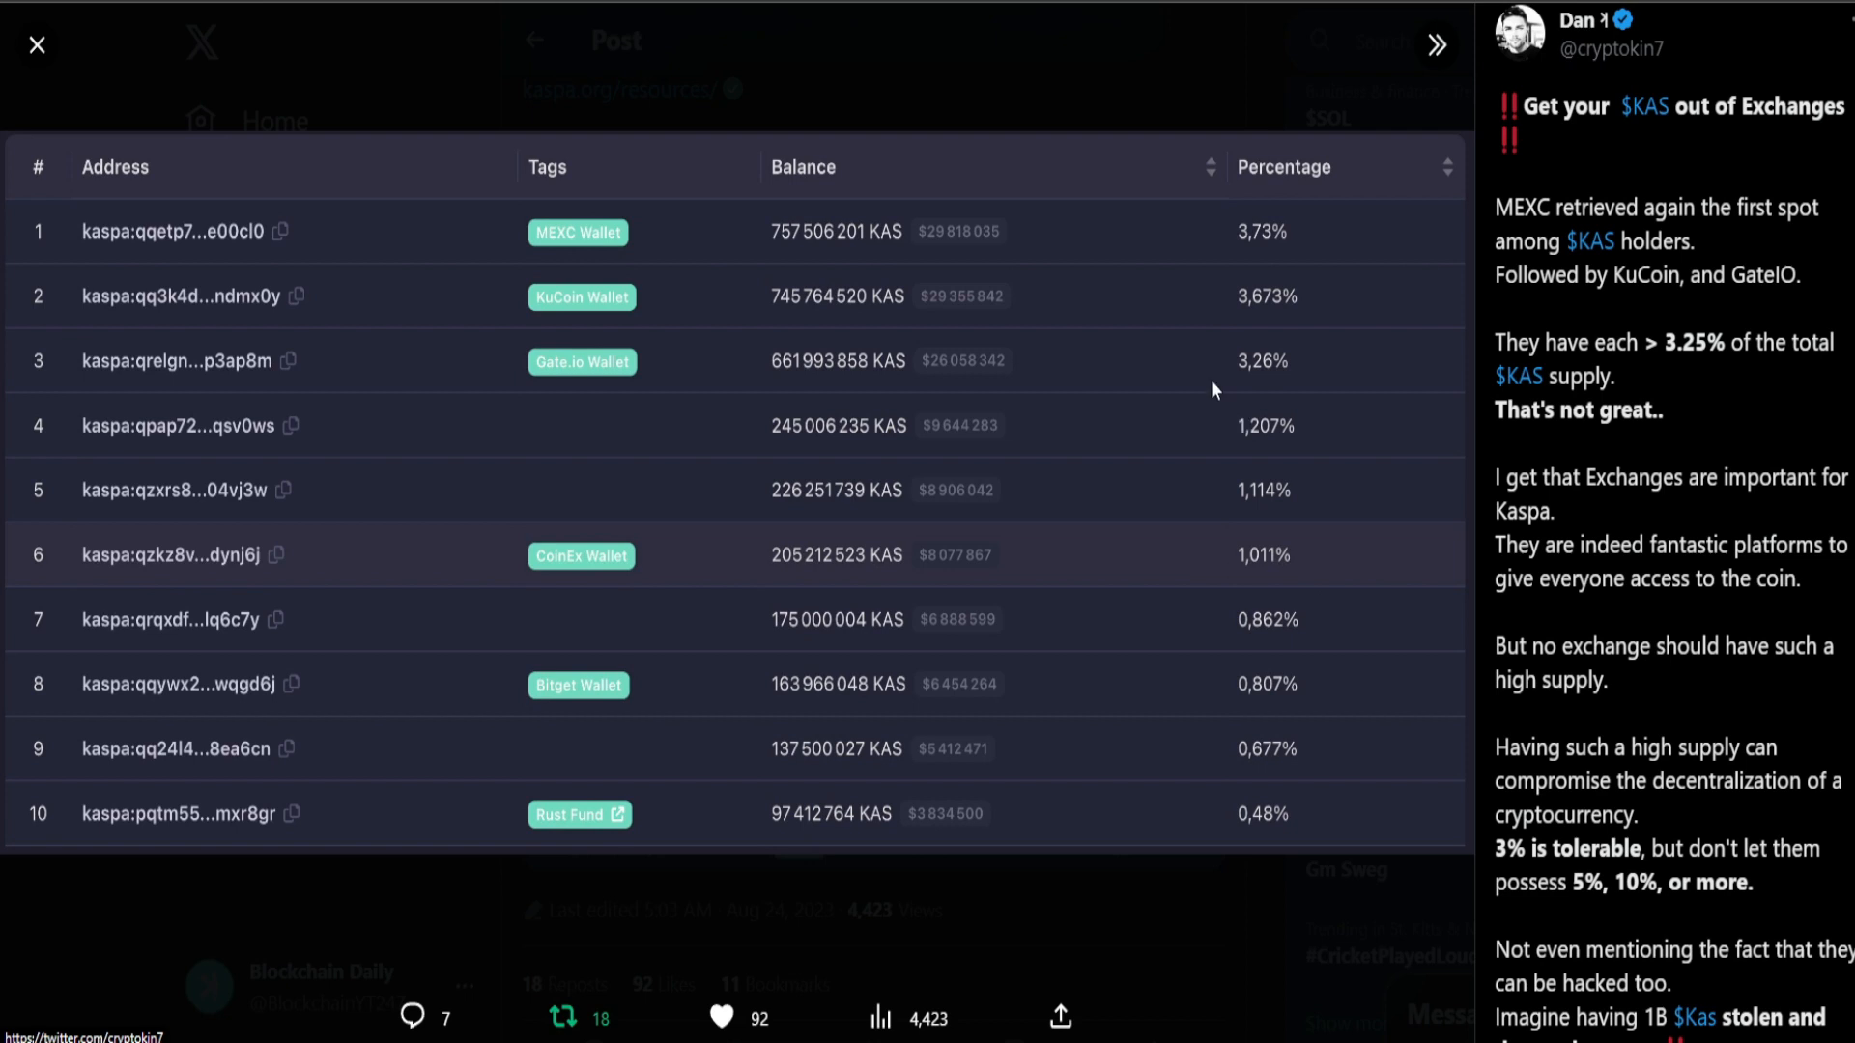
mouse_move(1090, 313)
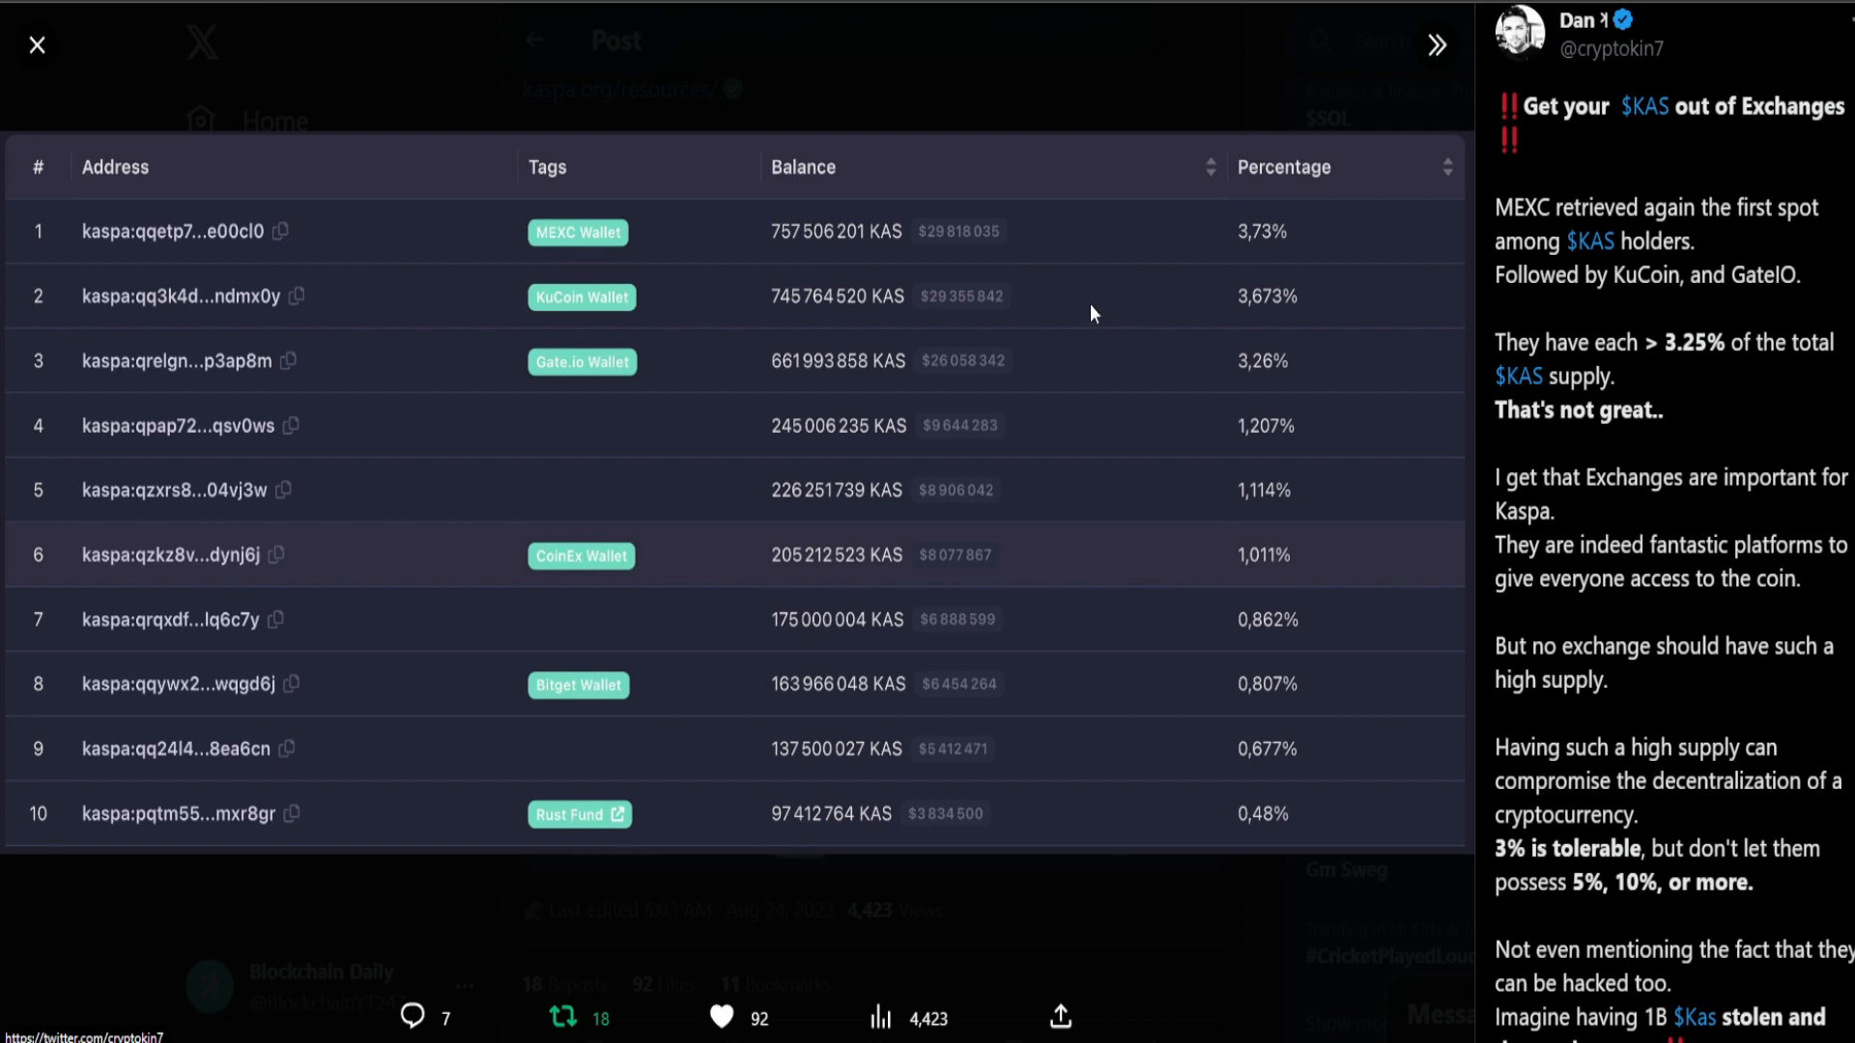
mouse_move(893, 228)
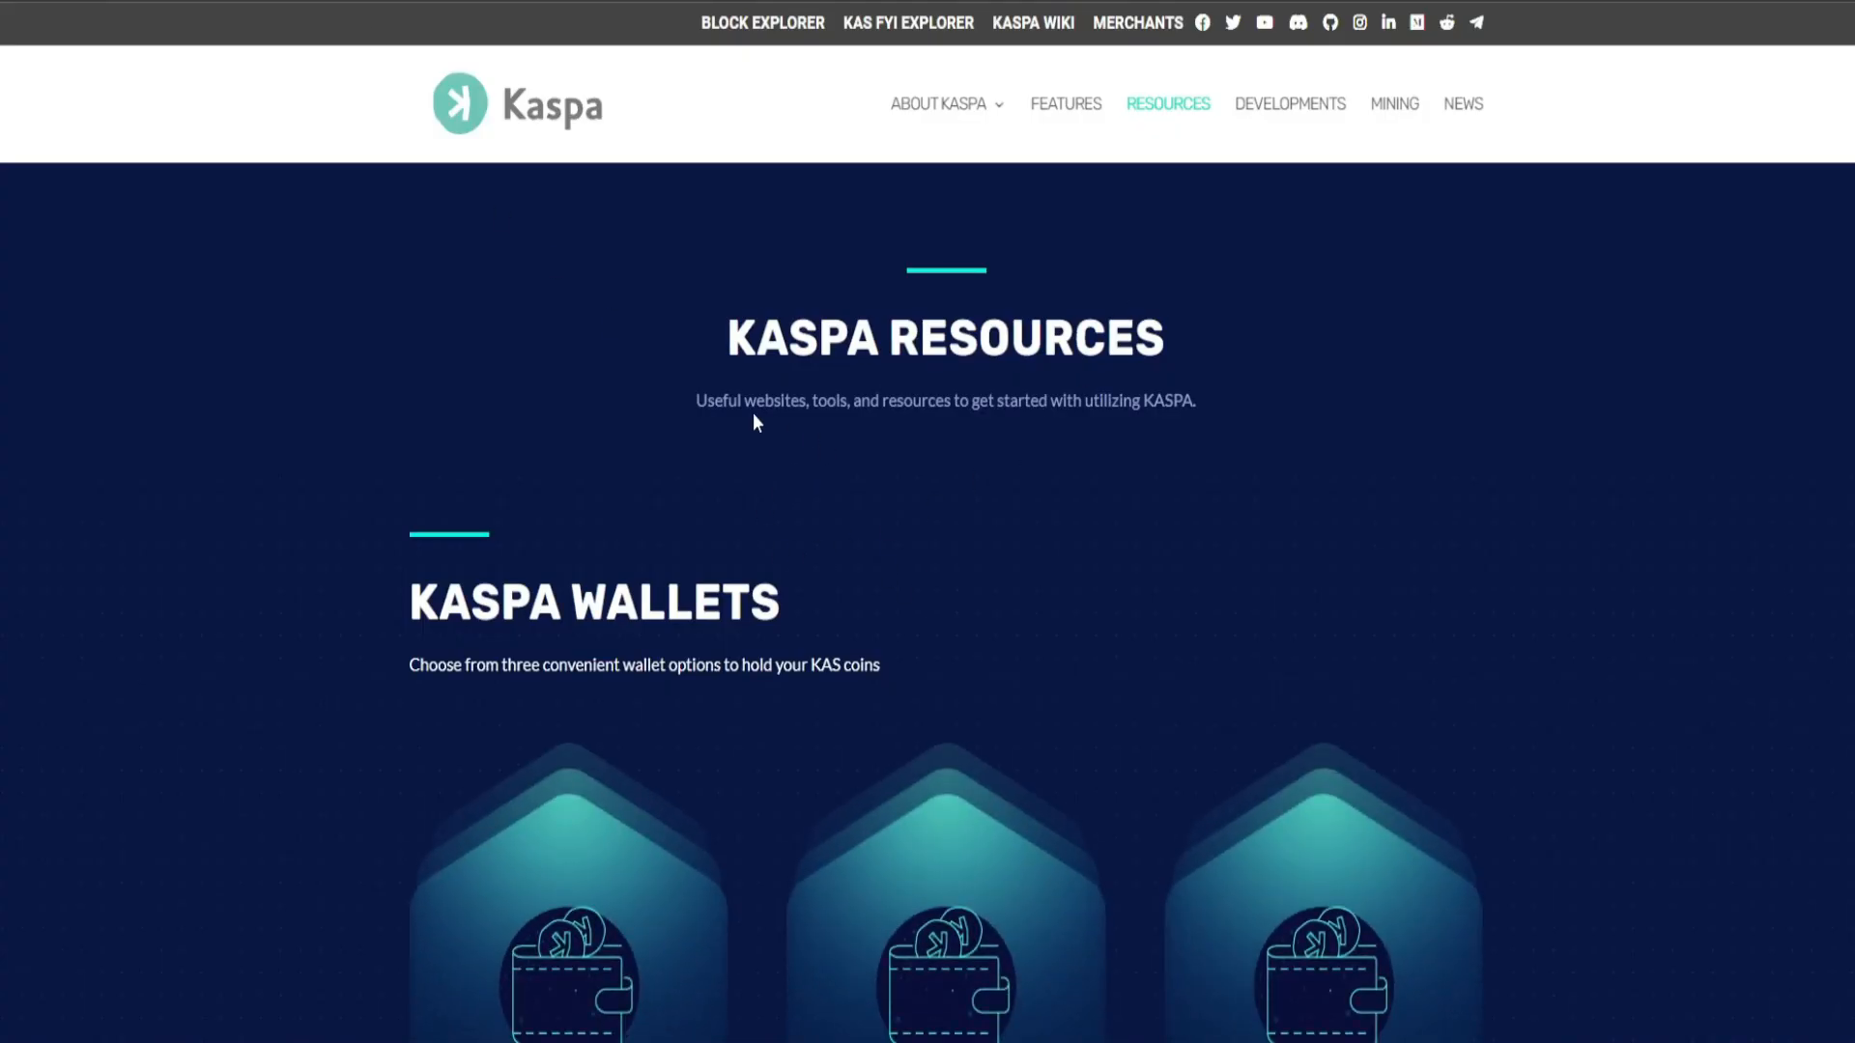
Step: Scroll the kaspa.org Resources page past wallets, dapps and block explorers to the Kaspa Exchanges section
scroll(down, 3)
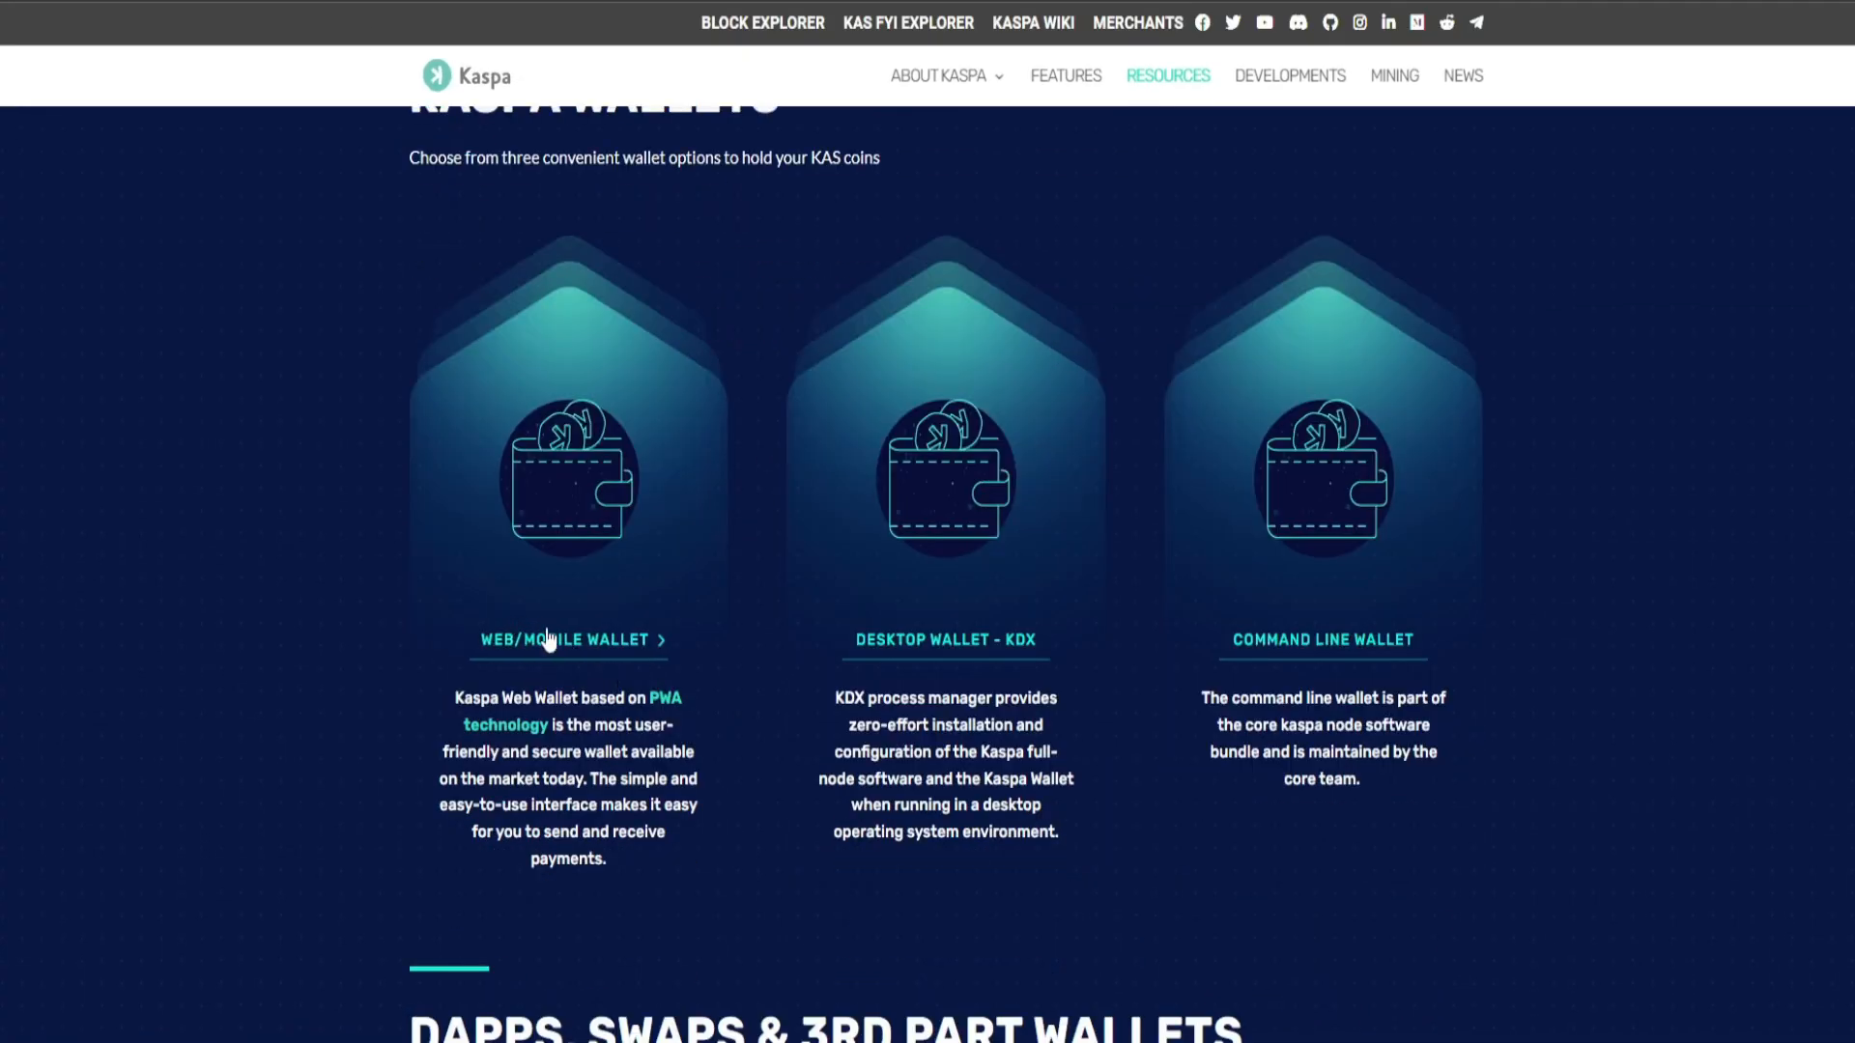
mouse_move(936, 645)
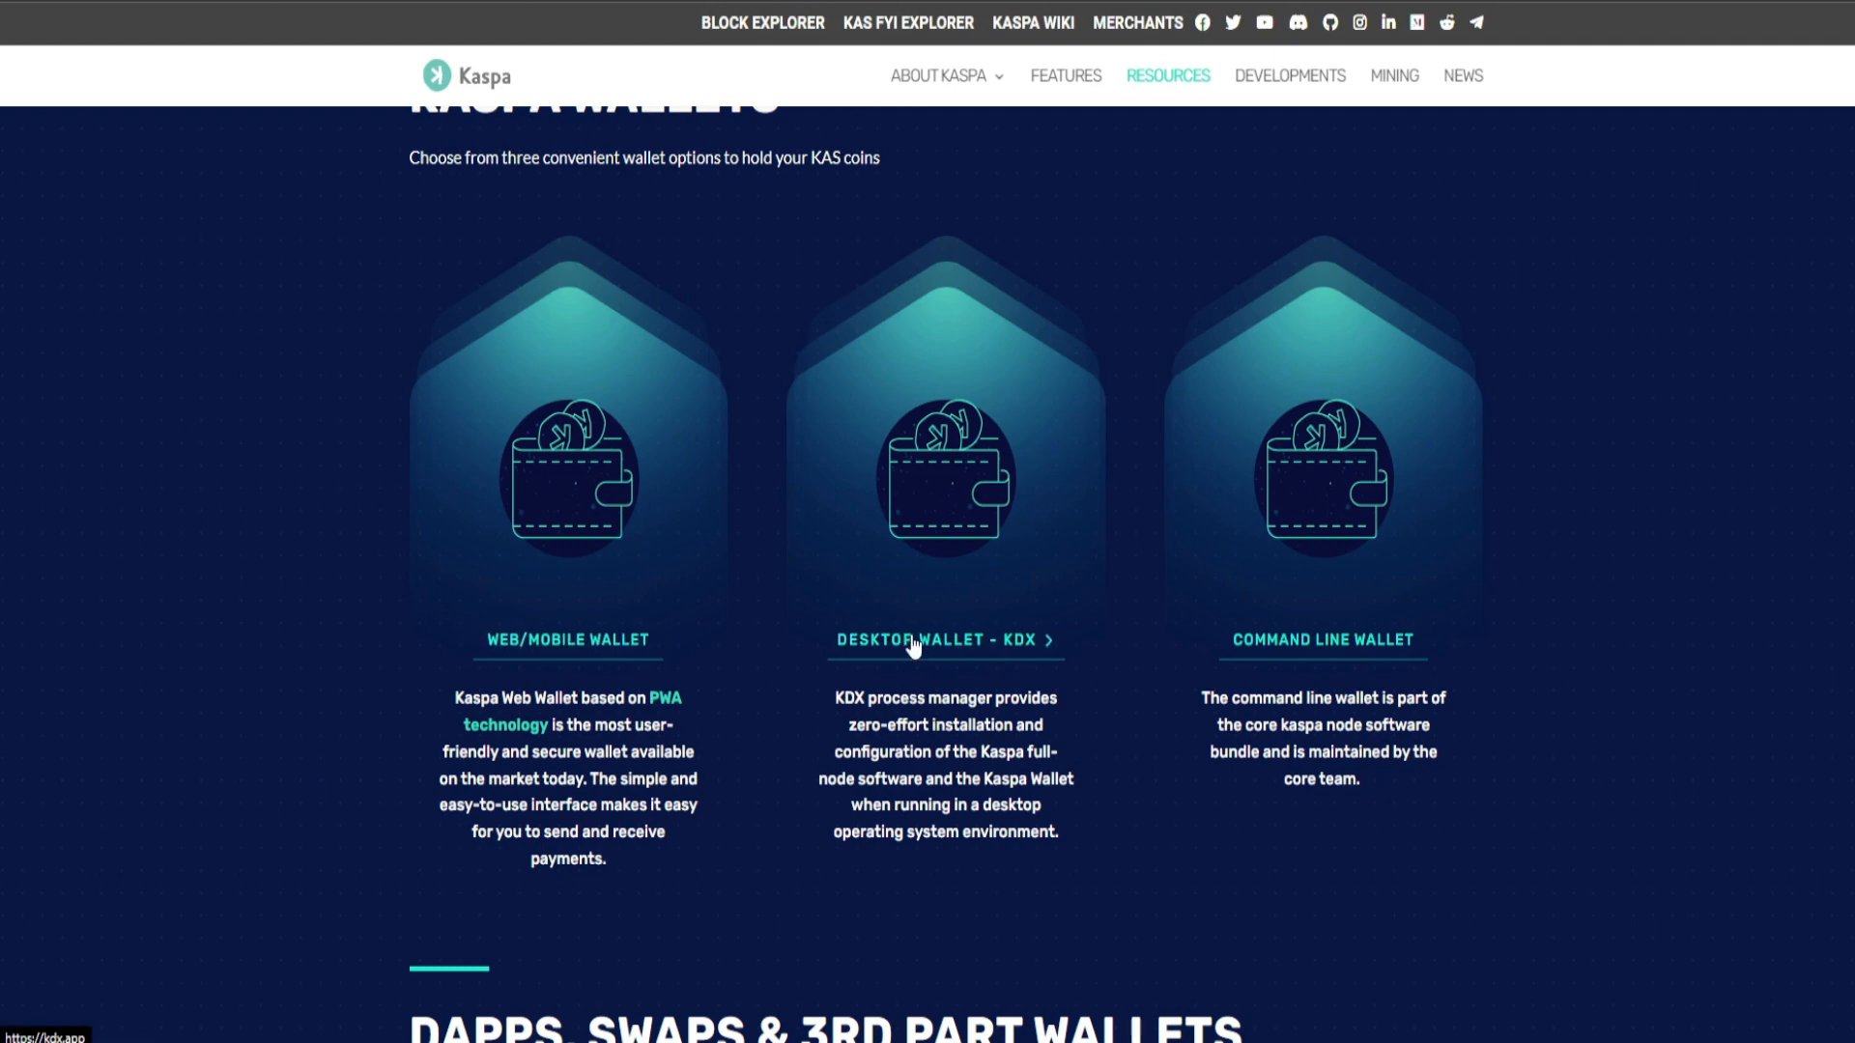
scroll(down, 3)
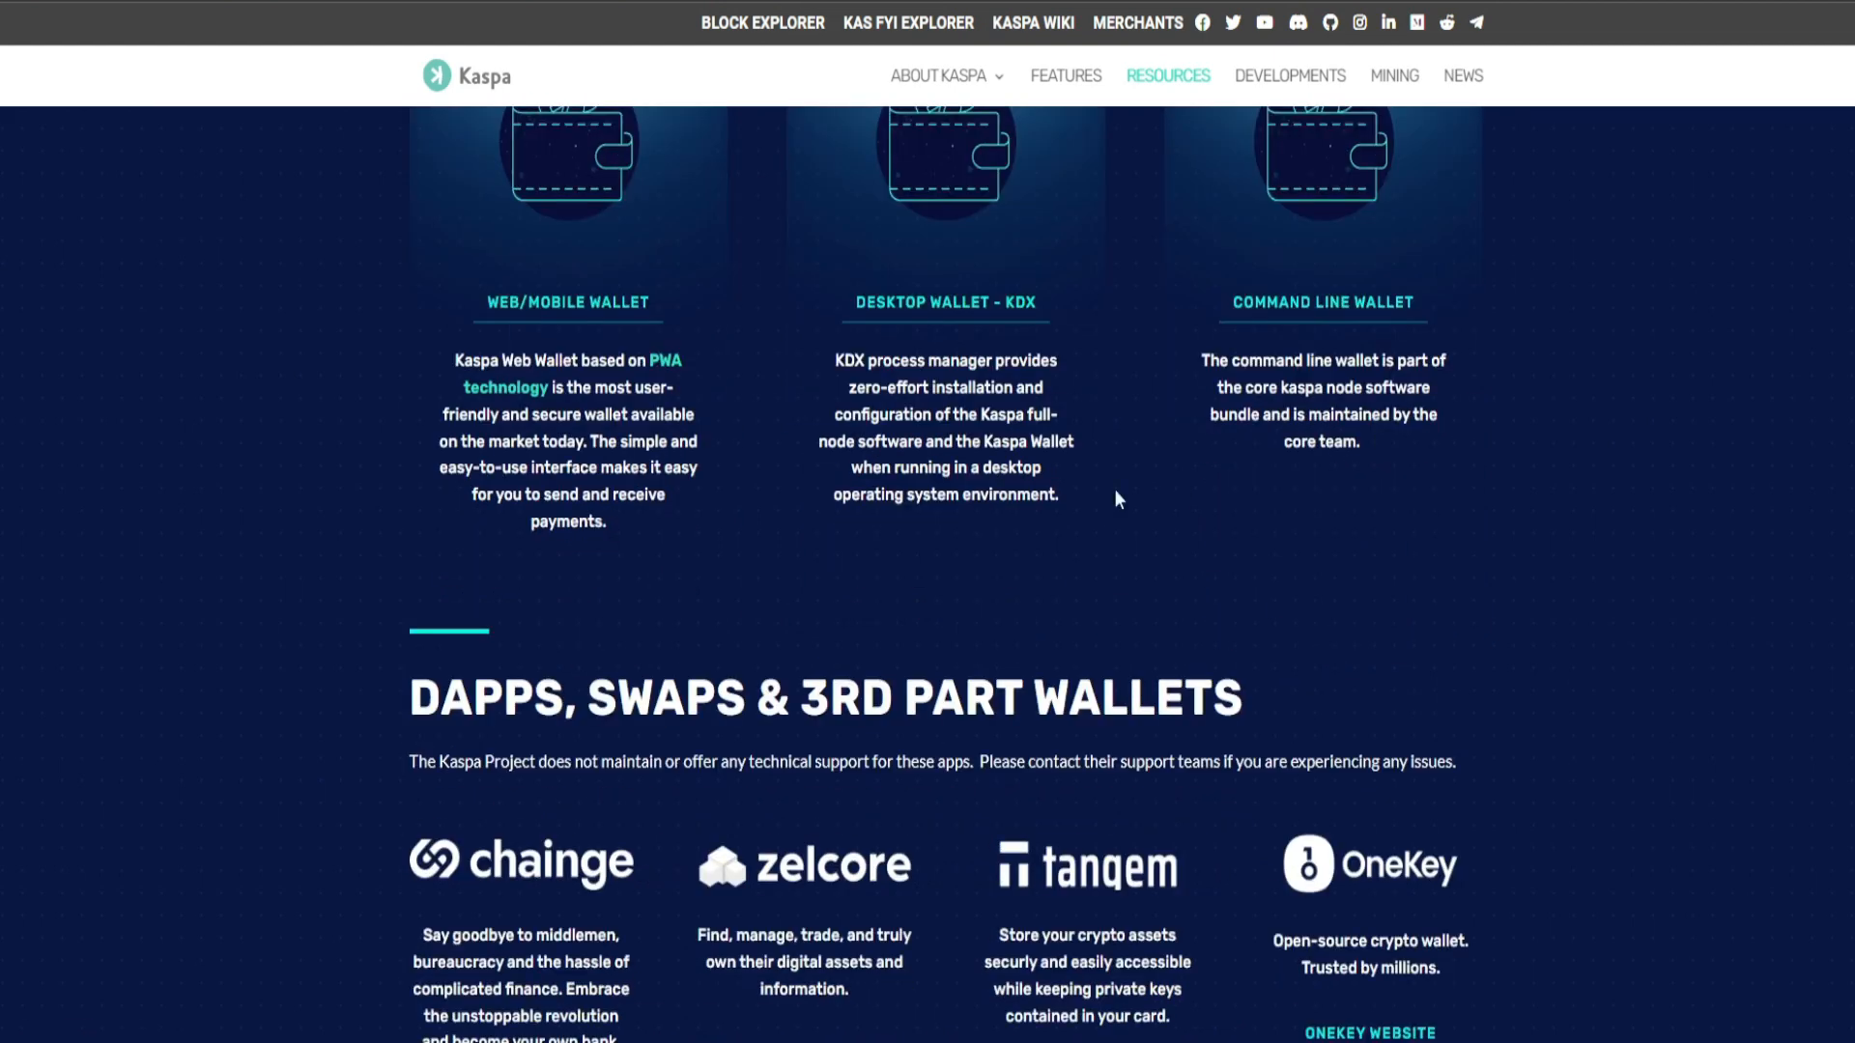
scroll(down, 3)
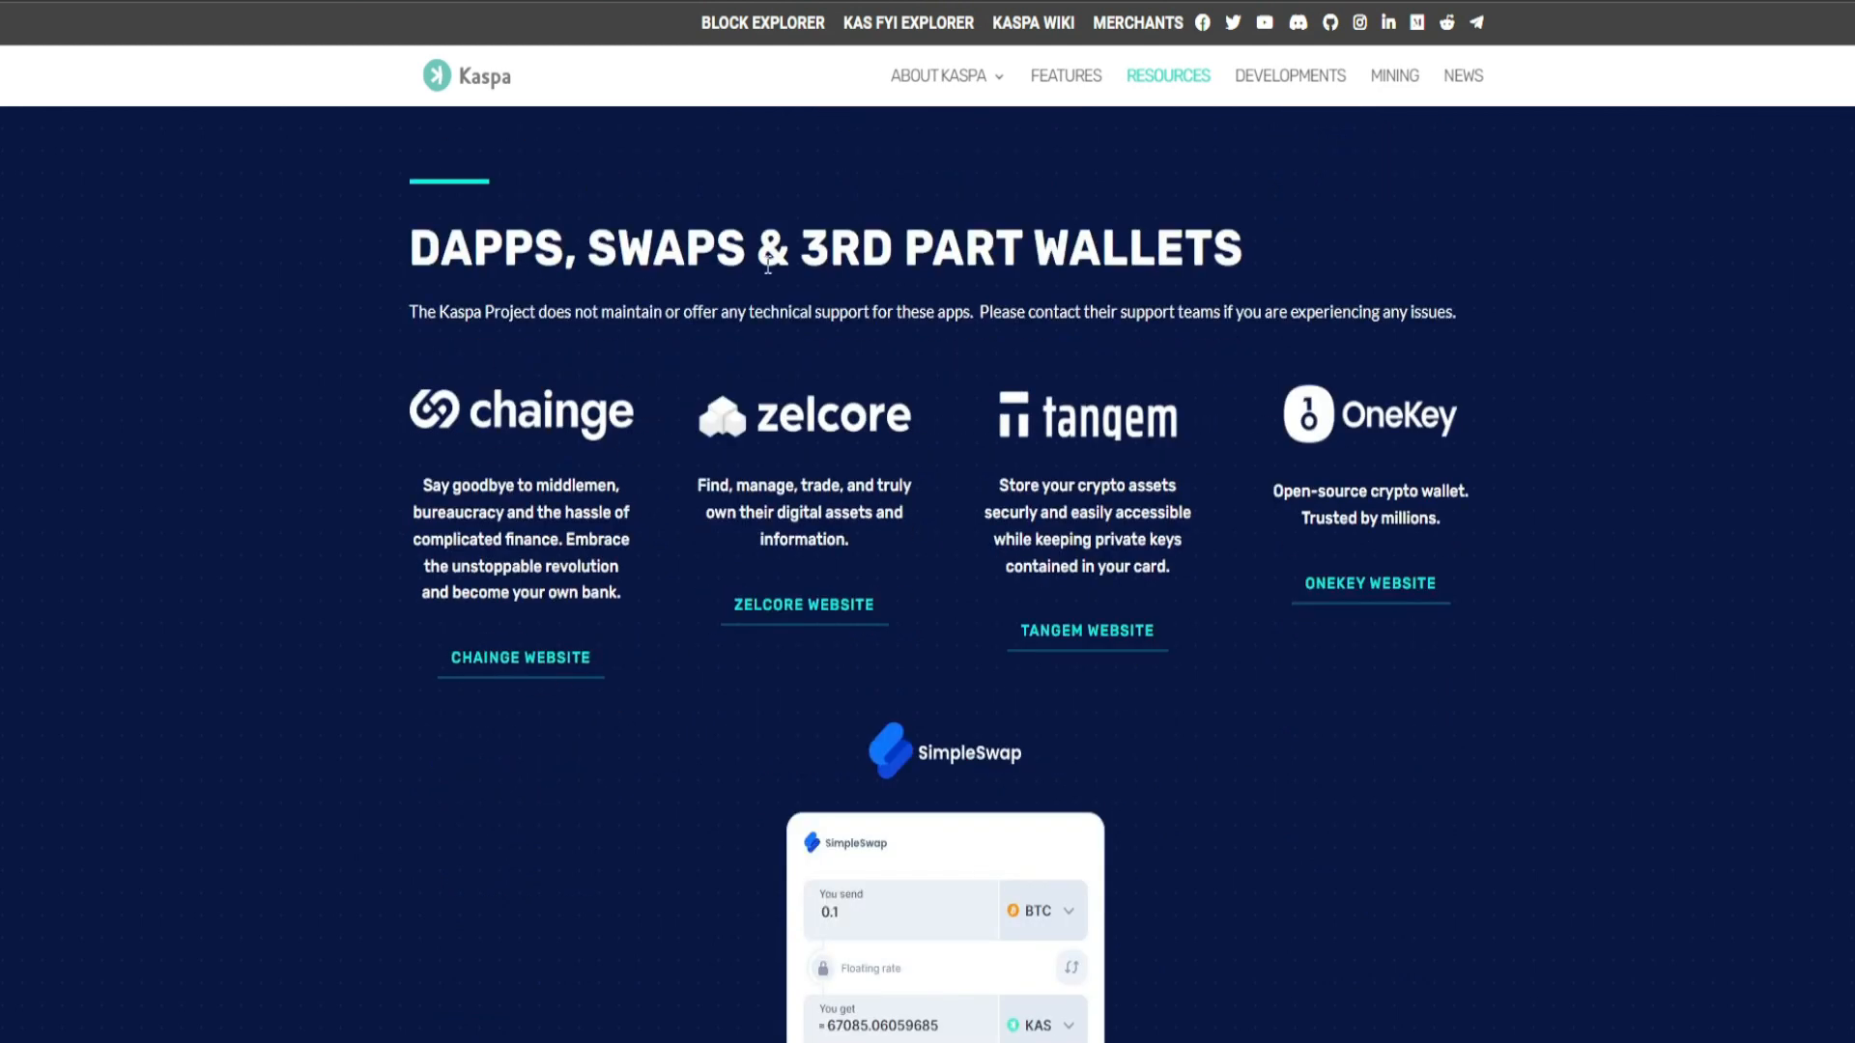
mouse_move(1186, 292)
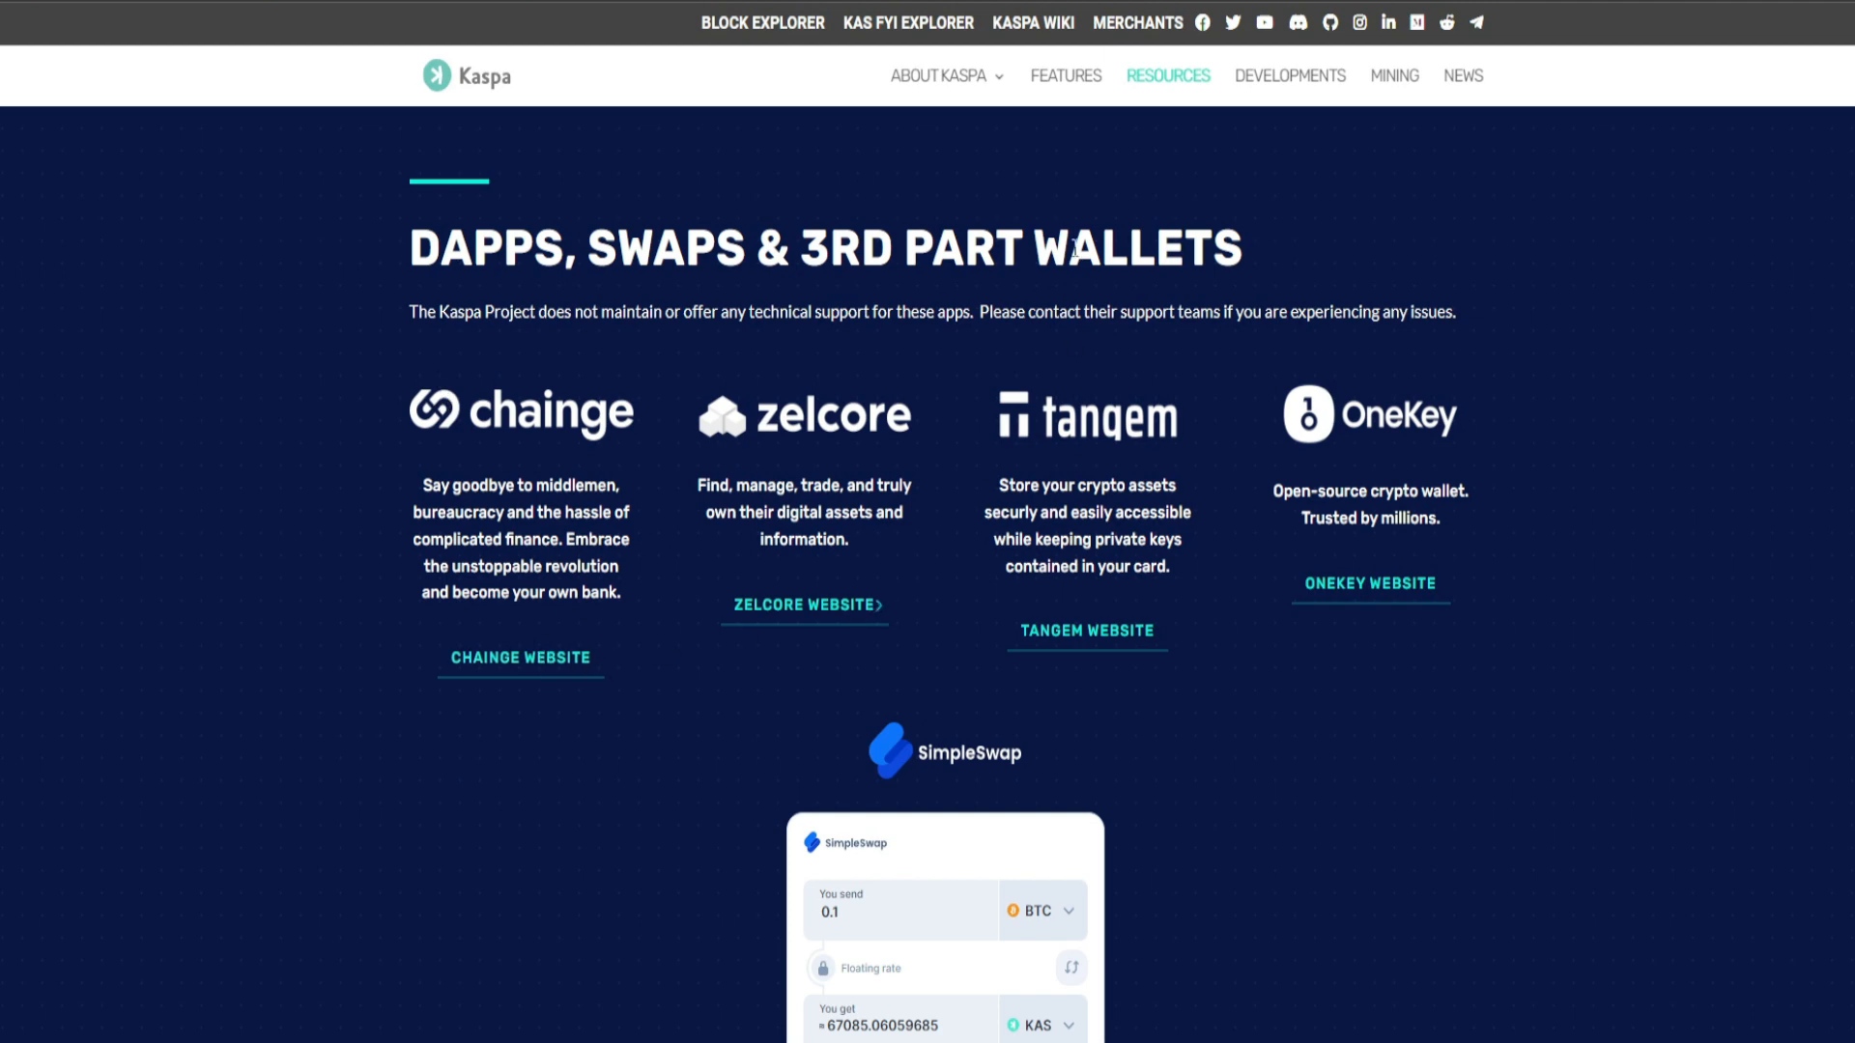
scroll(down, 3)
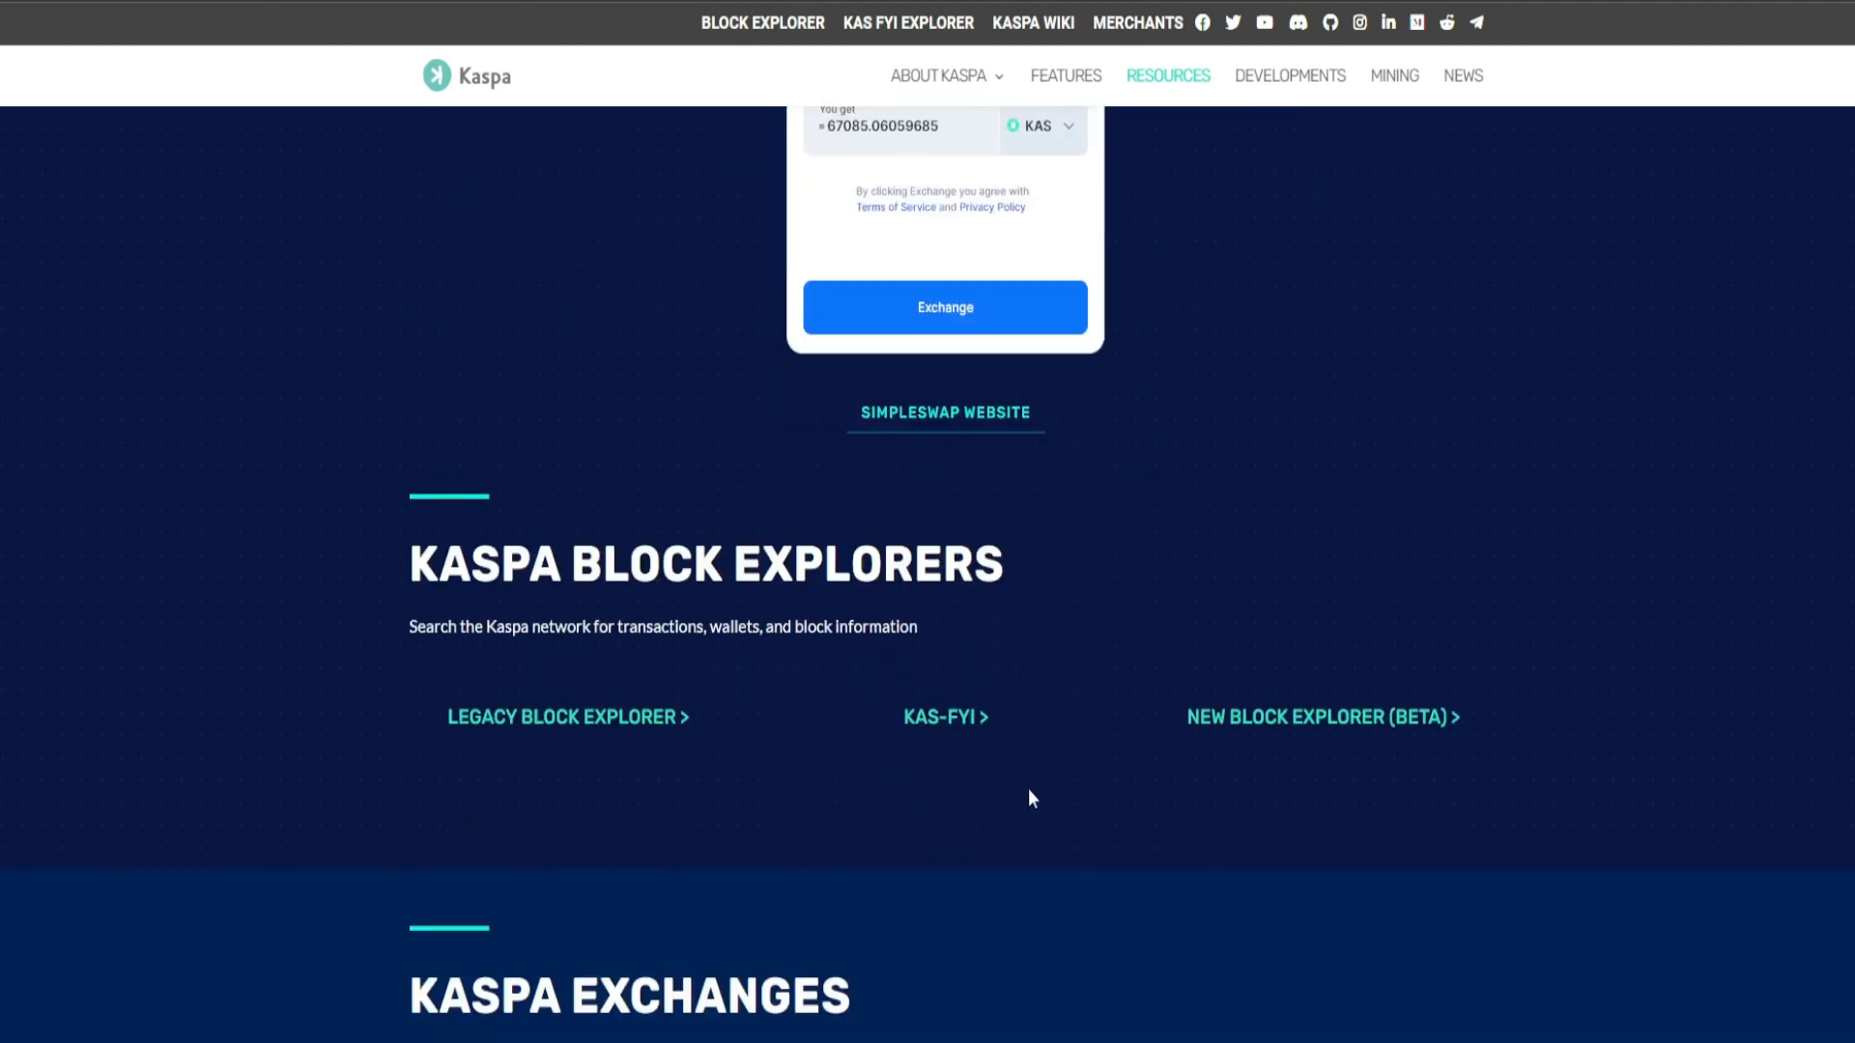
scroll(down, 3)
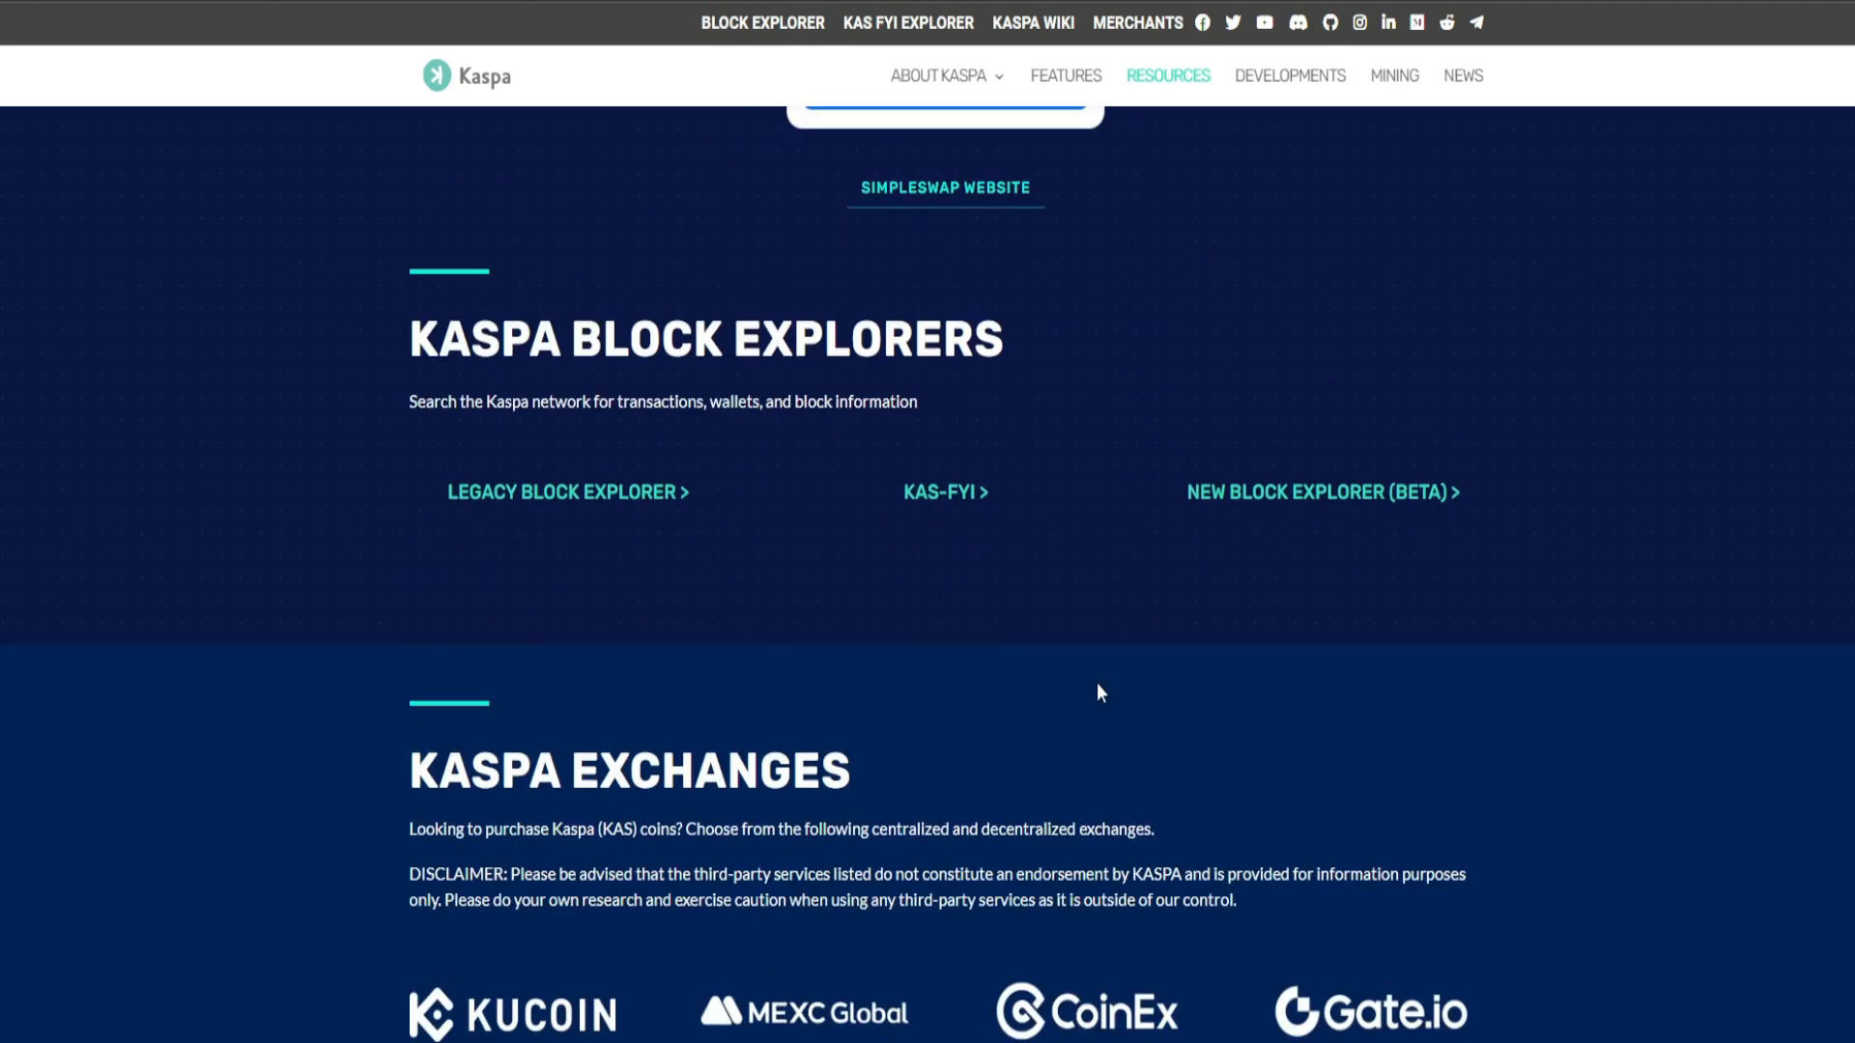
scroll(down, 3)
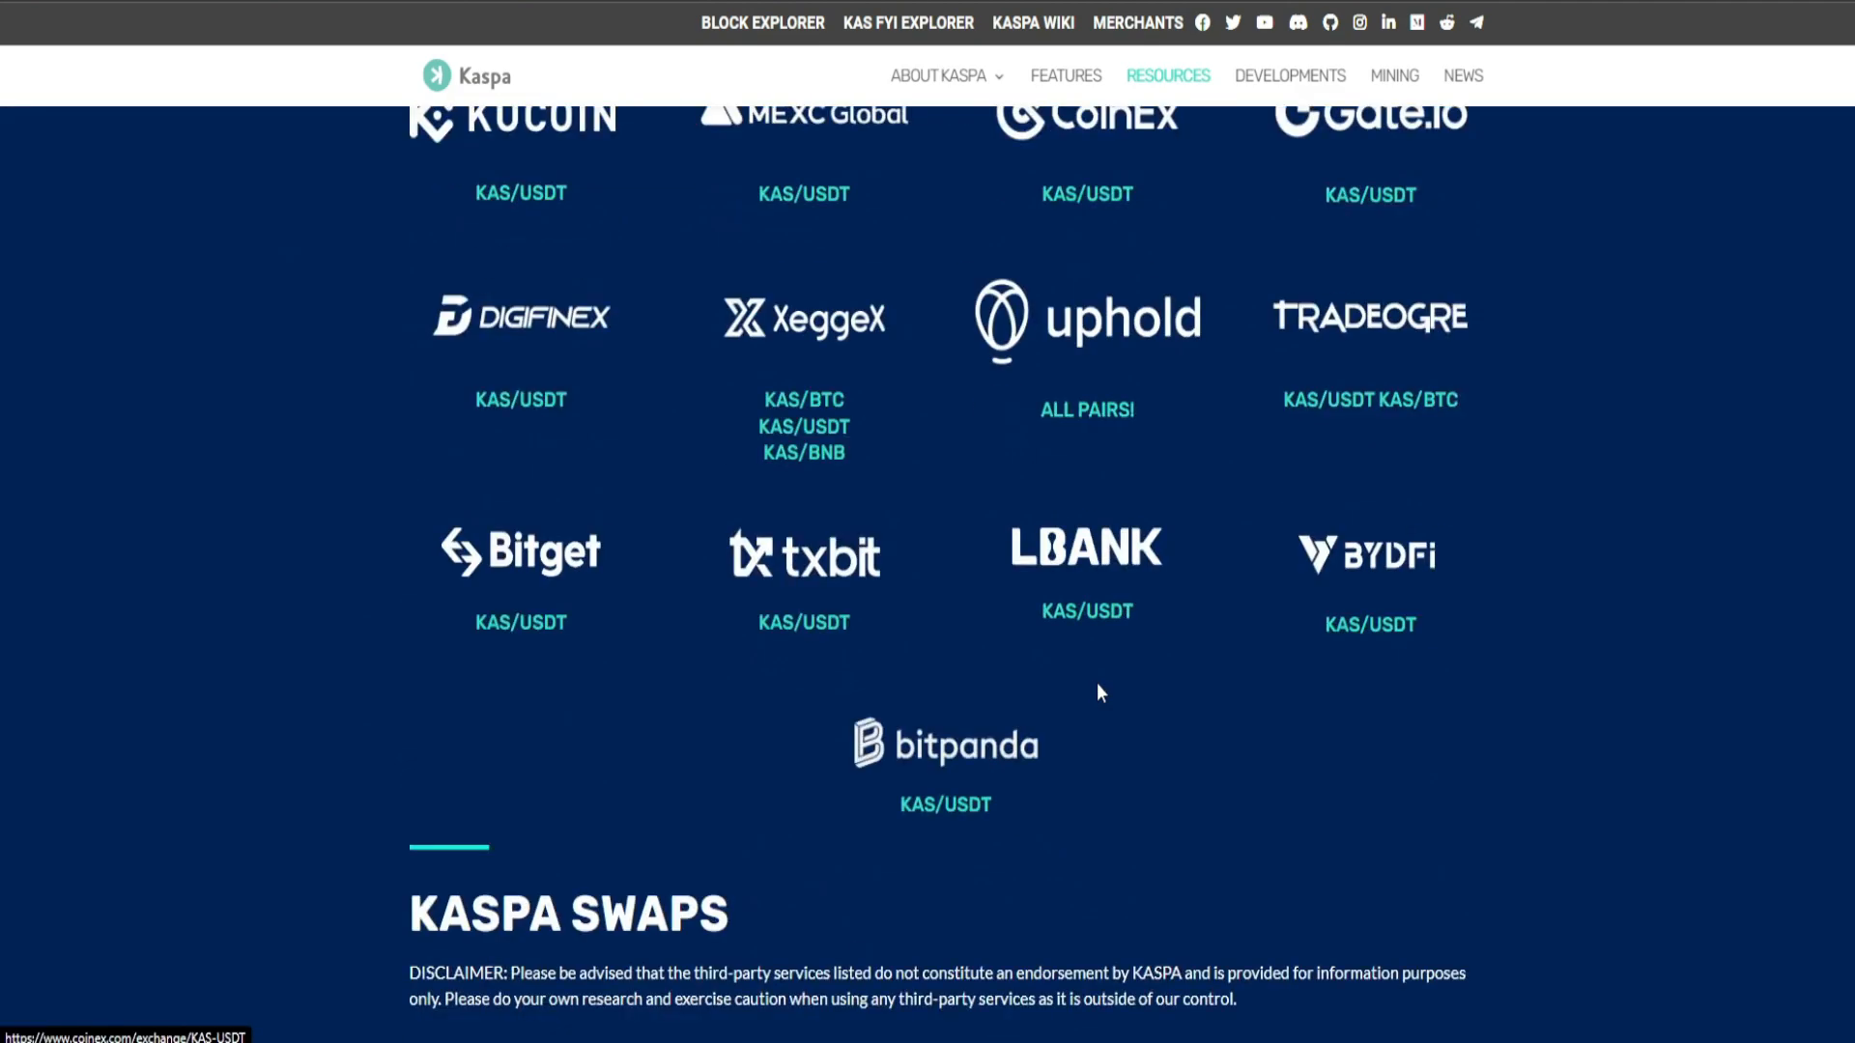
scroll(down, 3)
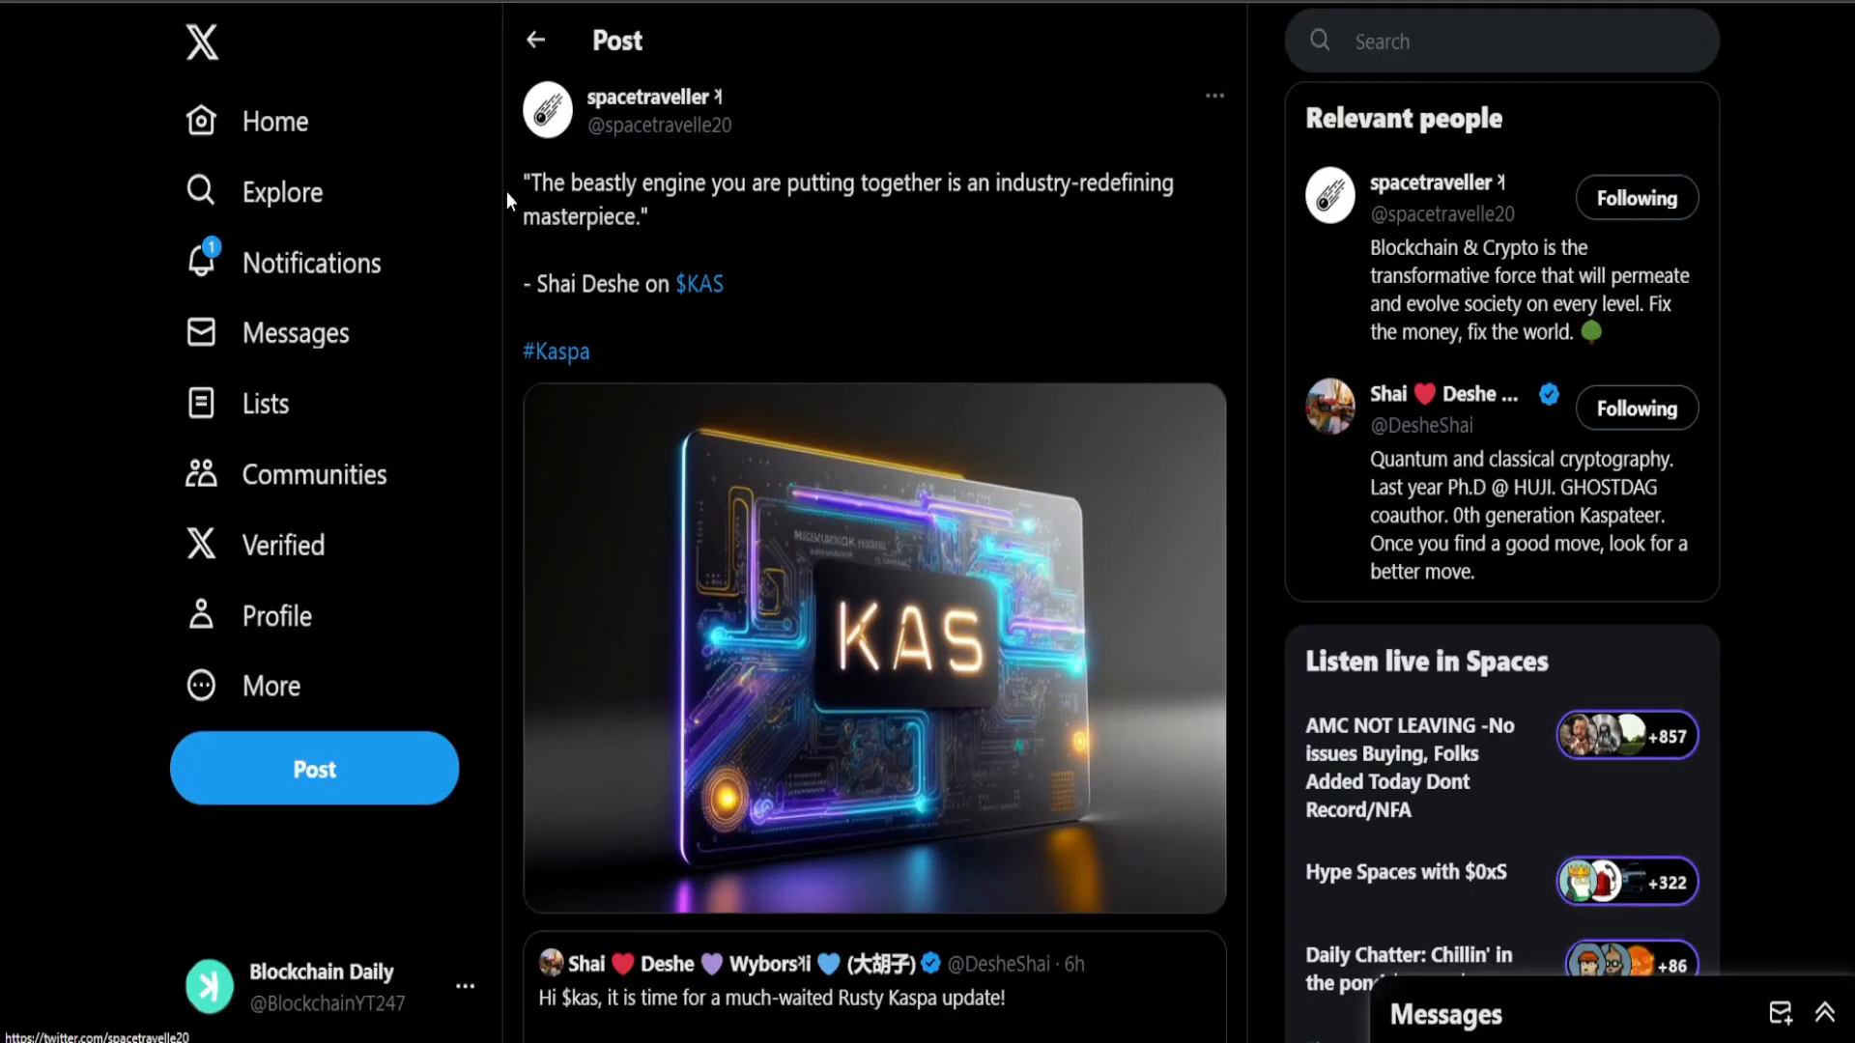
mouse_move(609, 195)
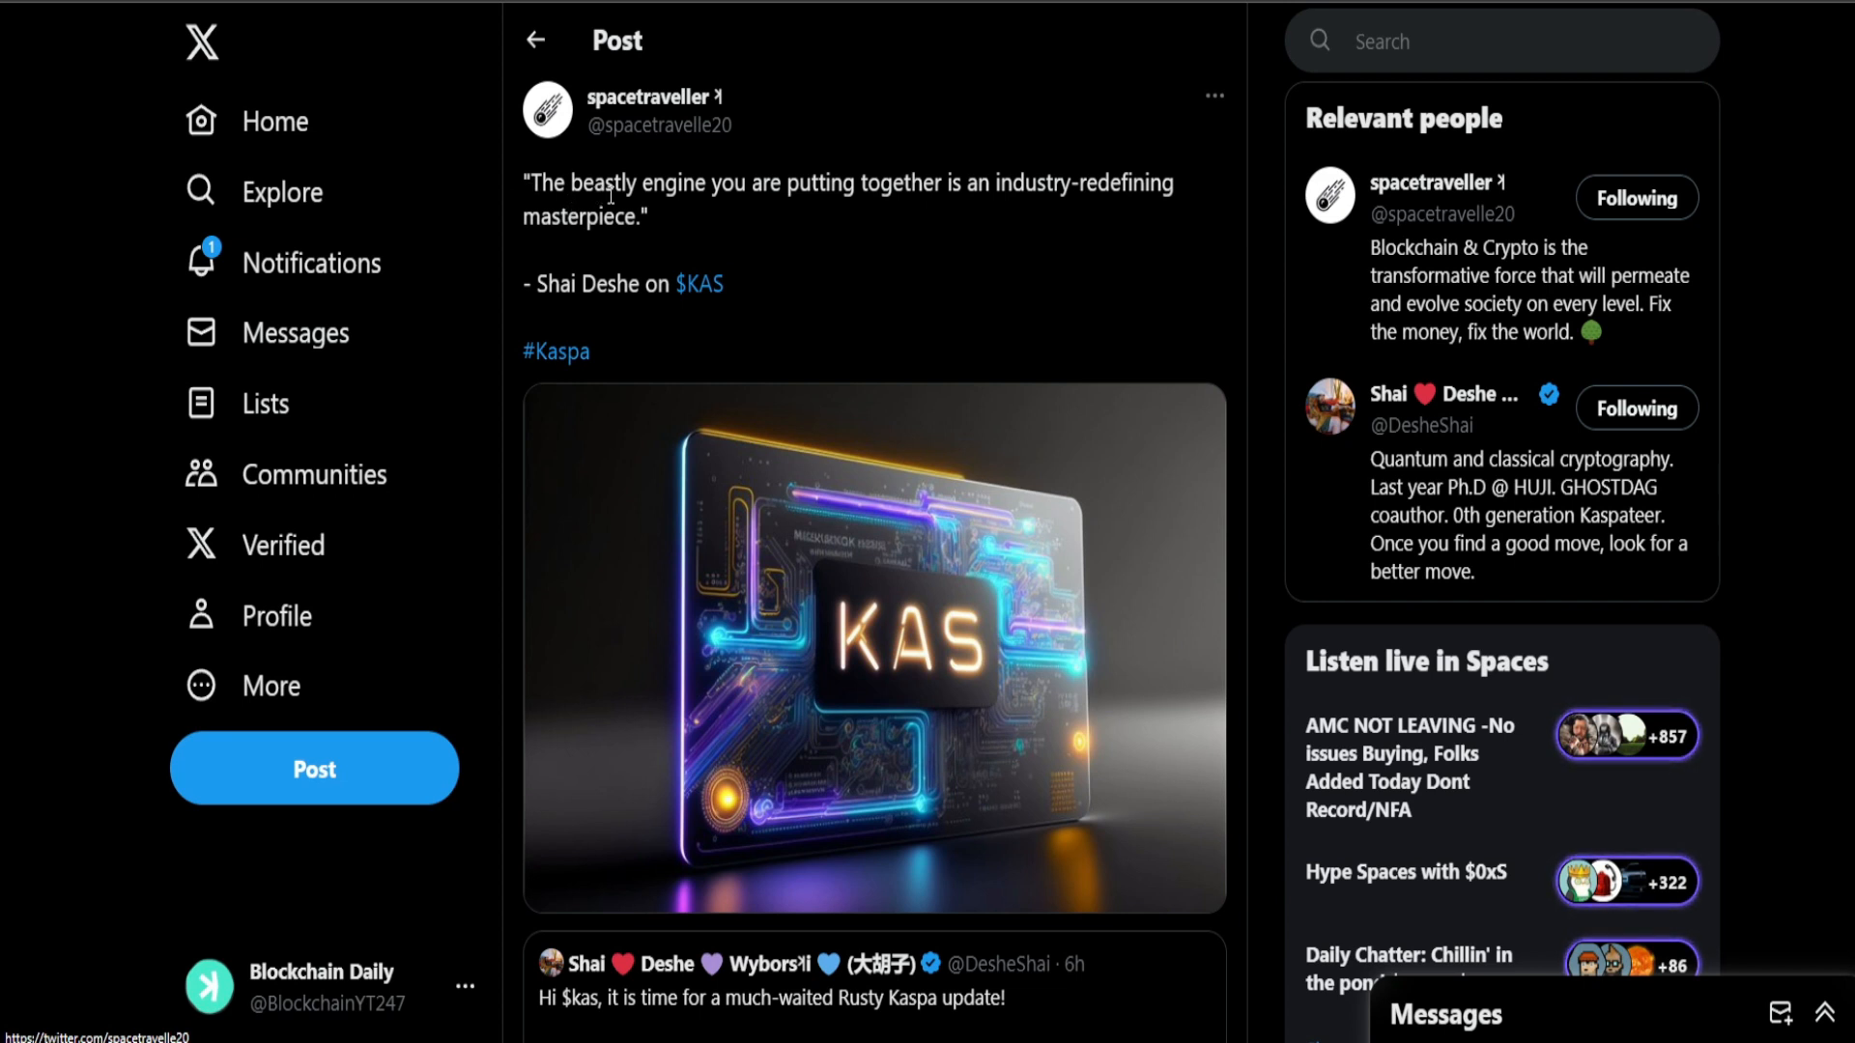
mouse_move(979, 208)
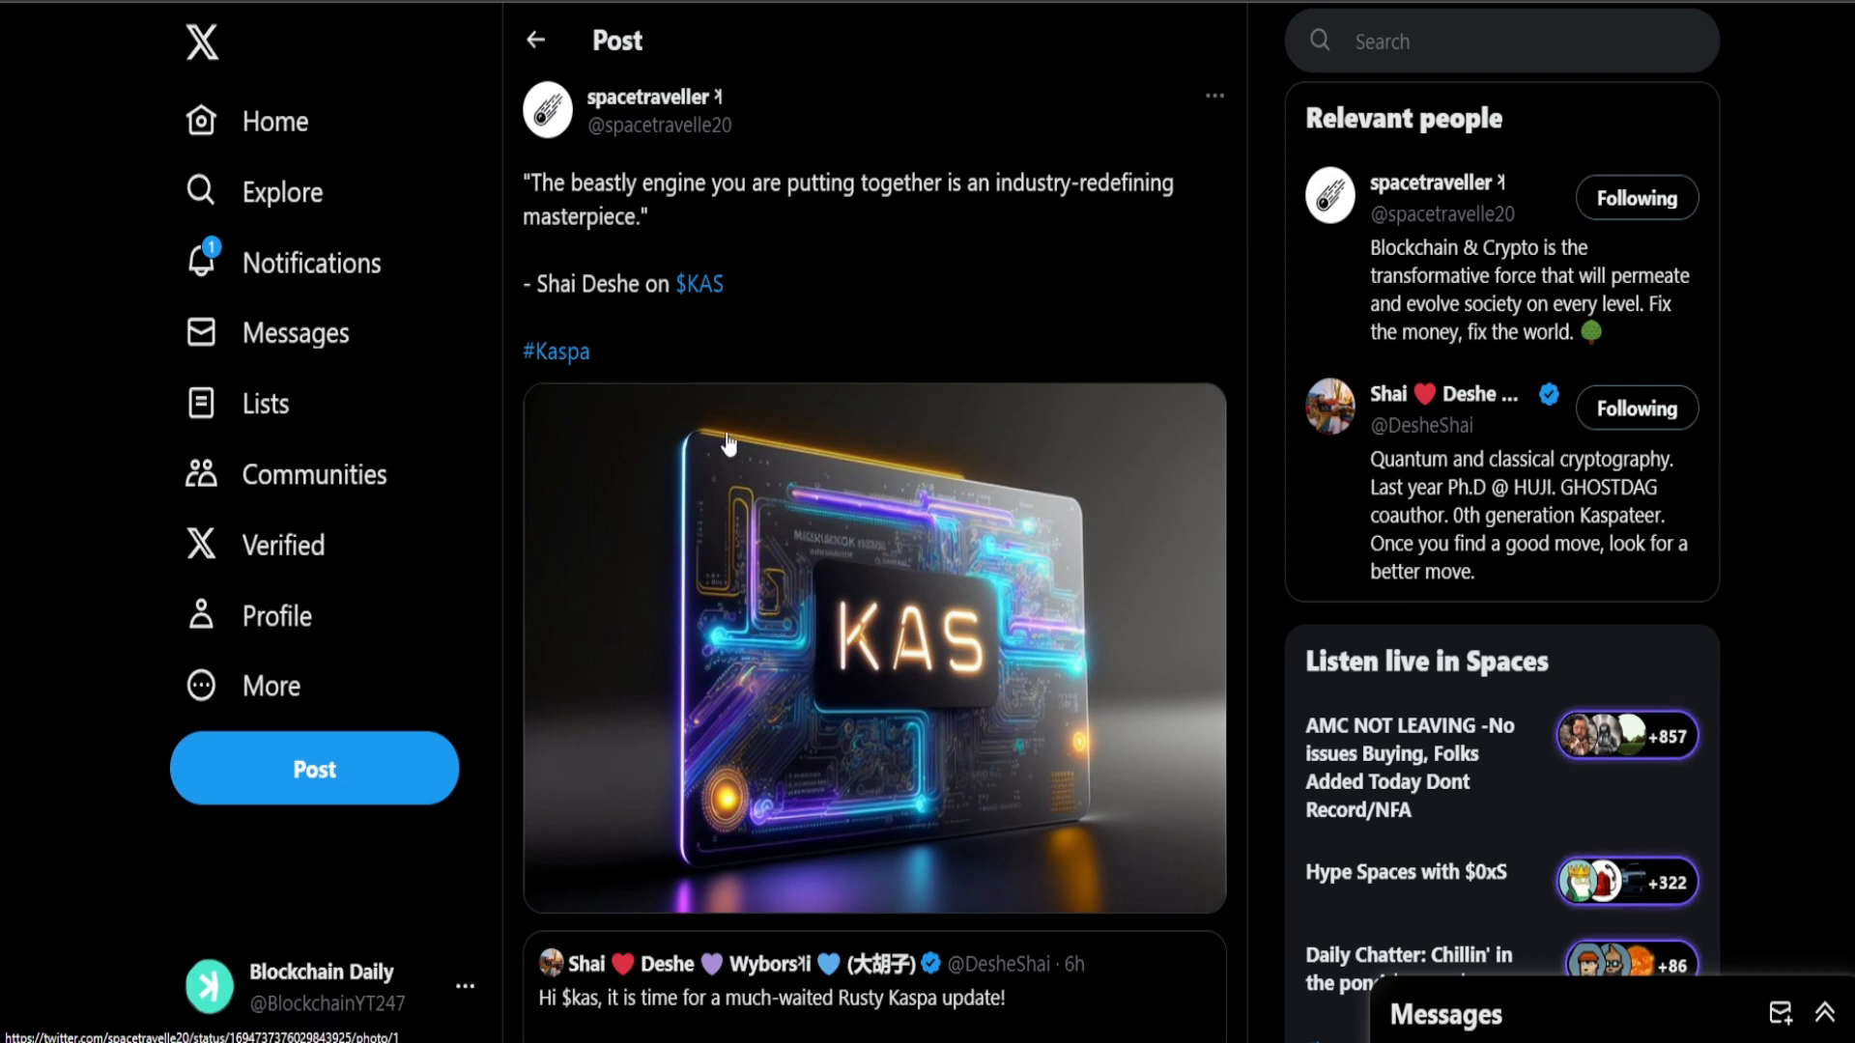
Step: Scroll the spacetraveller post and open the quoted Rusty Kaspa update tweet
scroll(down, 3)
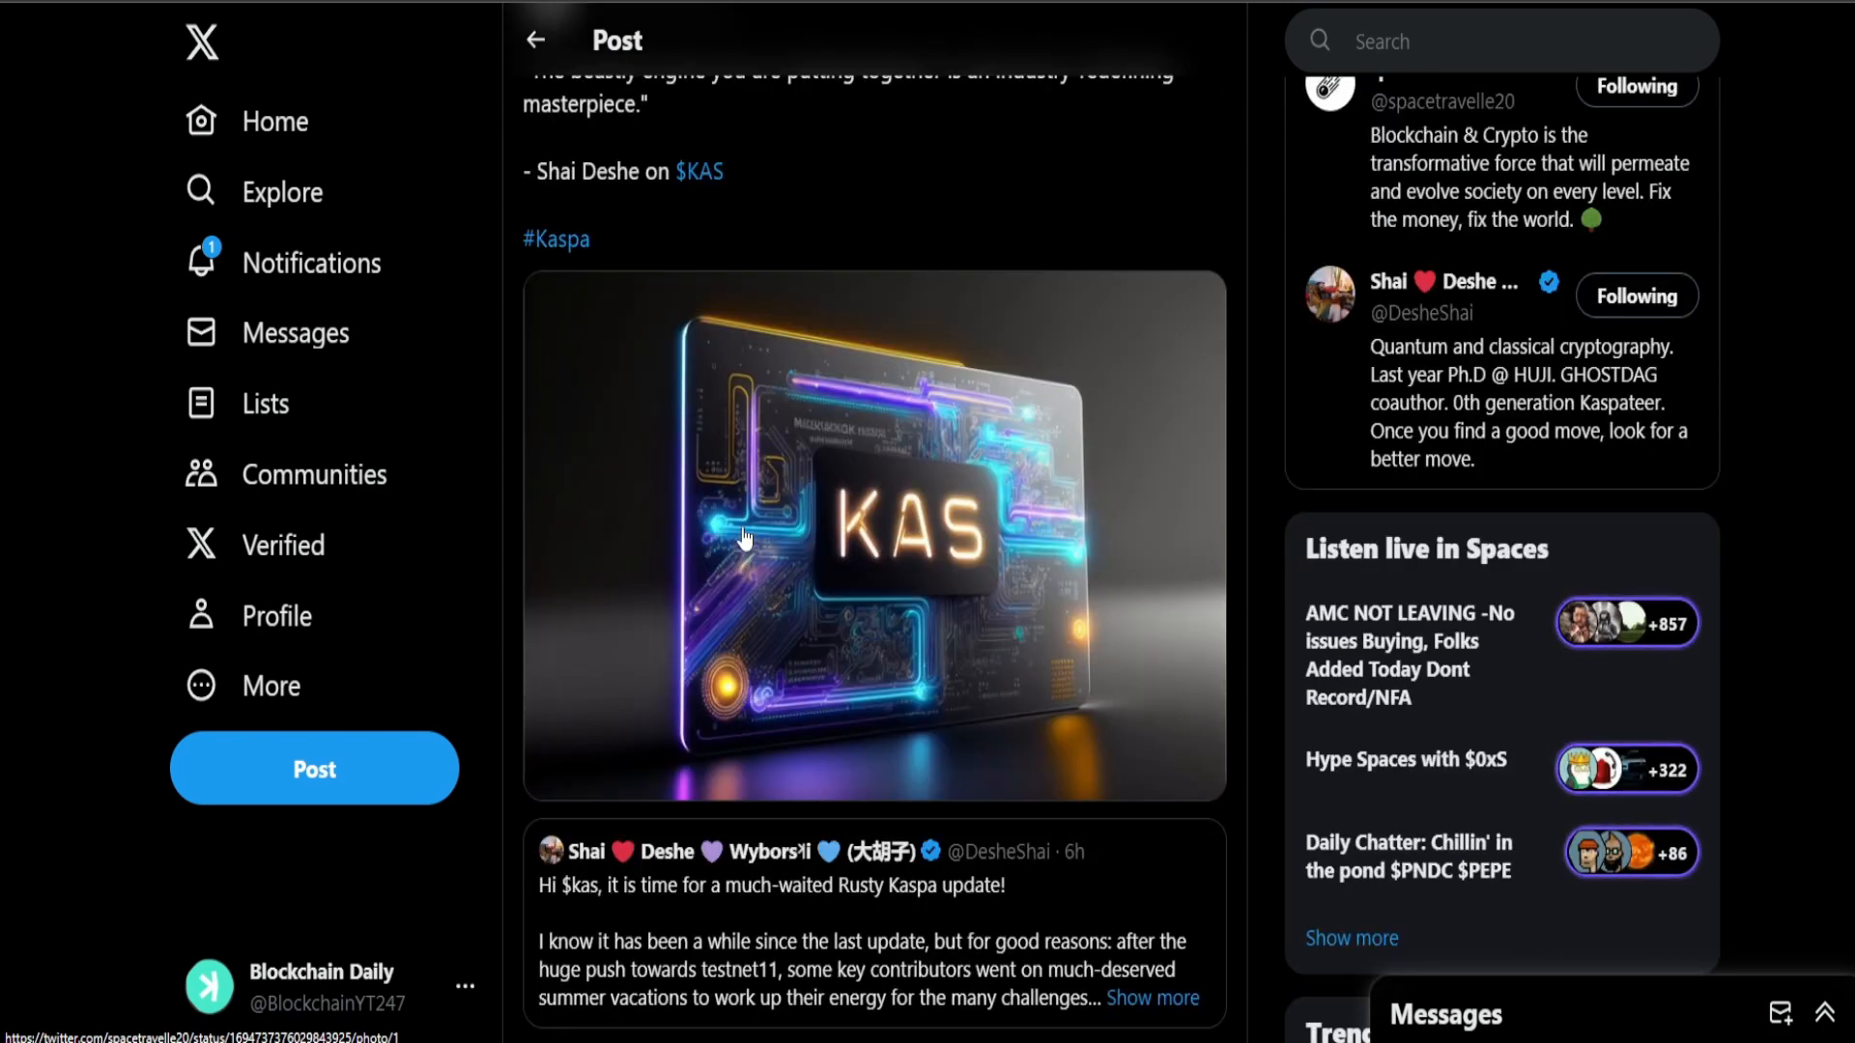
scroll(down, 3)
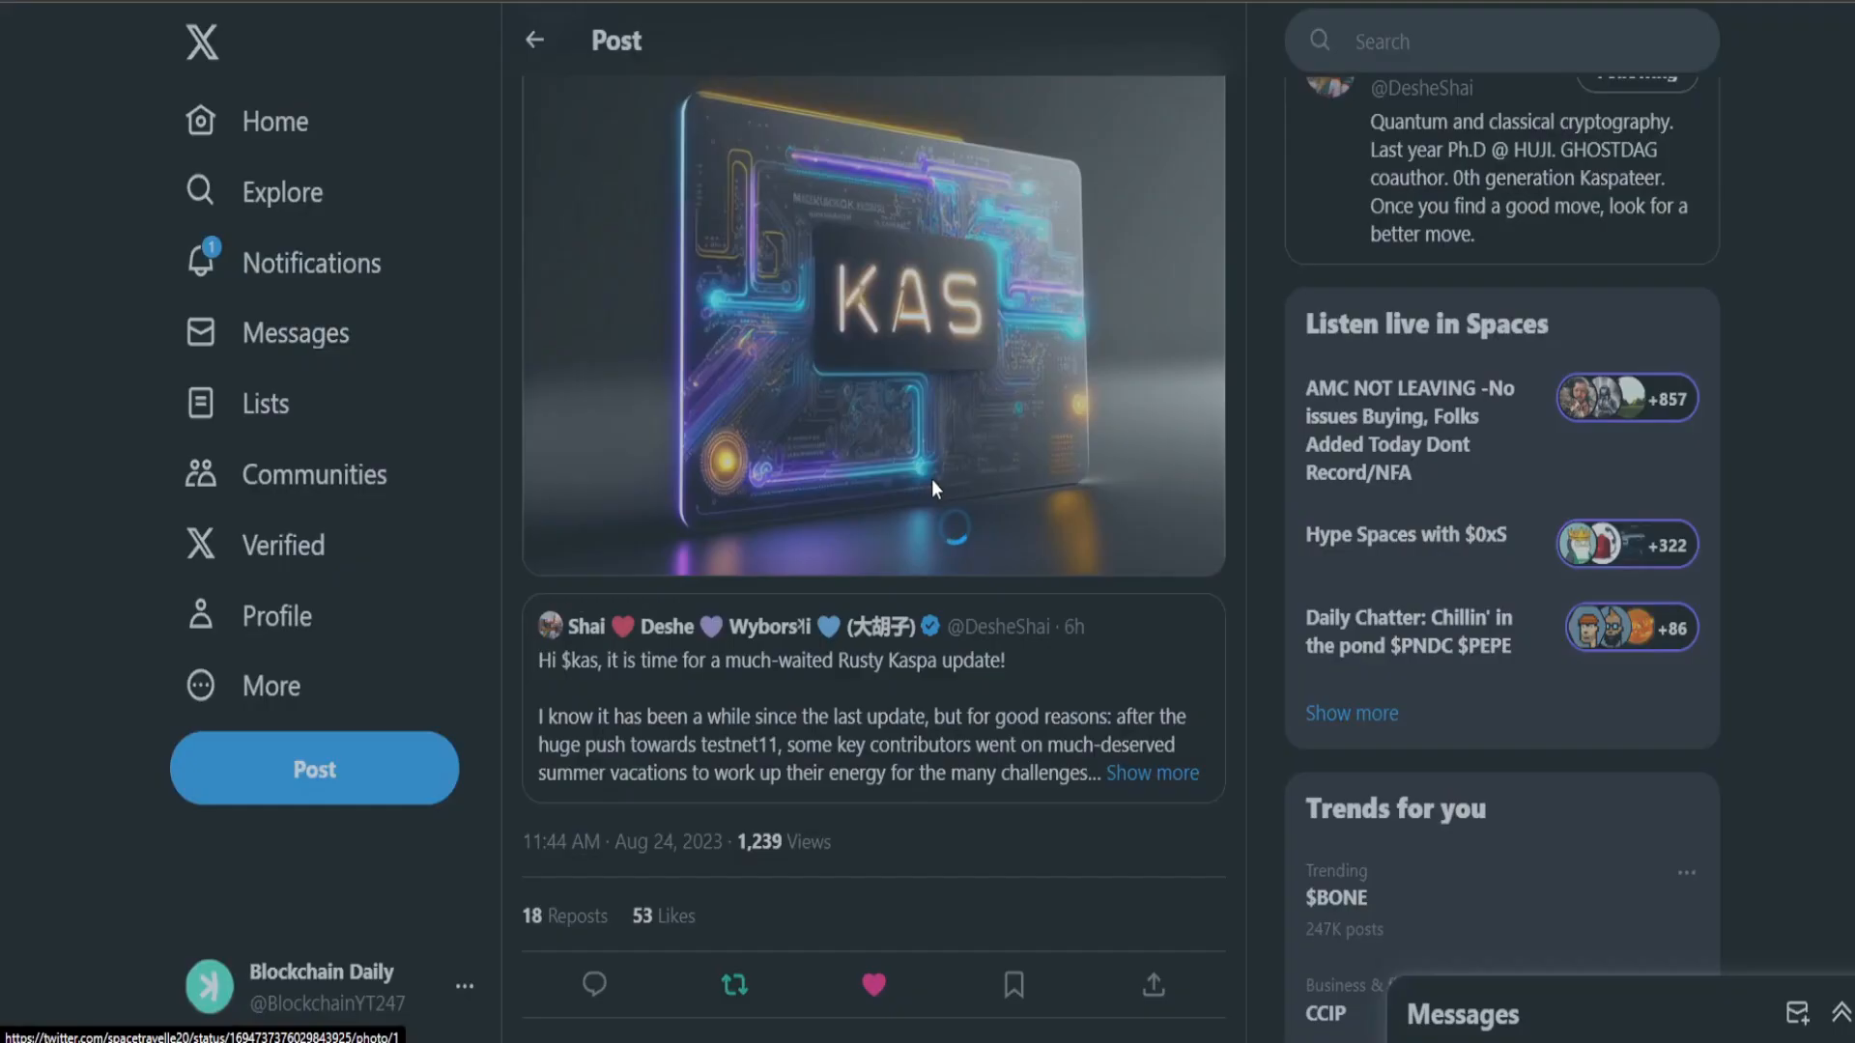
click(1152, 773)
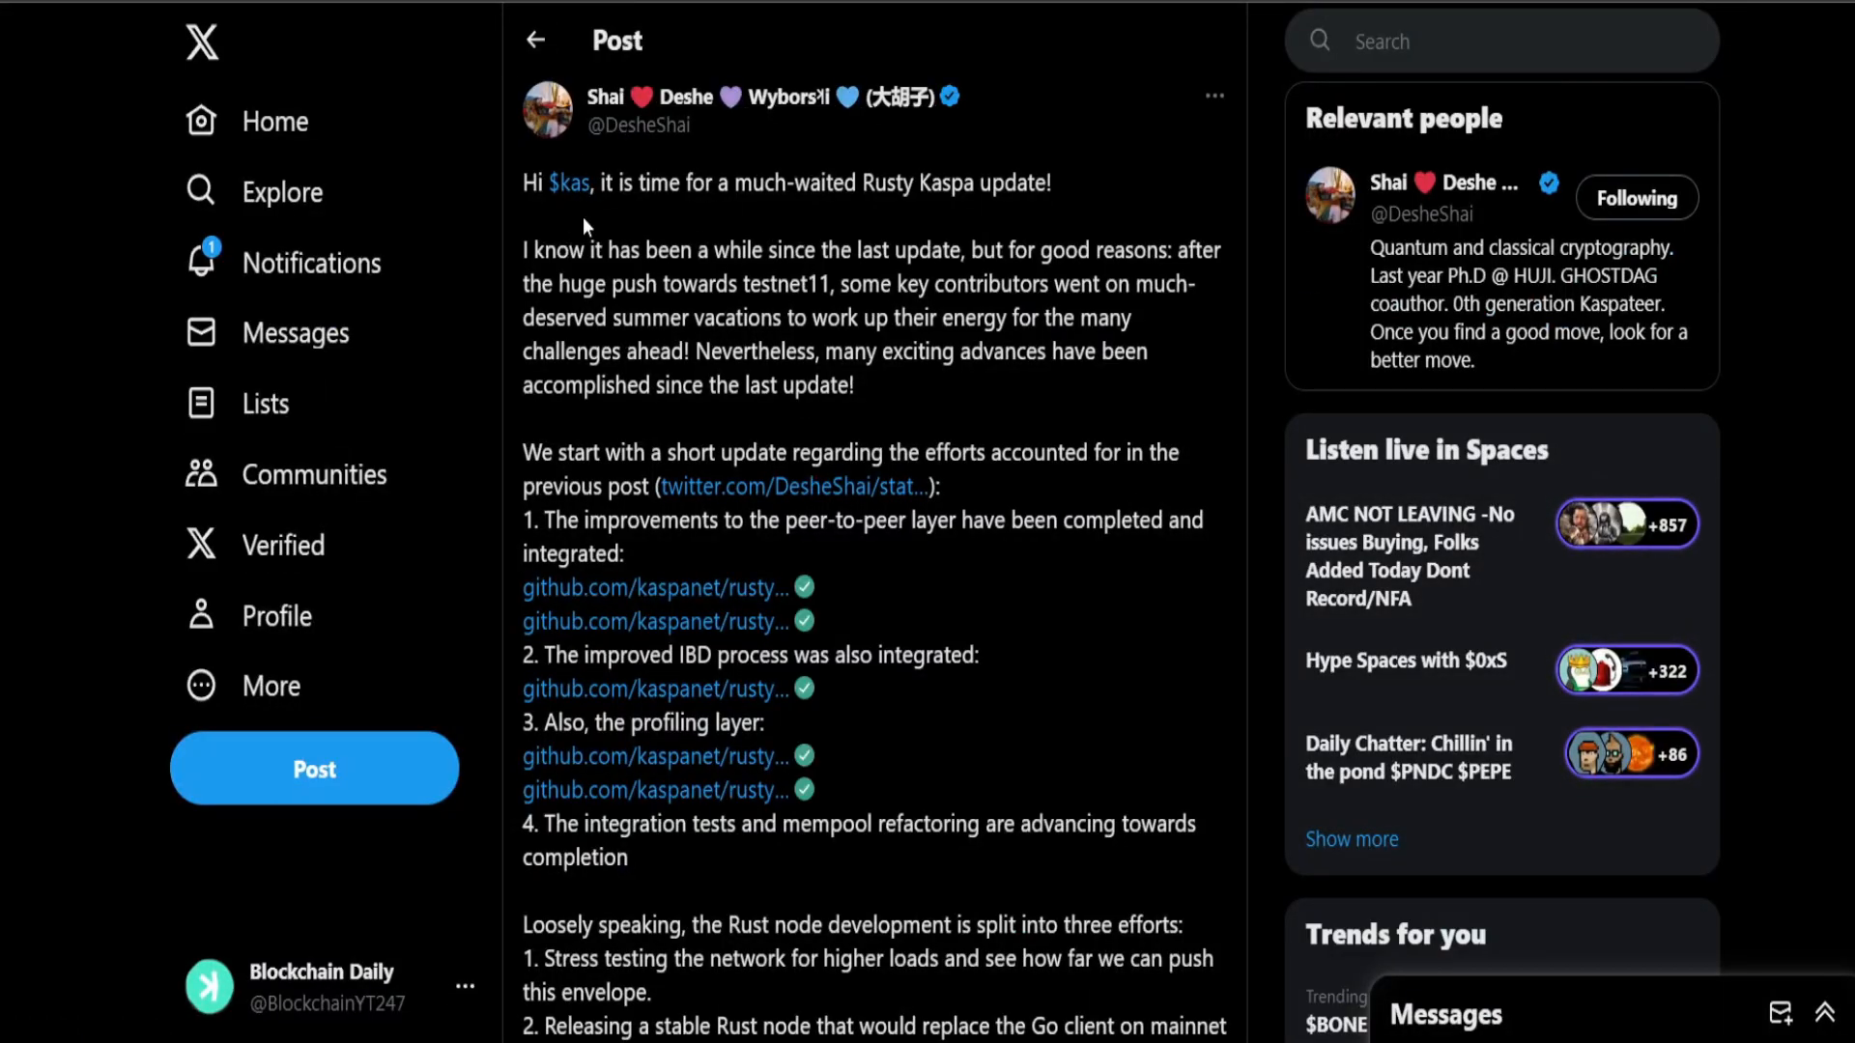
Step: Highlight the opening Rusty Kaspa update line and the note on key contributors' vacations
drag(688, 182, 978, 181)
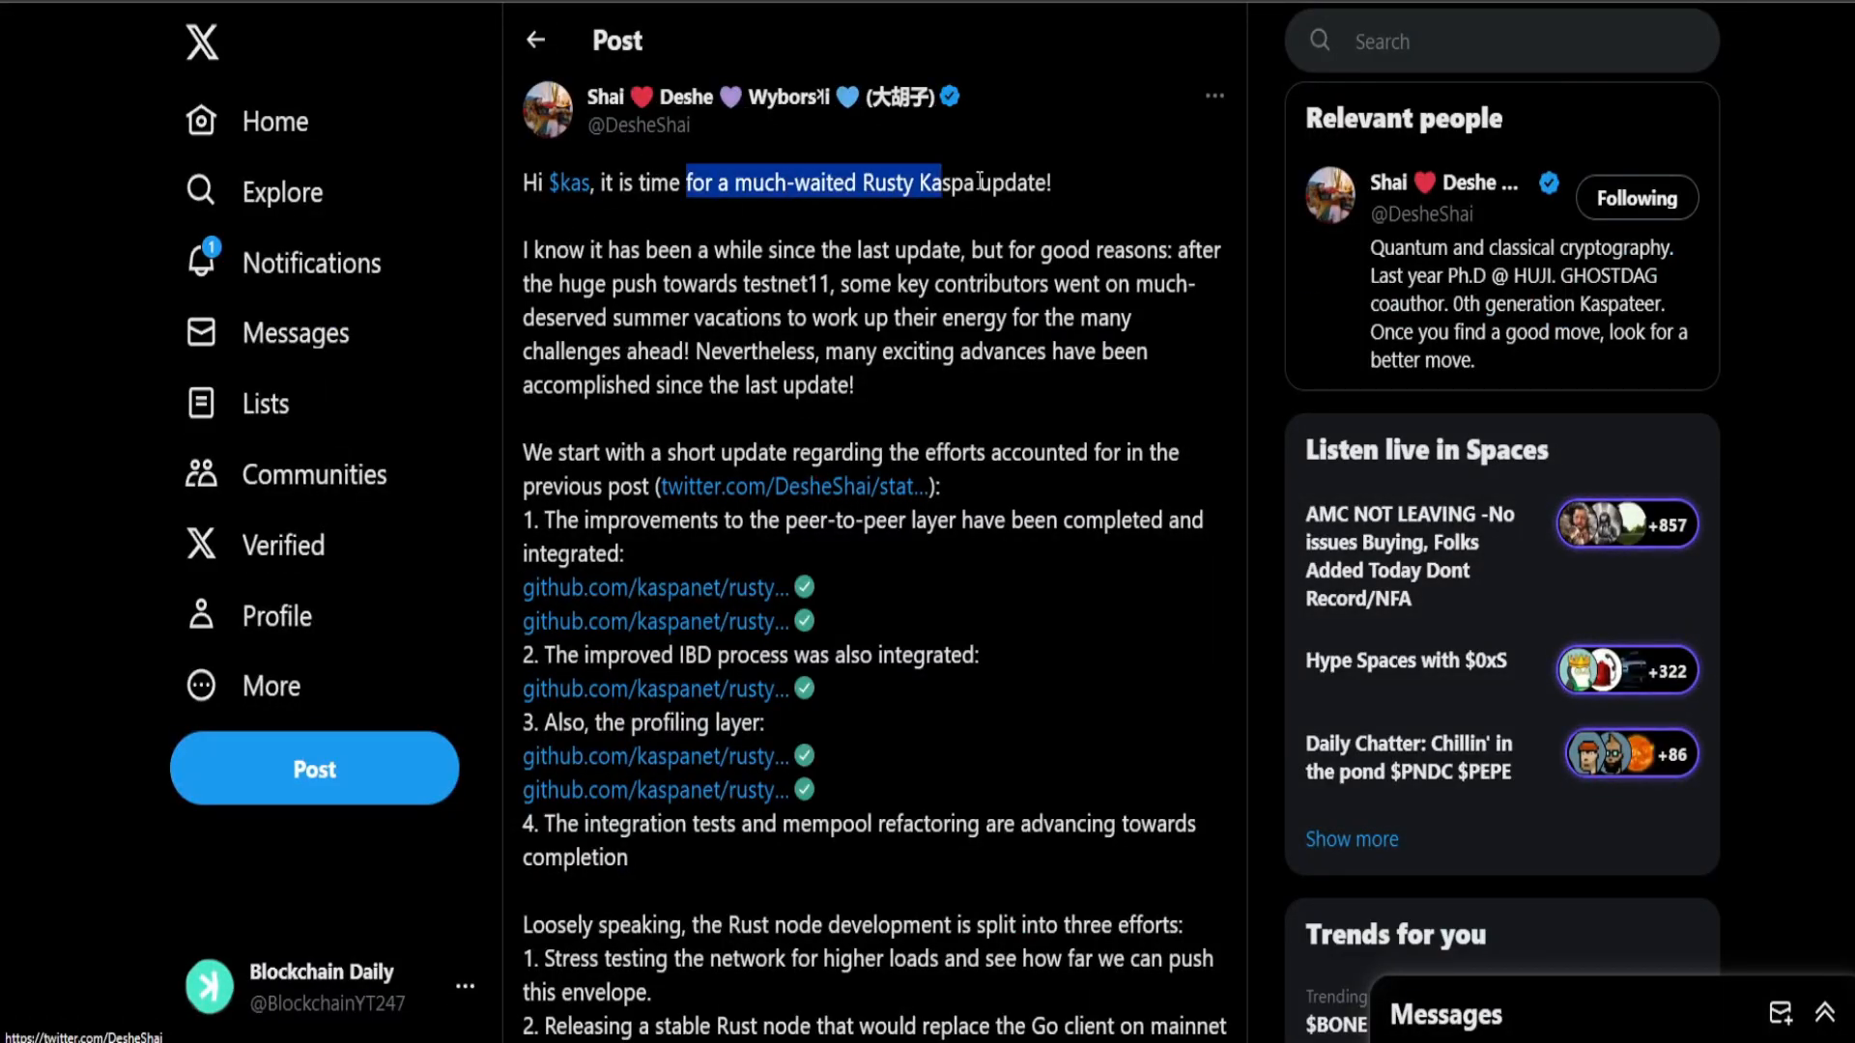
drag(928, 182, 1052, 181)
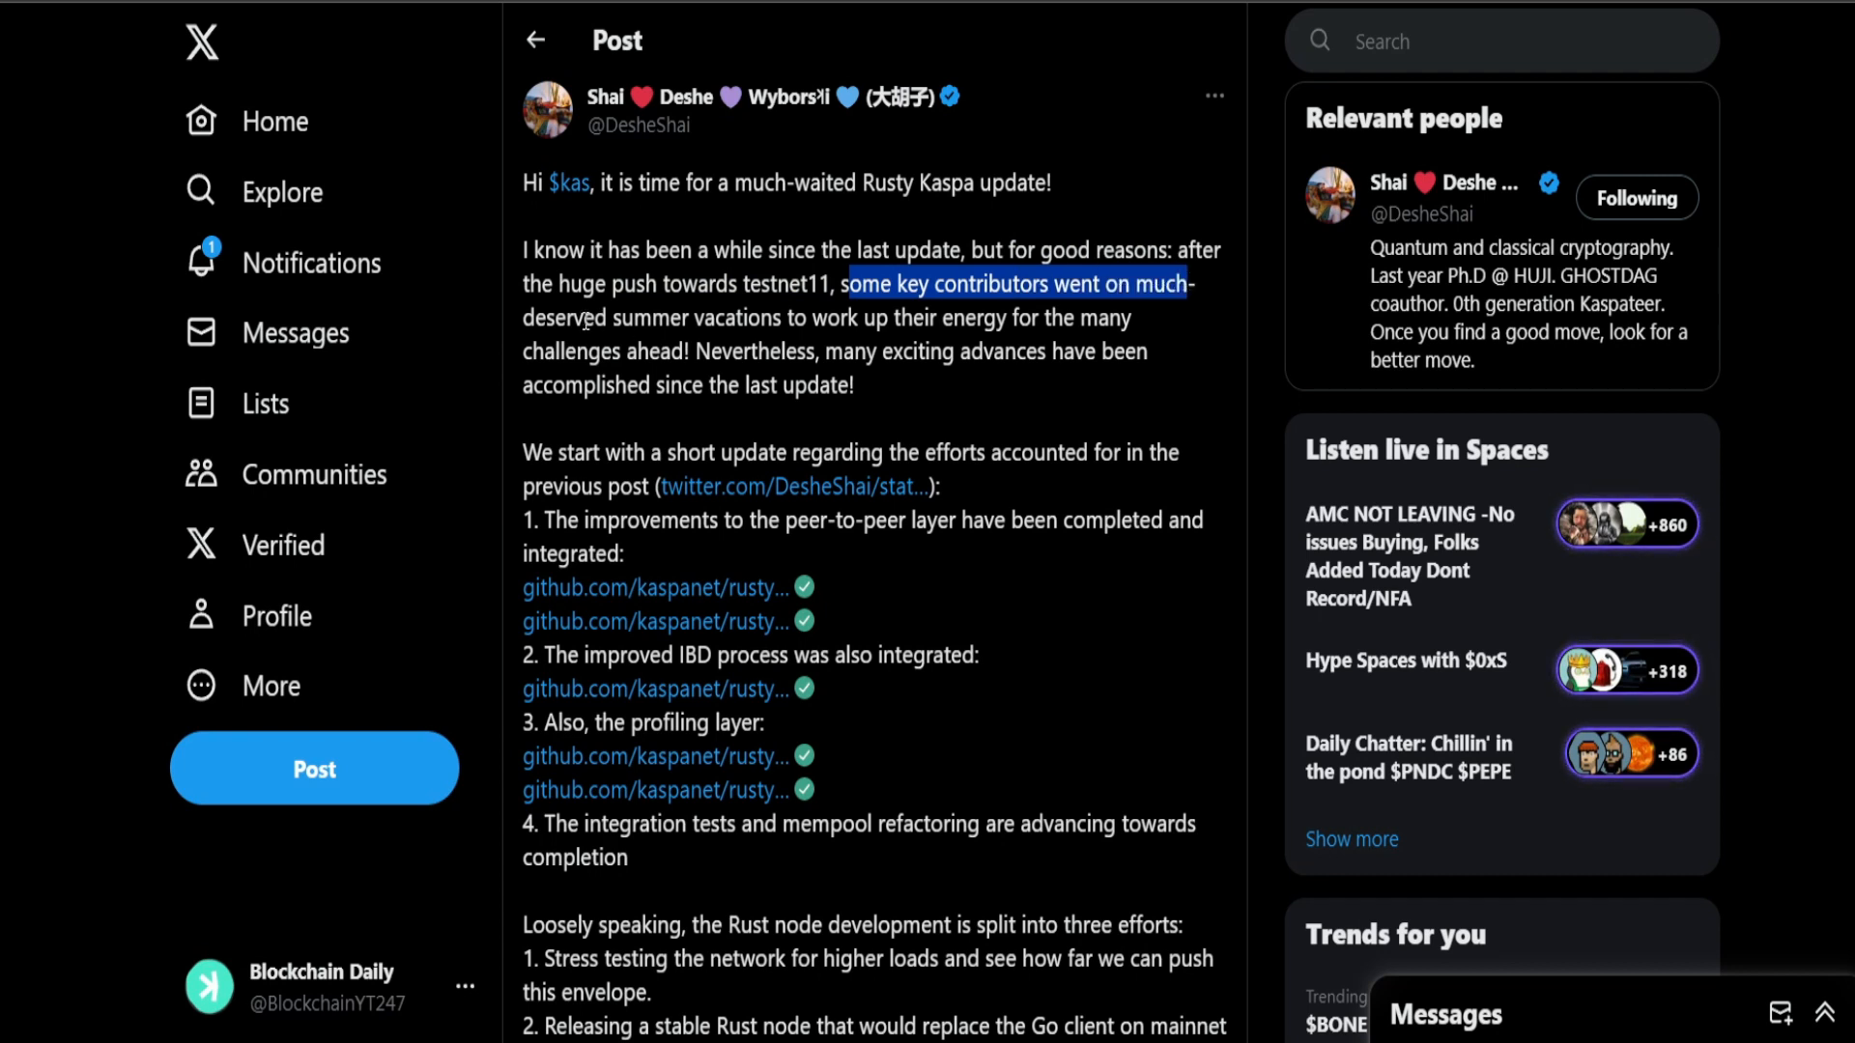
drag(1162, 282, 968, 317)
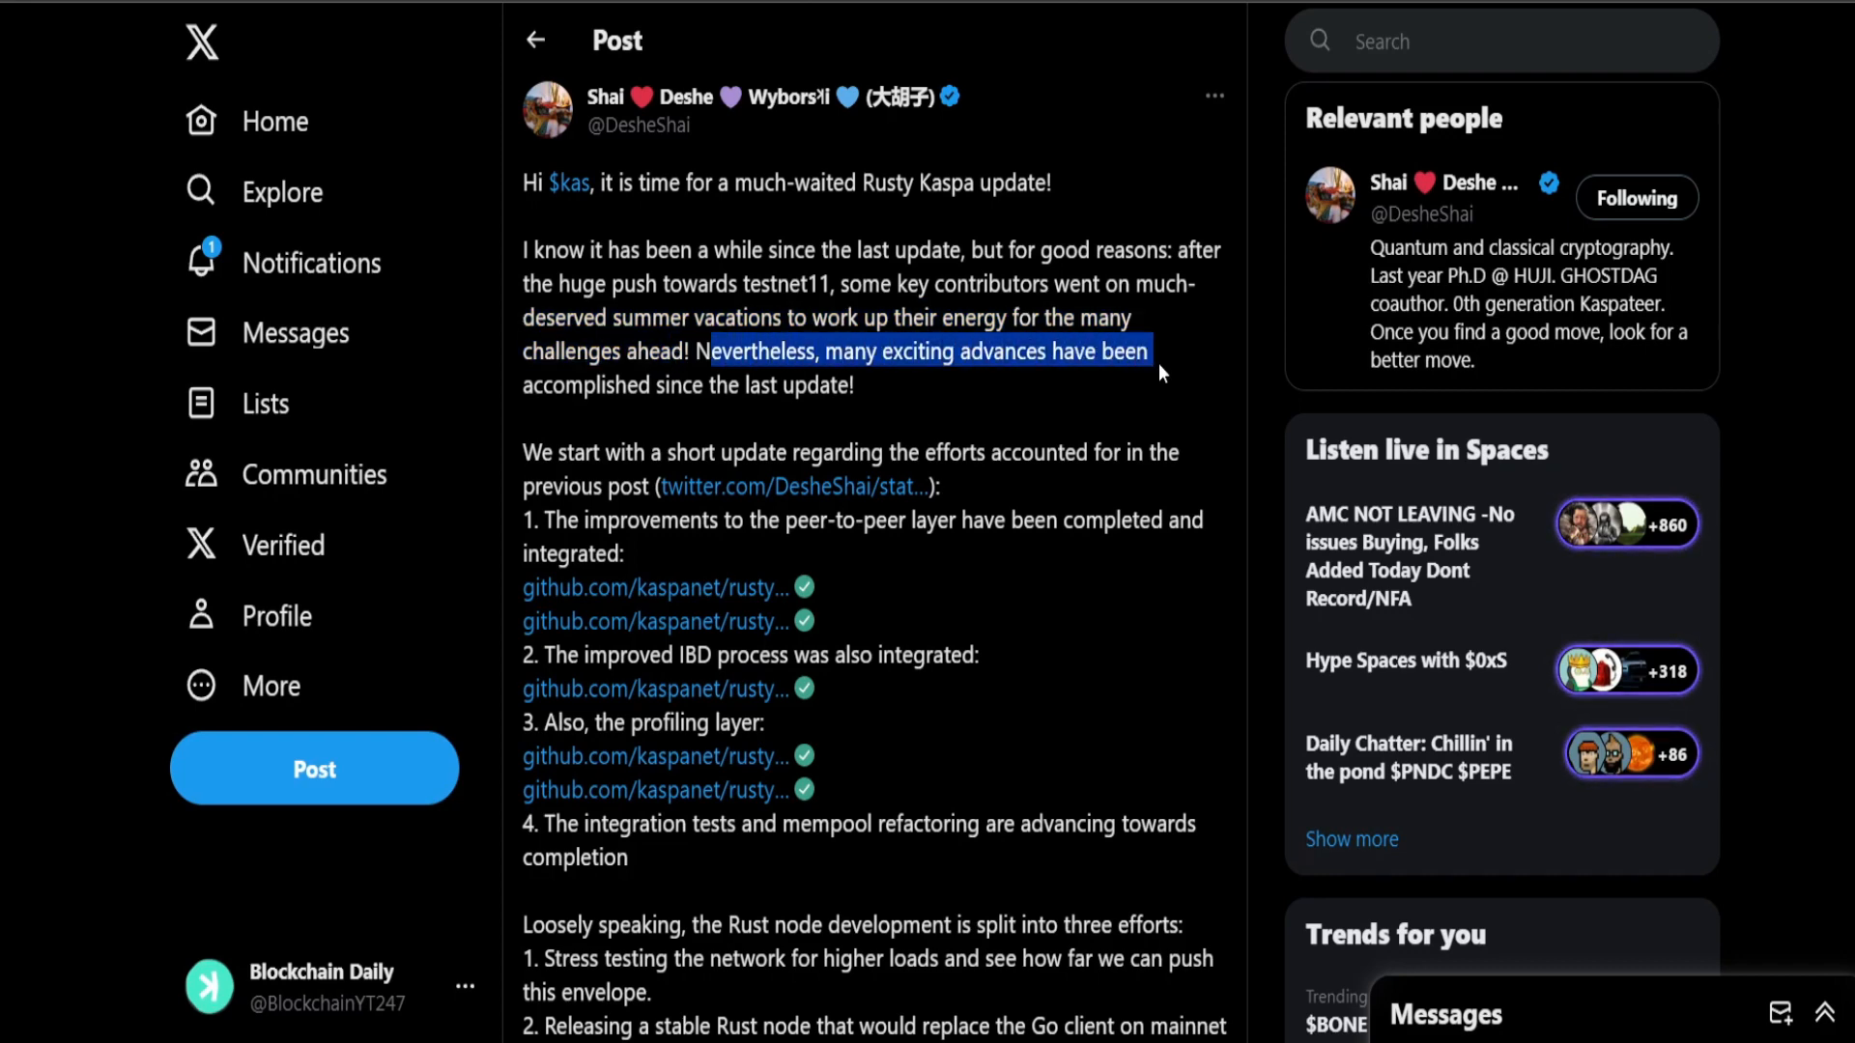
scroll(down, 3)
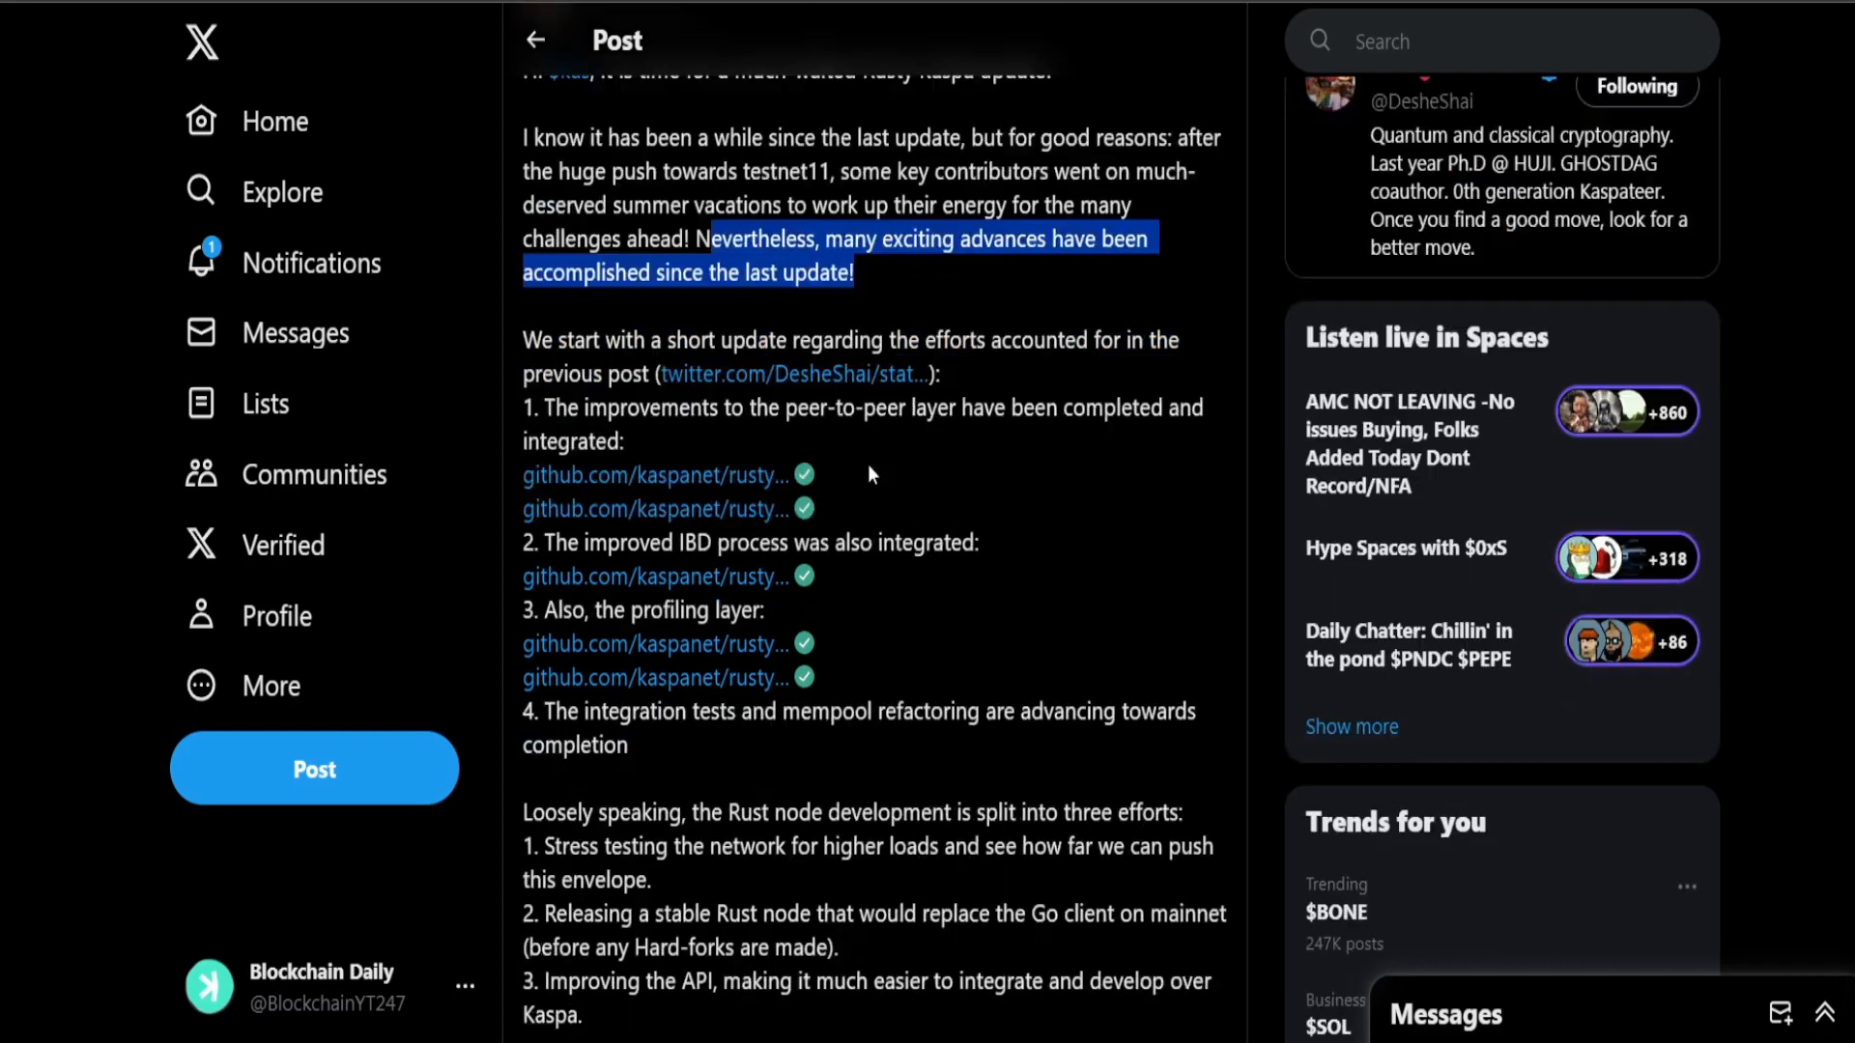
scroll(down, 3)
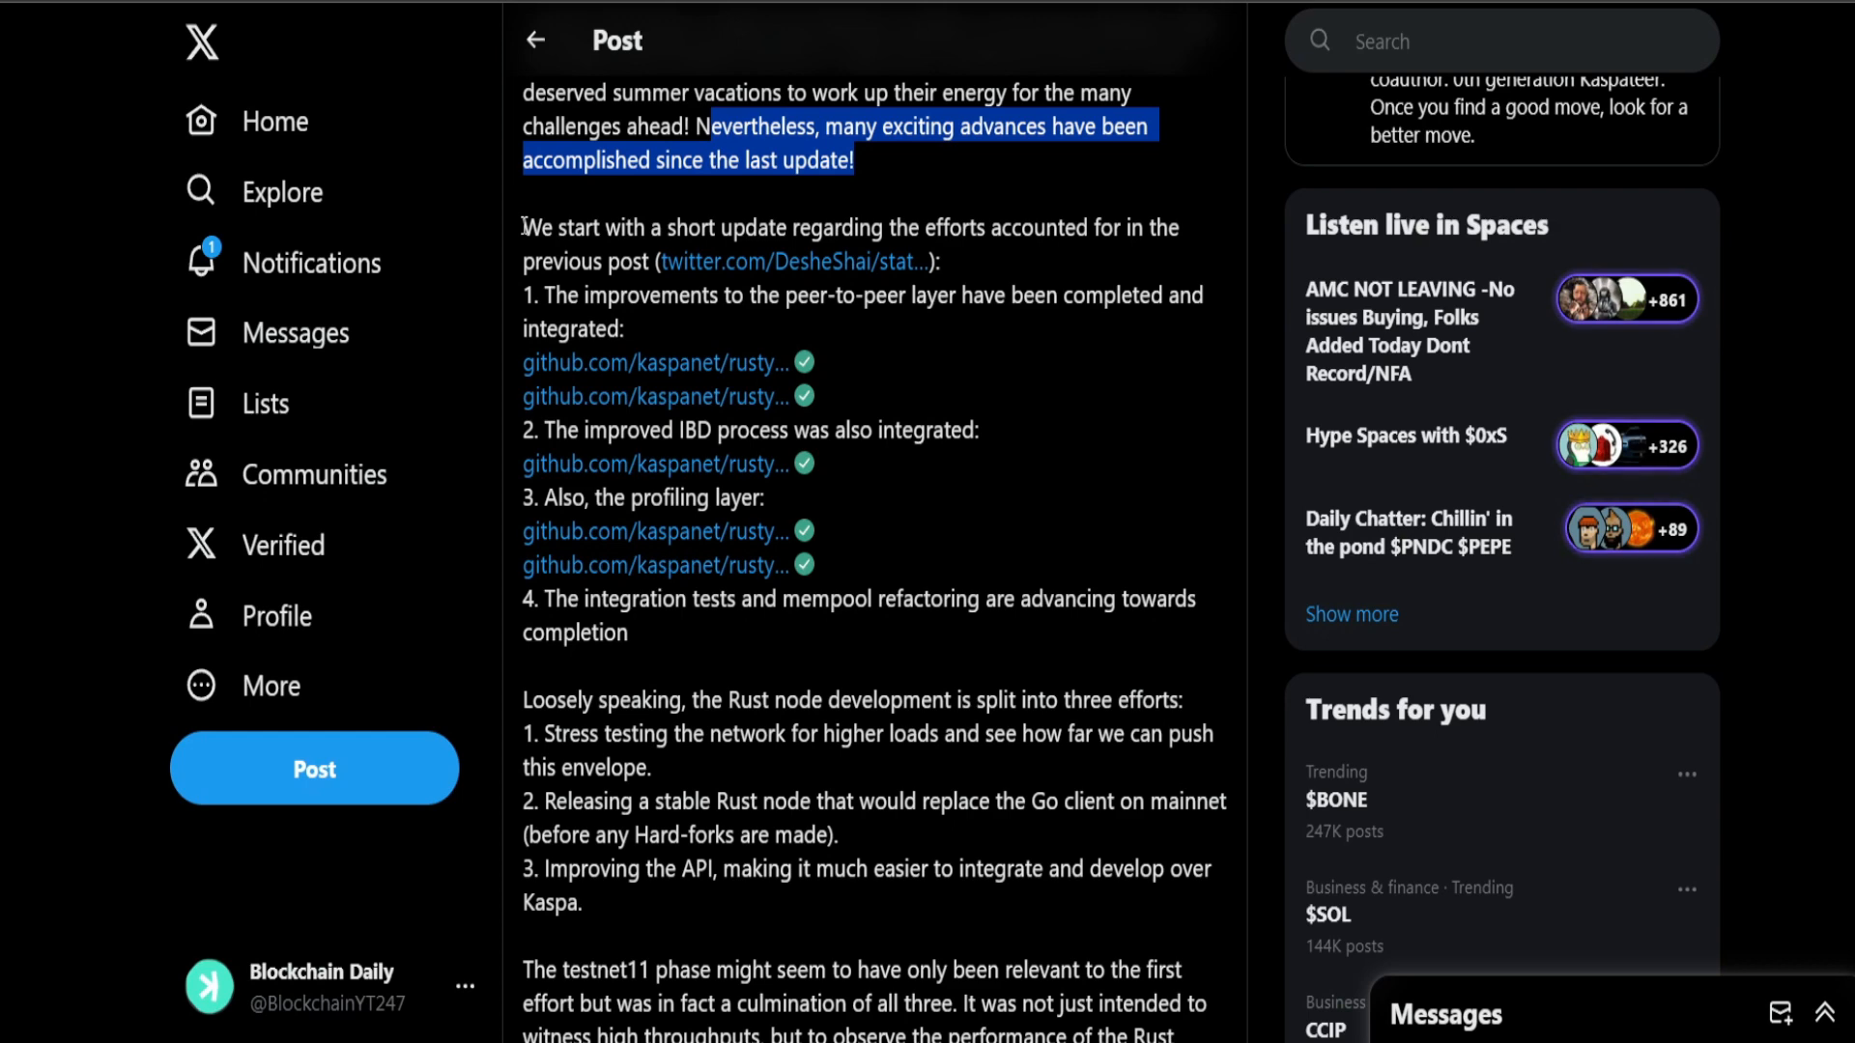
Step: Highlight the short update paragraph through the finished peer-to-peer layer improvements
drag(522, 228, 871, 229)
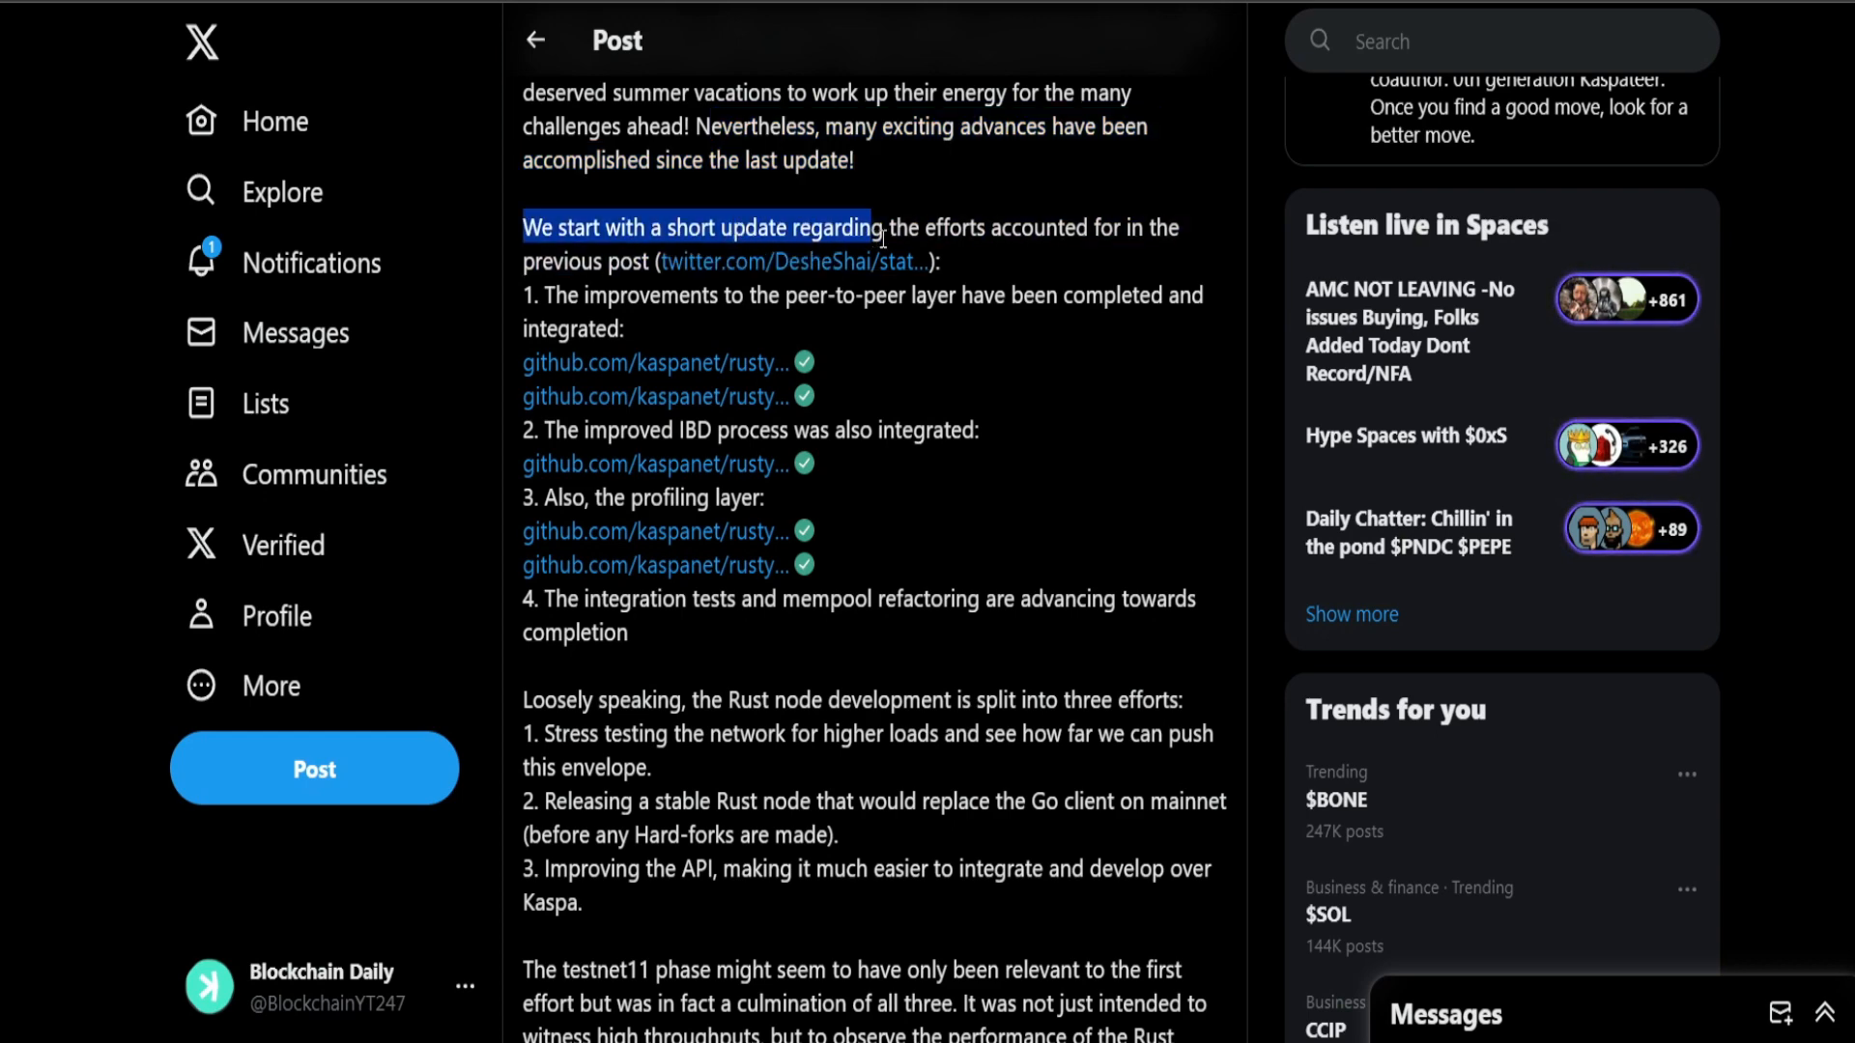
drag(873, 228, 1009, 329)
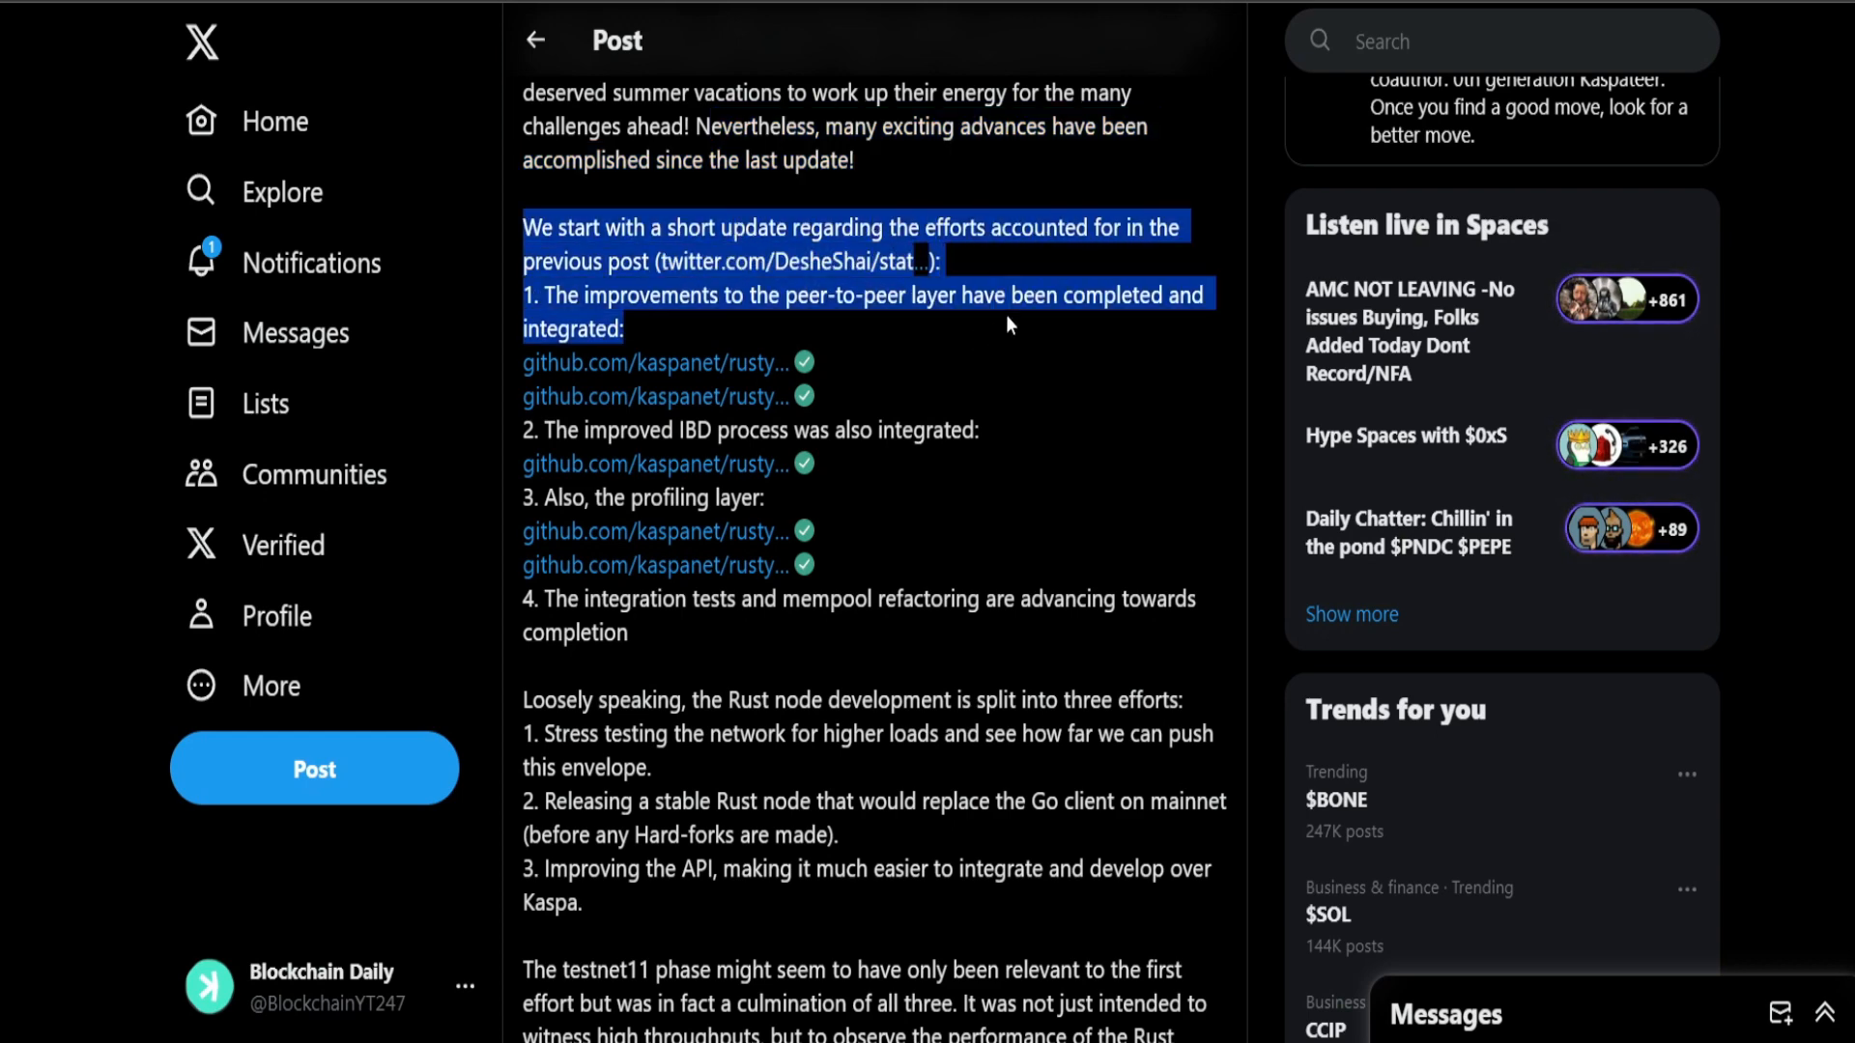
scroll(down, 3)
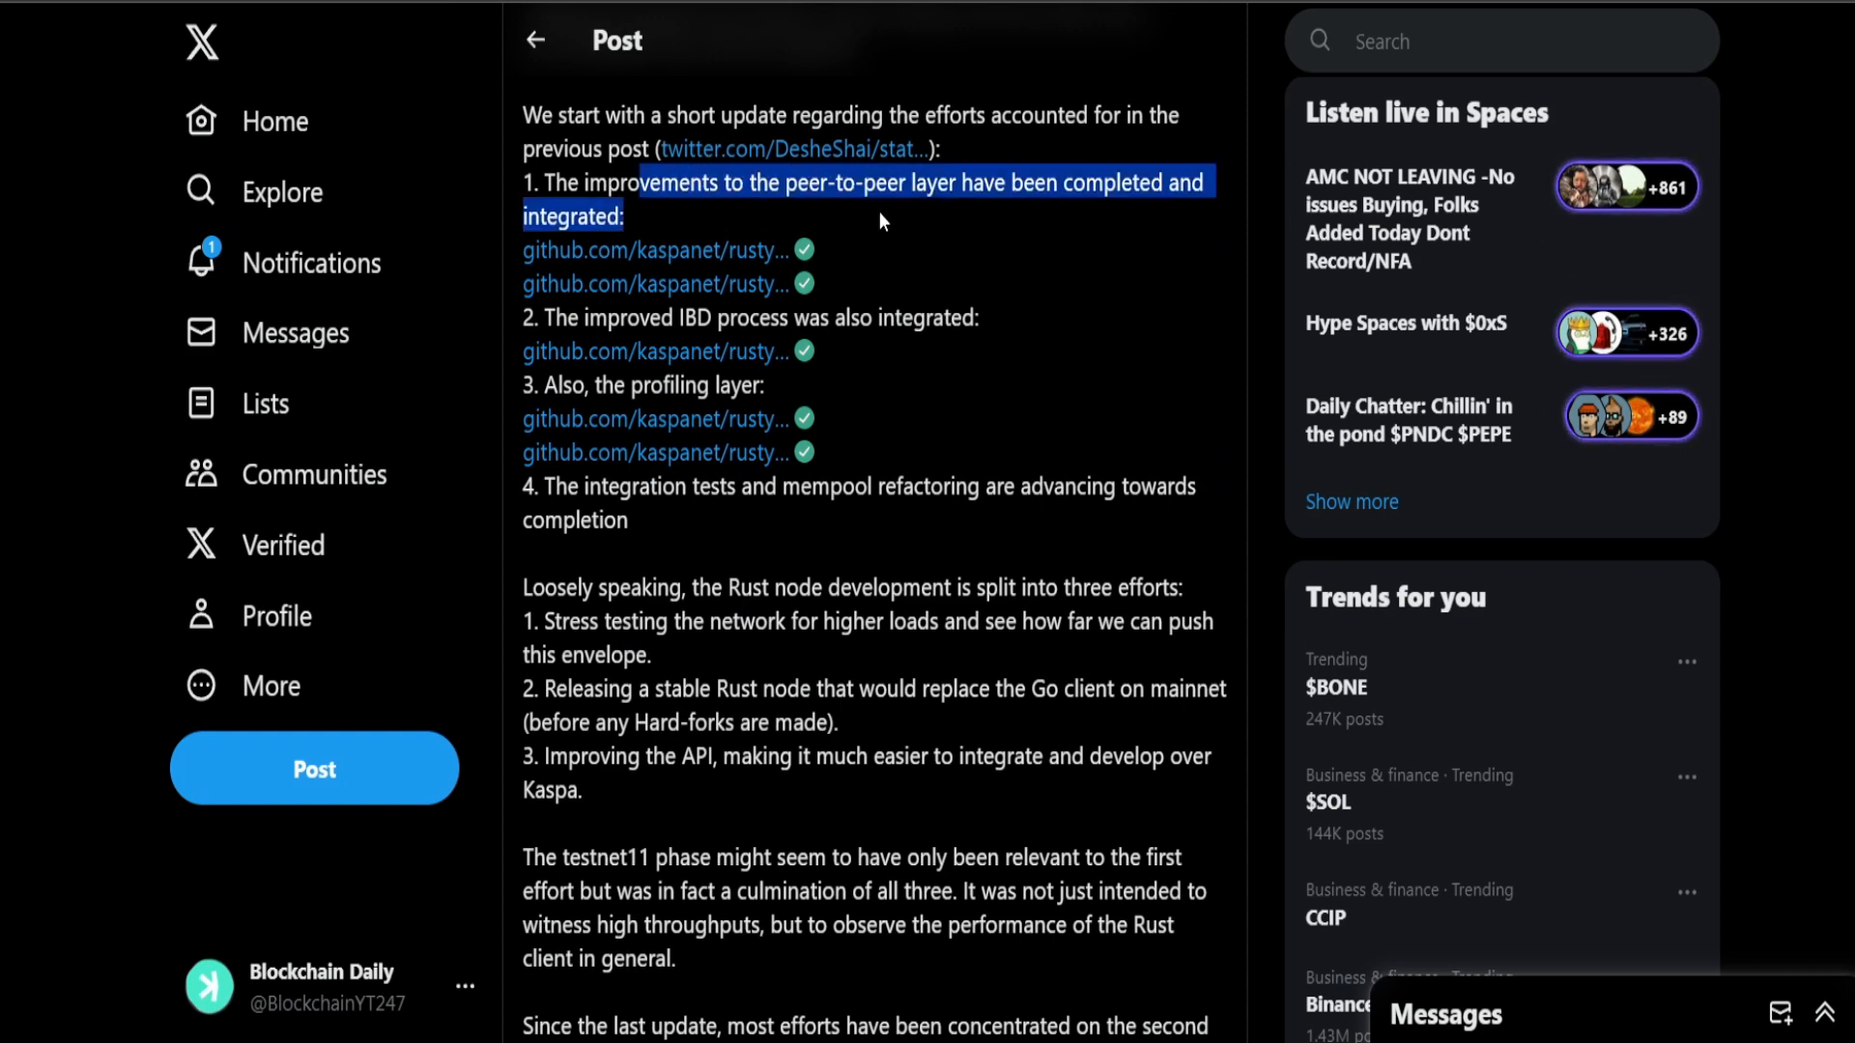
scroll(down, 3)
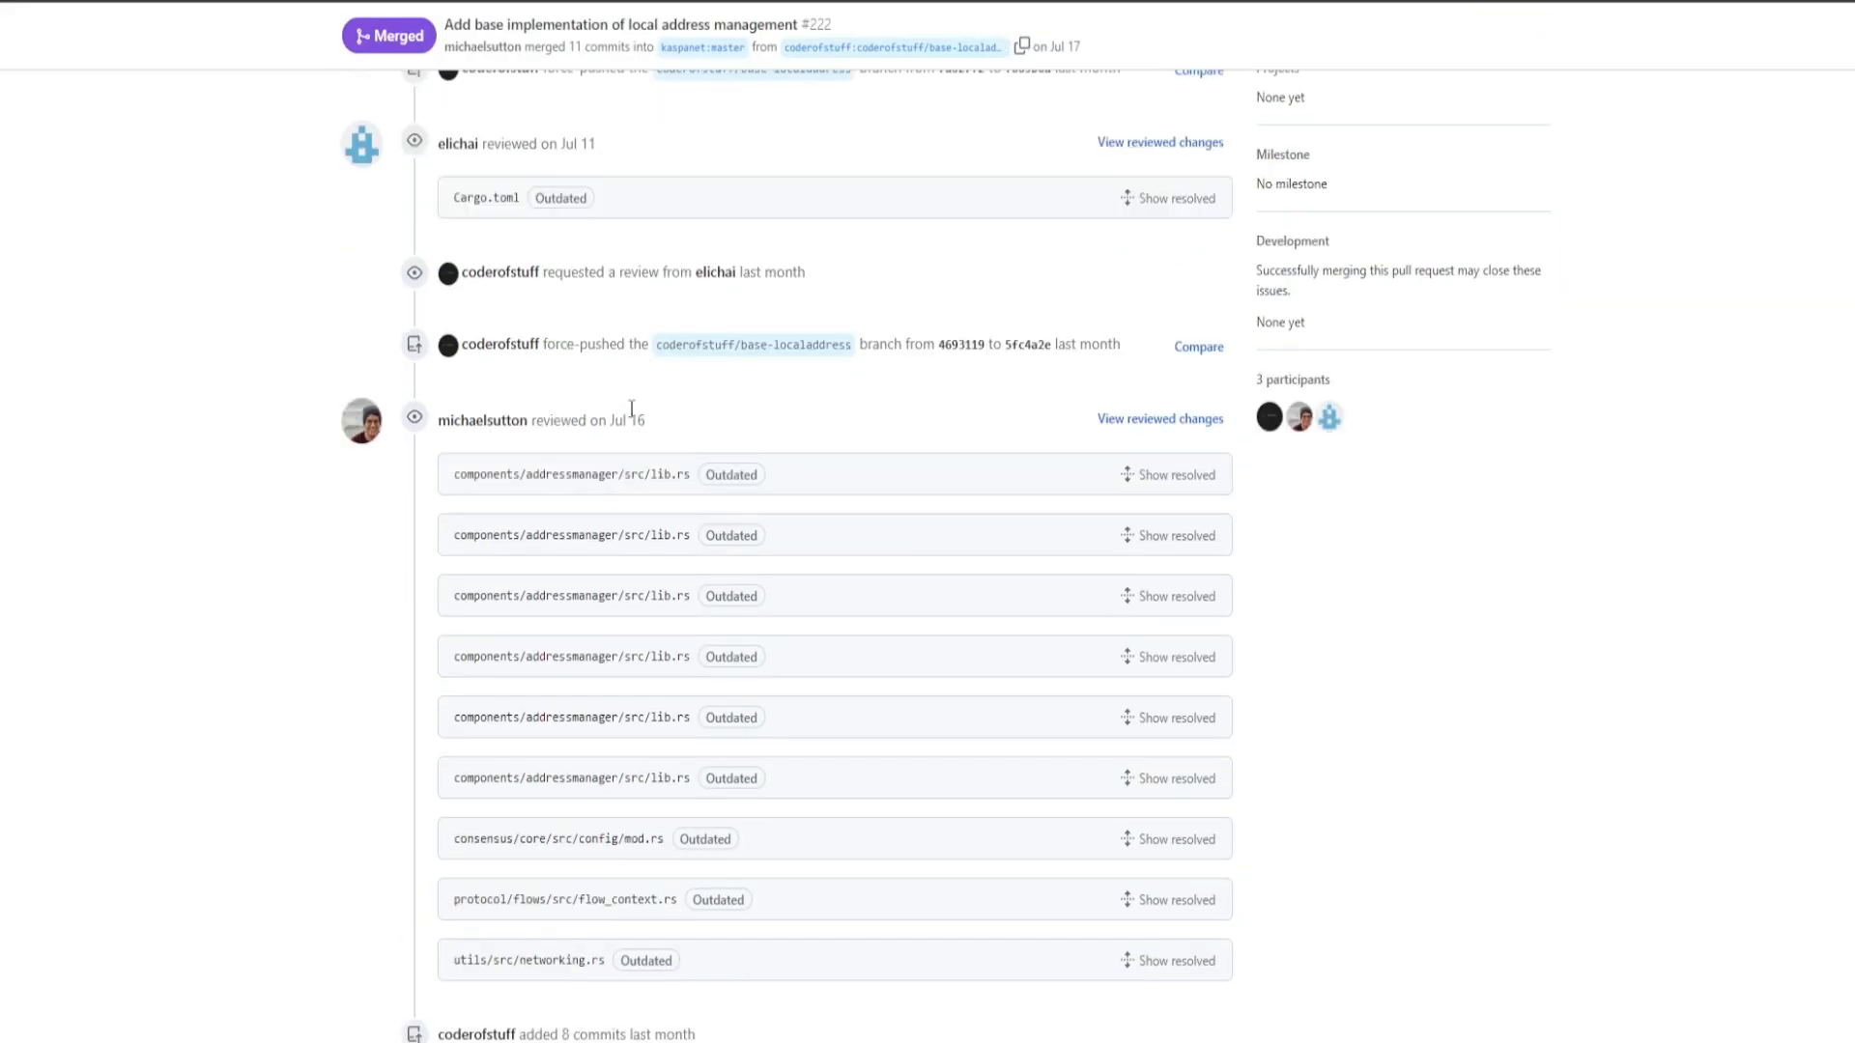
Step: Look over merged rusty-kaspa PR #222 adding local address management, selecting its title line
scroll(down, 3)
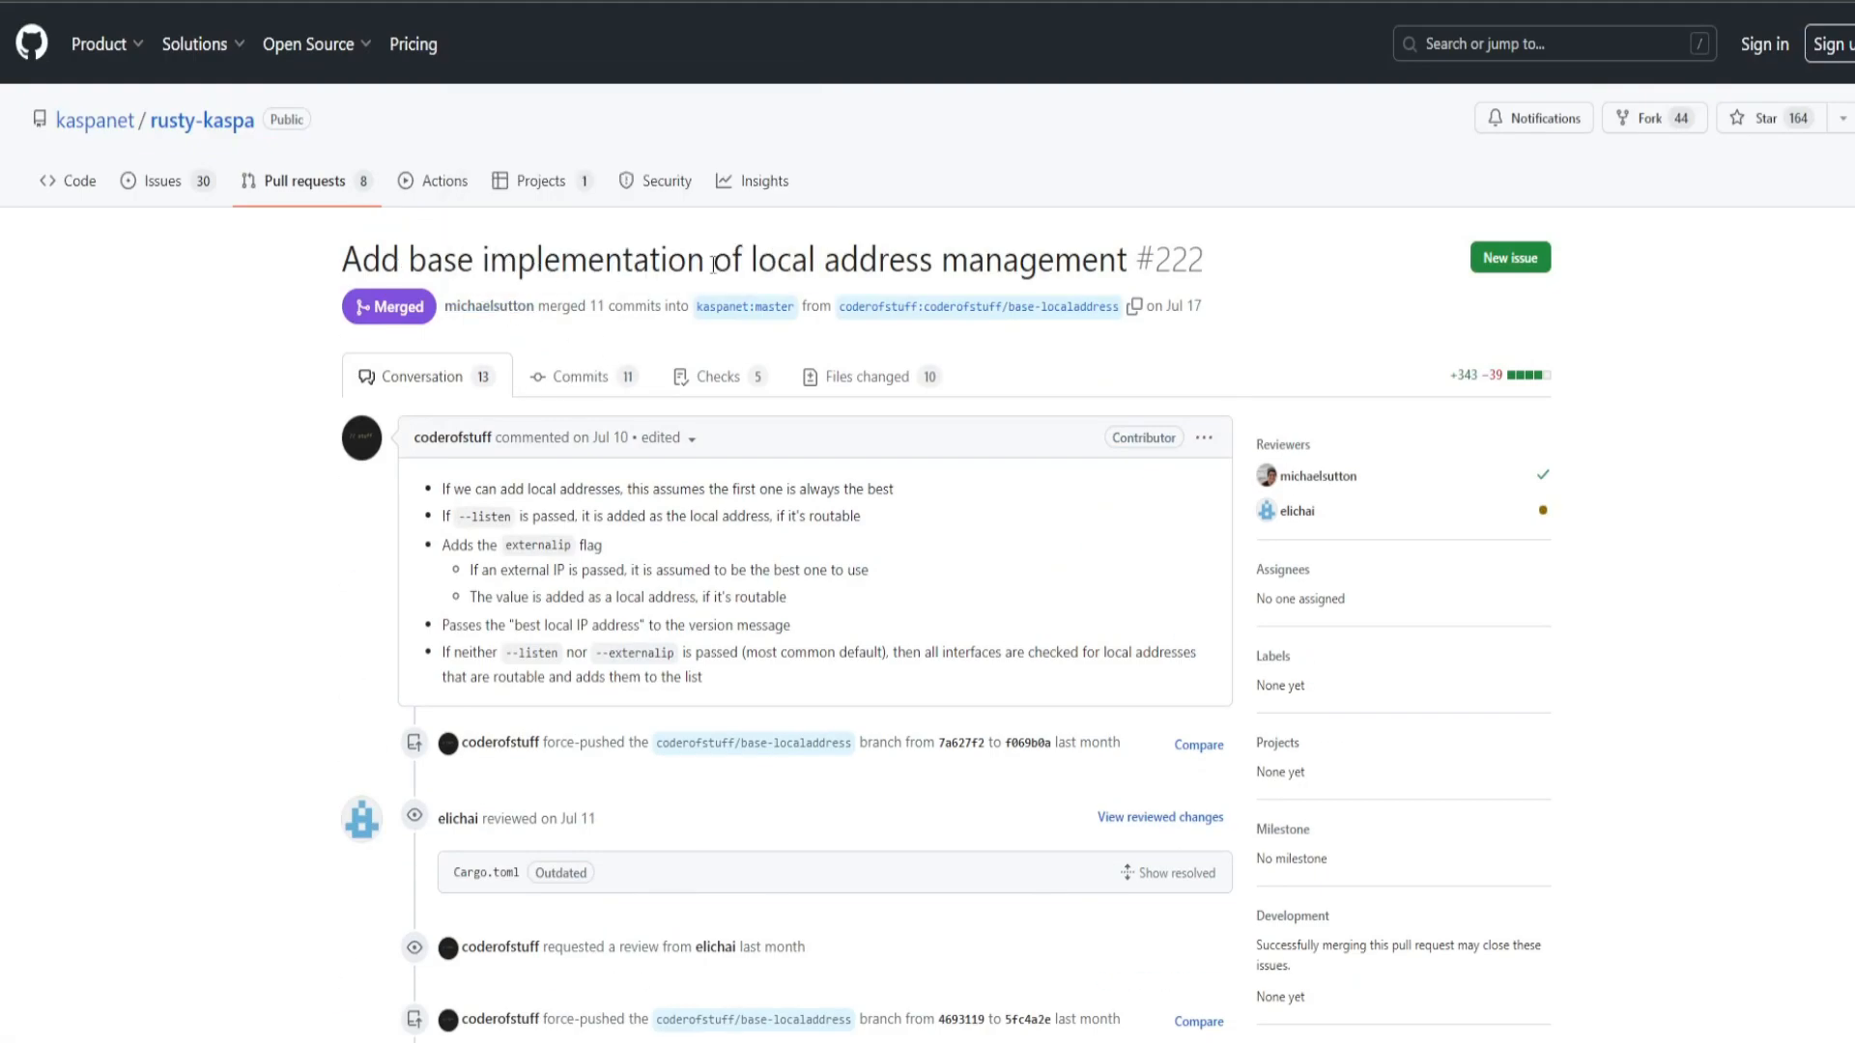
drag(746, 259, 1113, 259)
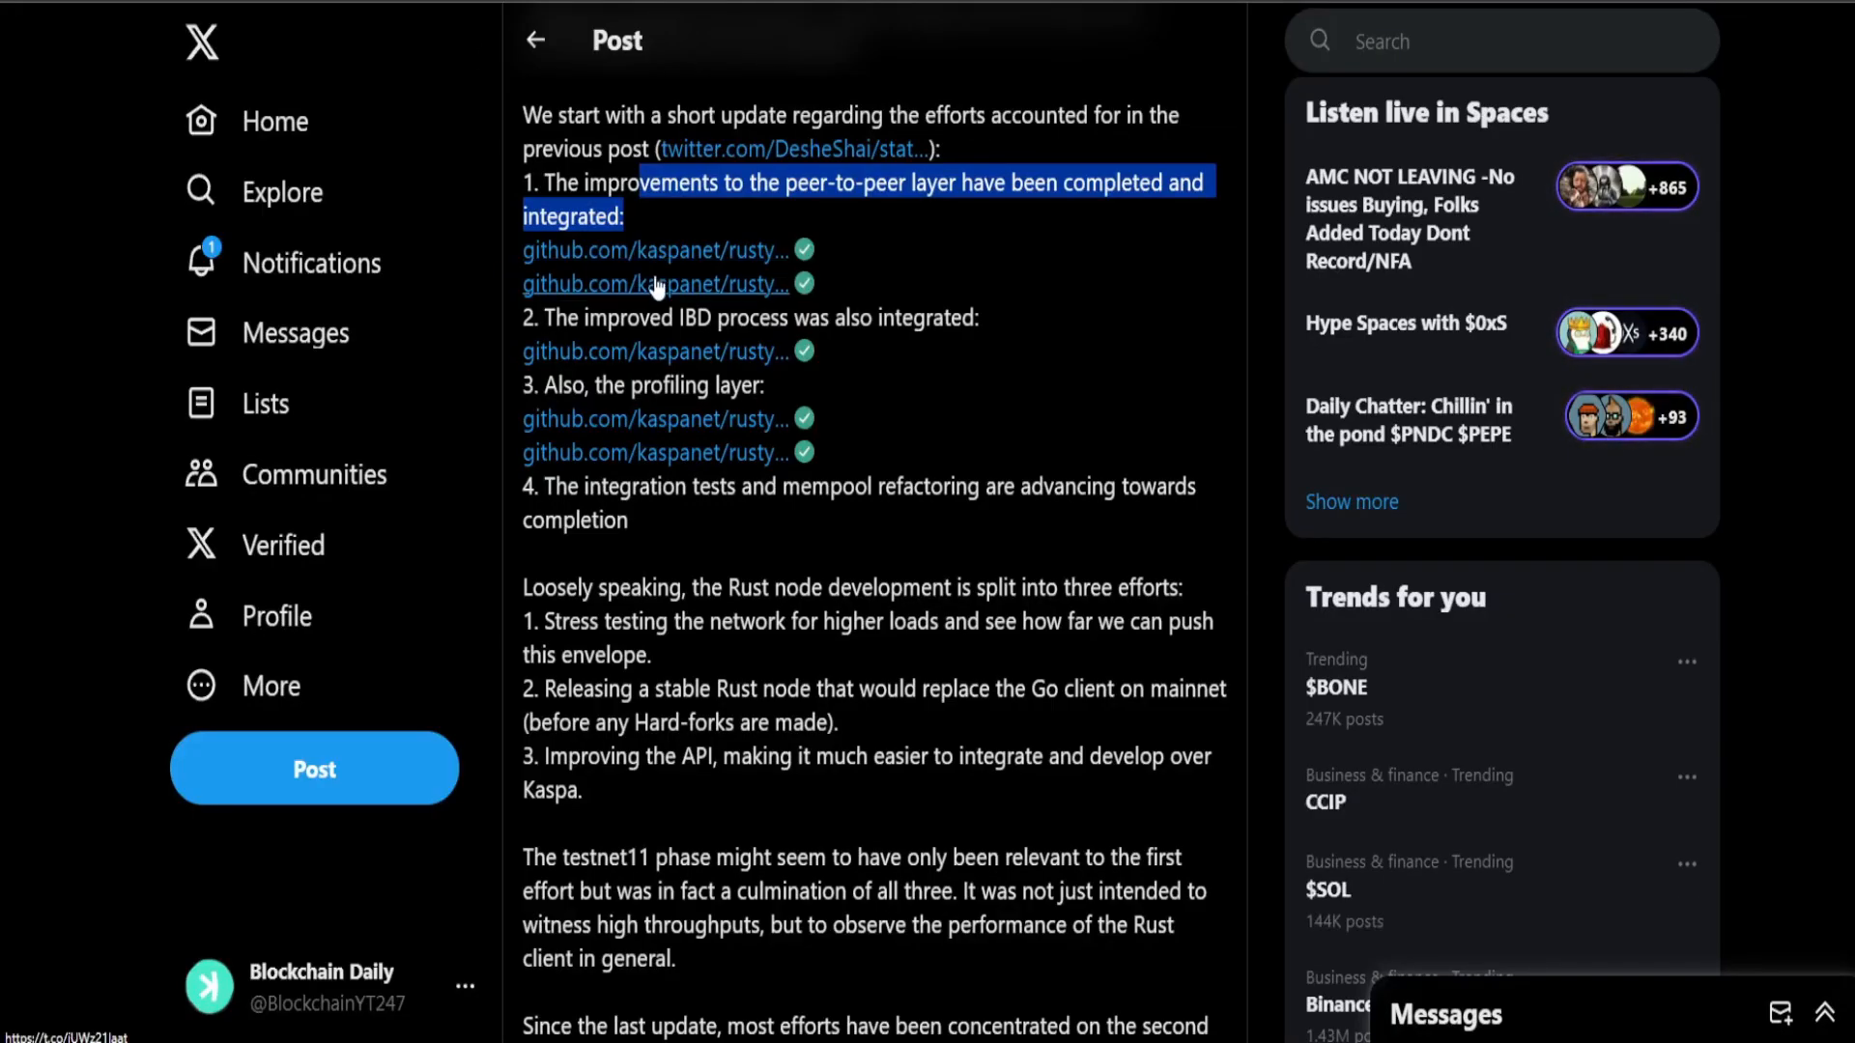
Step: Highlight the integration tests and mempool line and the easier integration and development phrase
click(657, 282)
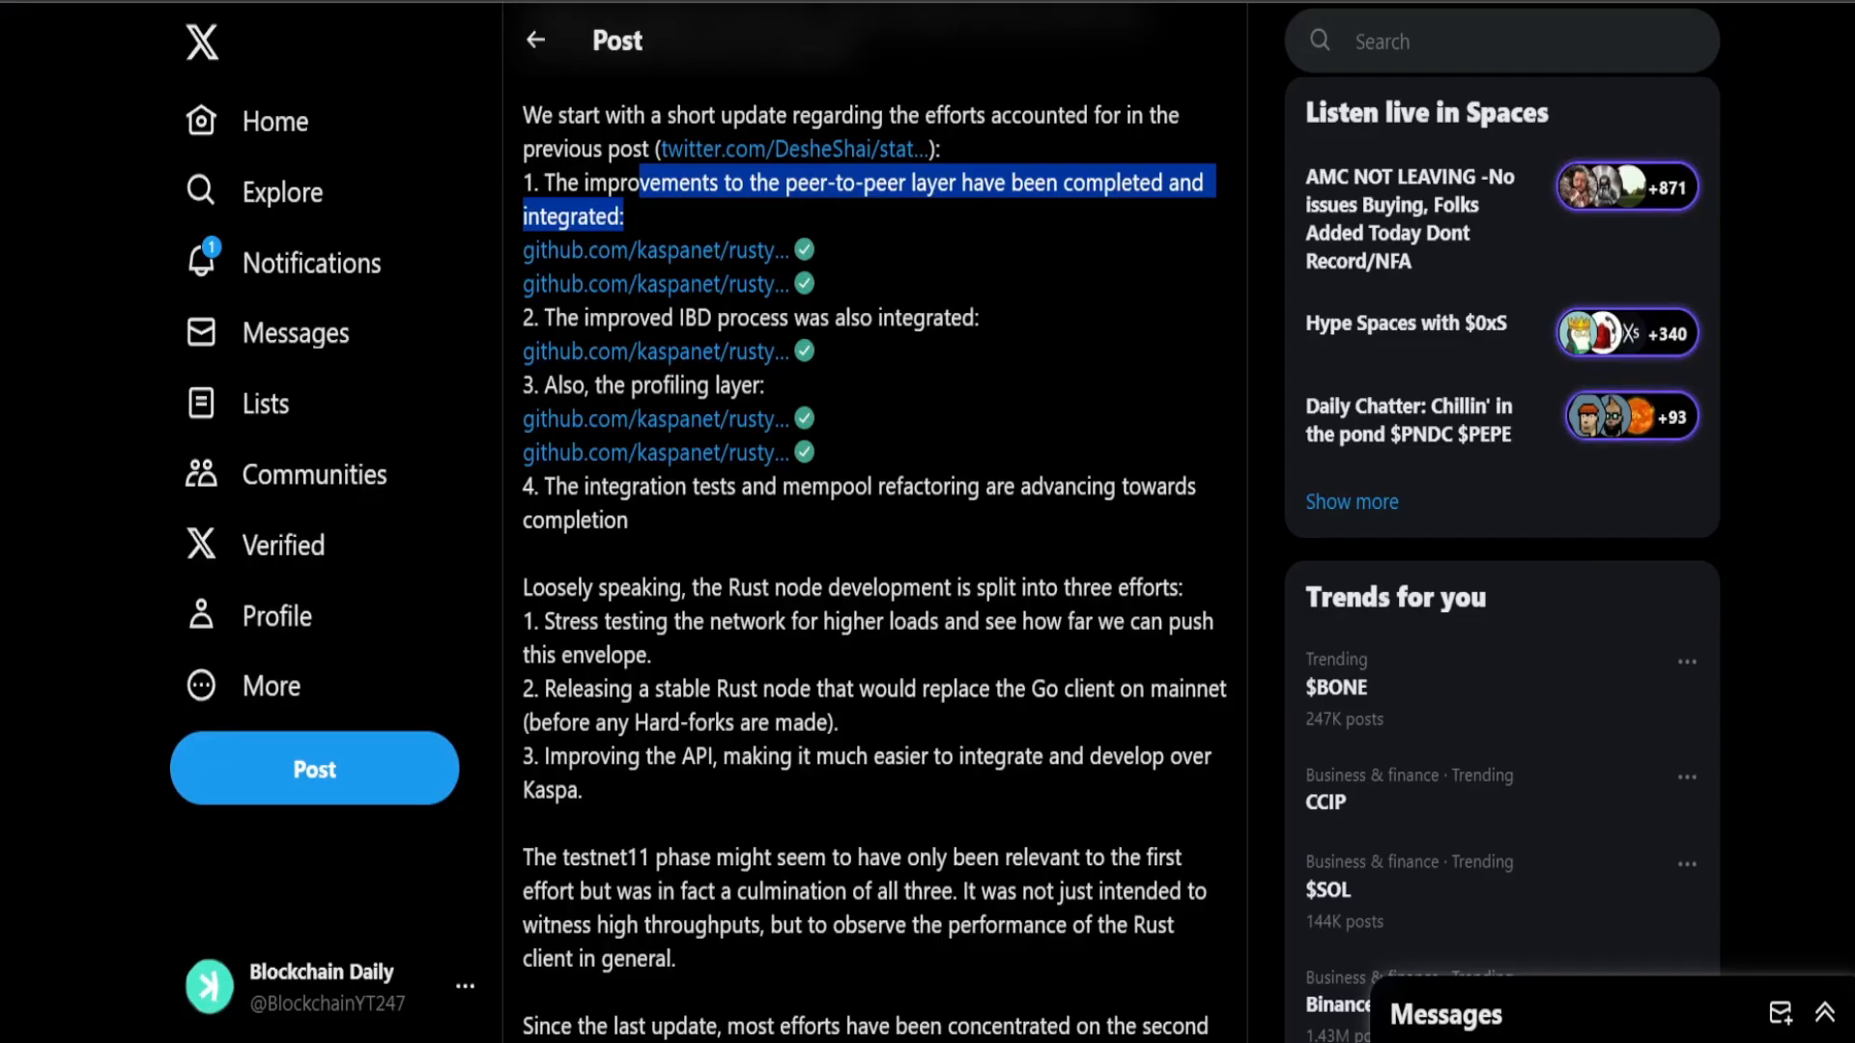
scroll(down, 3)
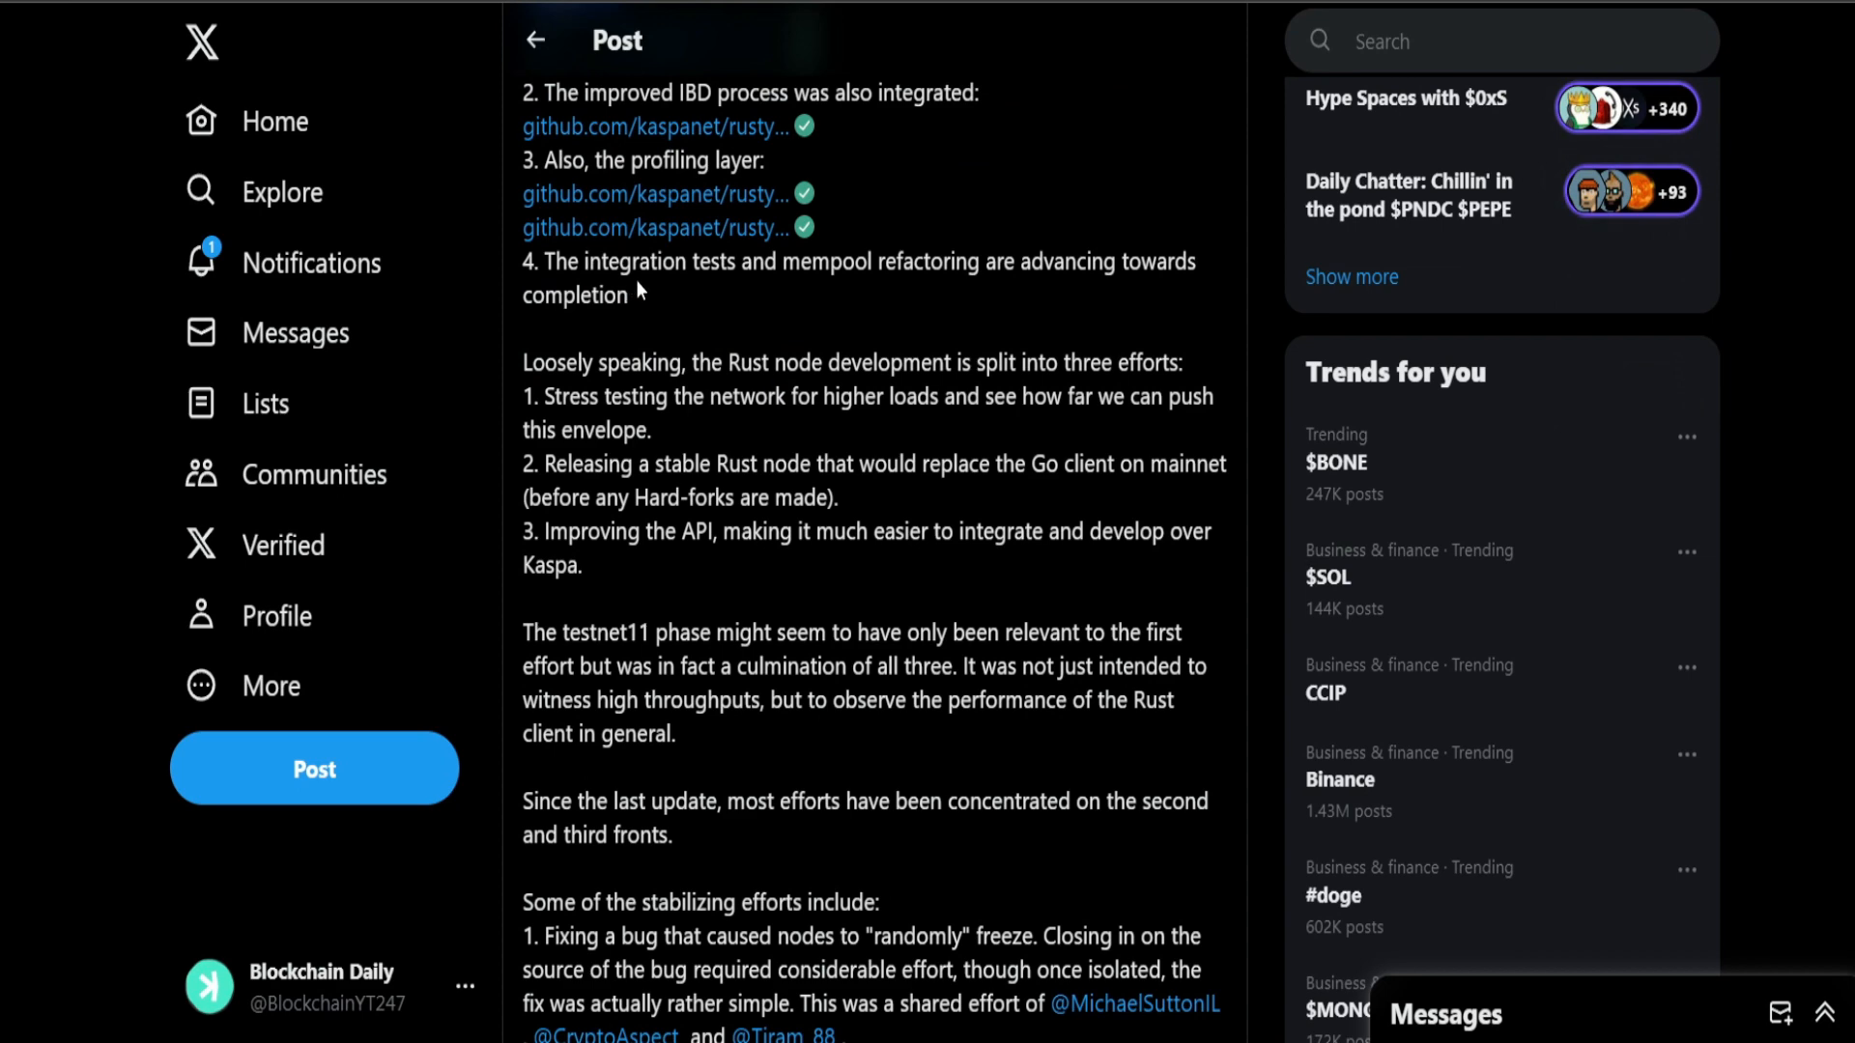
drag(698, 260, 916, 261)
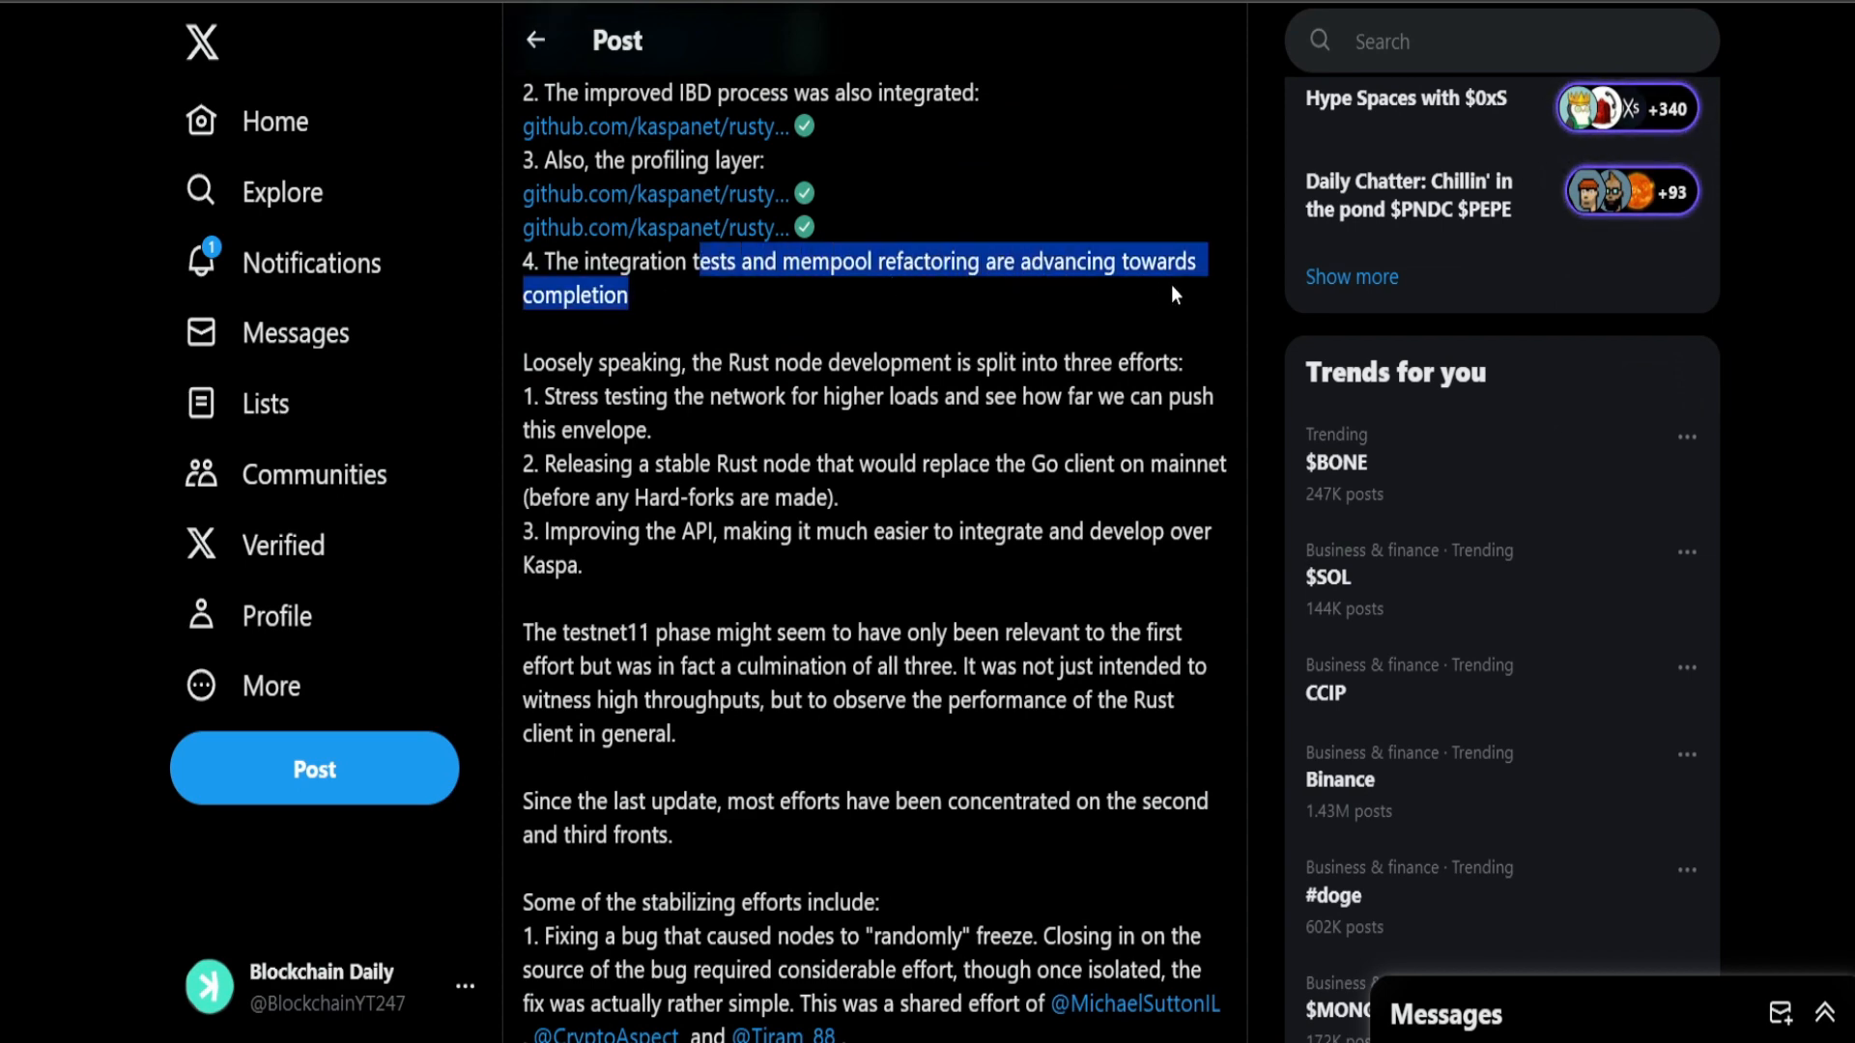
scroll(down, 3)
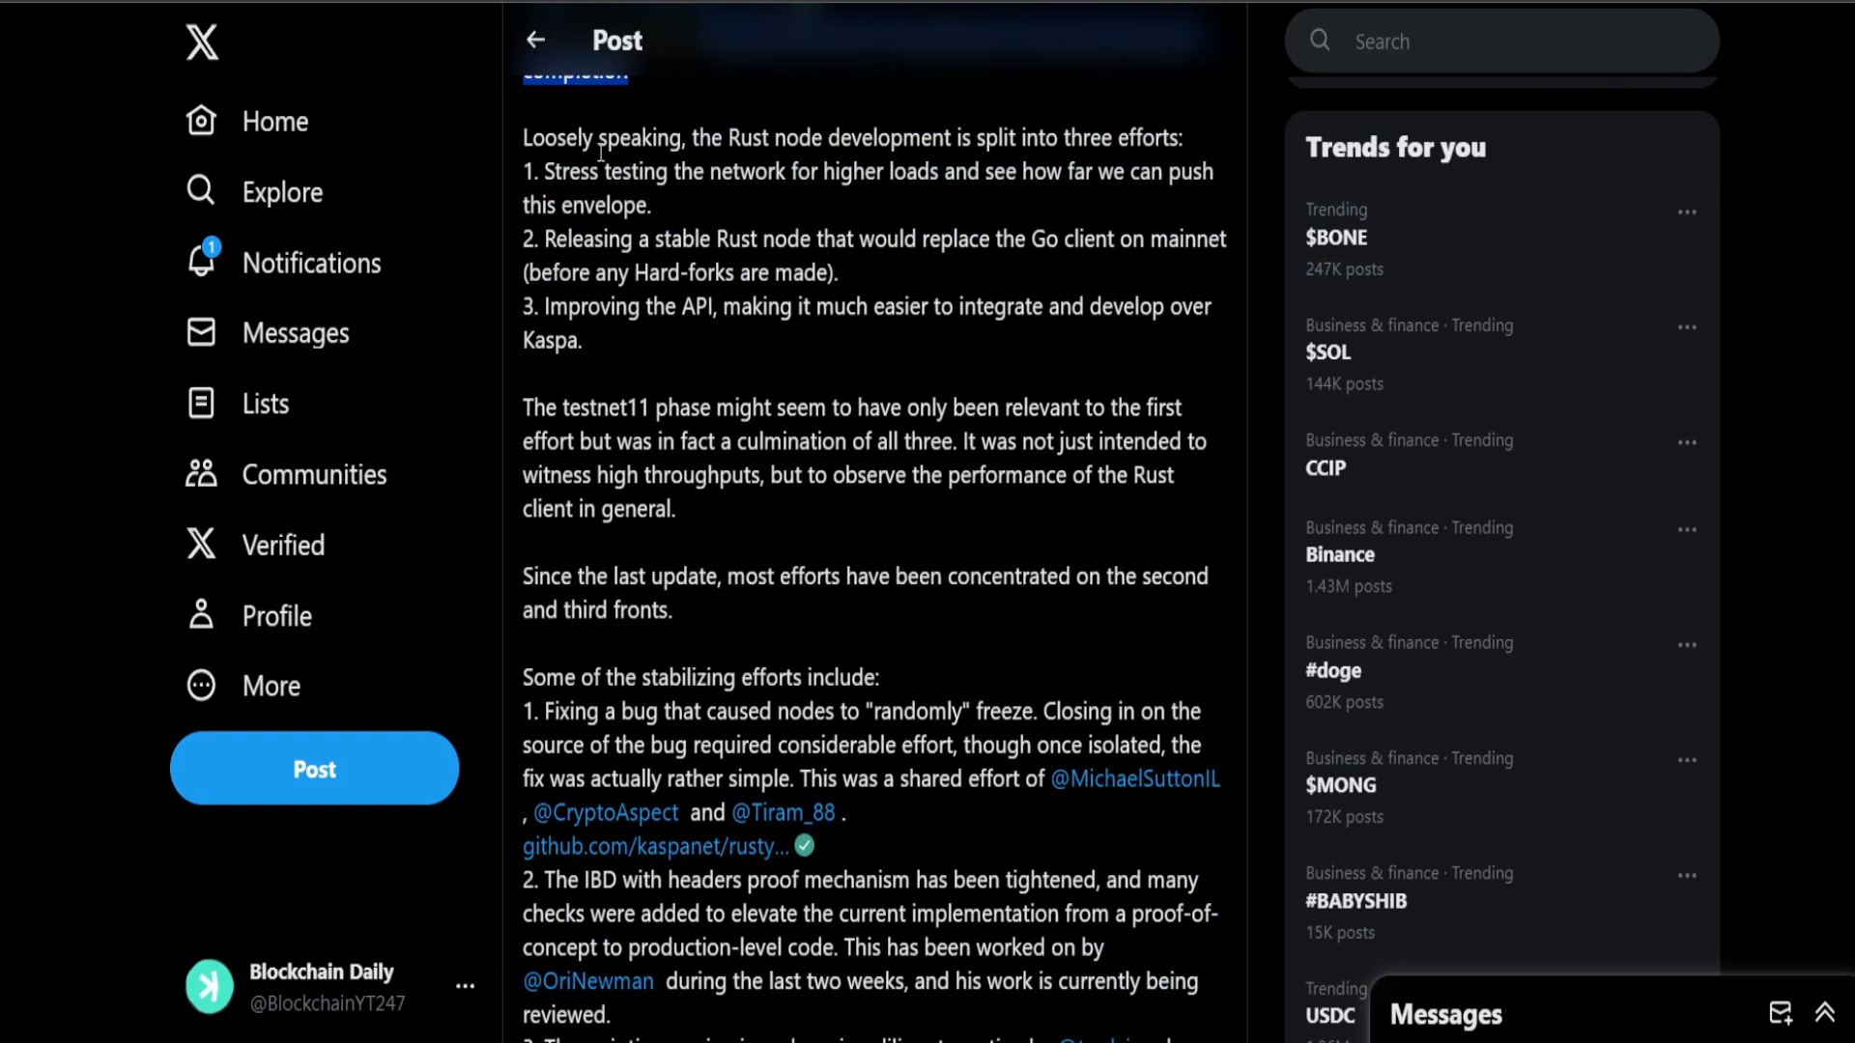
drag(524, 135, 864, 170)
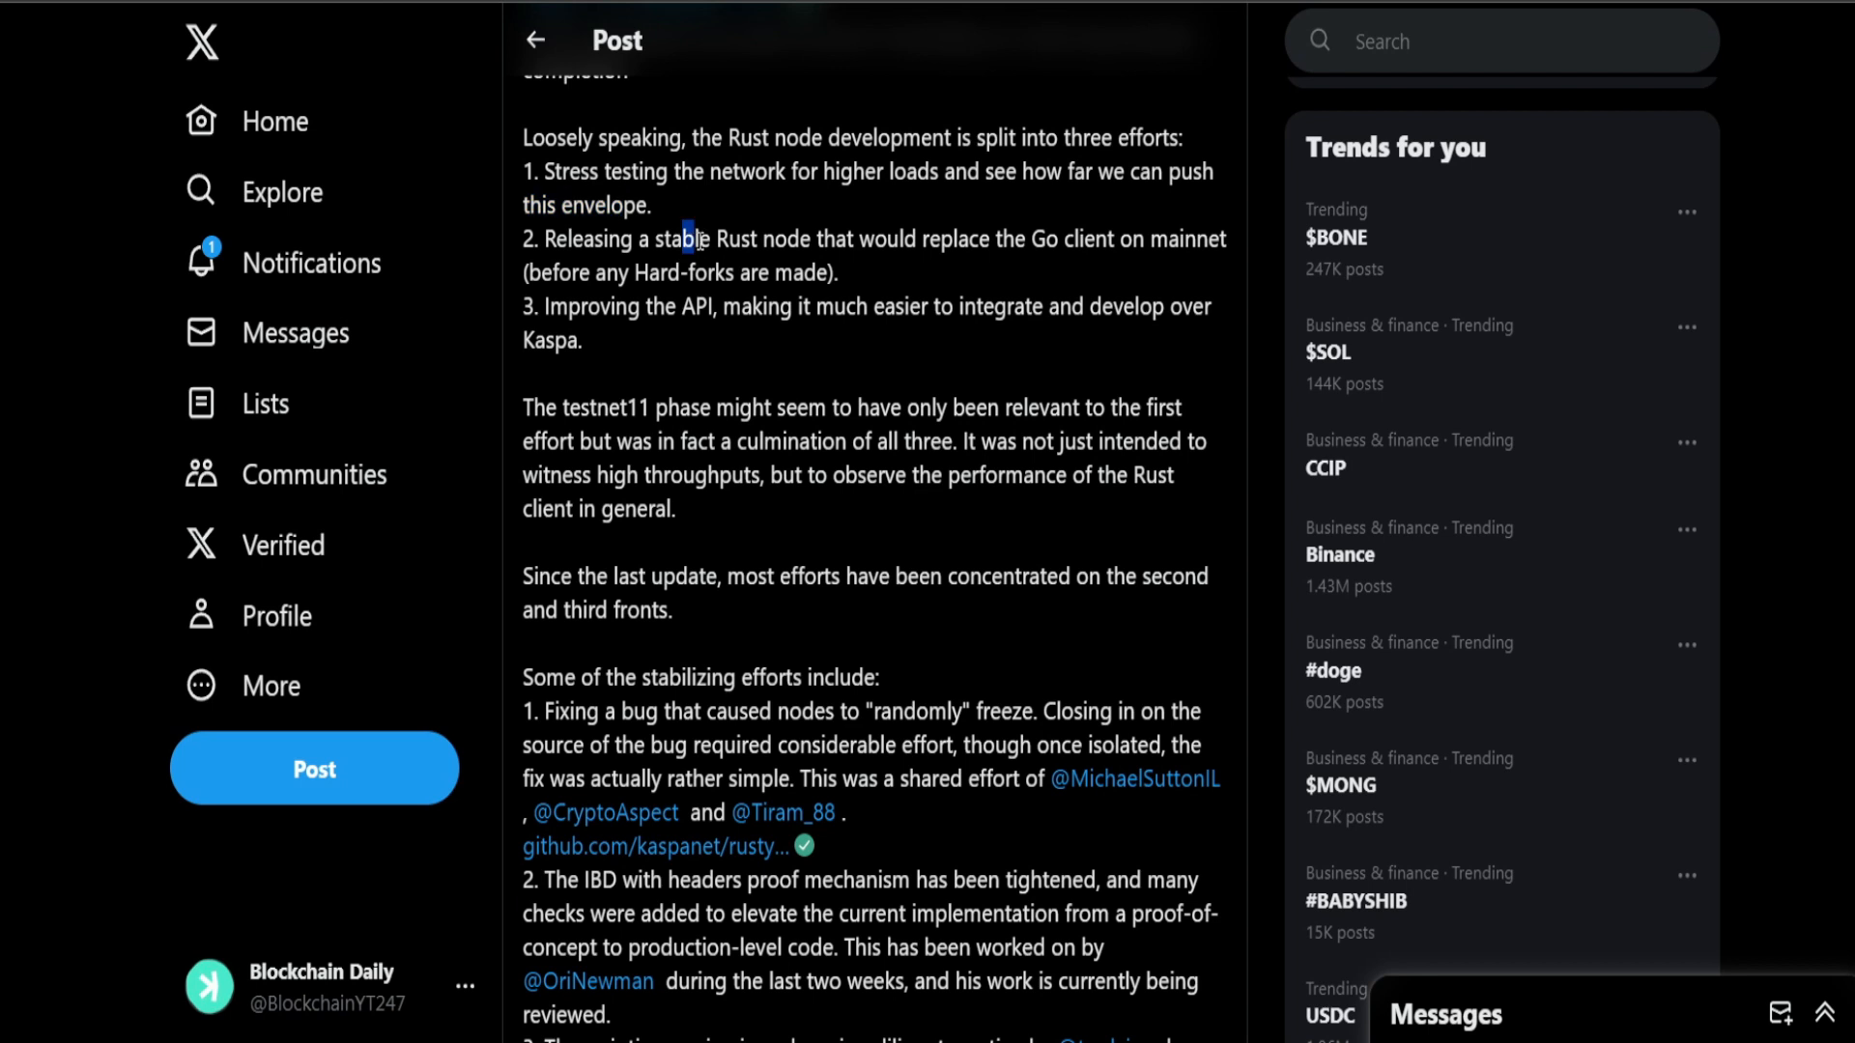
drag(698, 239, 1098, 240)
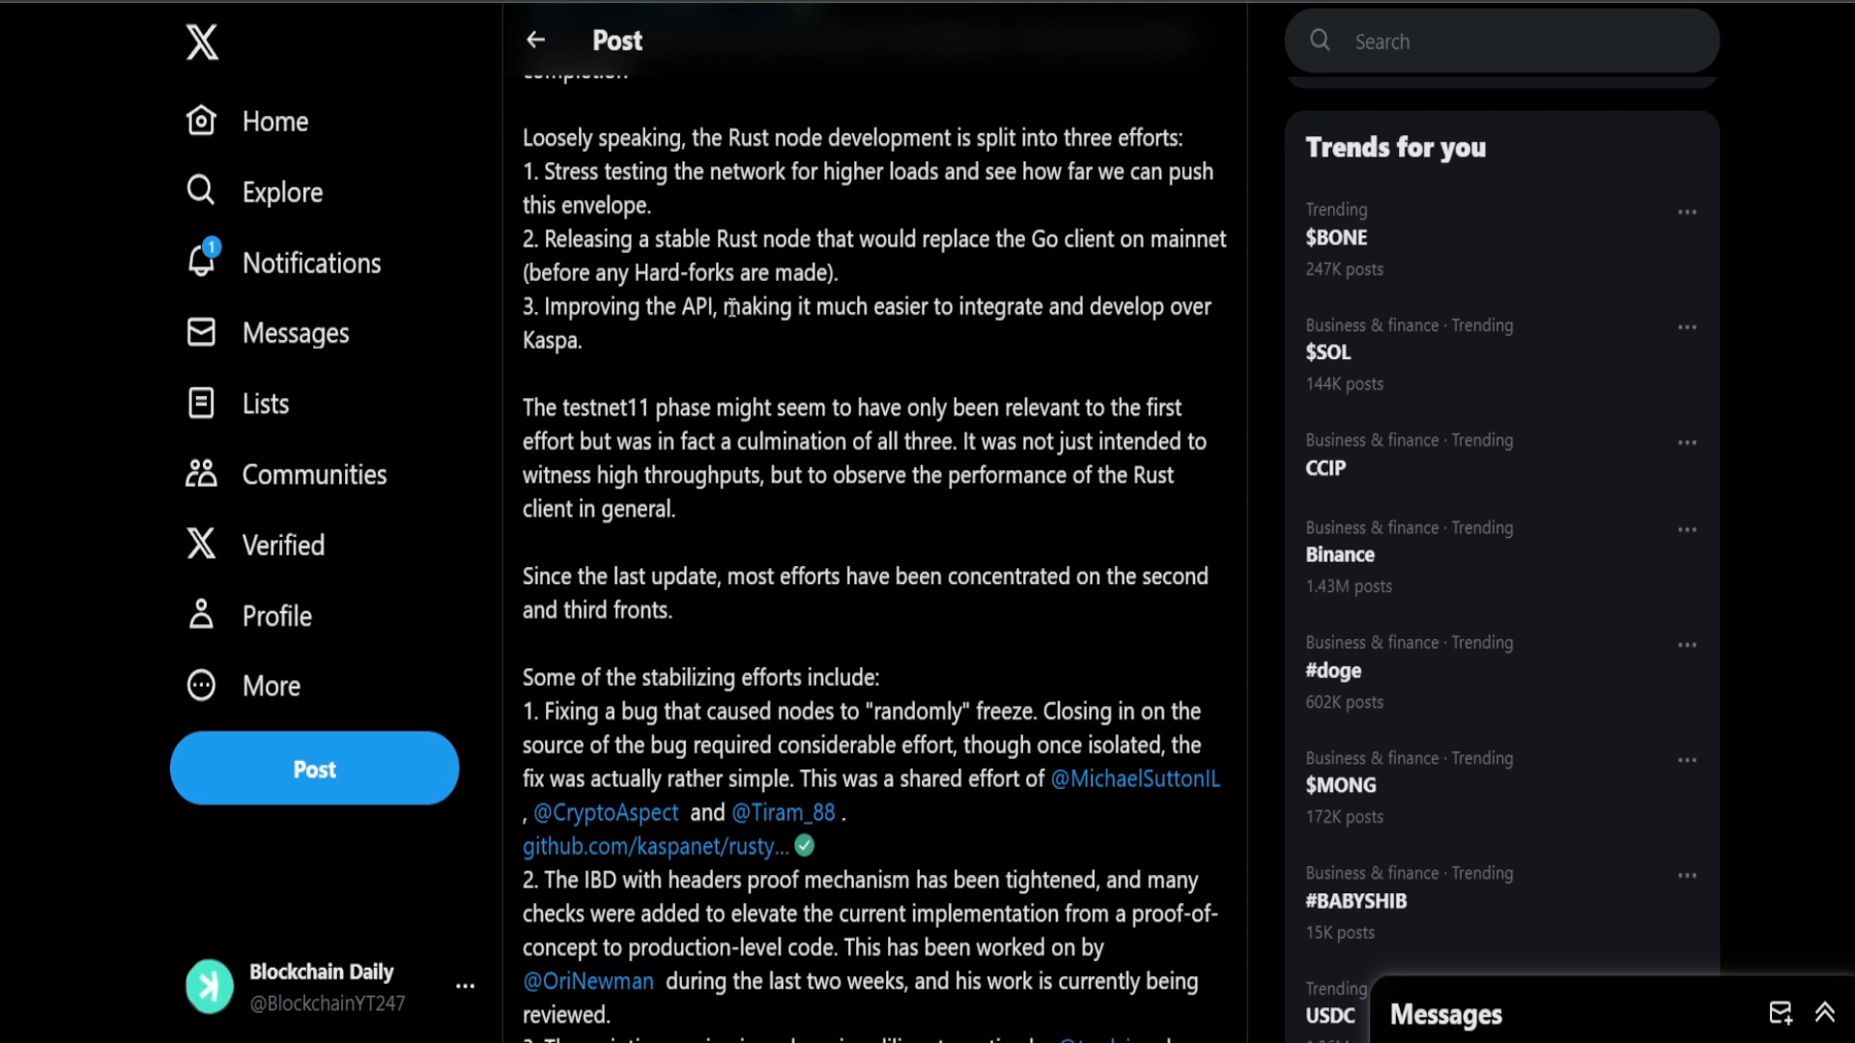
drag(720, 305, 1163, 305)
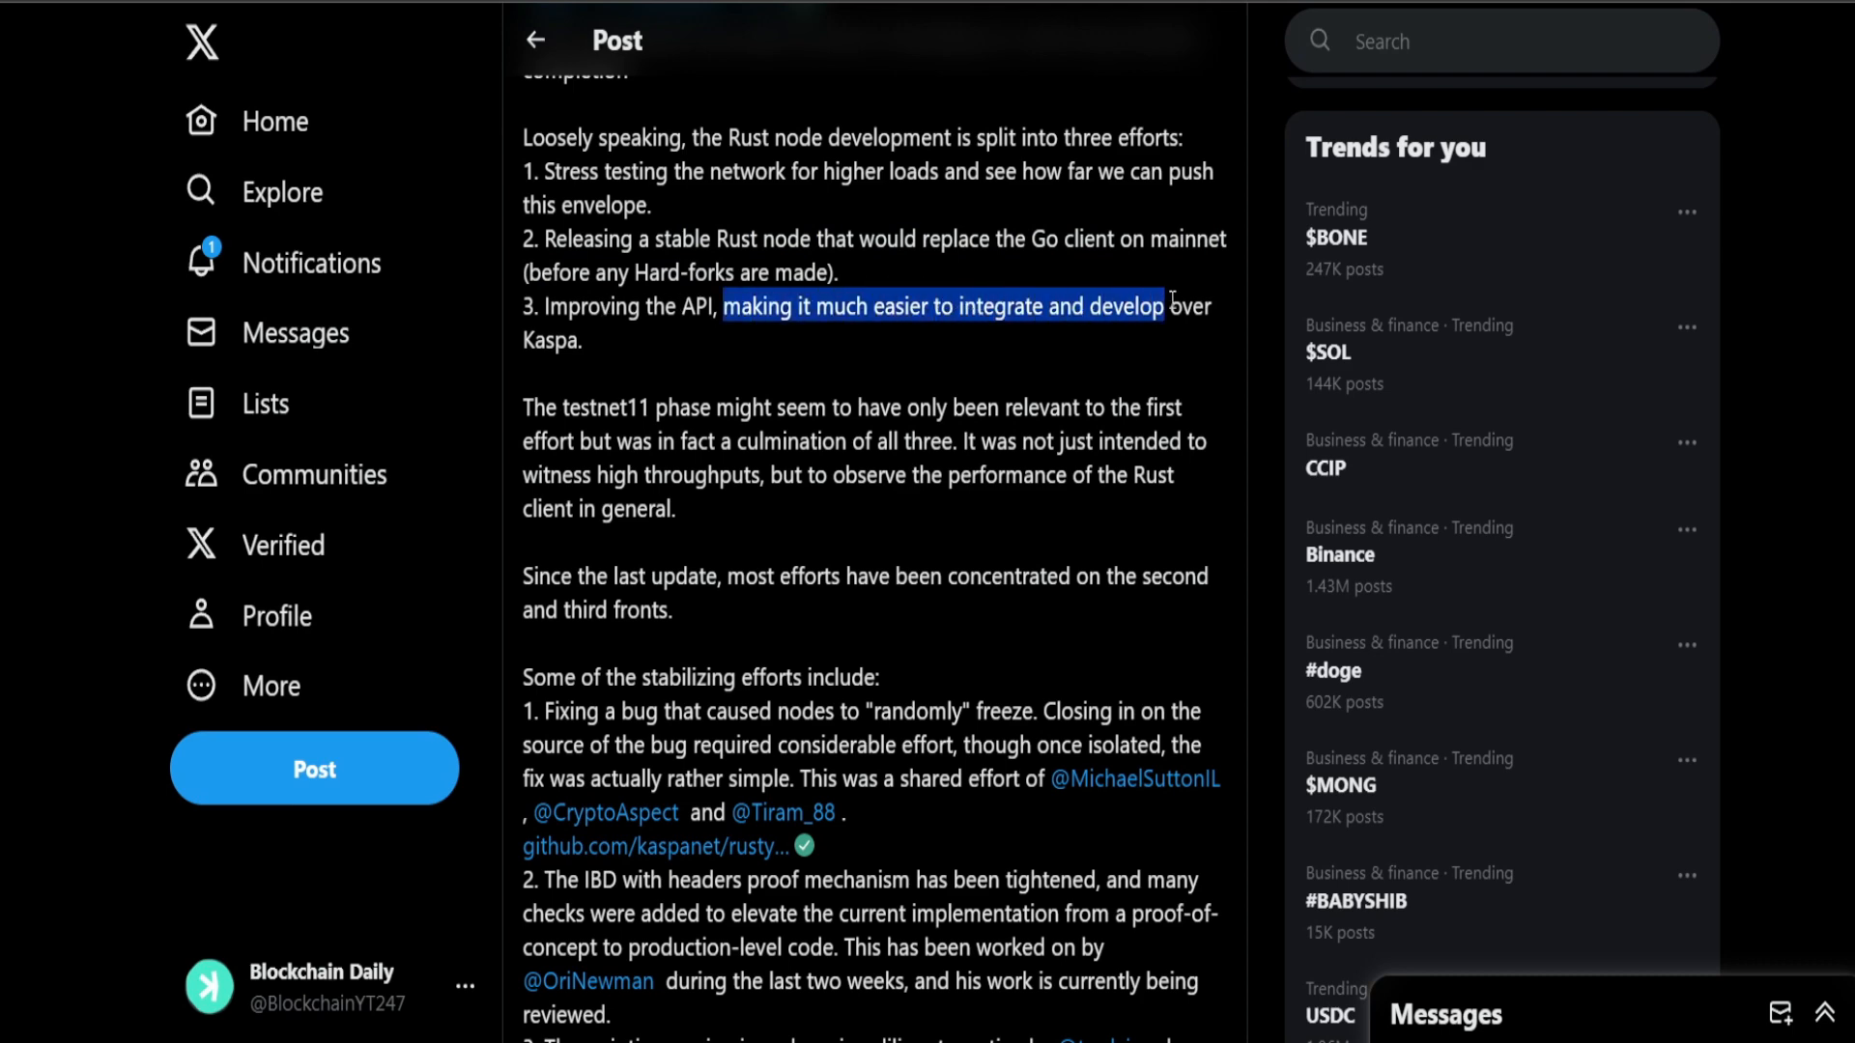
Step: Highlight why the testnet11 phase mattered and where recent efforts were concentrated
scroll(down, 3)
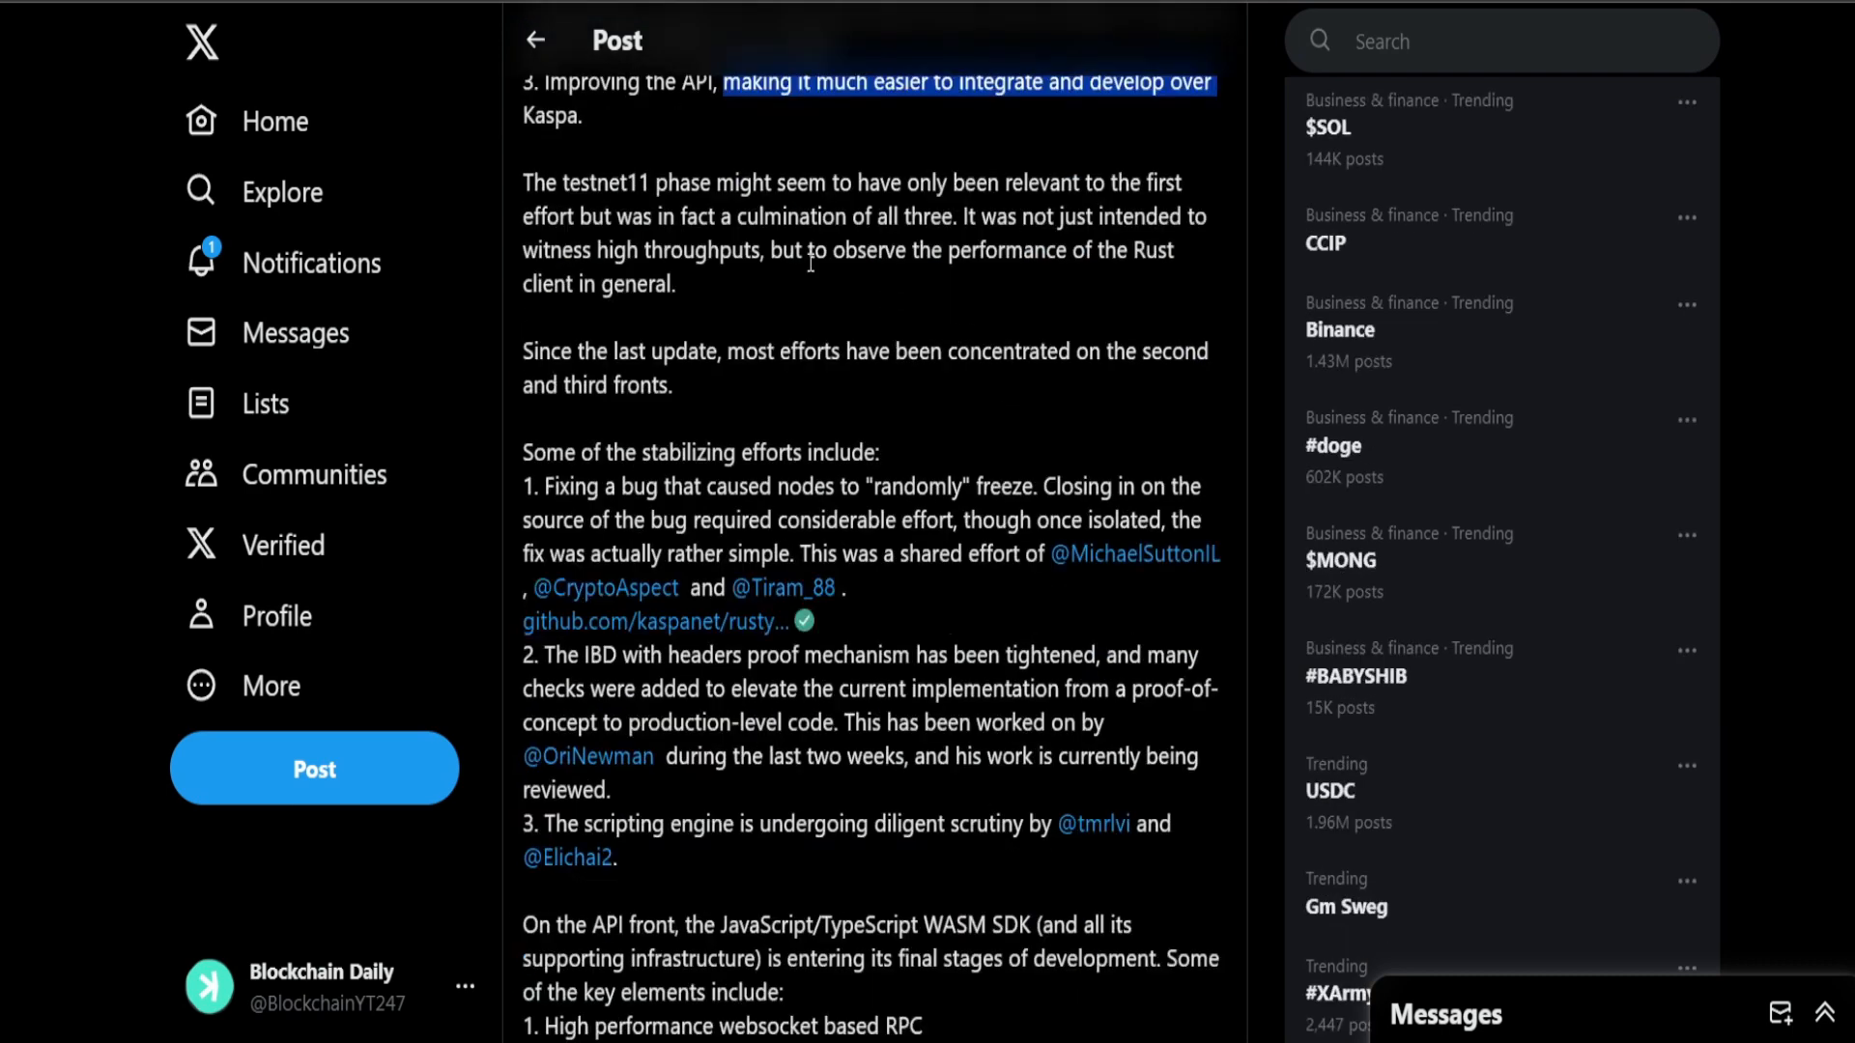
drag(564, 181, 724, 215)
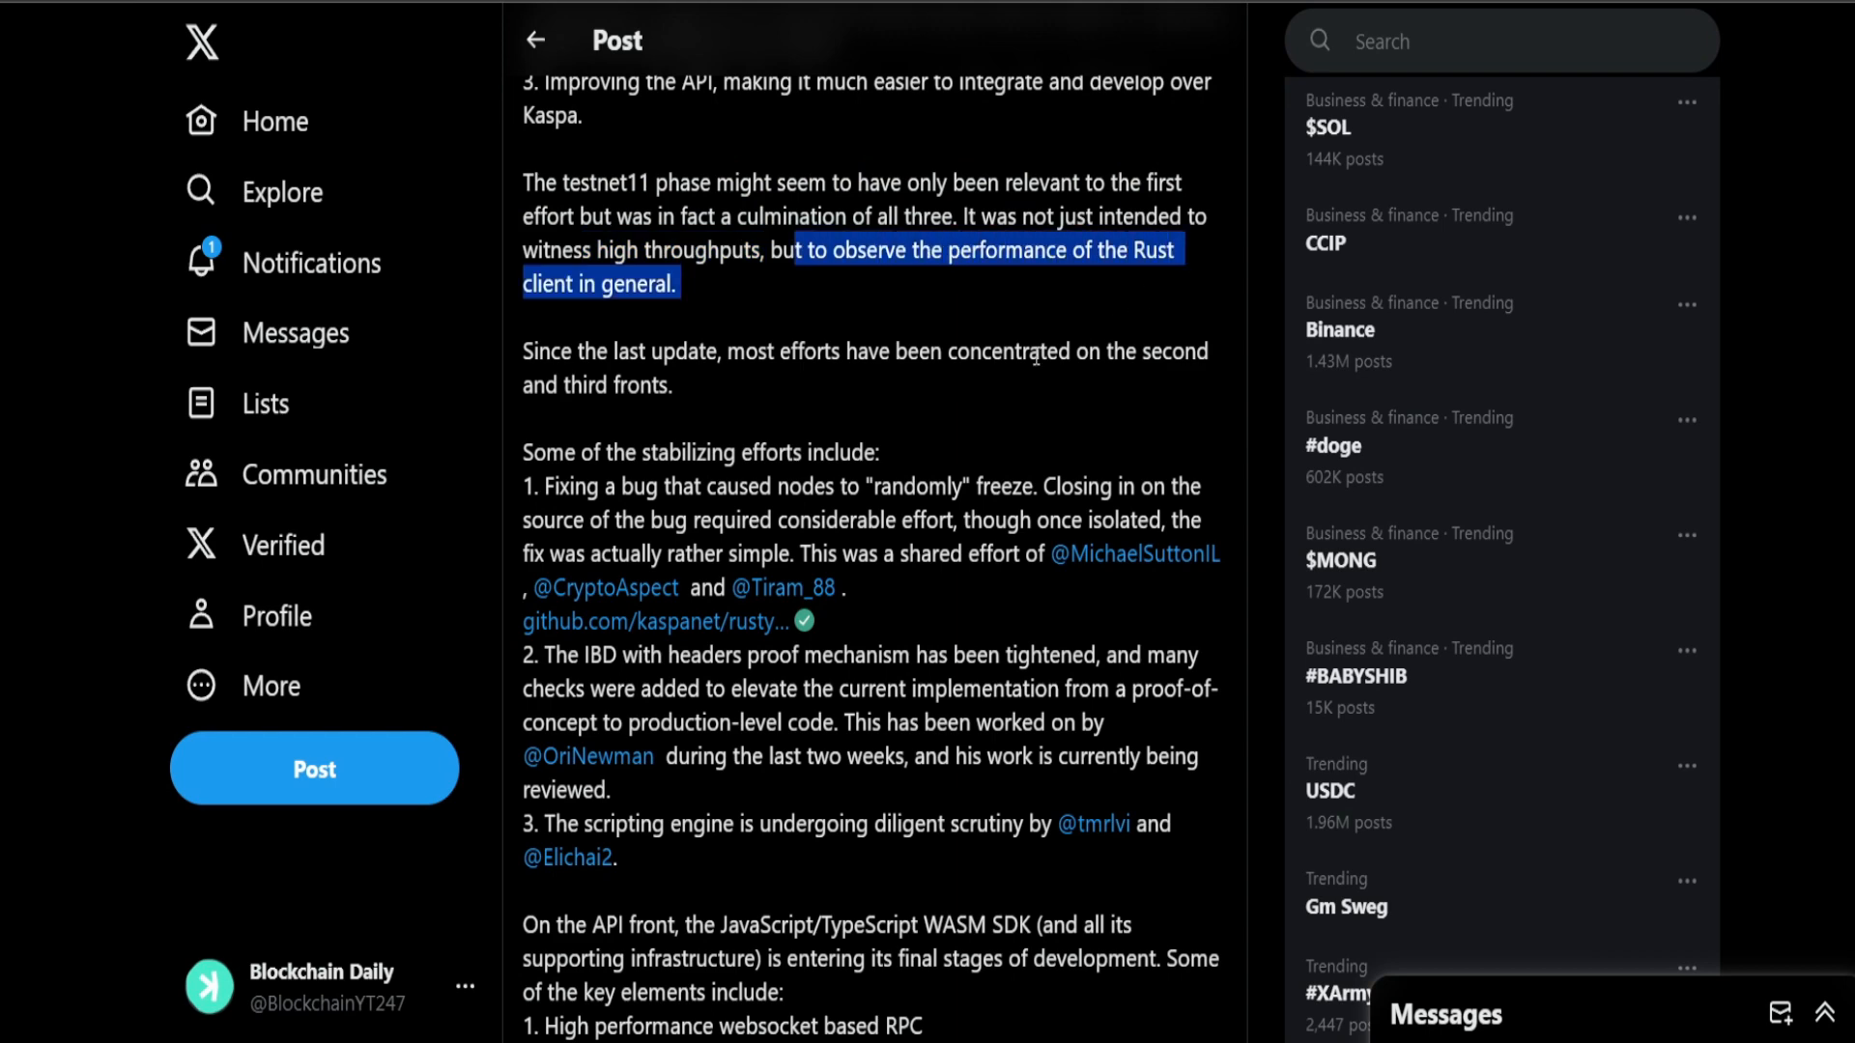
scroll(down, 3)
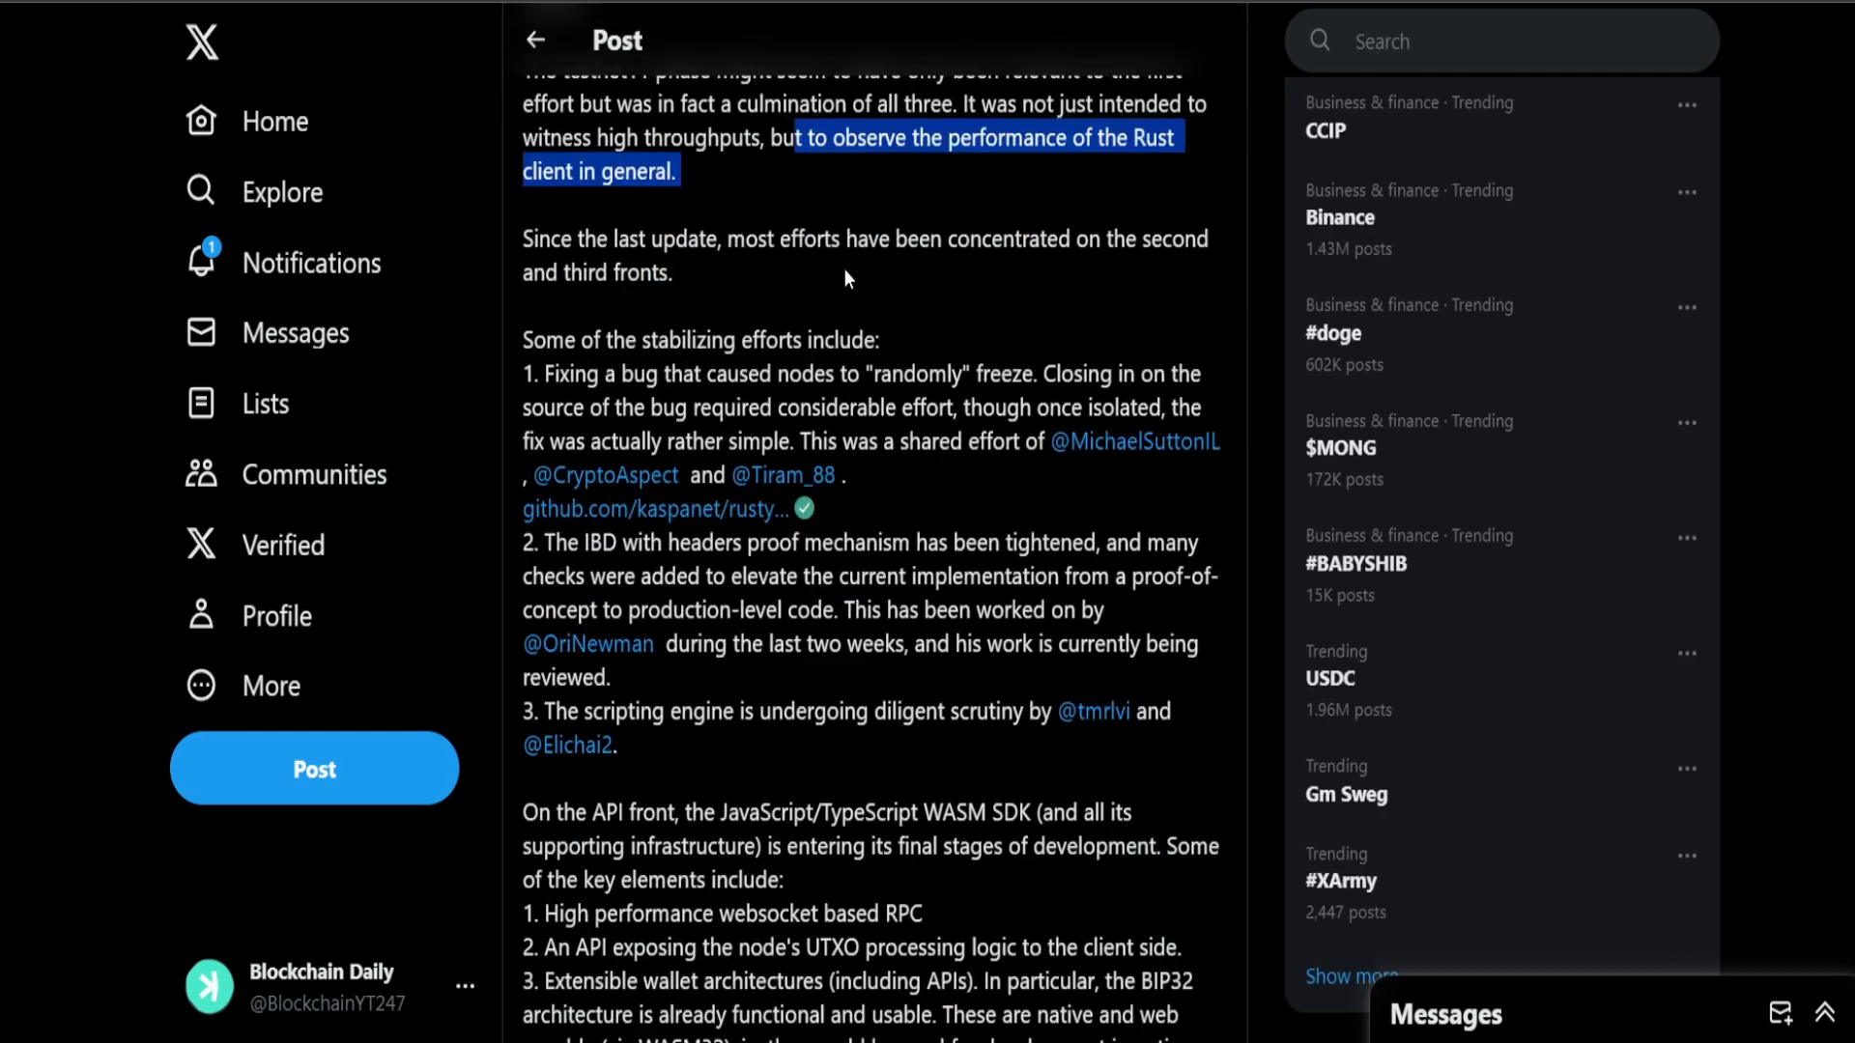
drag(854, 240, 1103, 239)
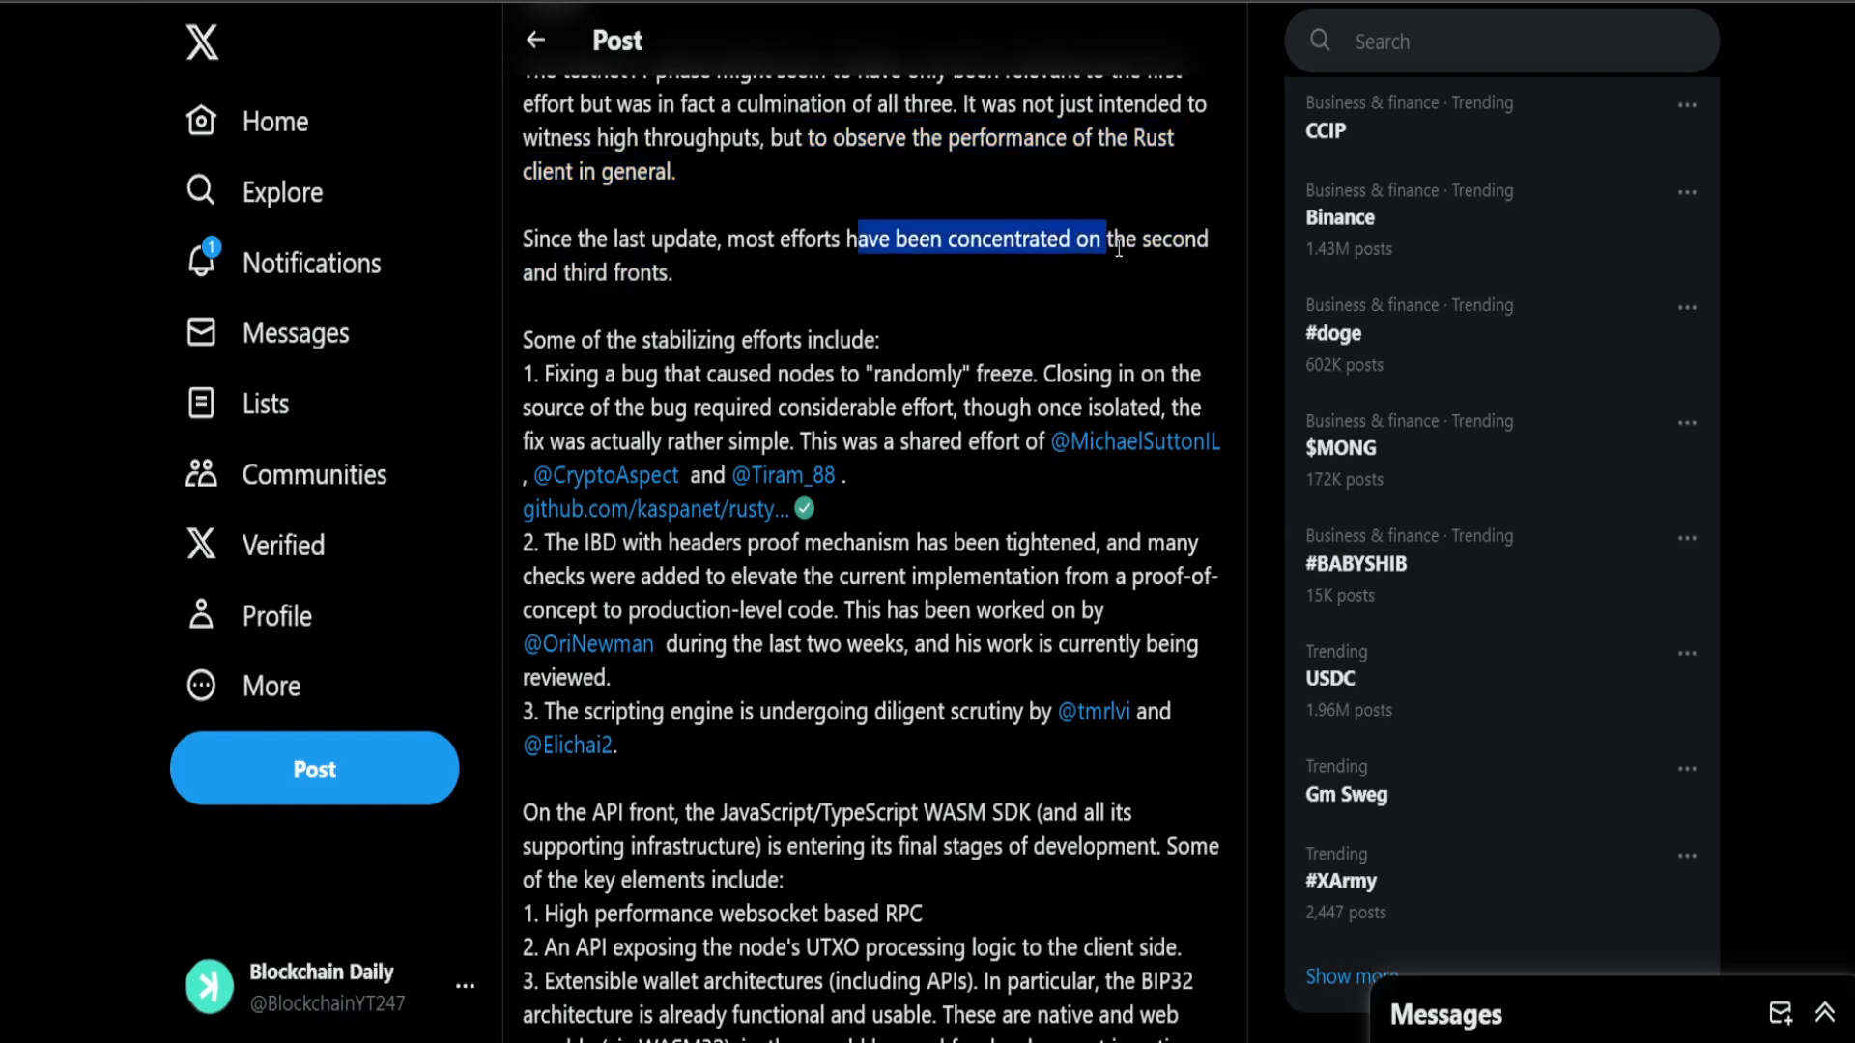
scroll(down, 3)
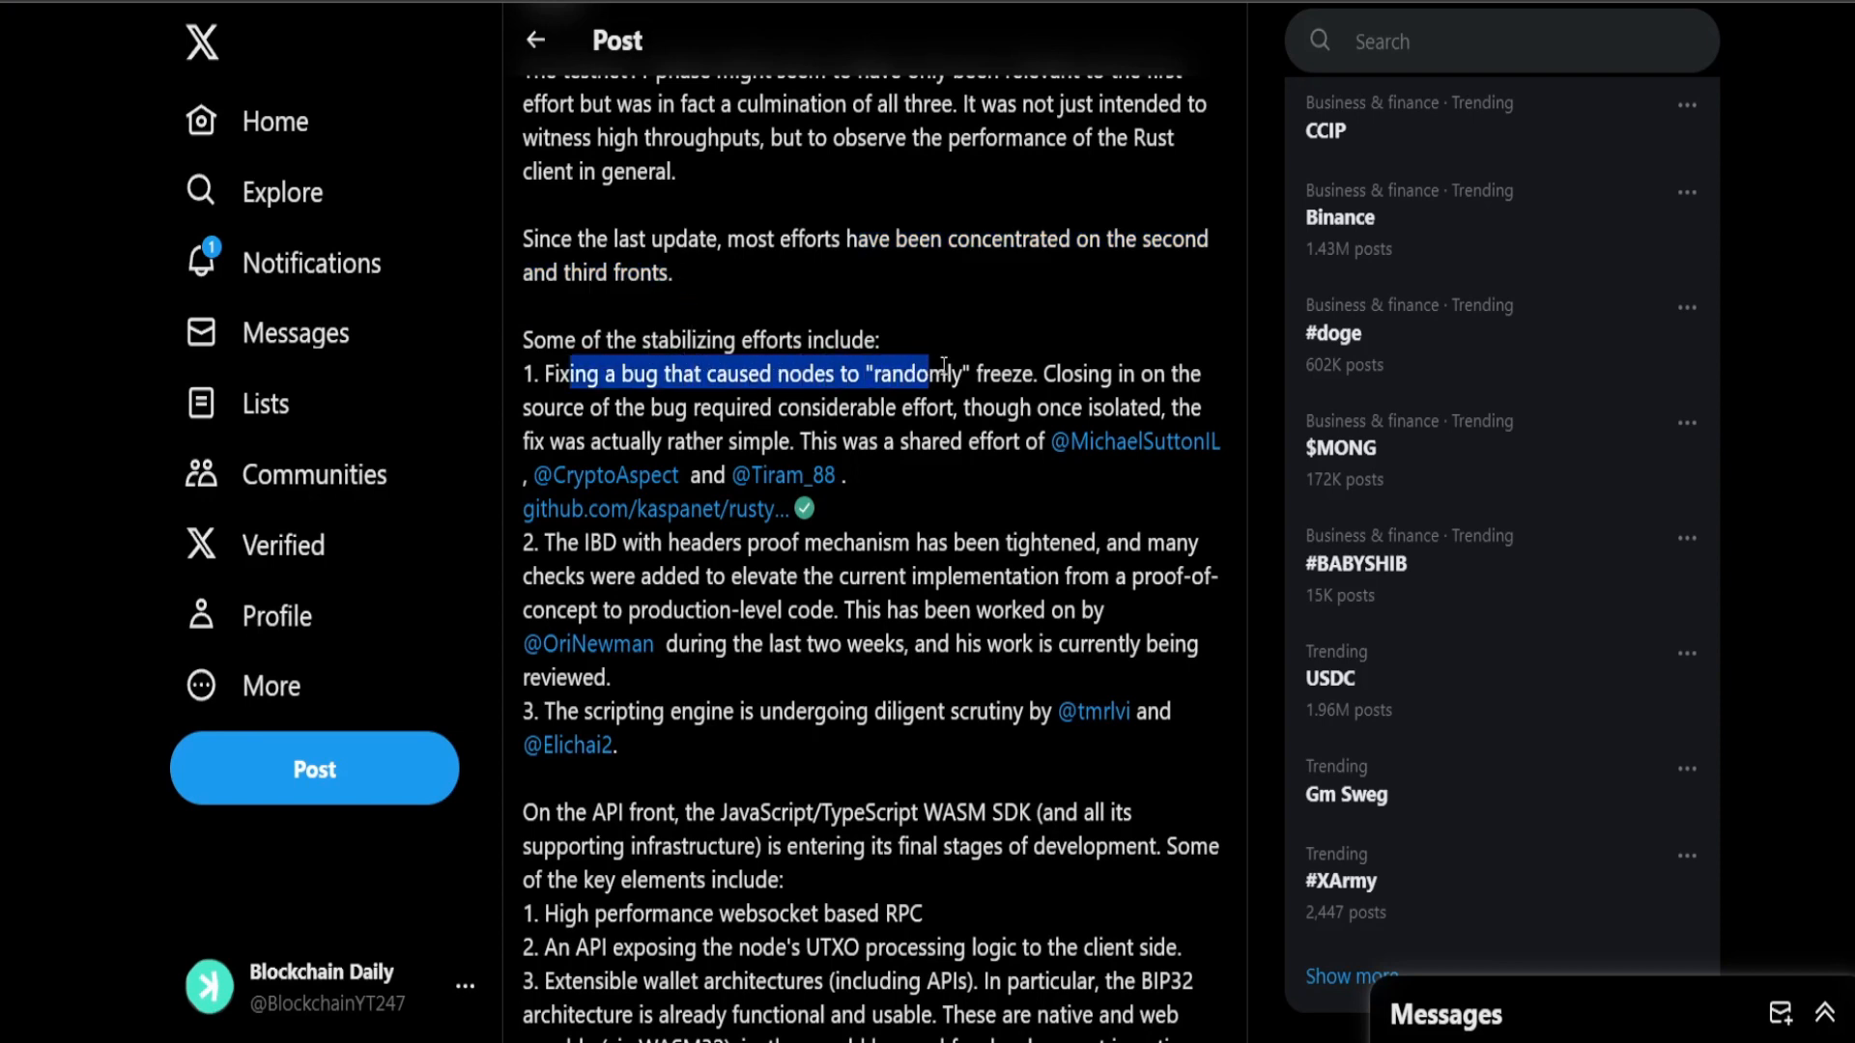
Step: Highlight the node-freeze bug, its fix, and the tightened IBD with headers proof sentence
drag(936, 373, 1042, 373)
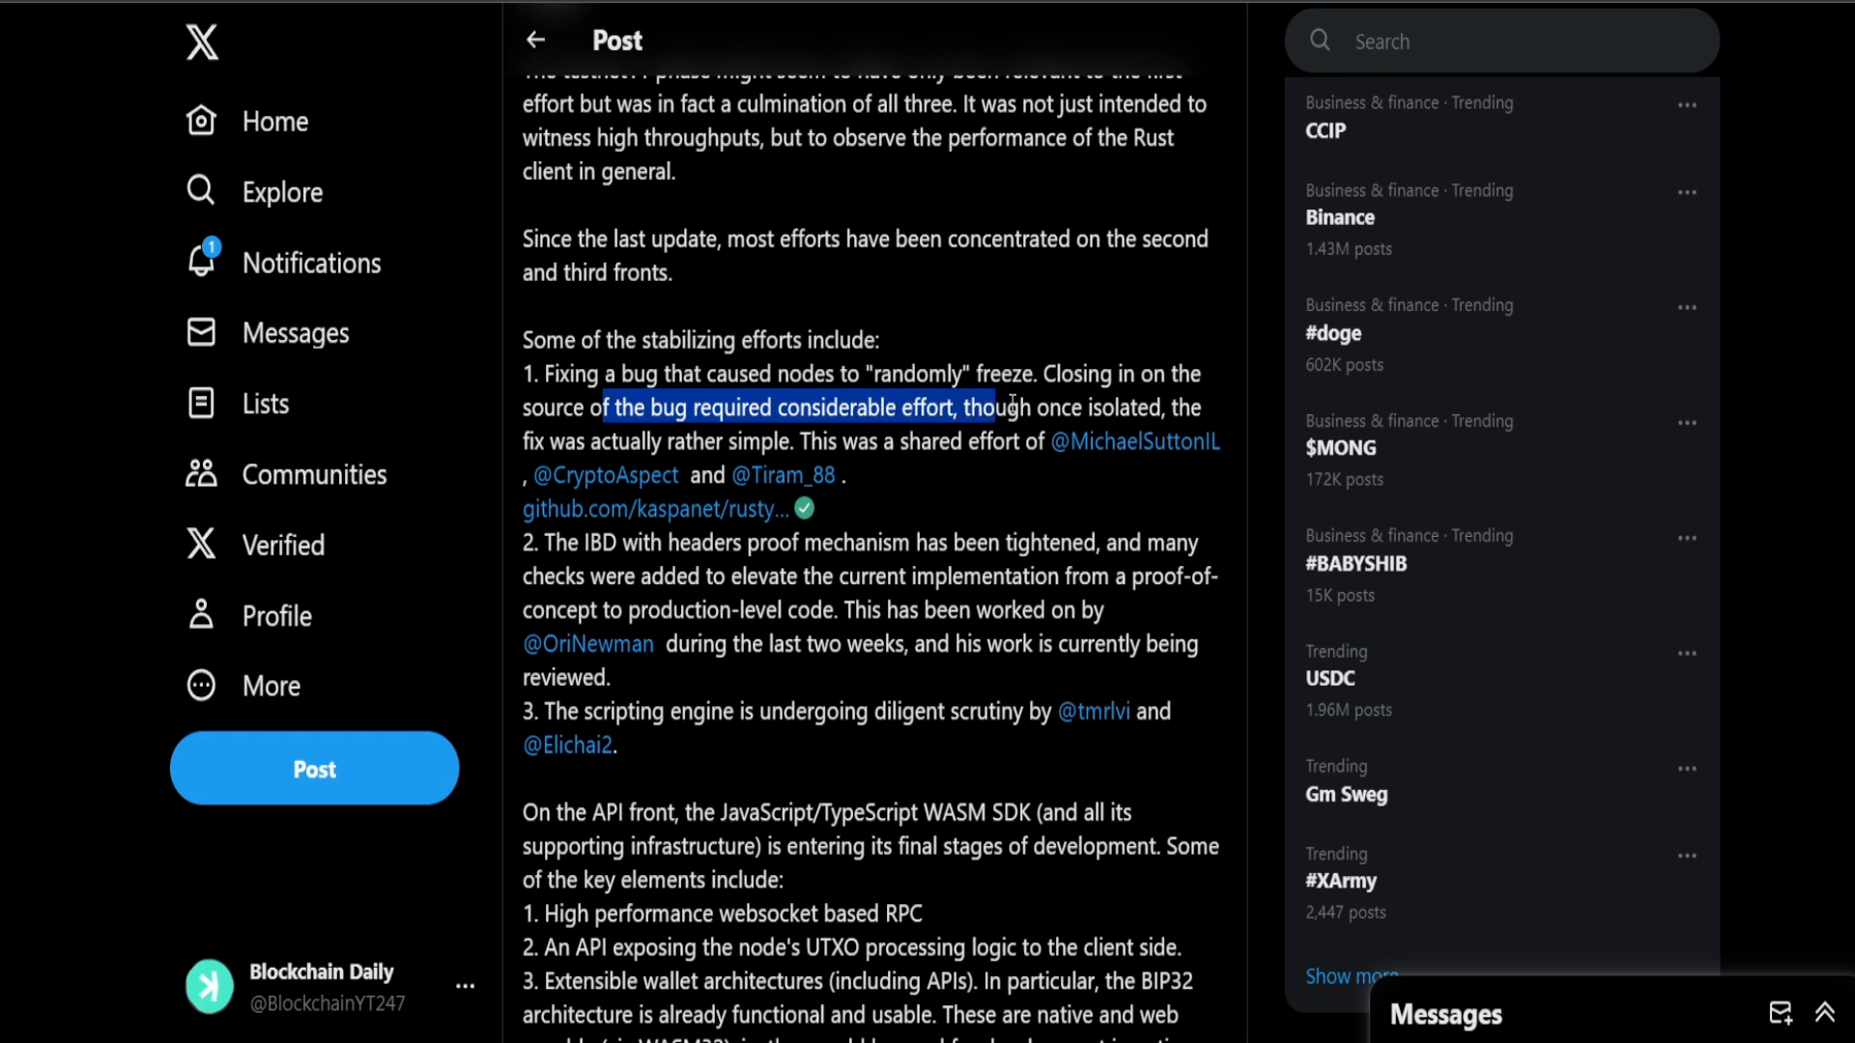
drag(1005, 408, 1165, 408)
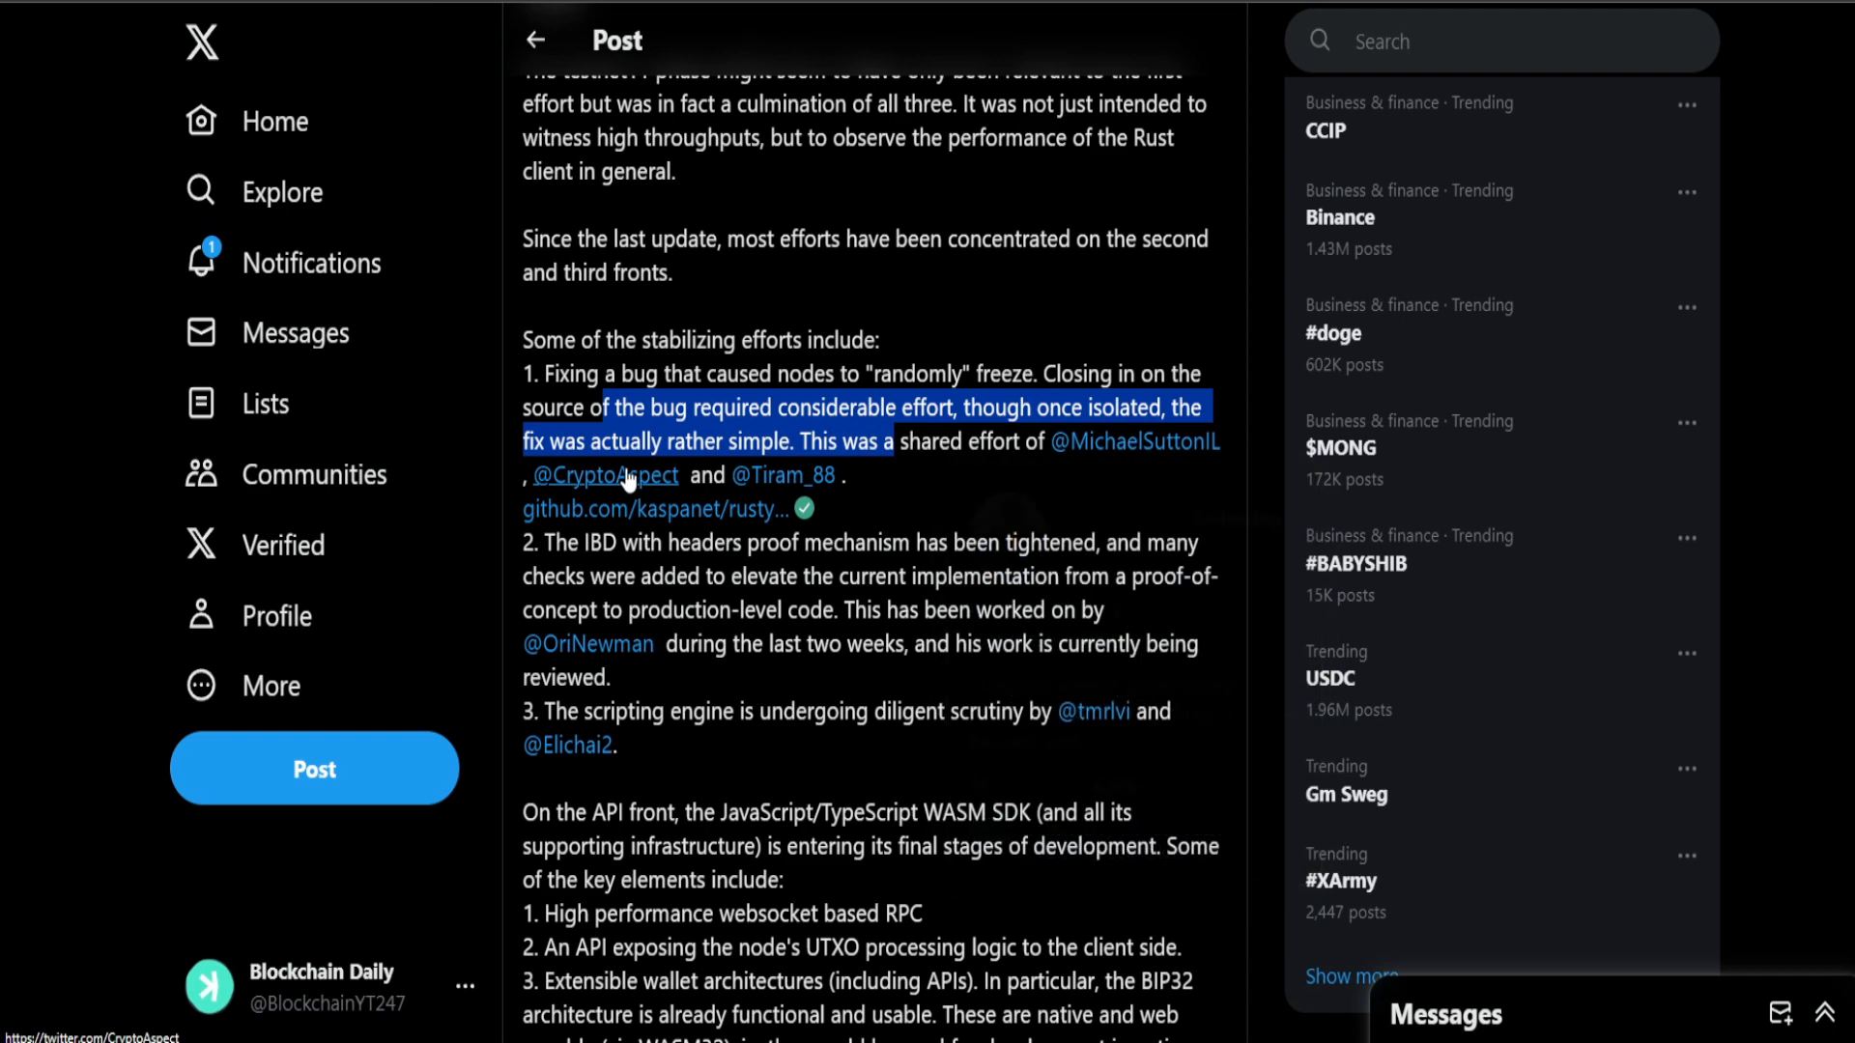
mouse_move(784, 476)
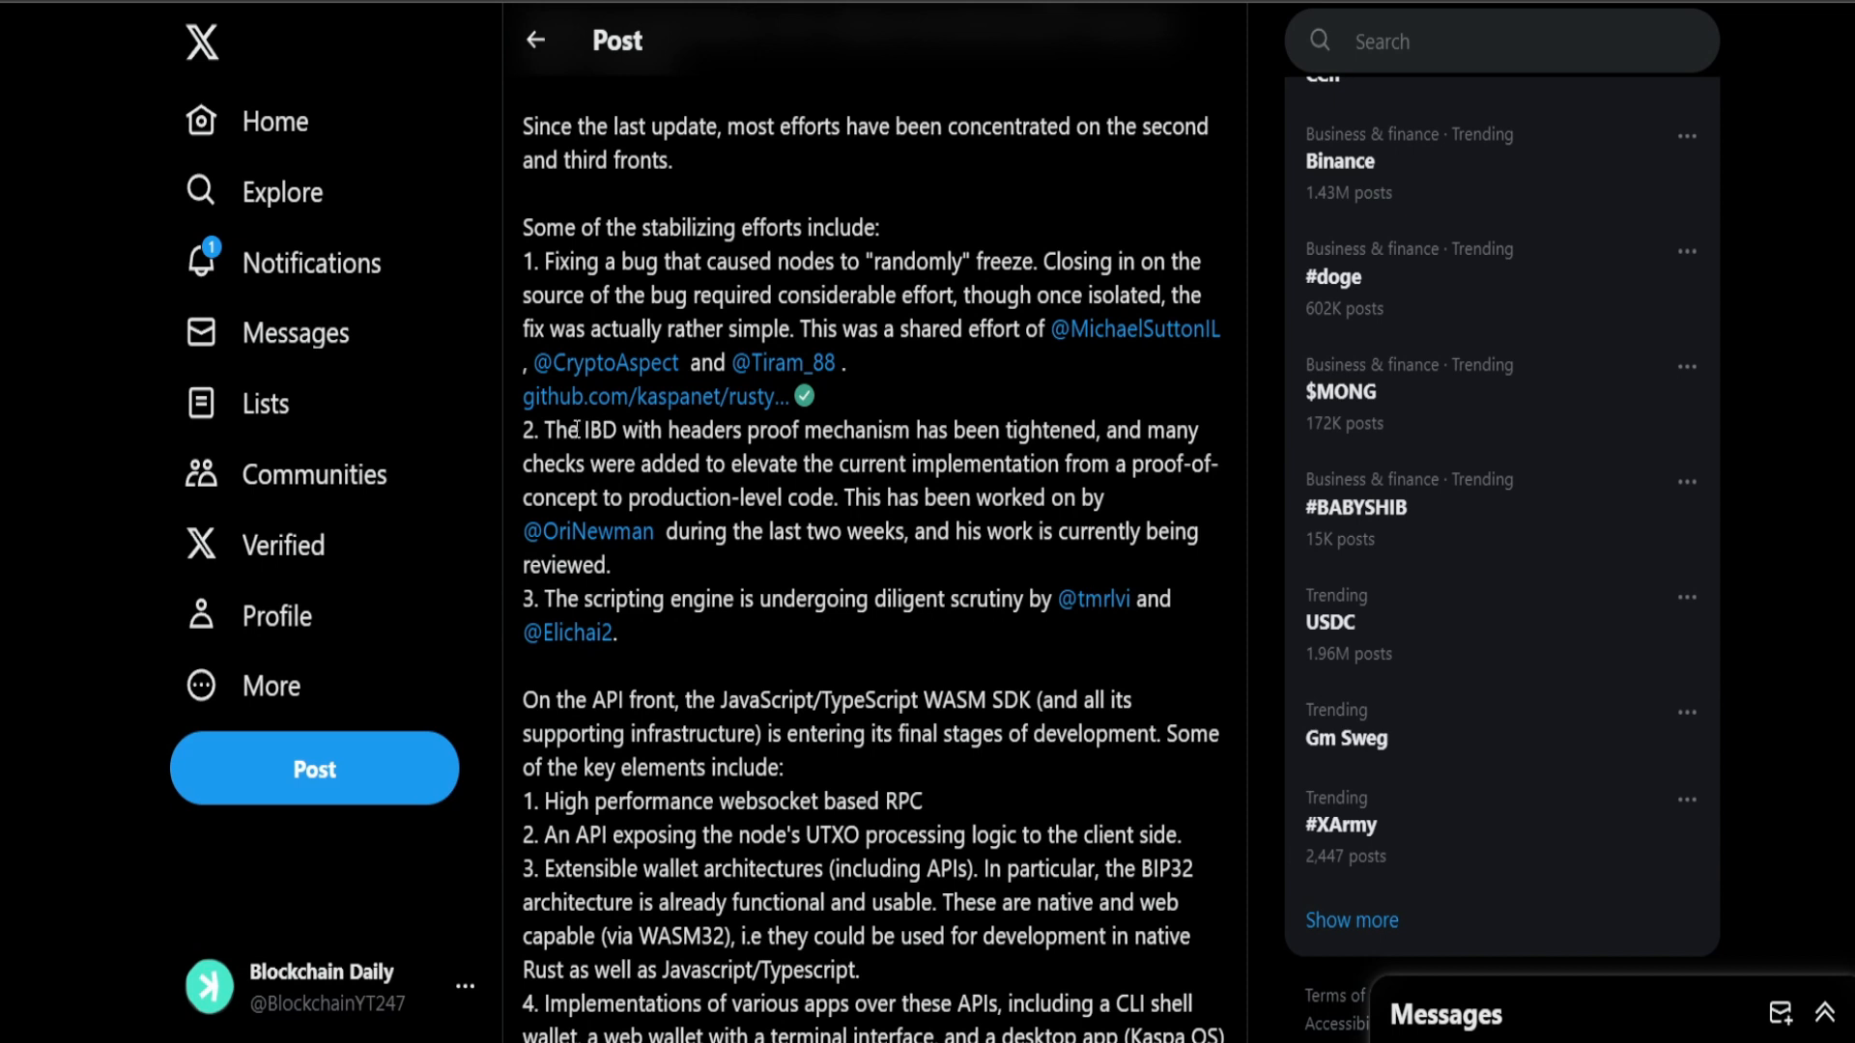
drag(545, 430, 798, 431)
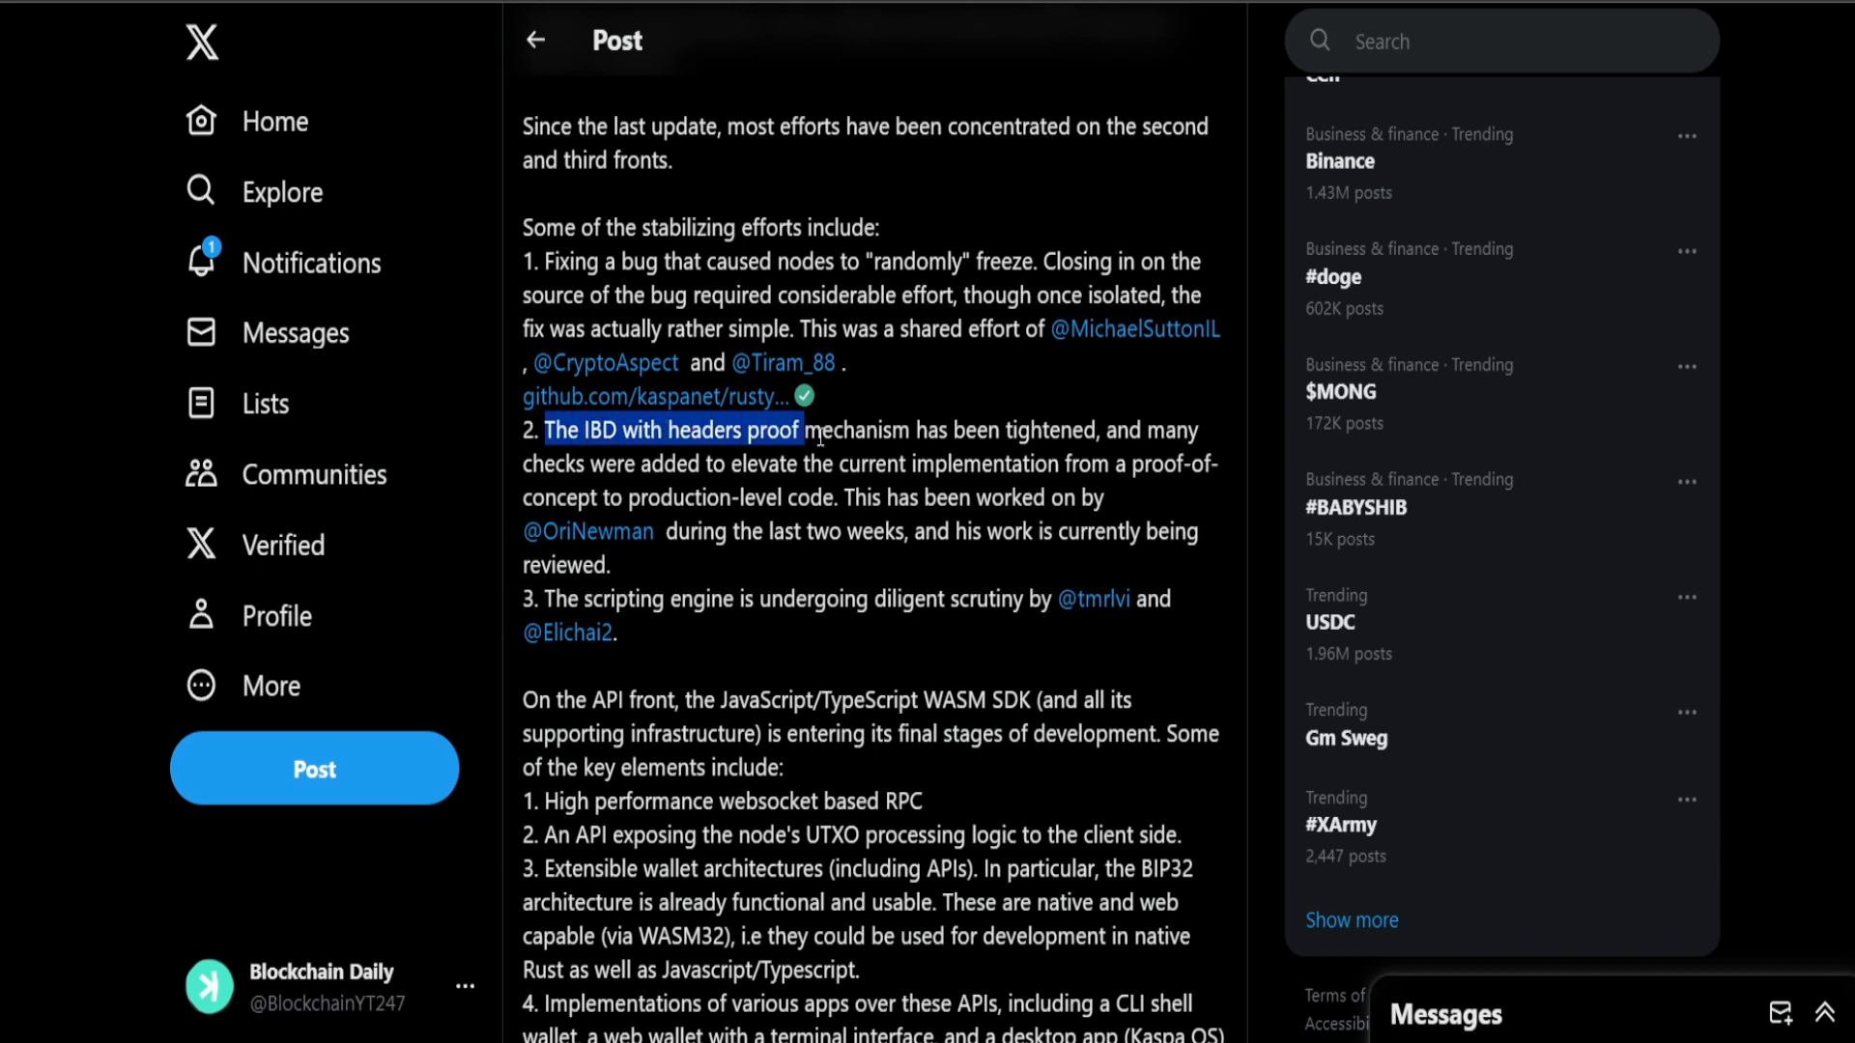
drag(800, 429, 667, 498)
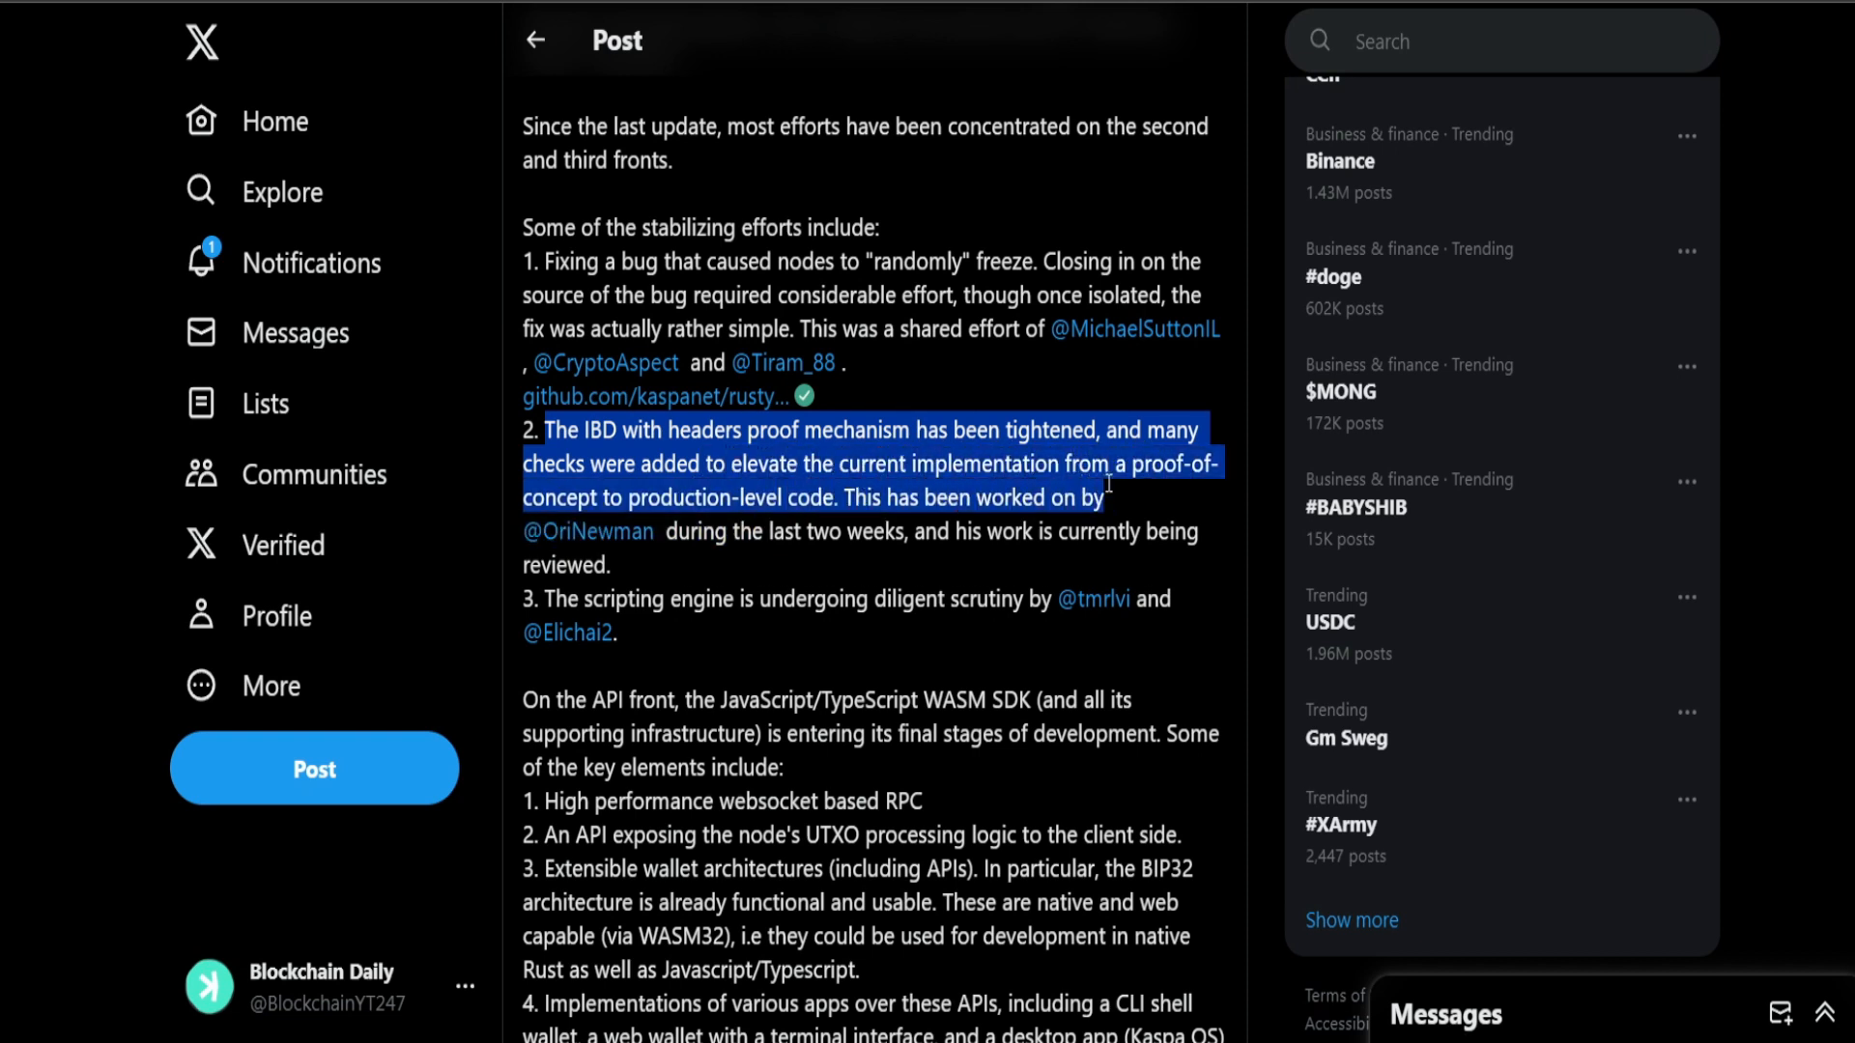
mouse_move(587, 532)
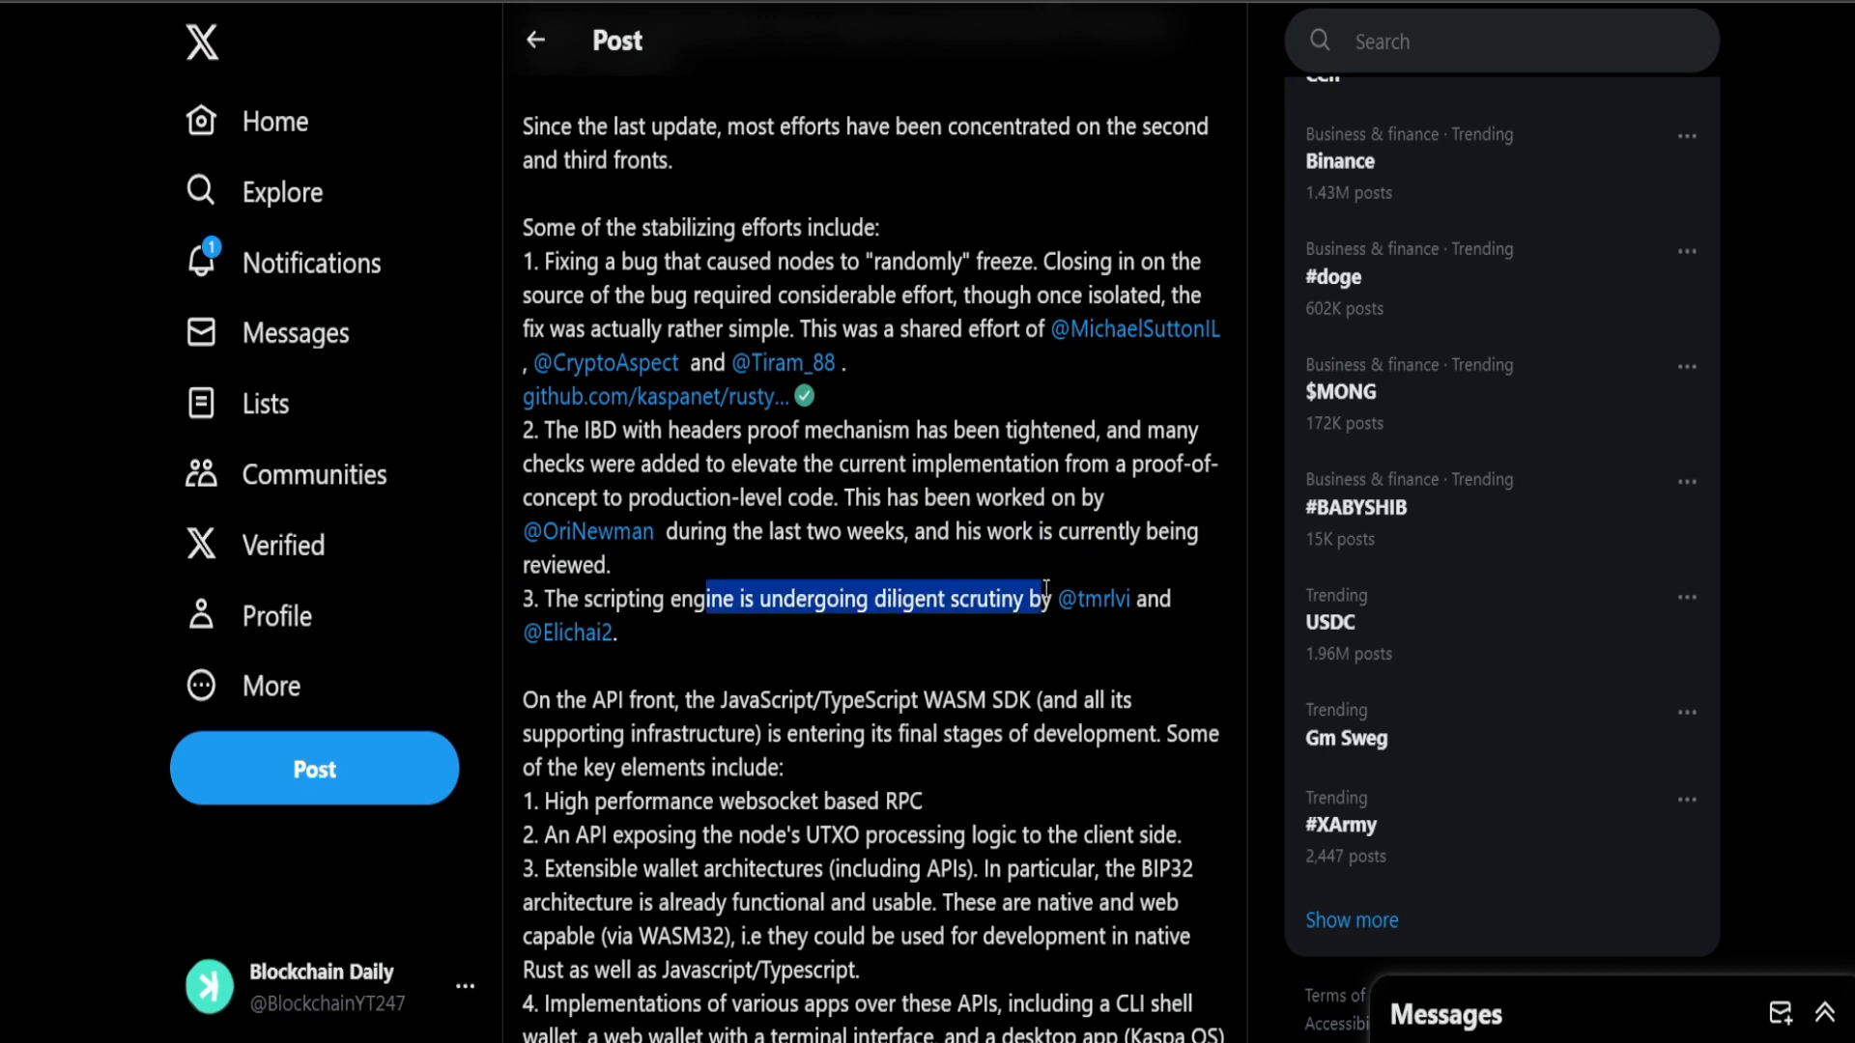
mouse_move(1094, 597)
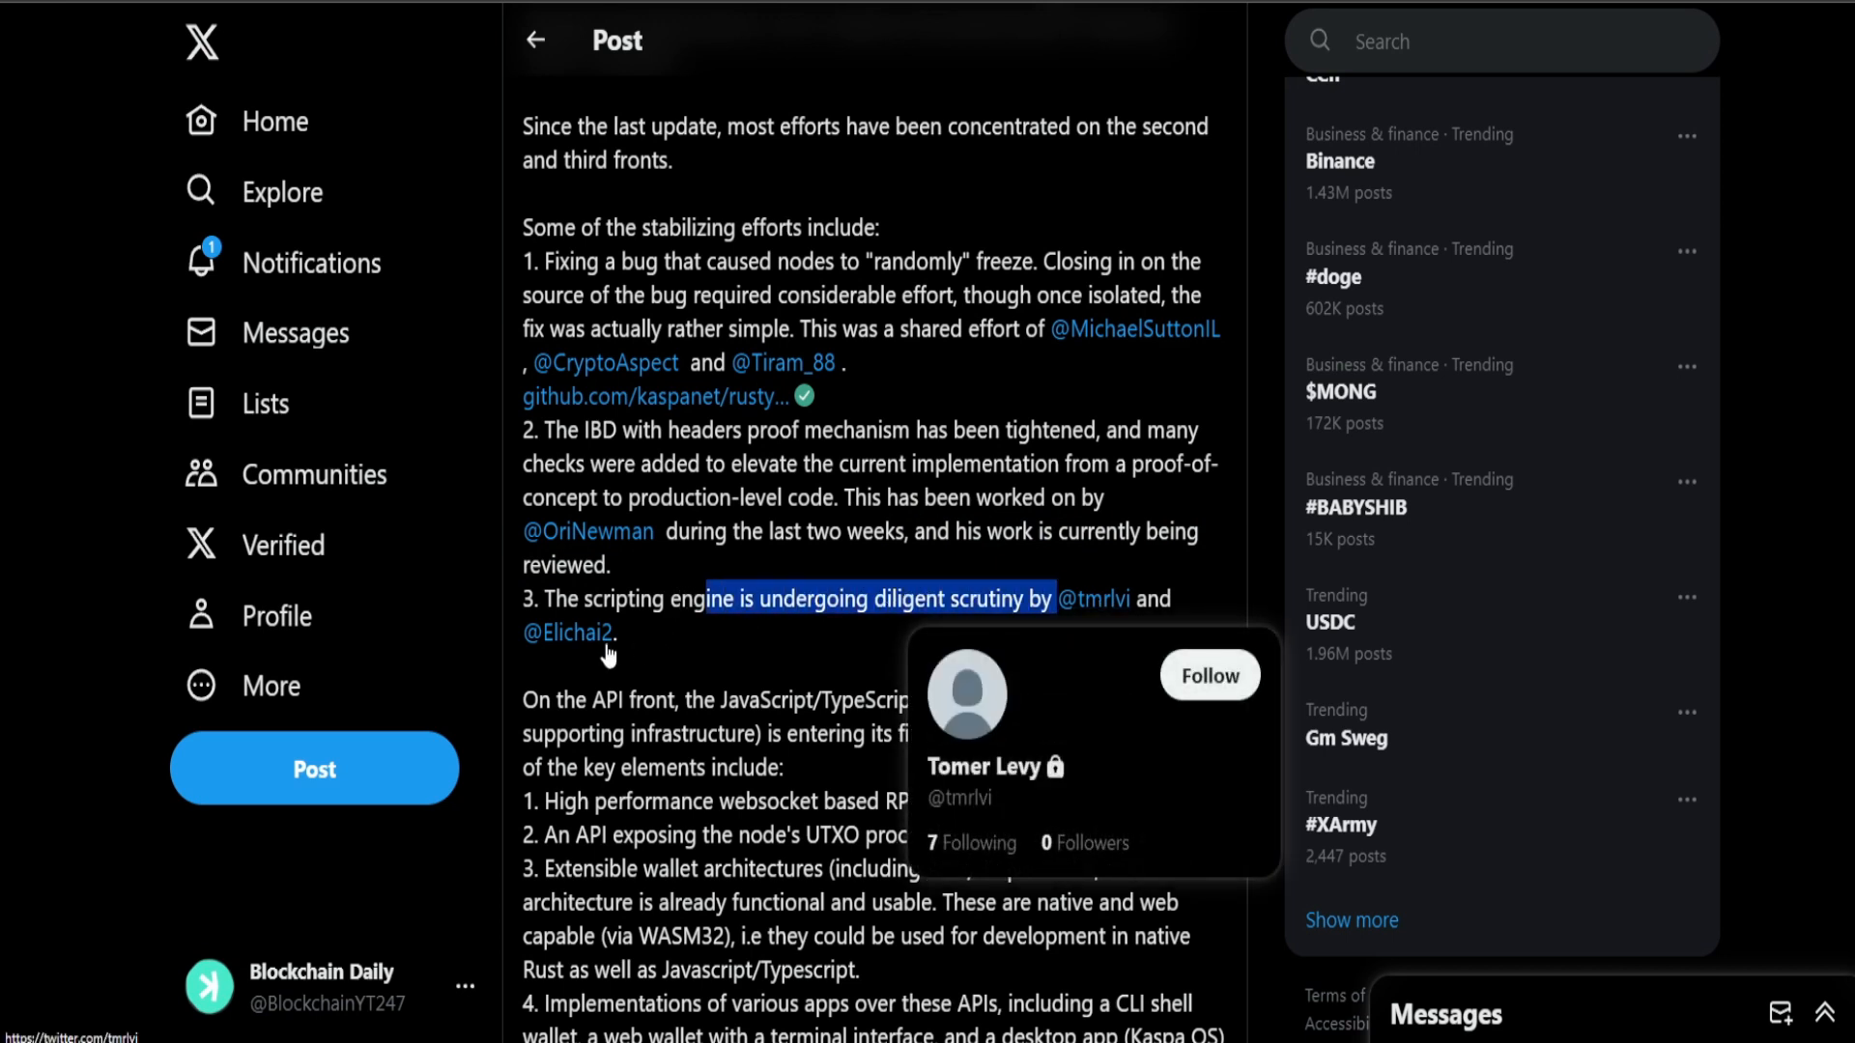
scroll(down, 3)
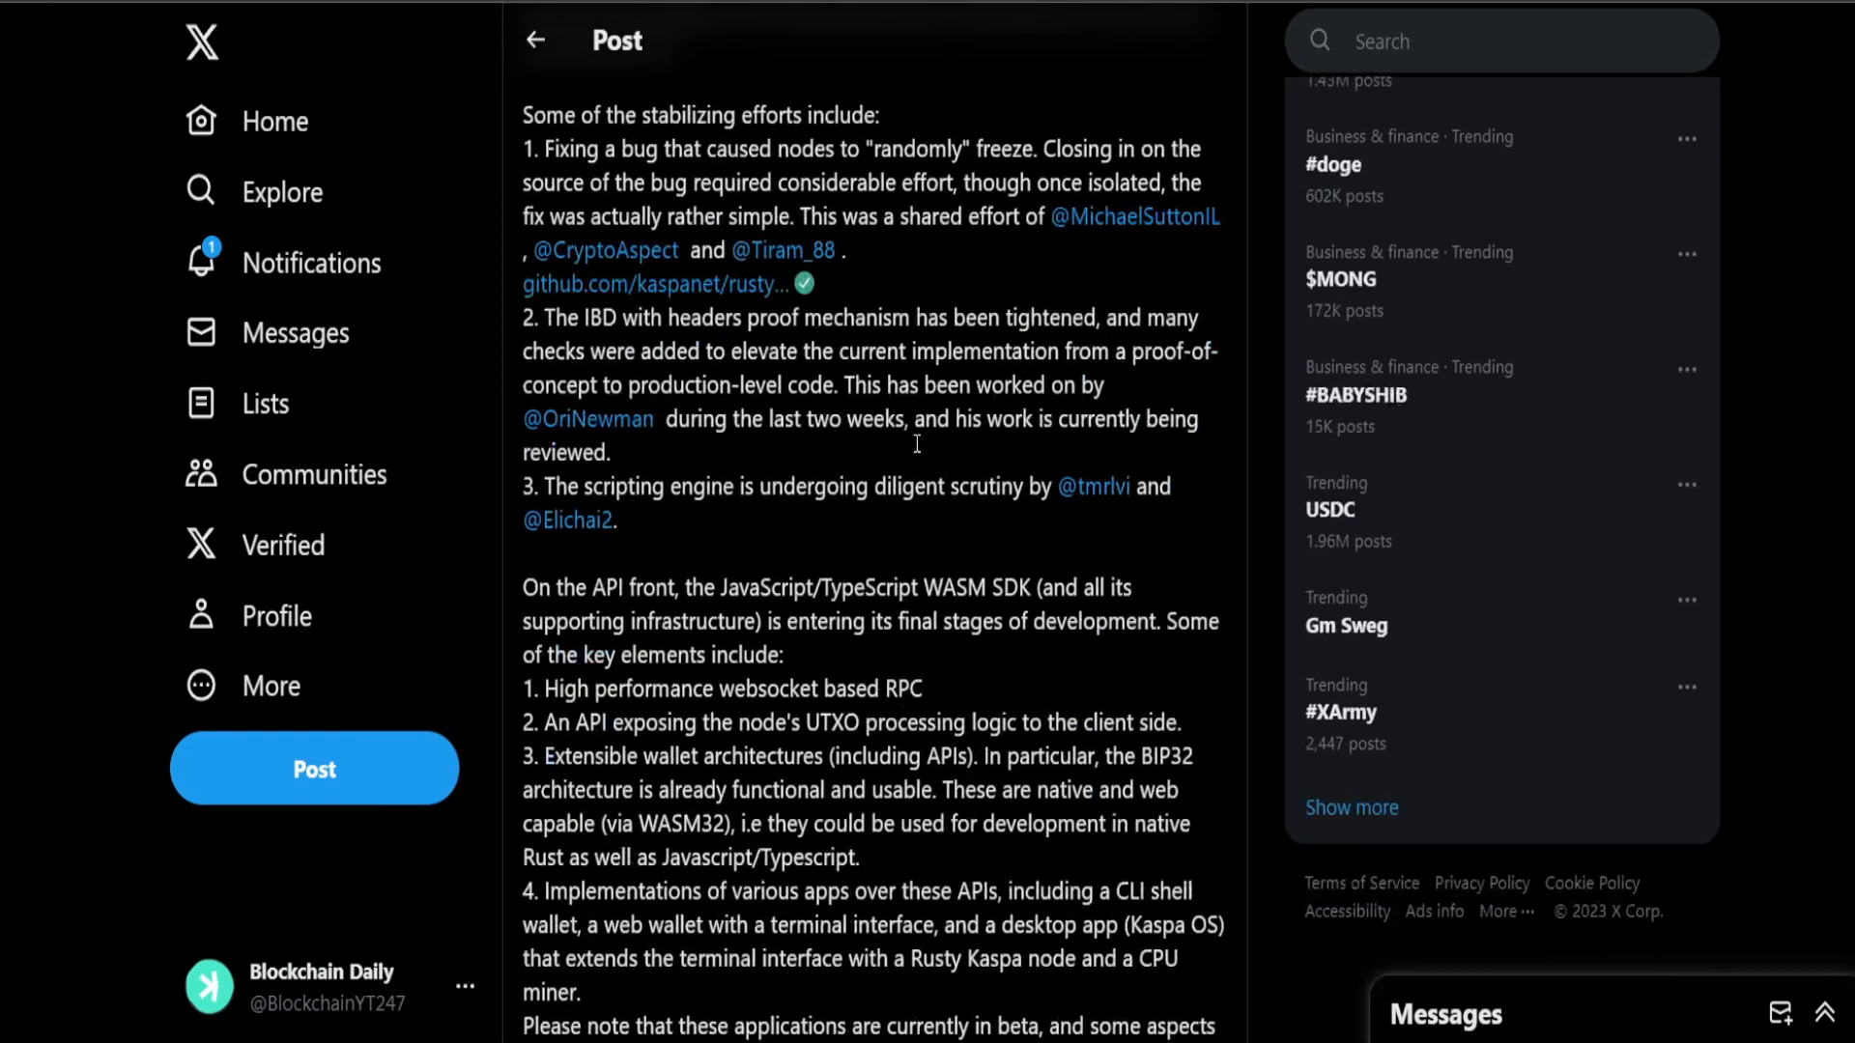
Step: Highlight the API phrase about entering final stages through the key elements line
scroll(down, 3)
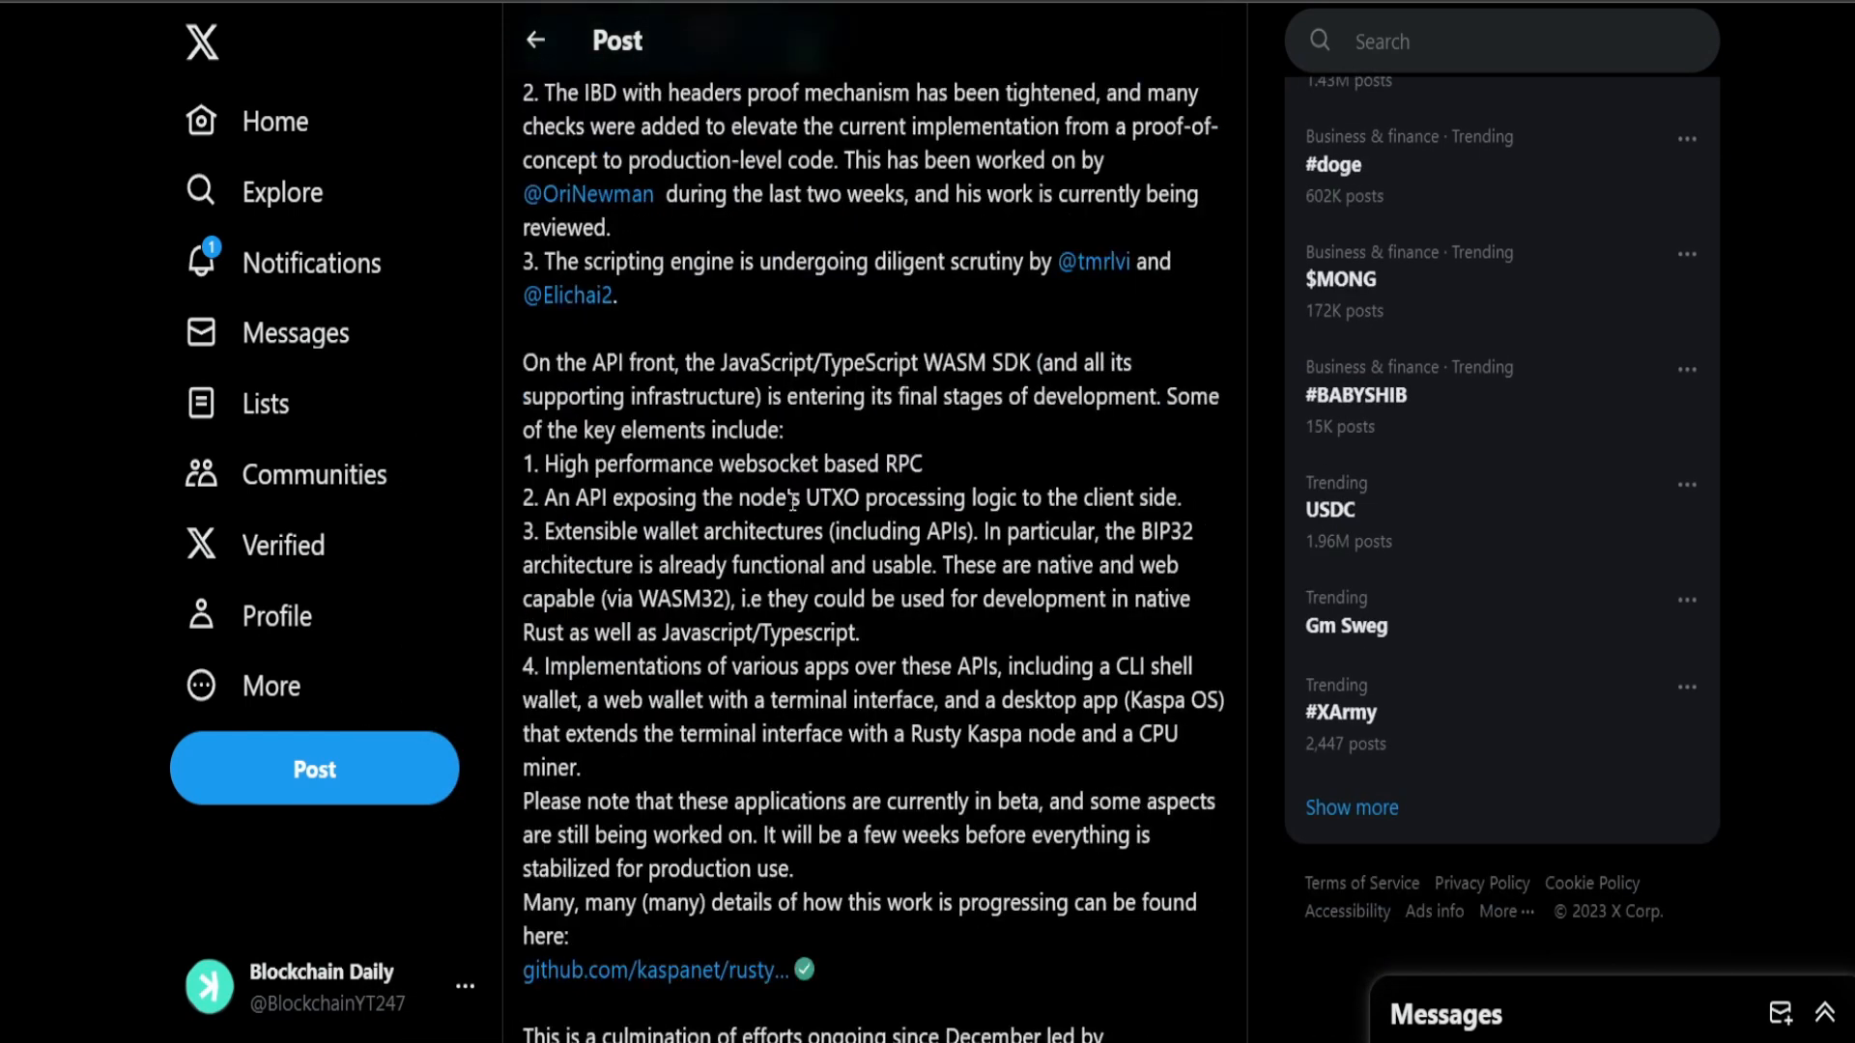
scroll(down, 3)
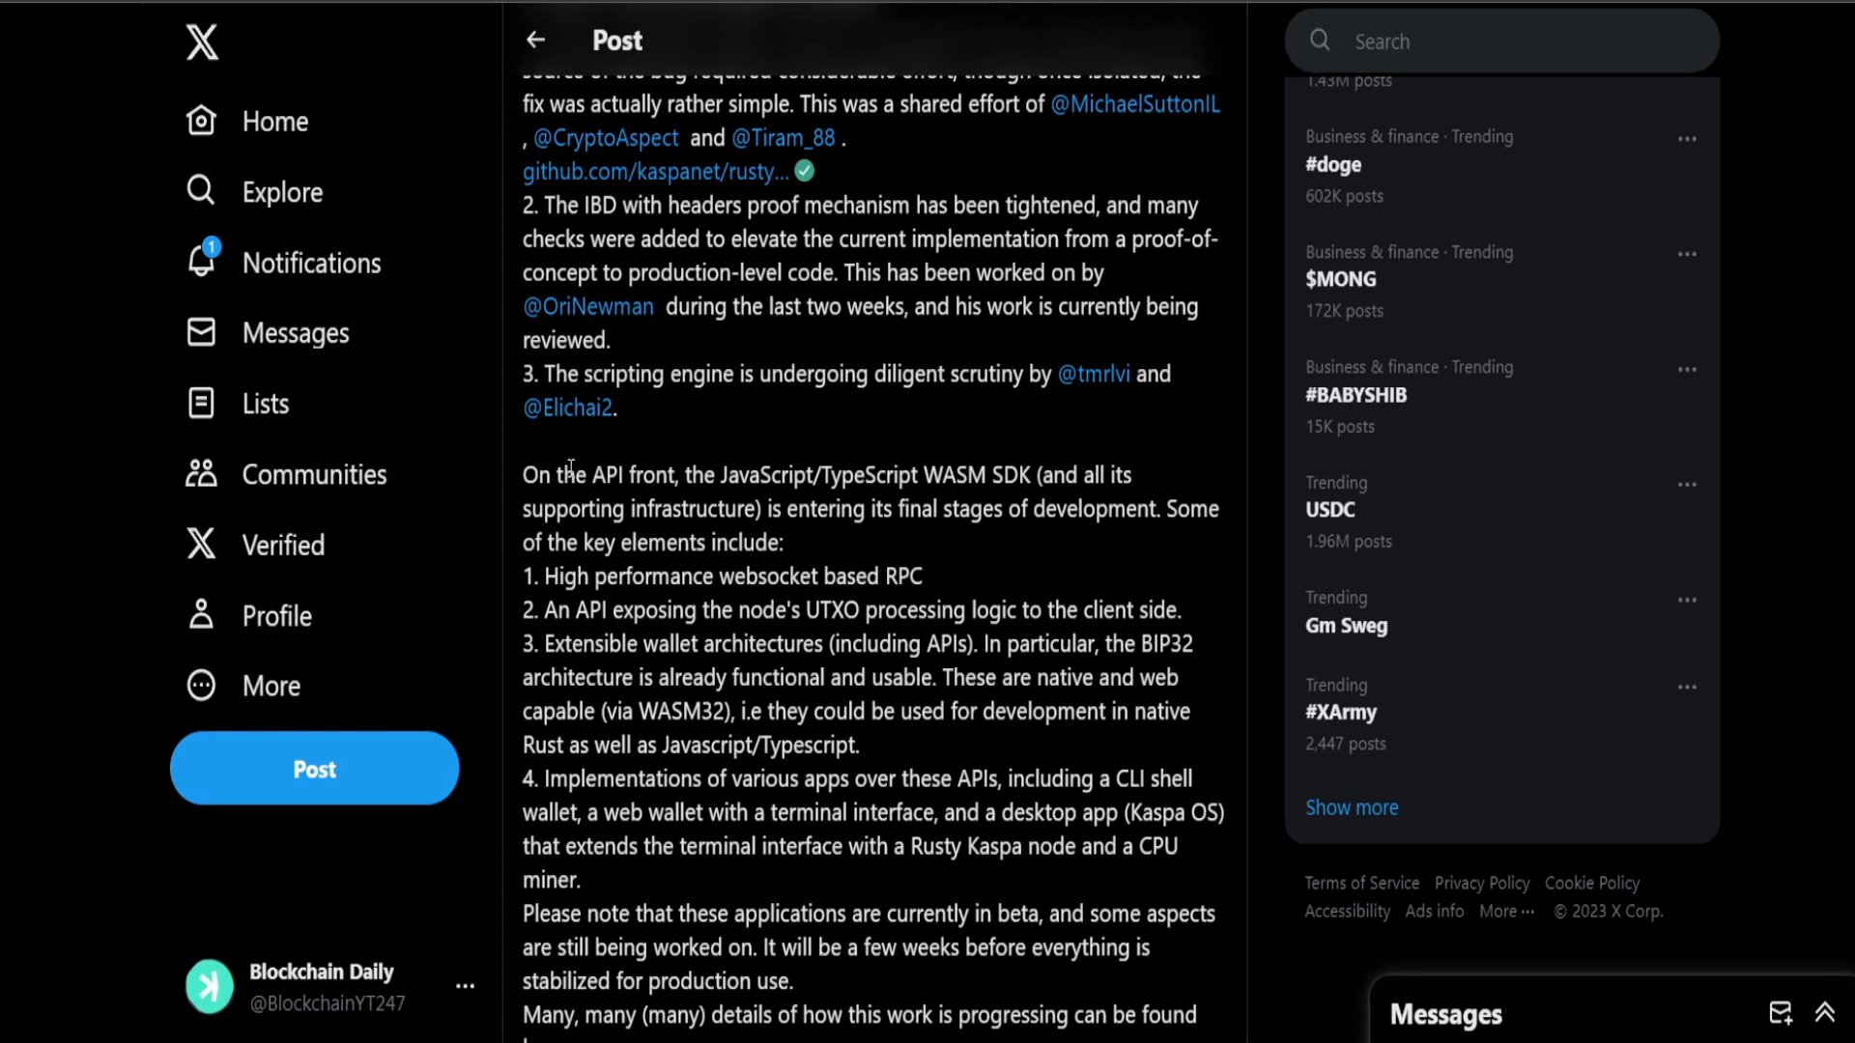
mouse_move(728, 489)
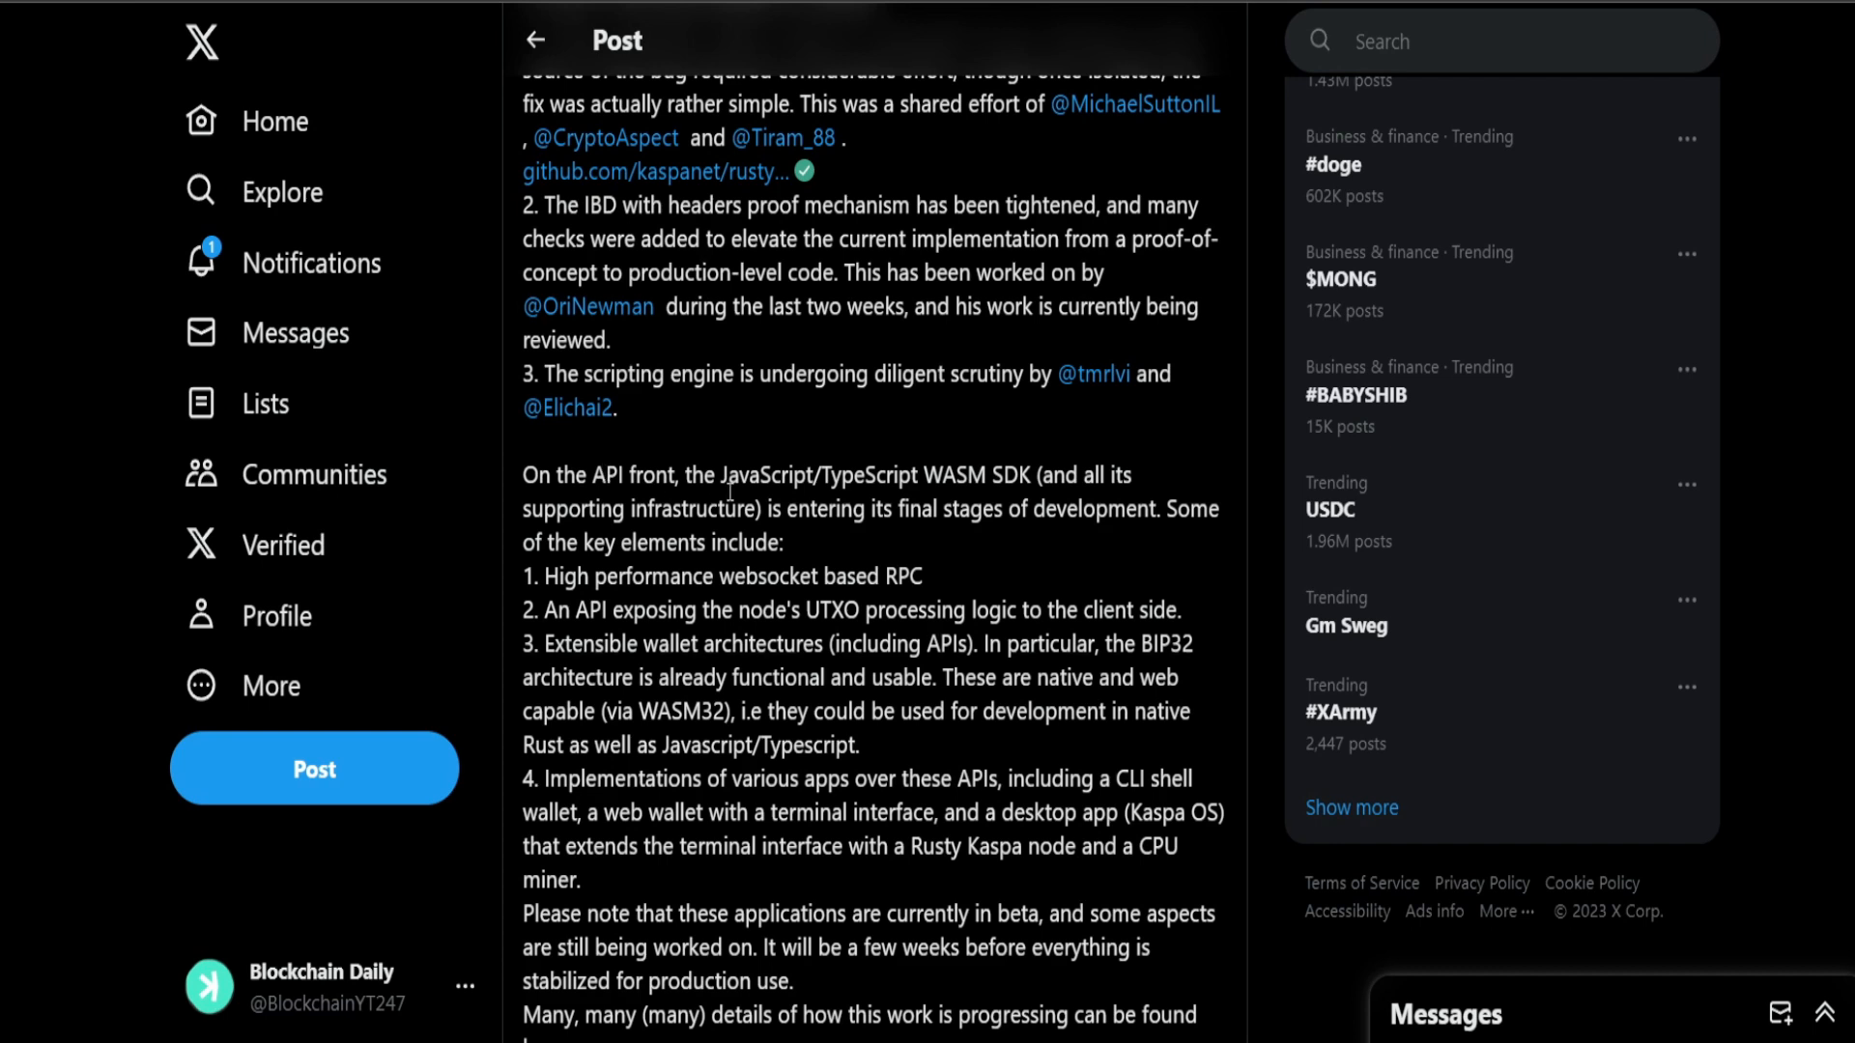
drag(728, 475, 981, 475)
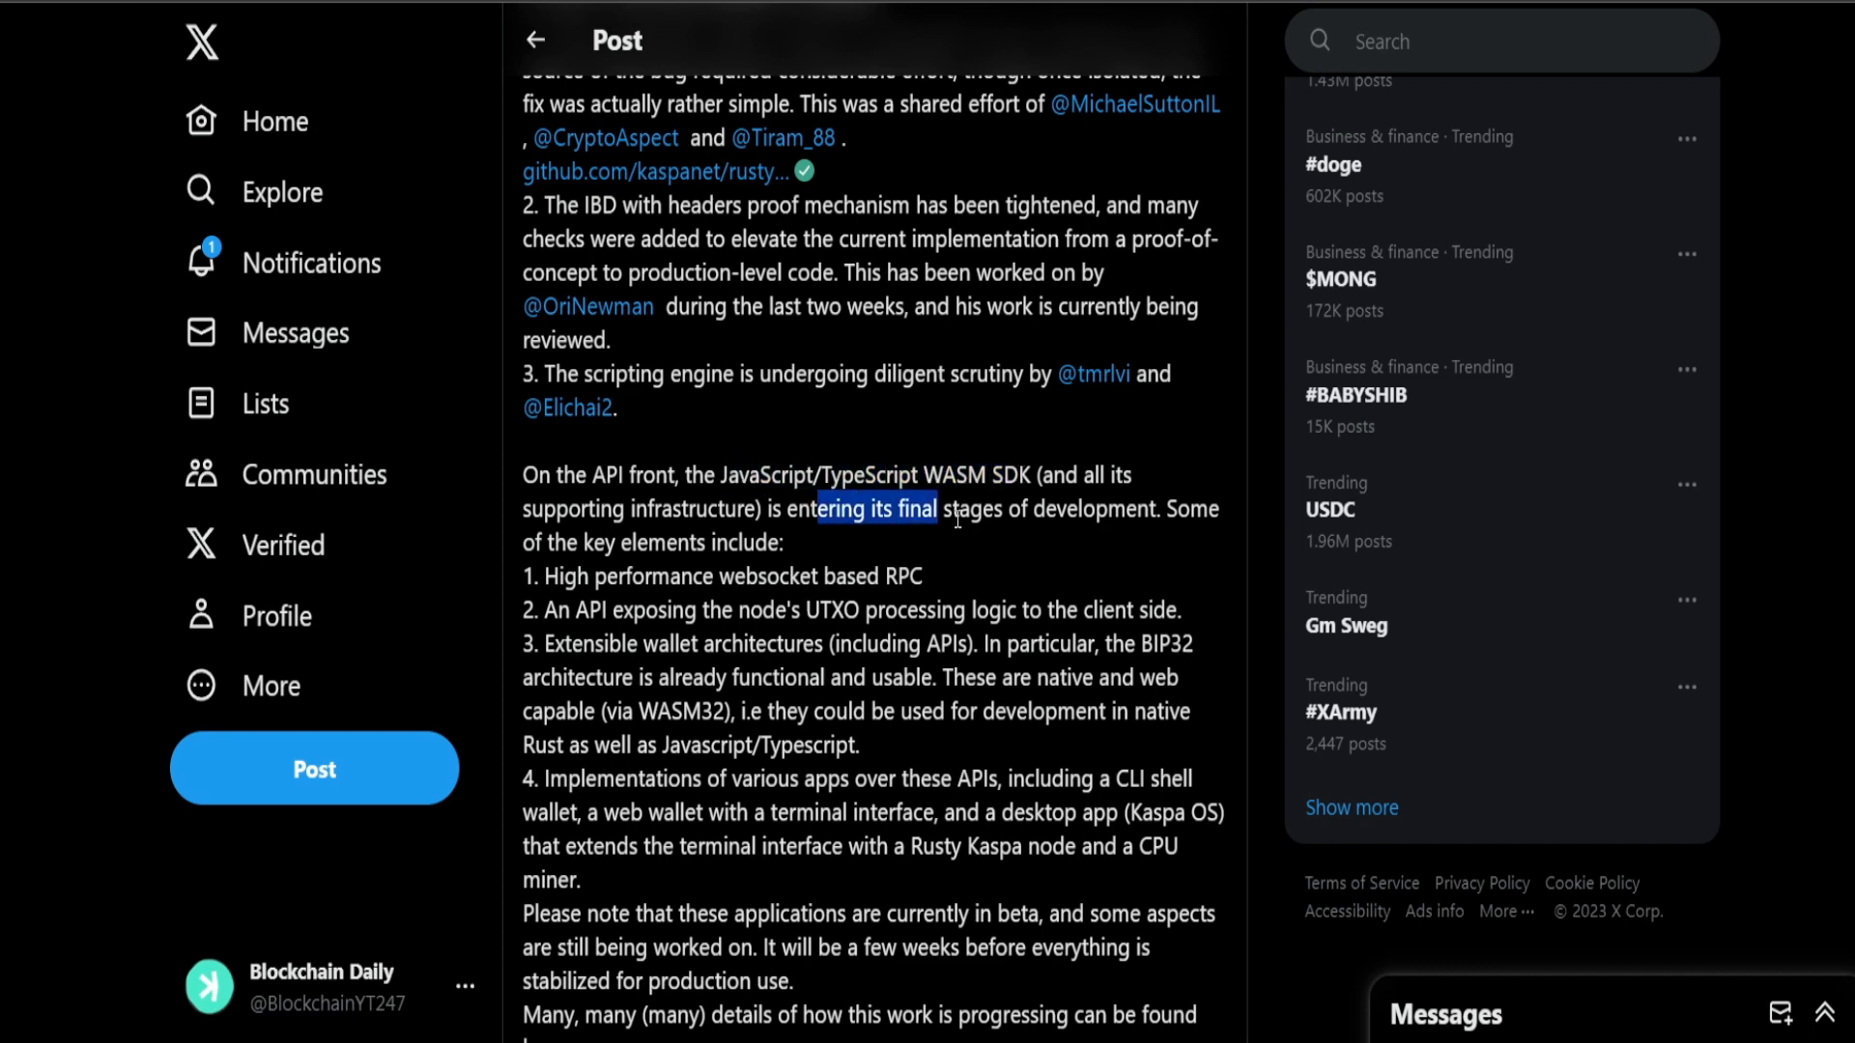
drag(934, 508, 730, 543)
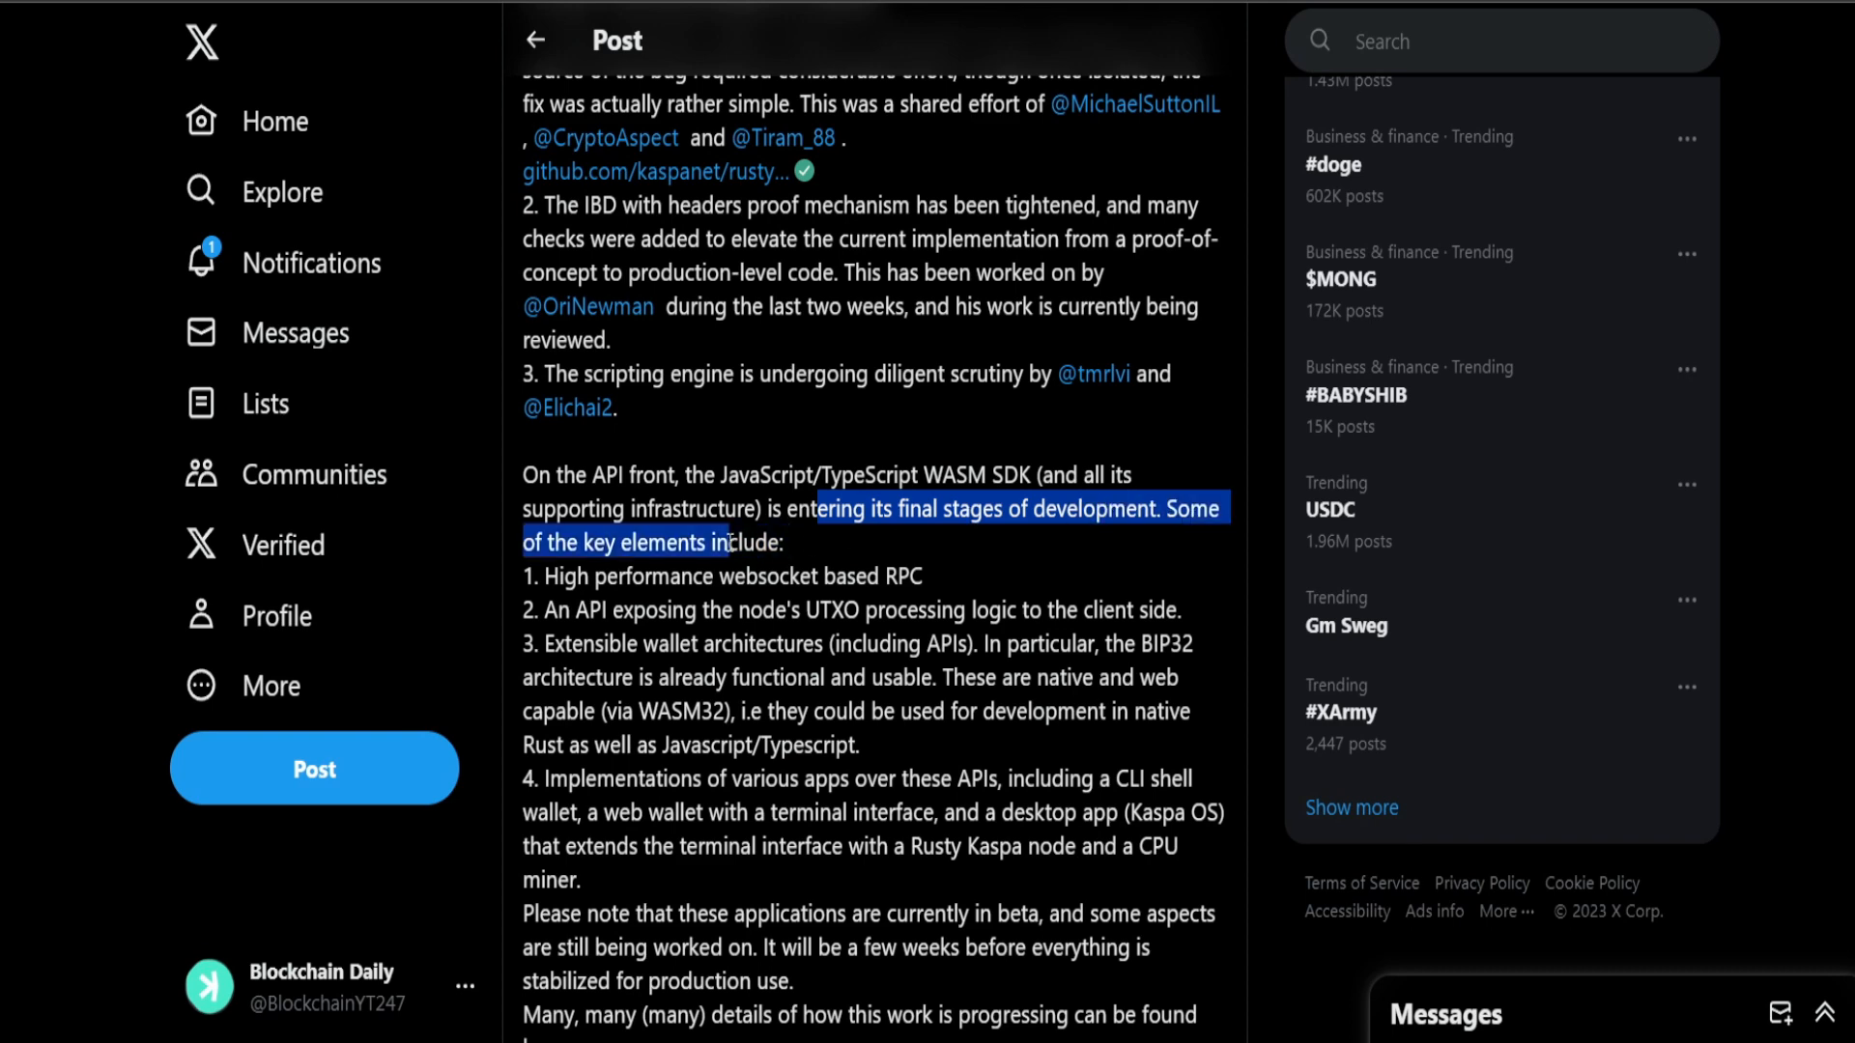
scroll(down, 3)
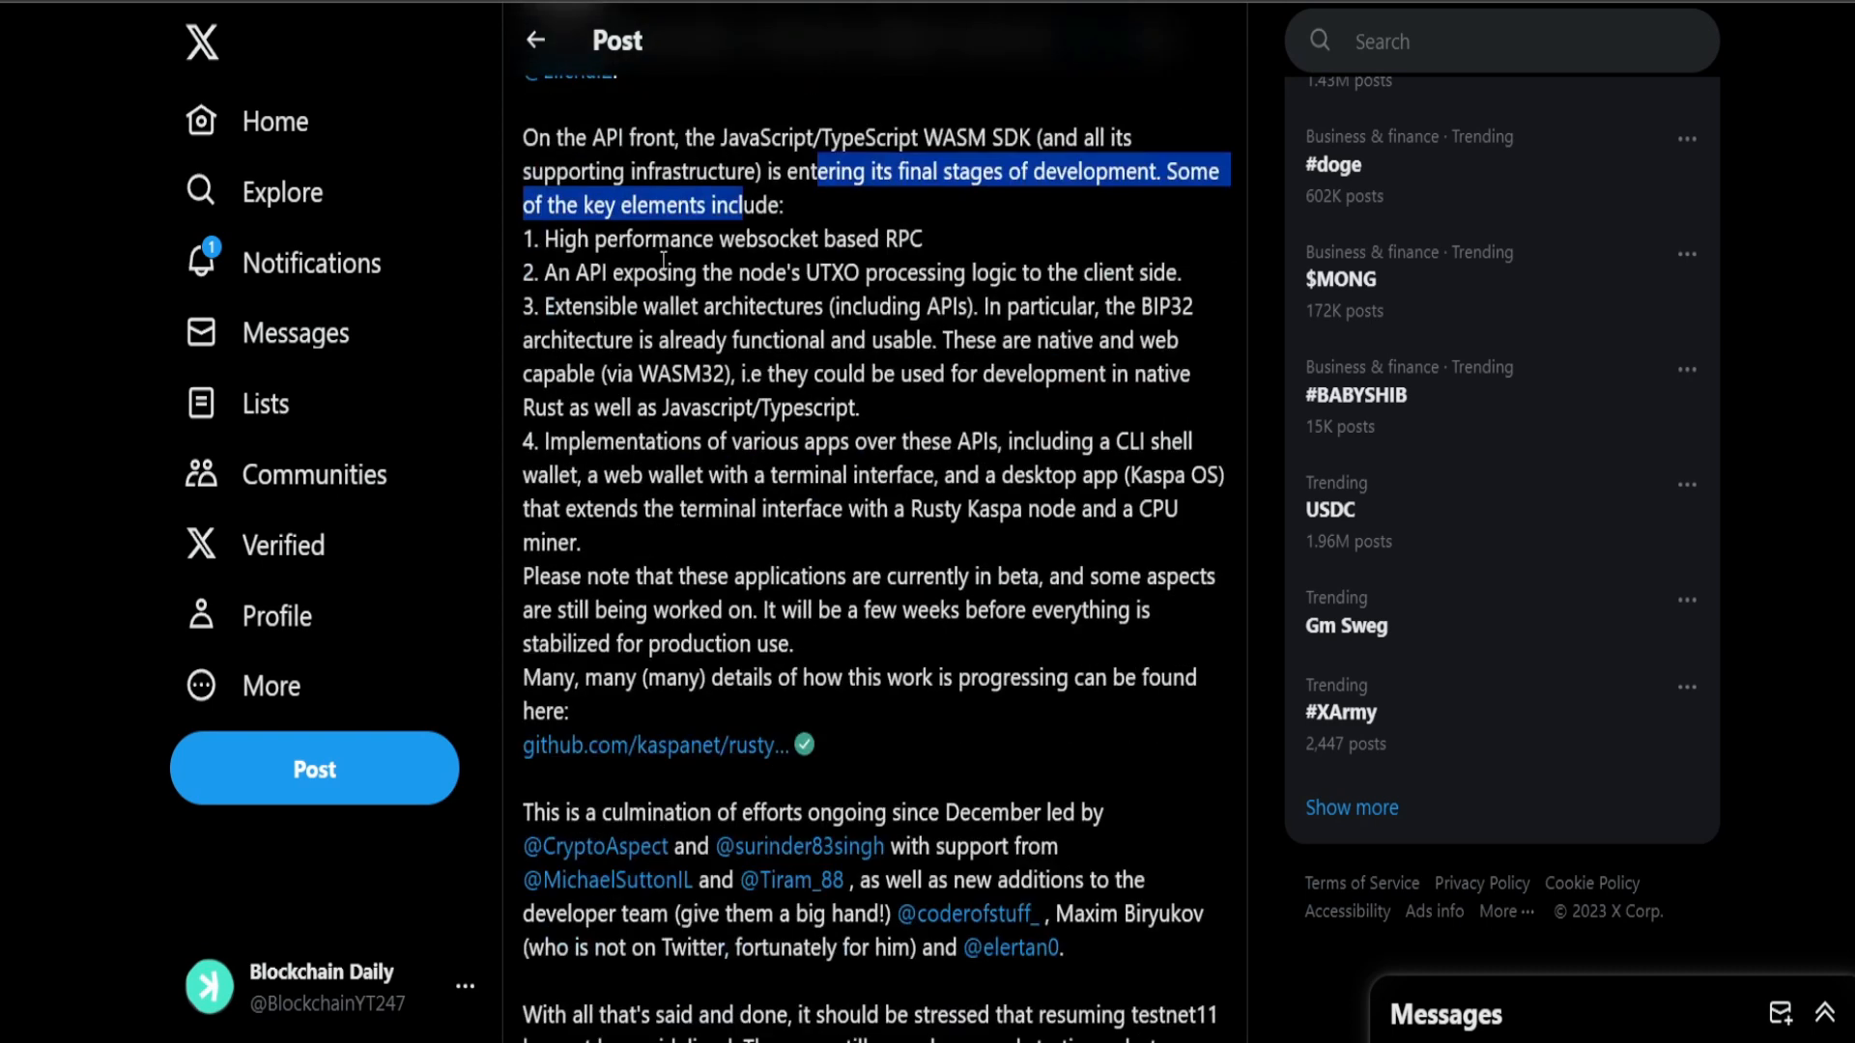
scroll(down, 3)
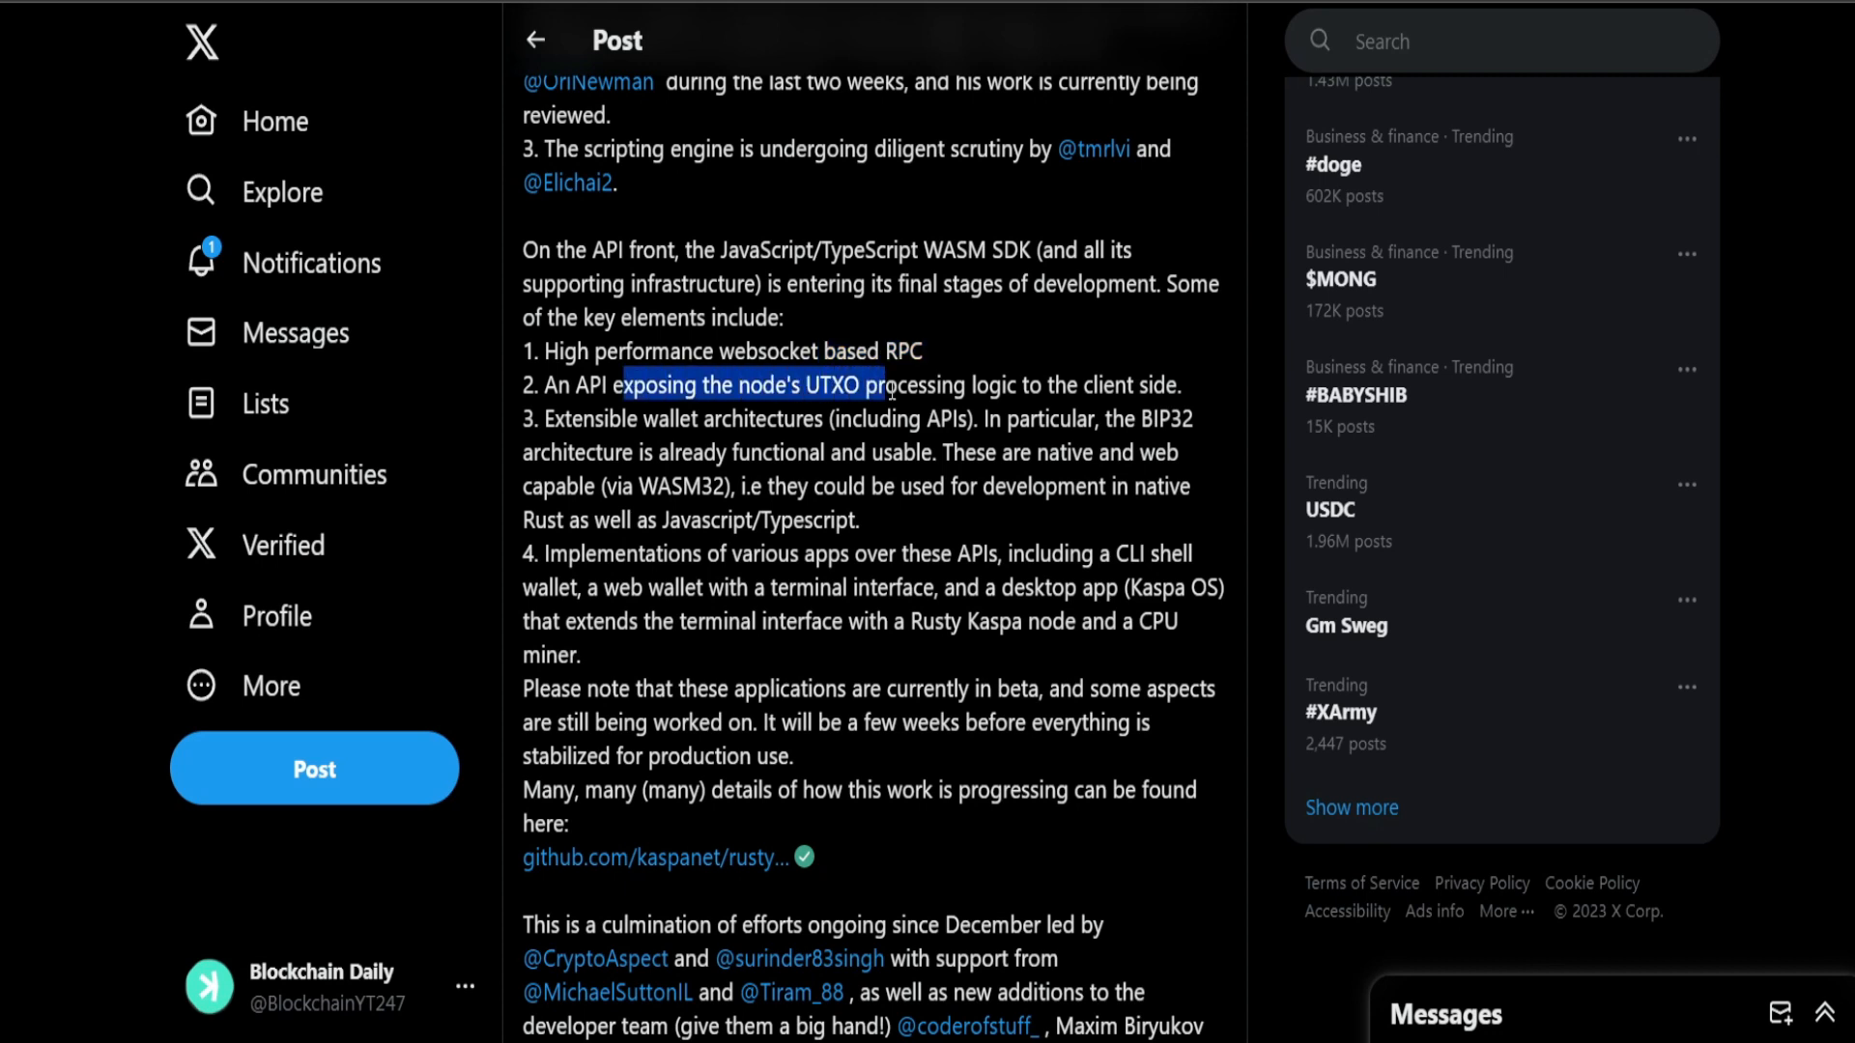
Step: Highlight the phrase about exposing UTXO processing and read down to the beta note and details link
drag(891, 384, 1177, 384)
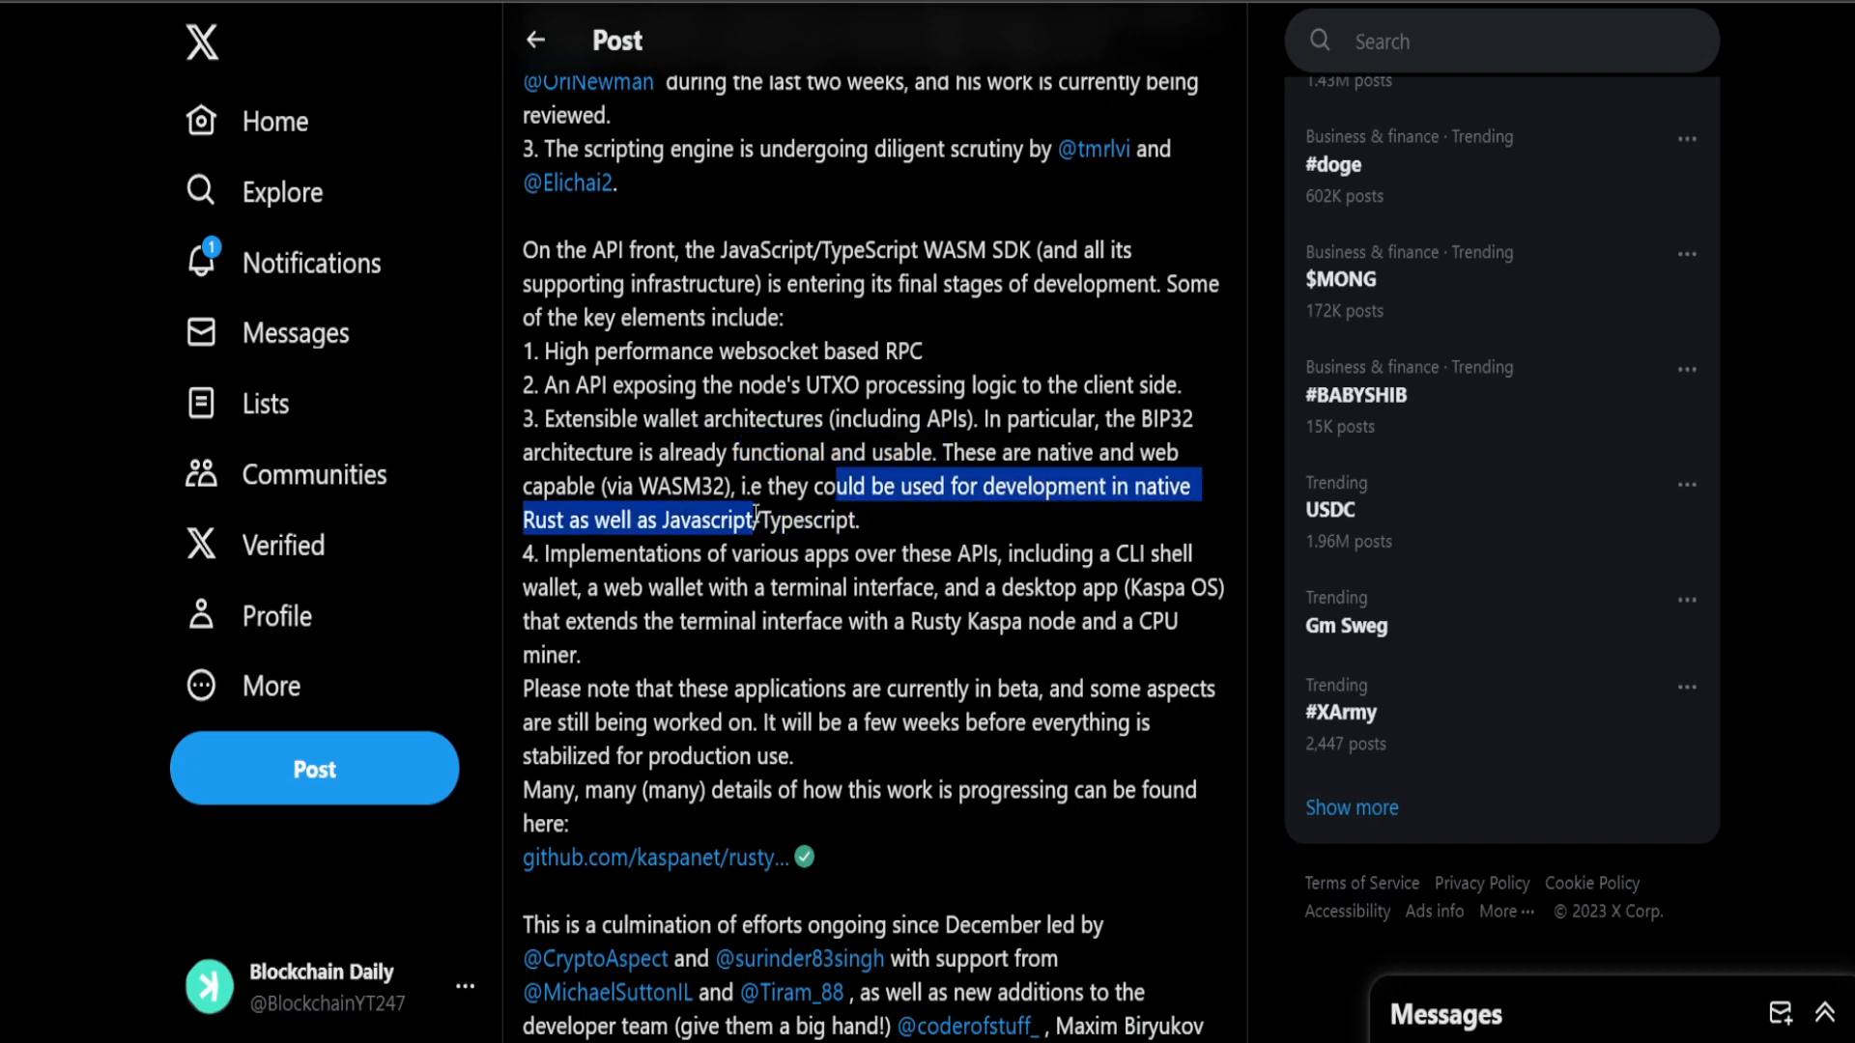
scroll(down, 3)
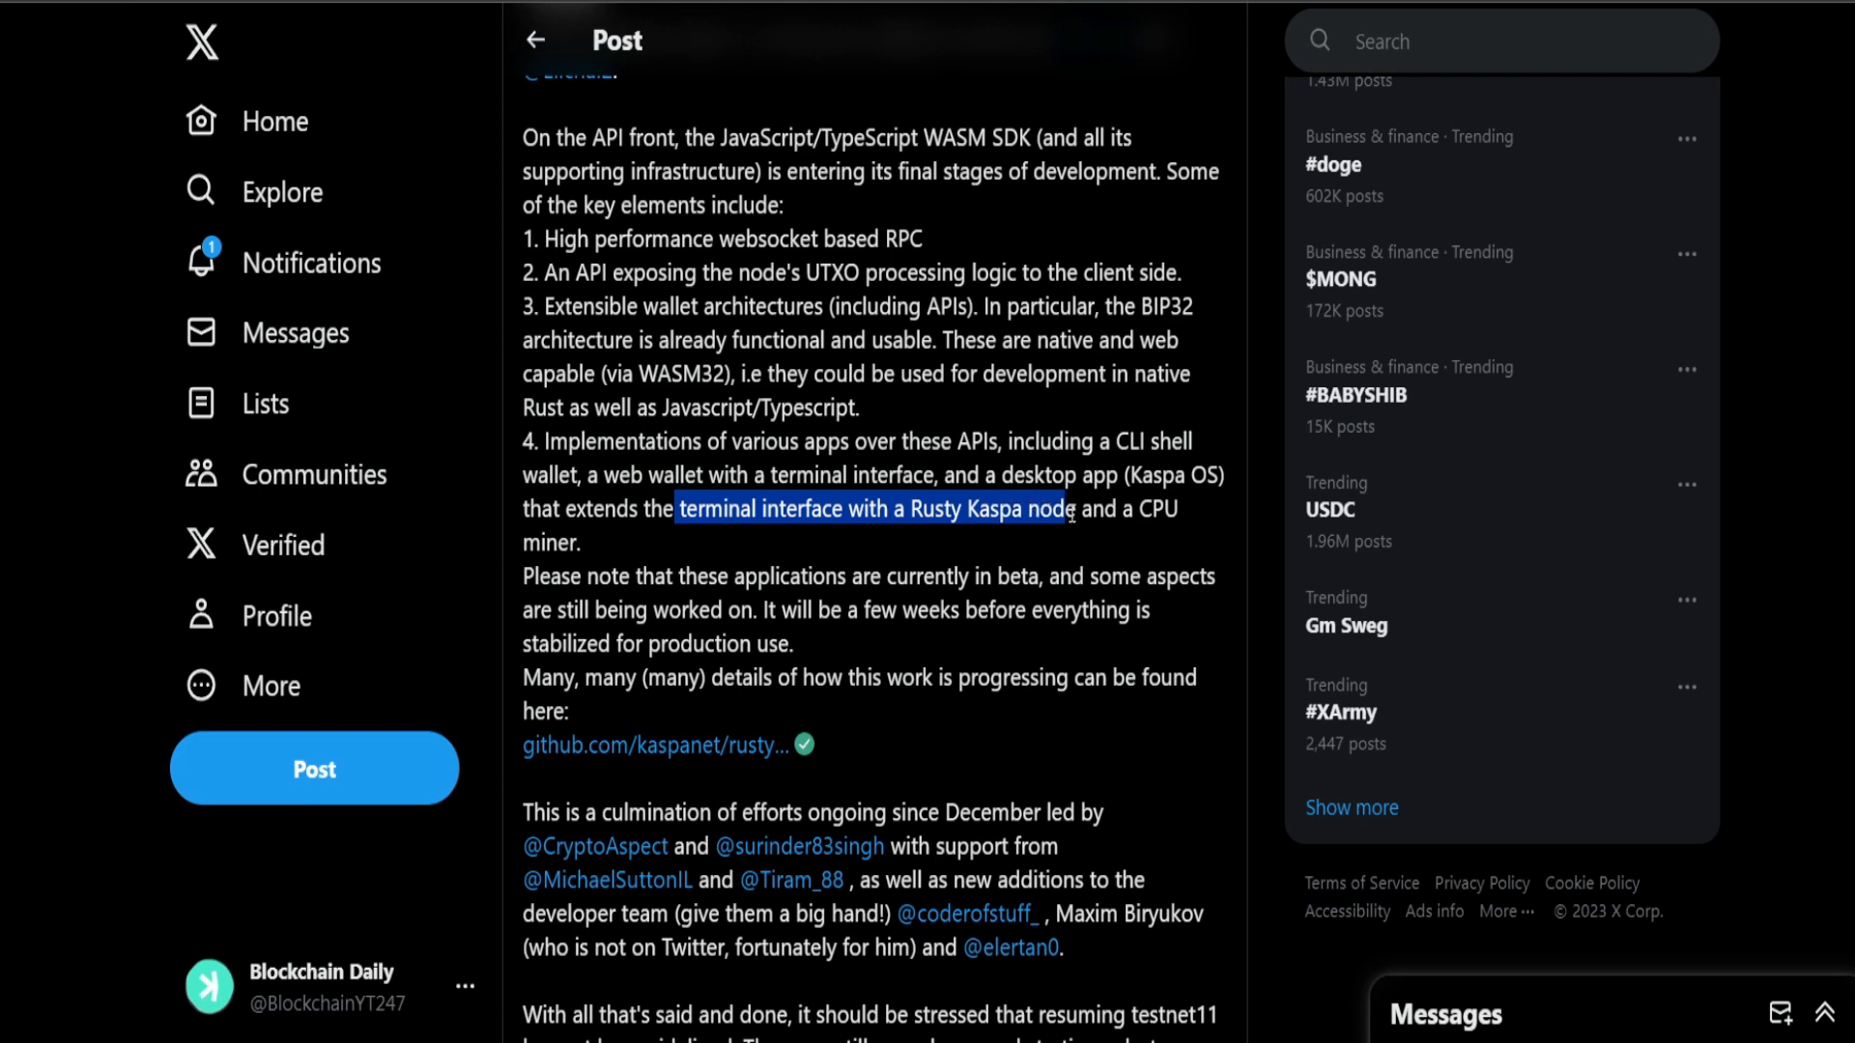
scroll(down, 3)
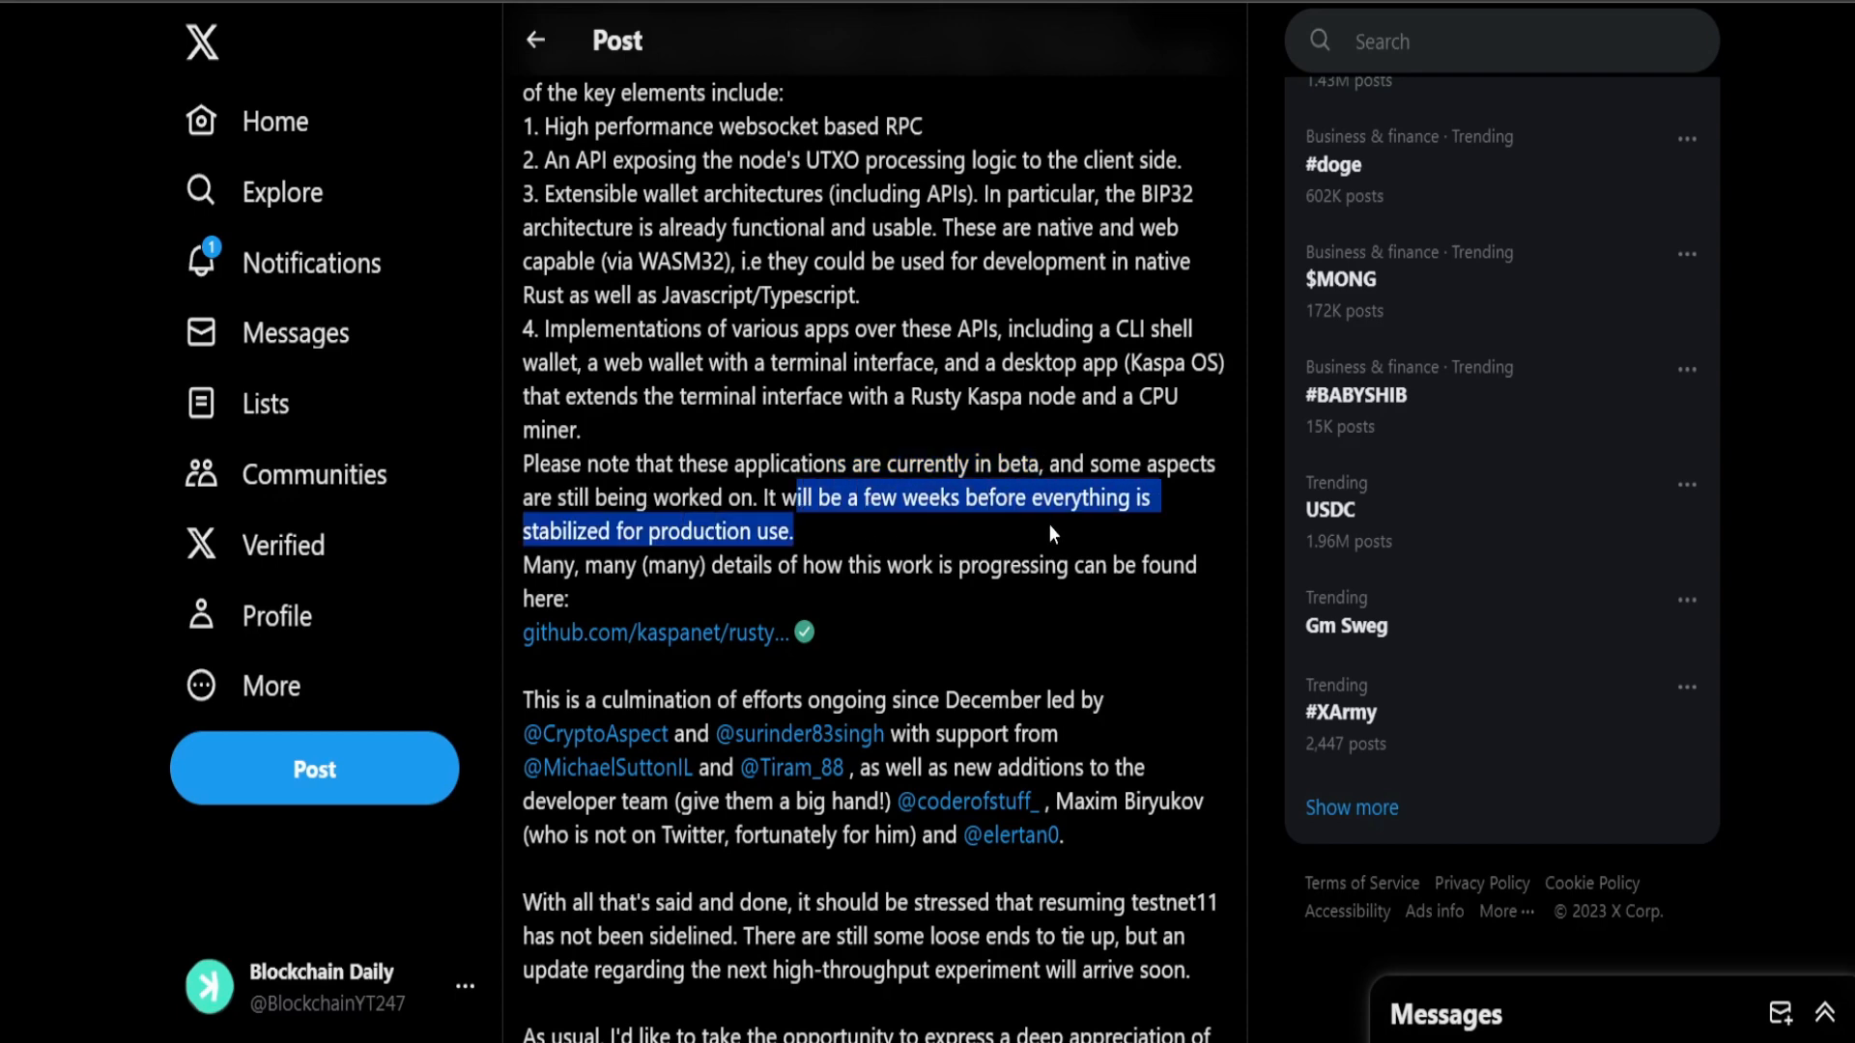
scroll(down, 3)
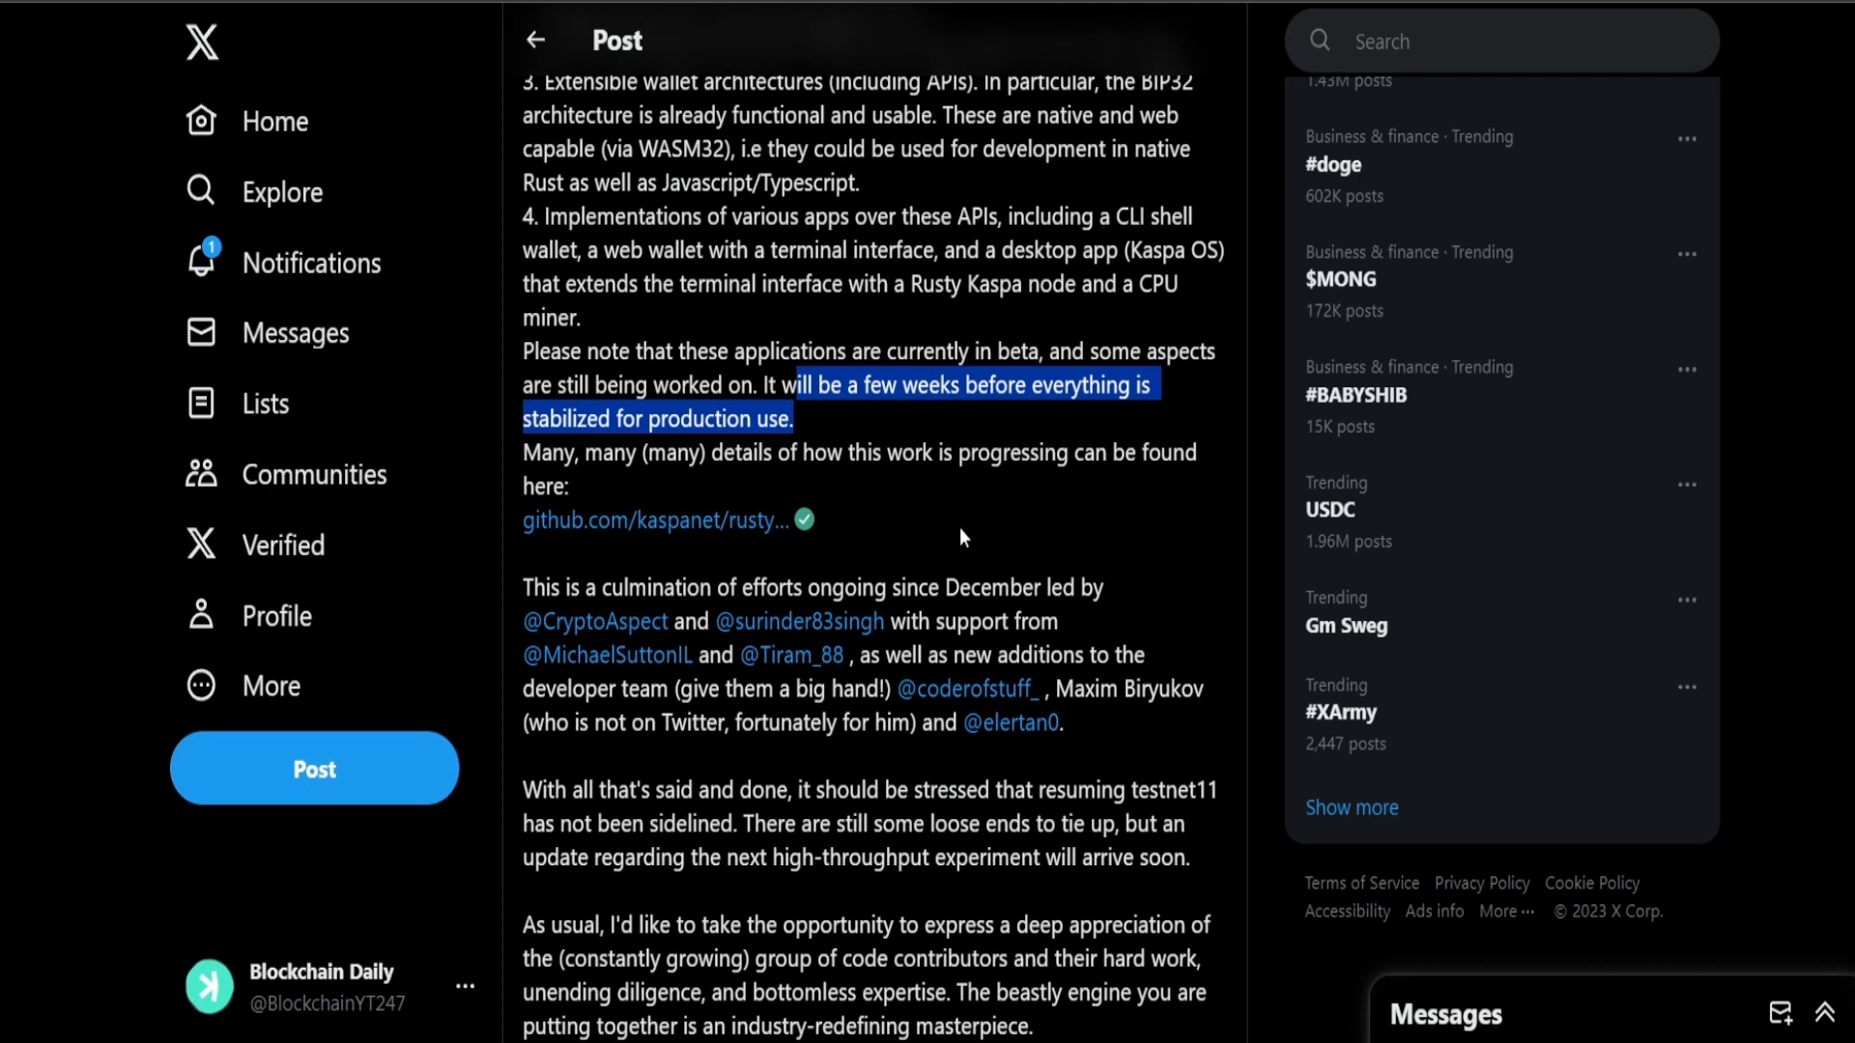
scroll(down, 3)
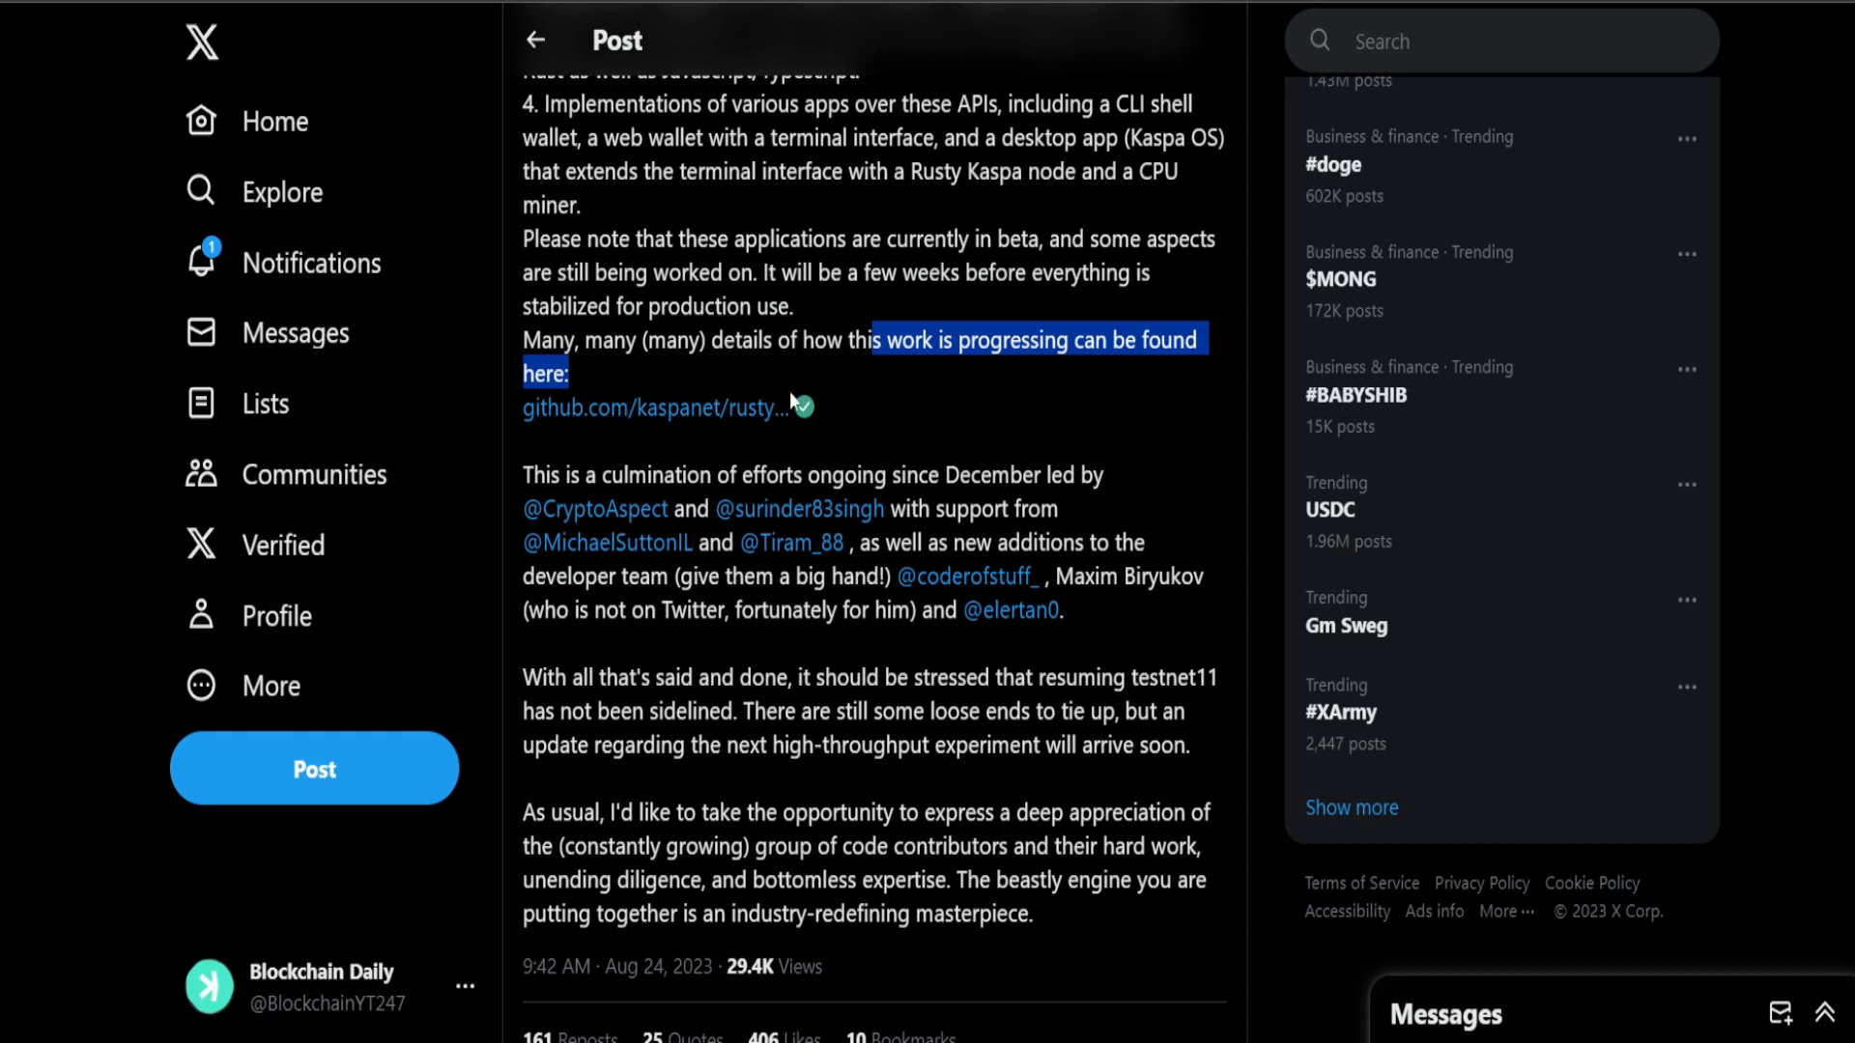
Step: Open linked rusty-kaspa PR #236 (KOS & CLI) and skim its description through the policies and security notes
click(655, 408)
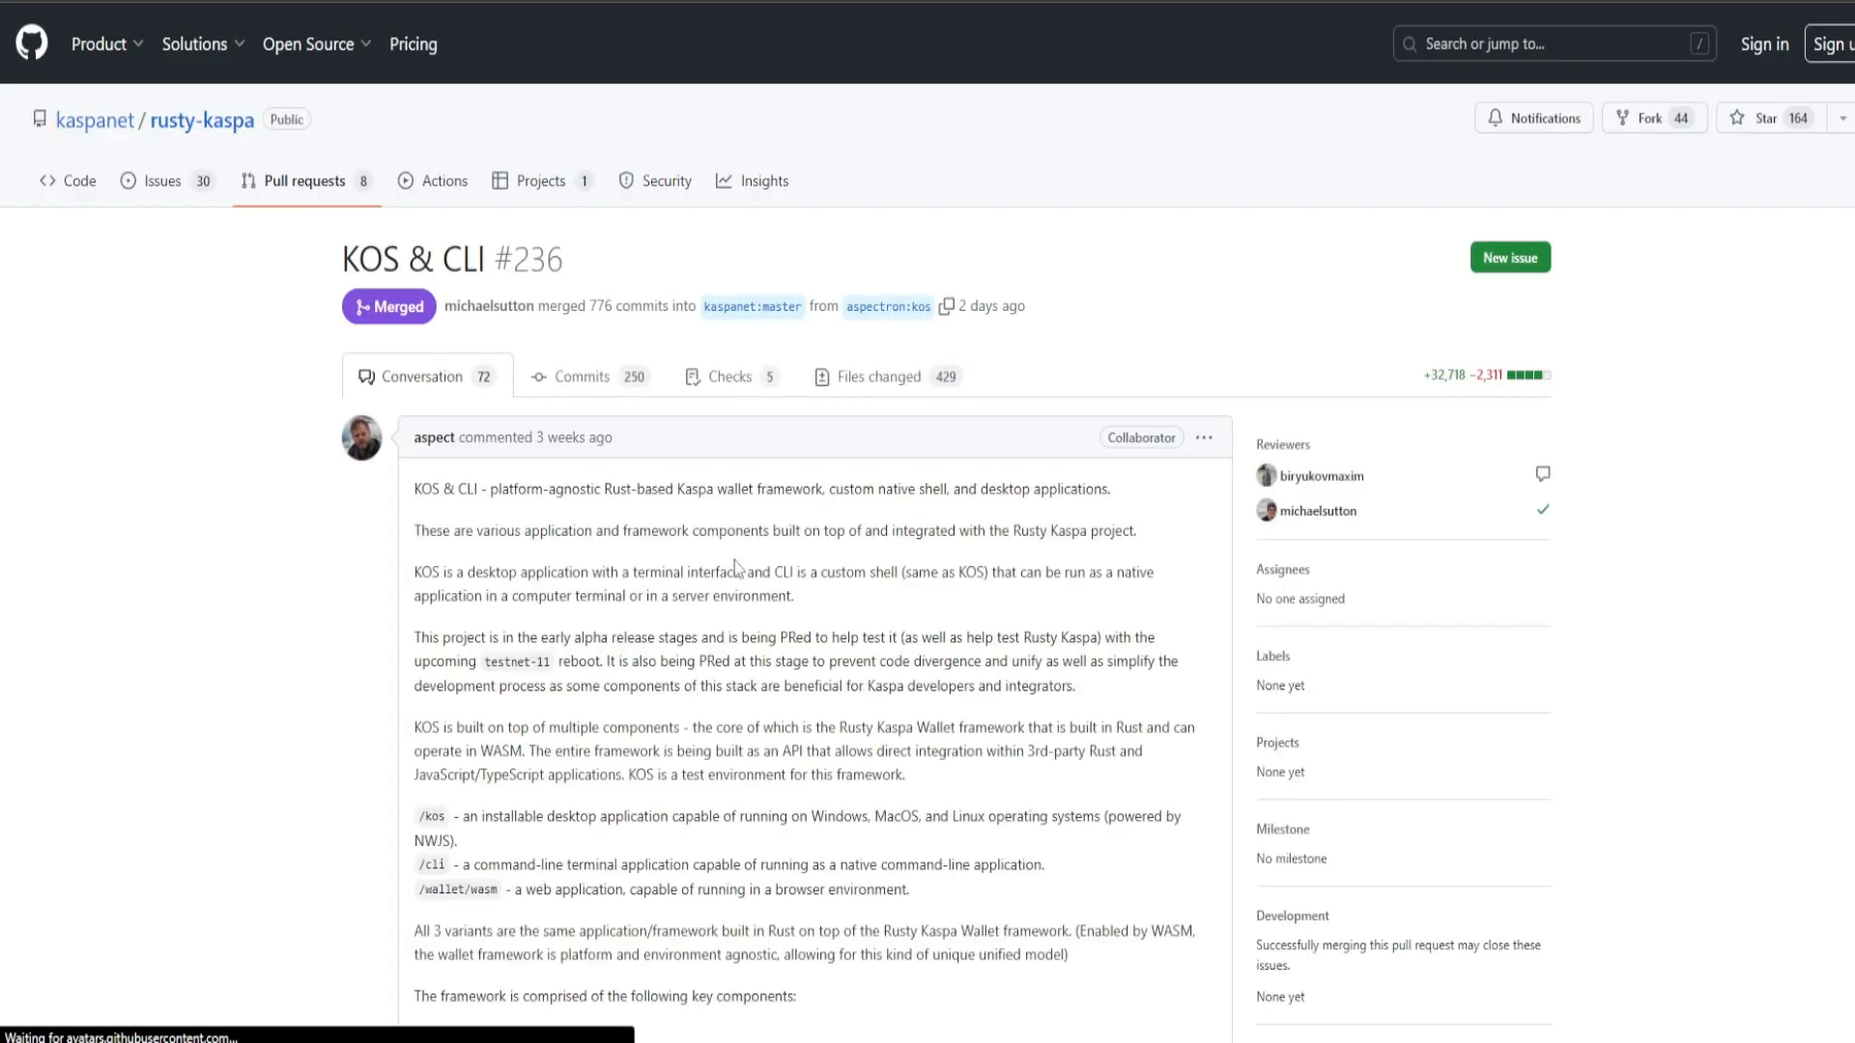
scroll(down, 3)
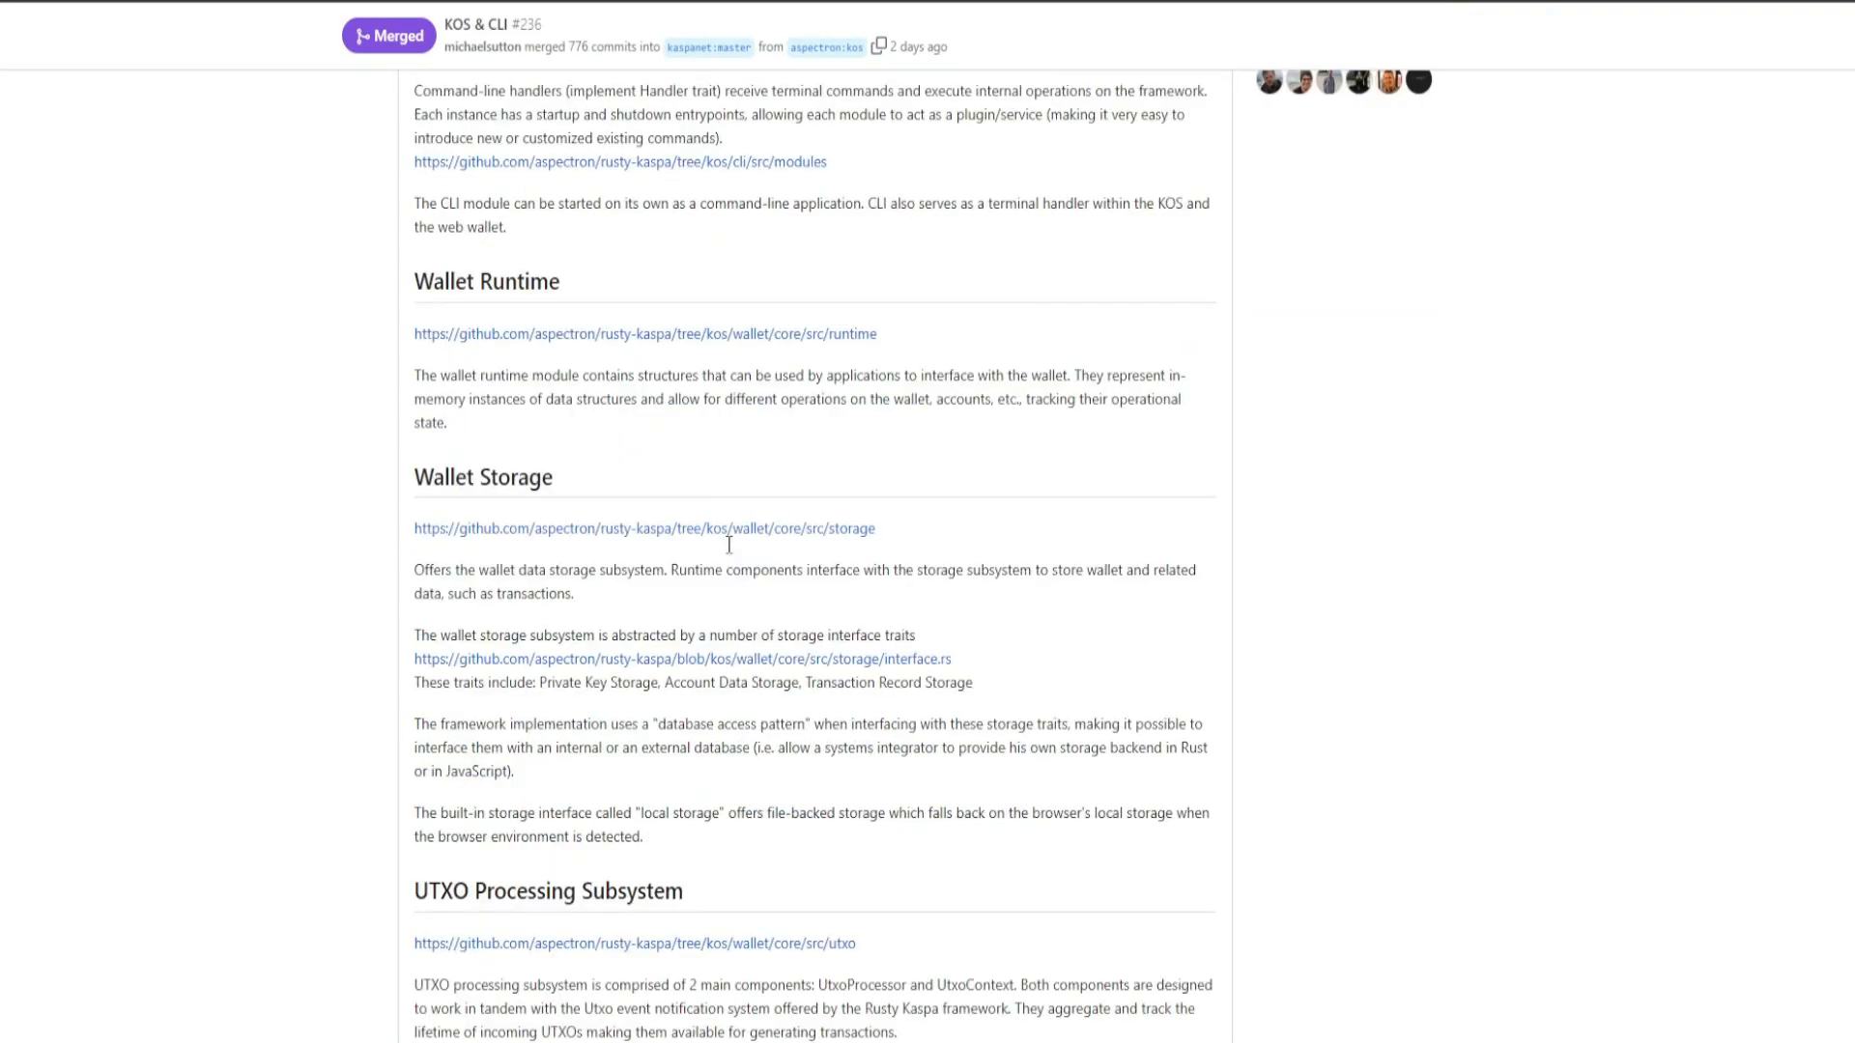
scroll(down, 3)
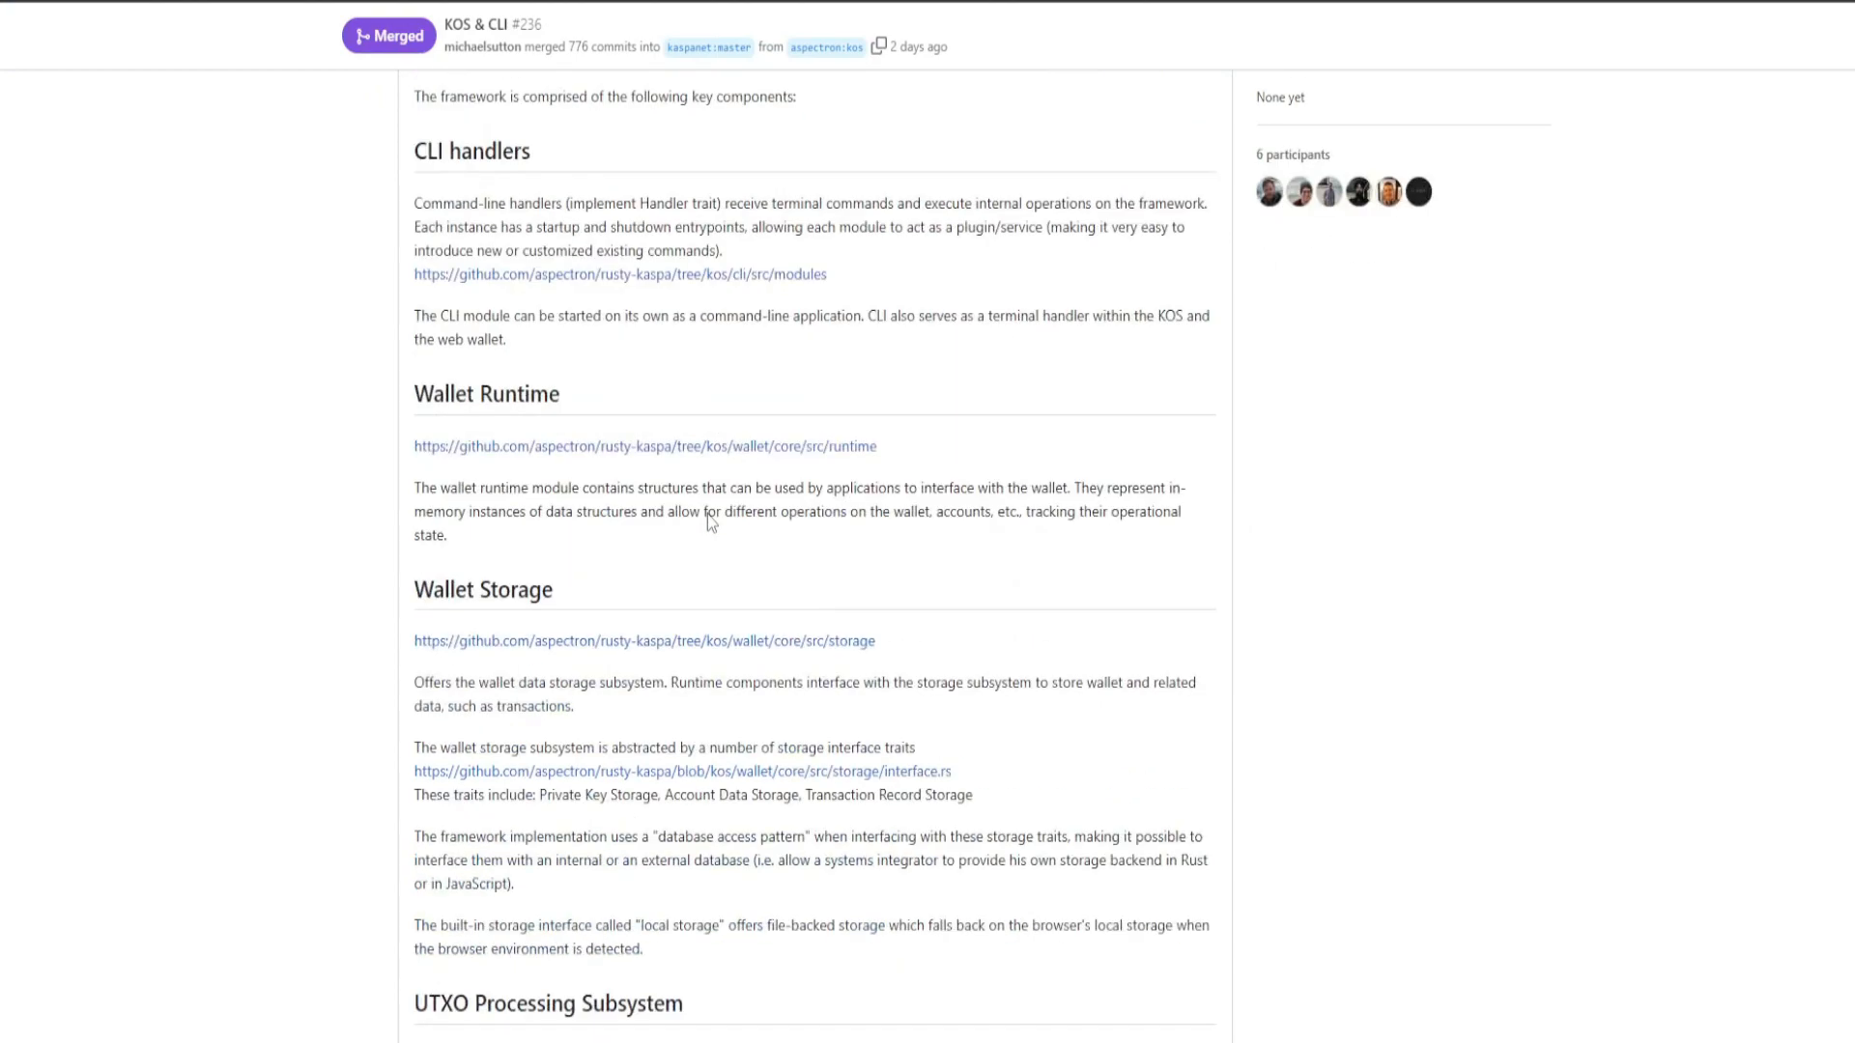
scroll(down, 3)
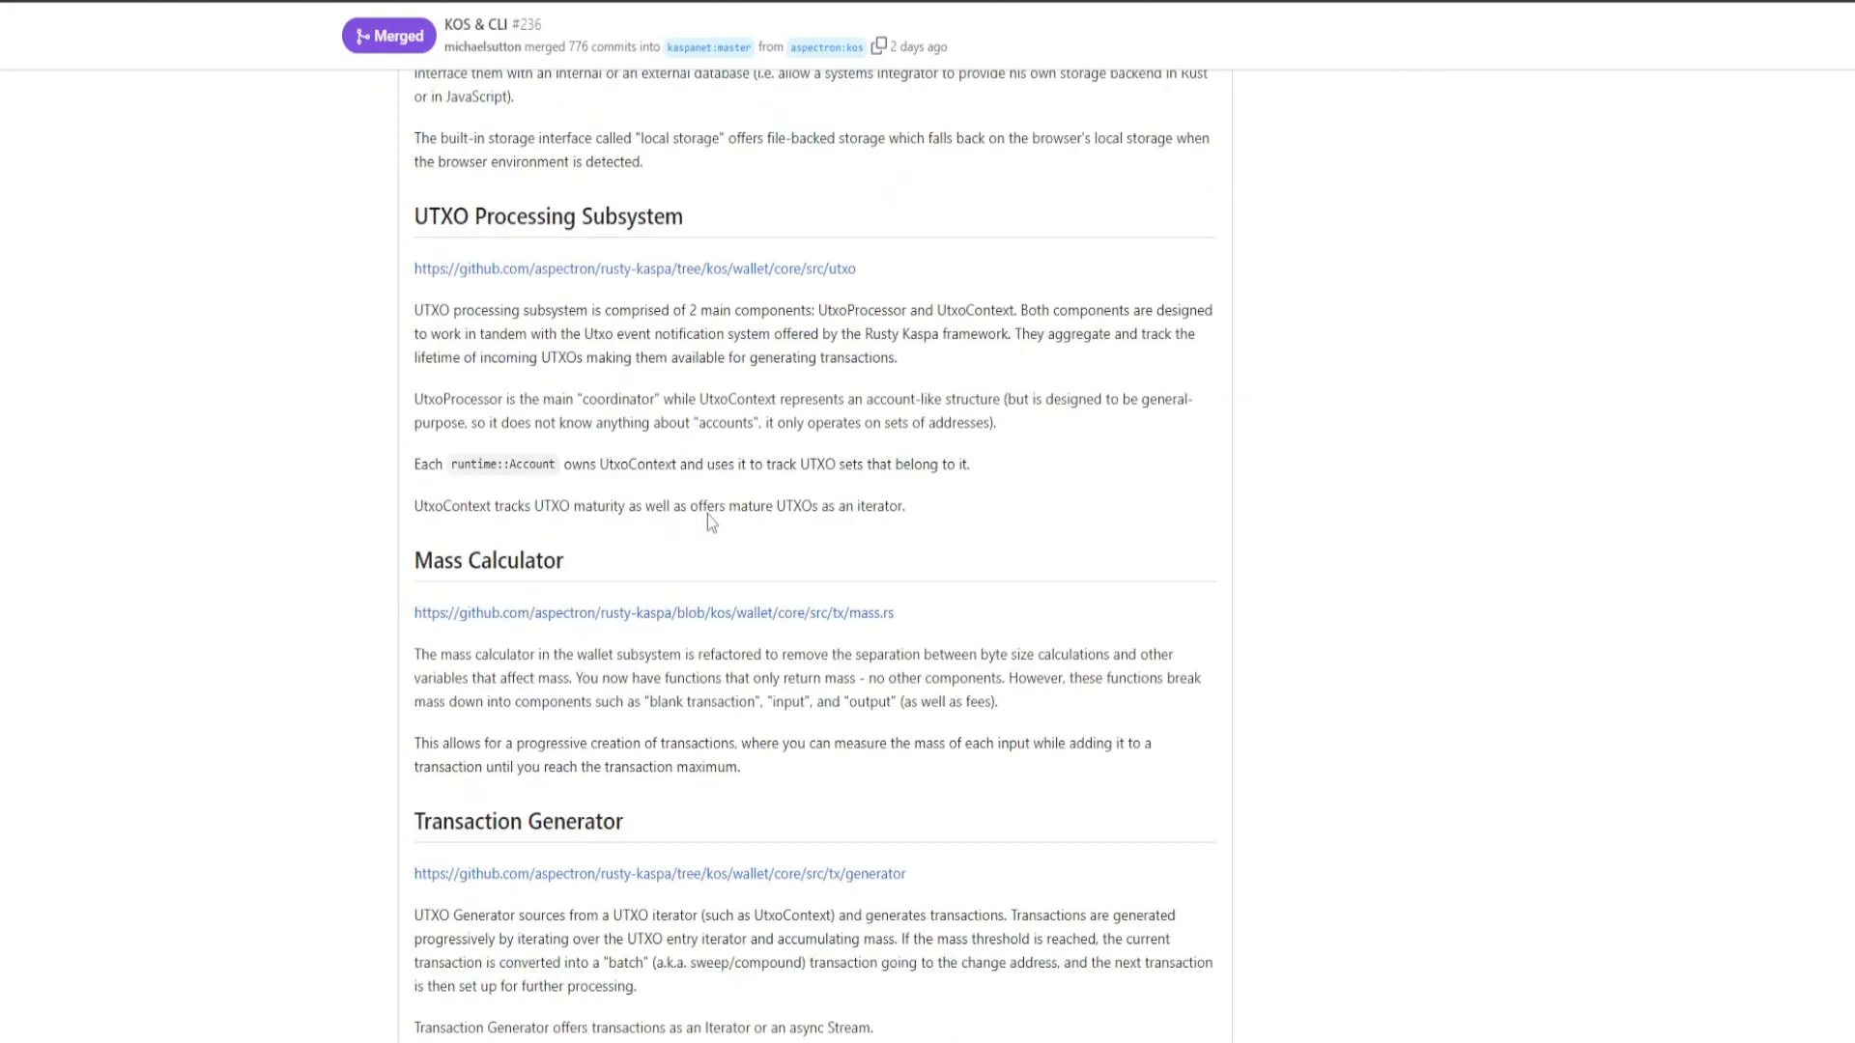
scroll(down, 3)
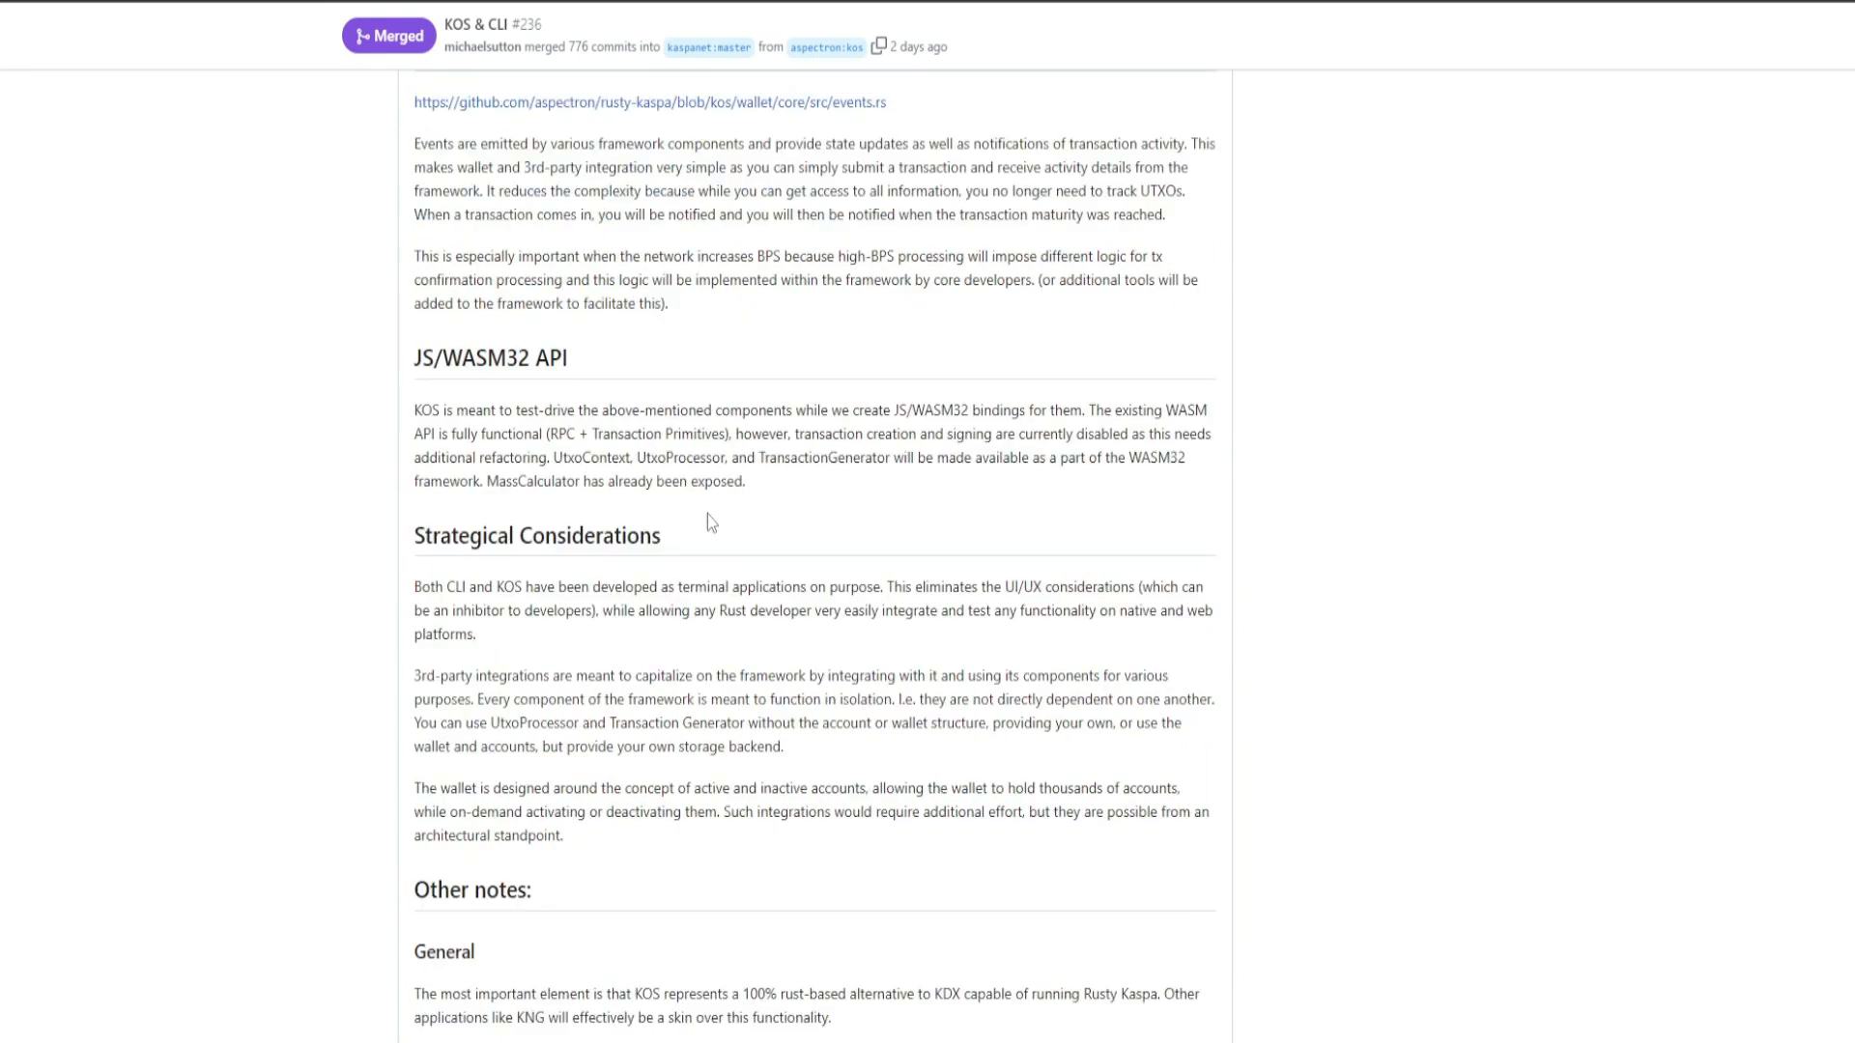
scroll(down, 3)
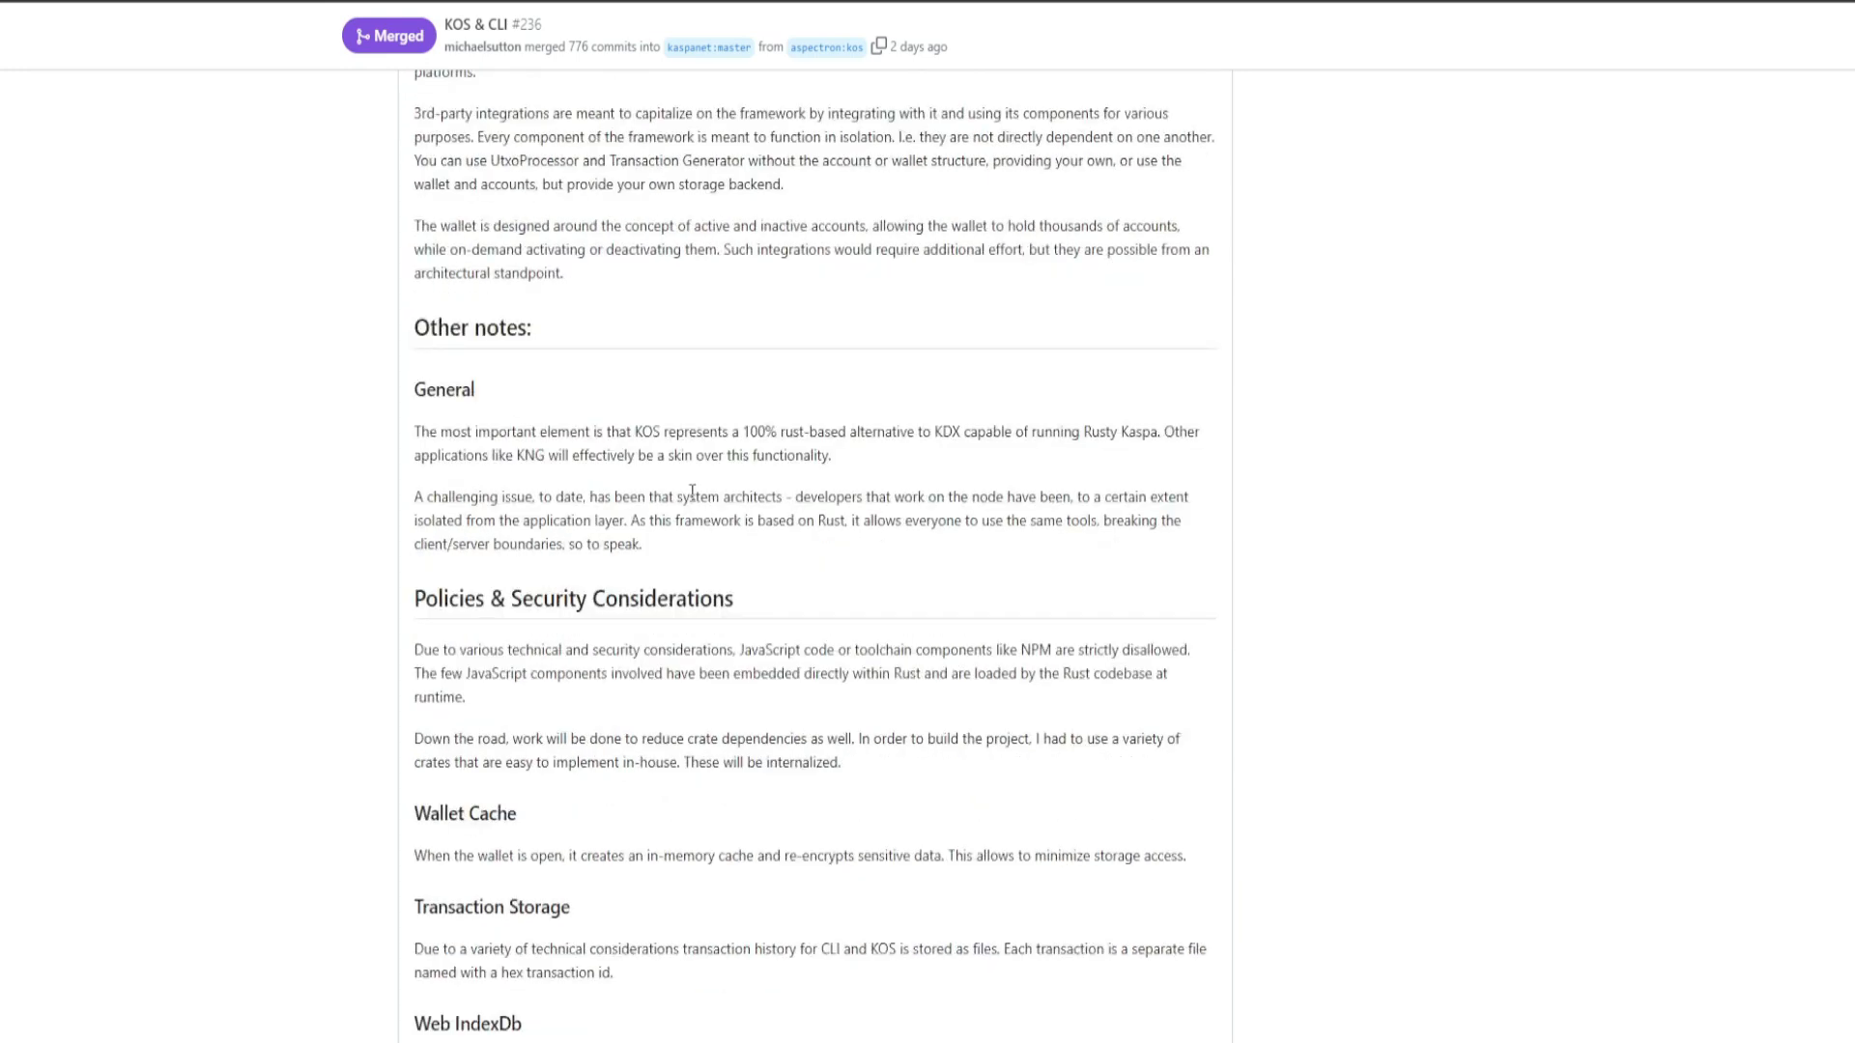
scroll(down, 3)
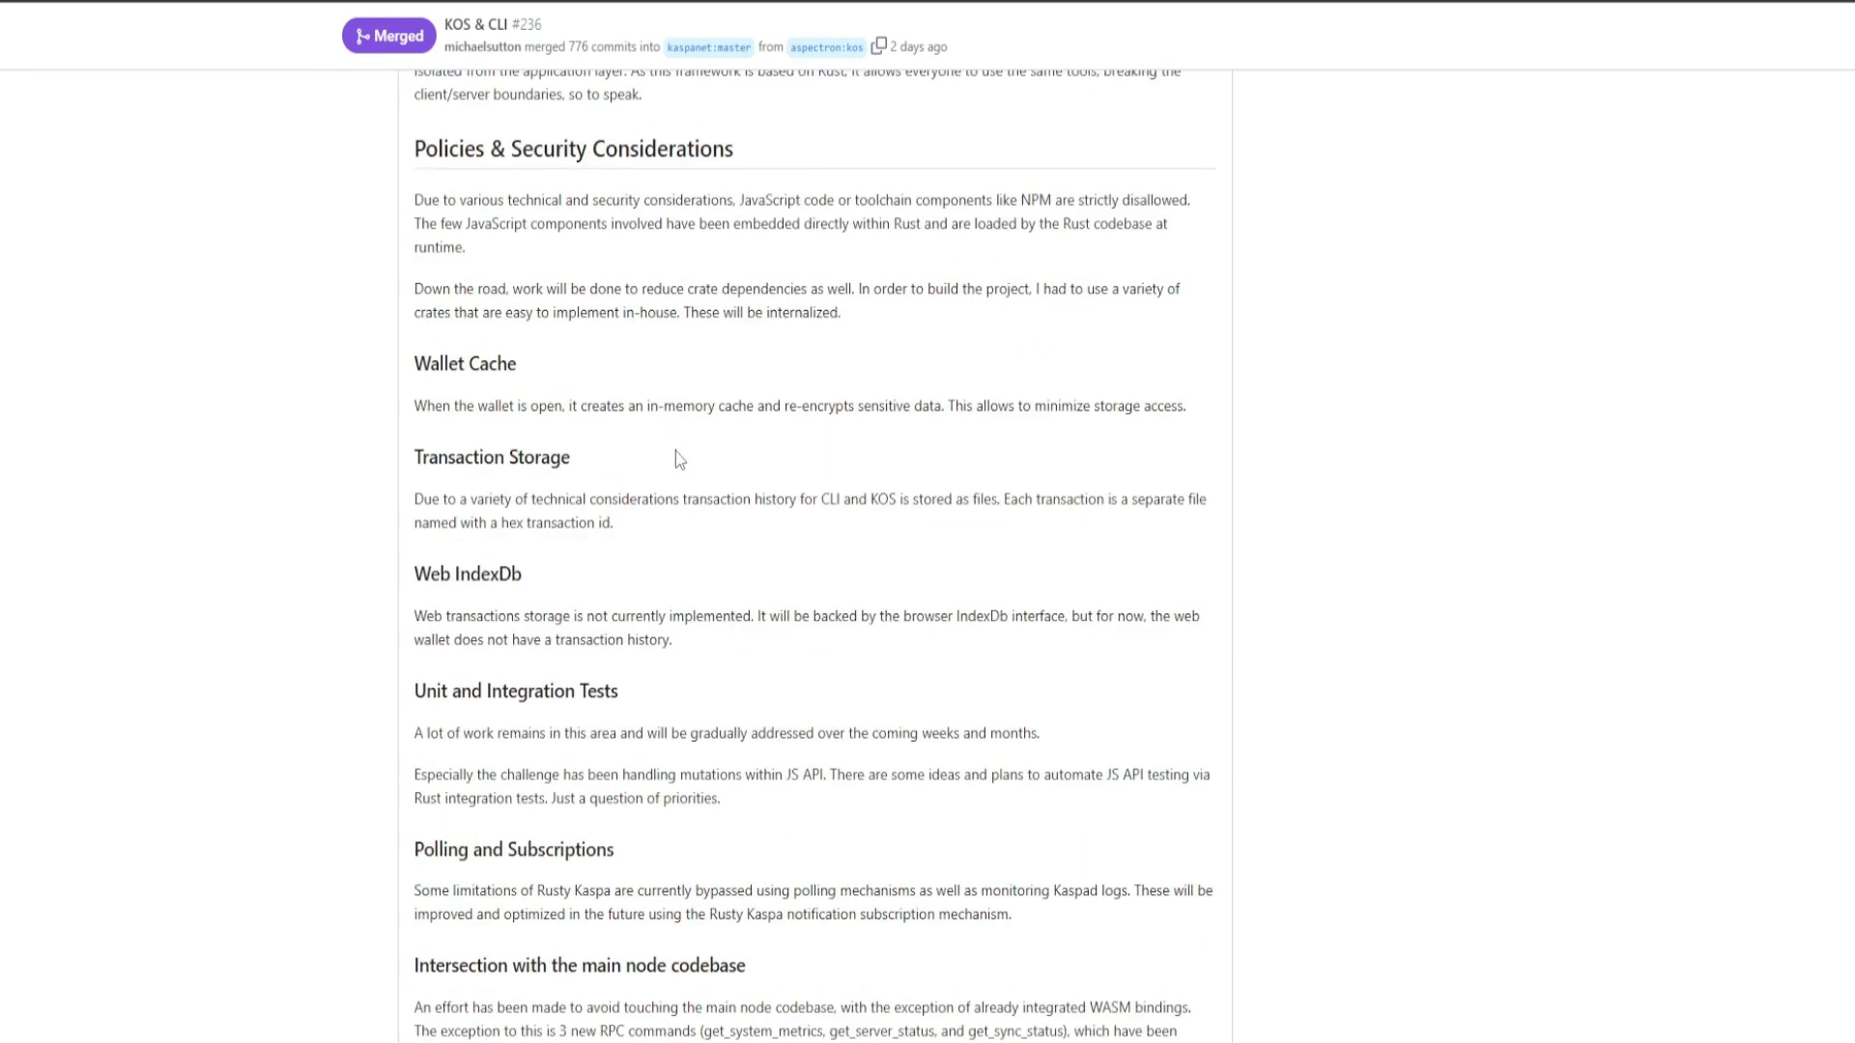
scroll(down, 3)
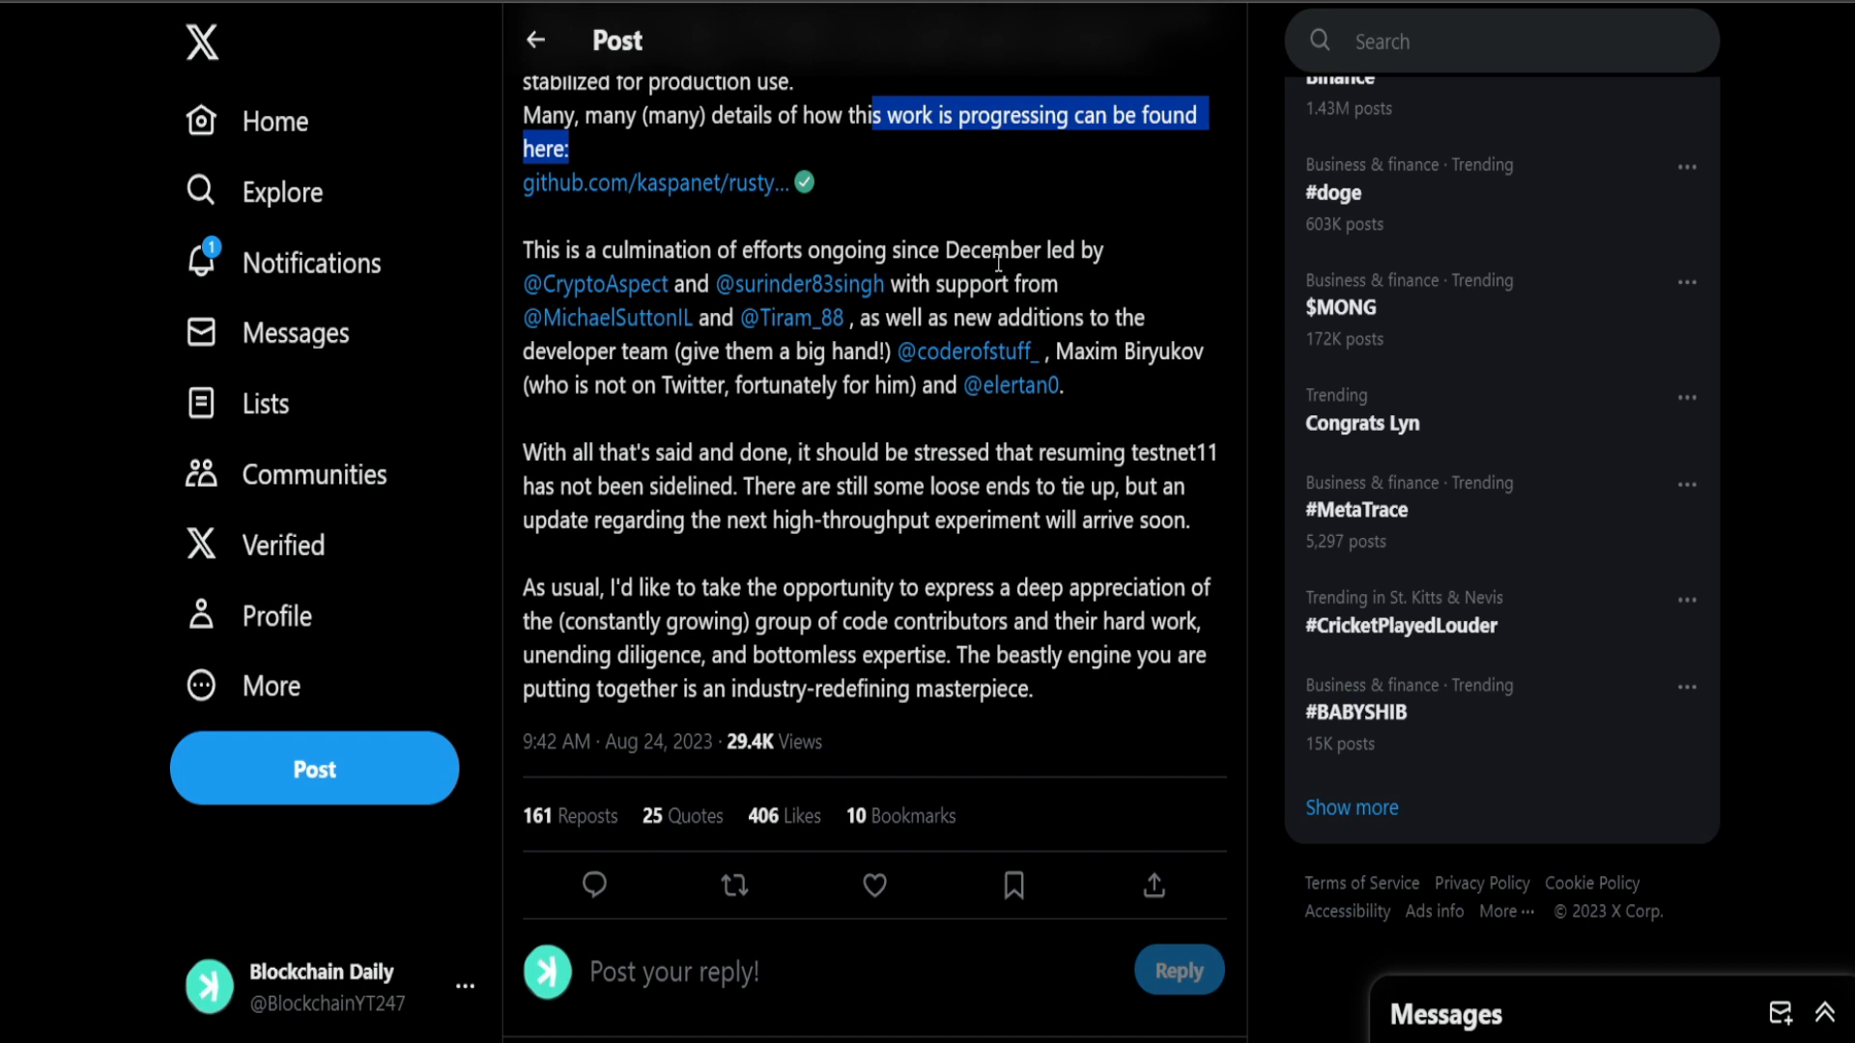
Step: Highlight the next high-throughput experiment phrase and the deep-appreciation sentence in the closing paragraphs
click(964, 249)
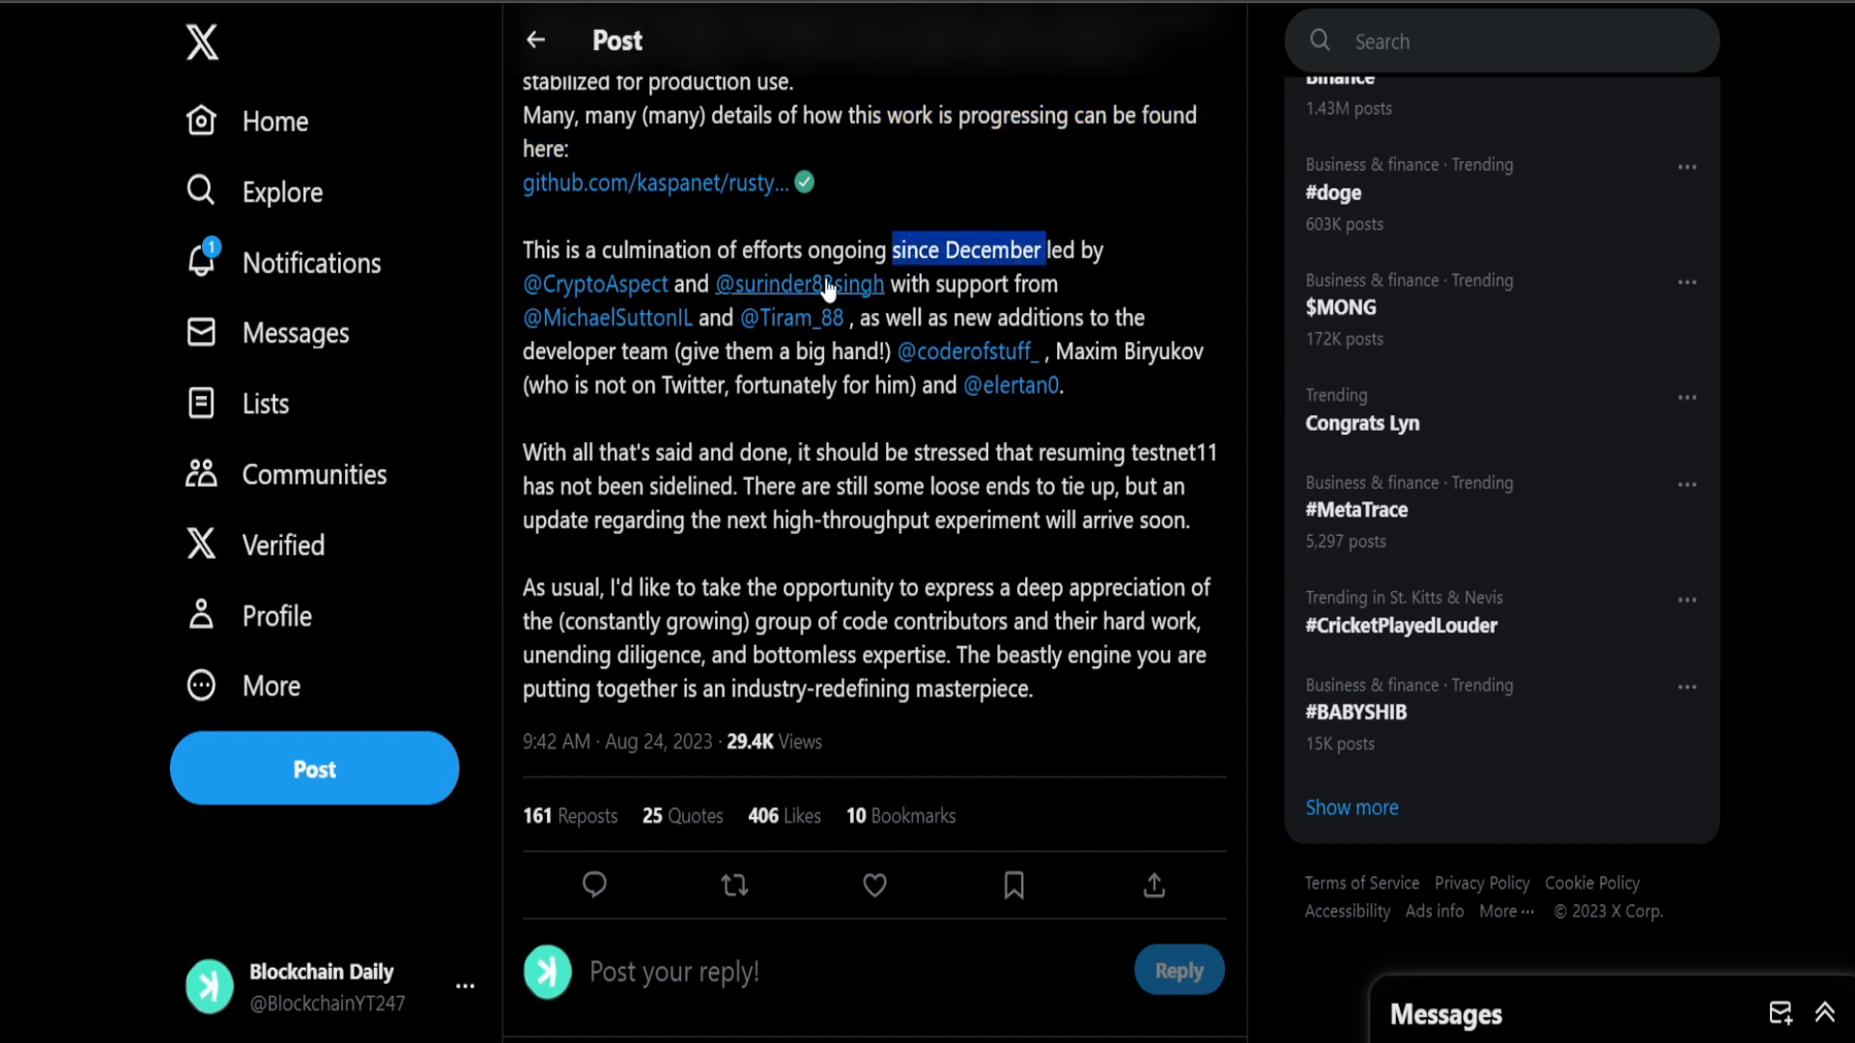
mouse_move(596, 282)
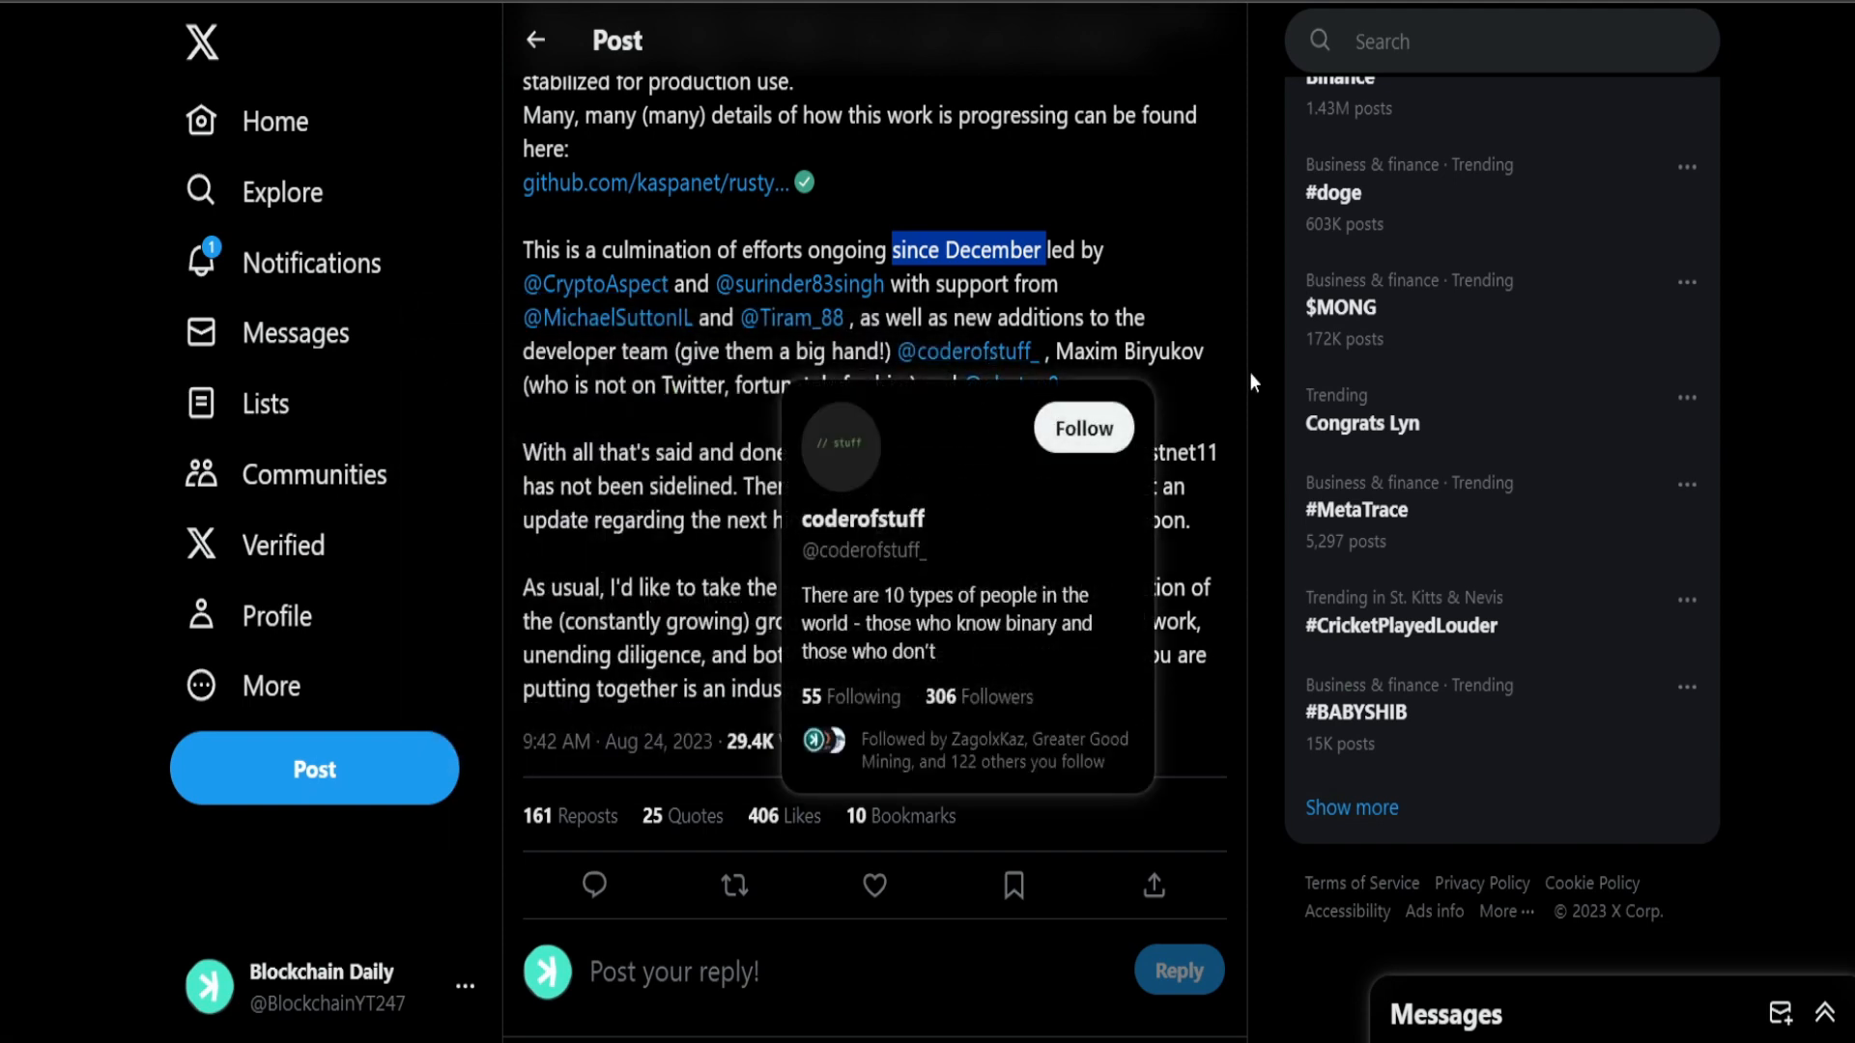
mouse_move(1008, 384)
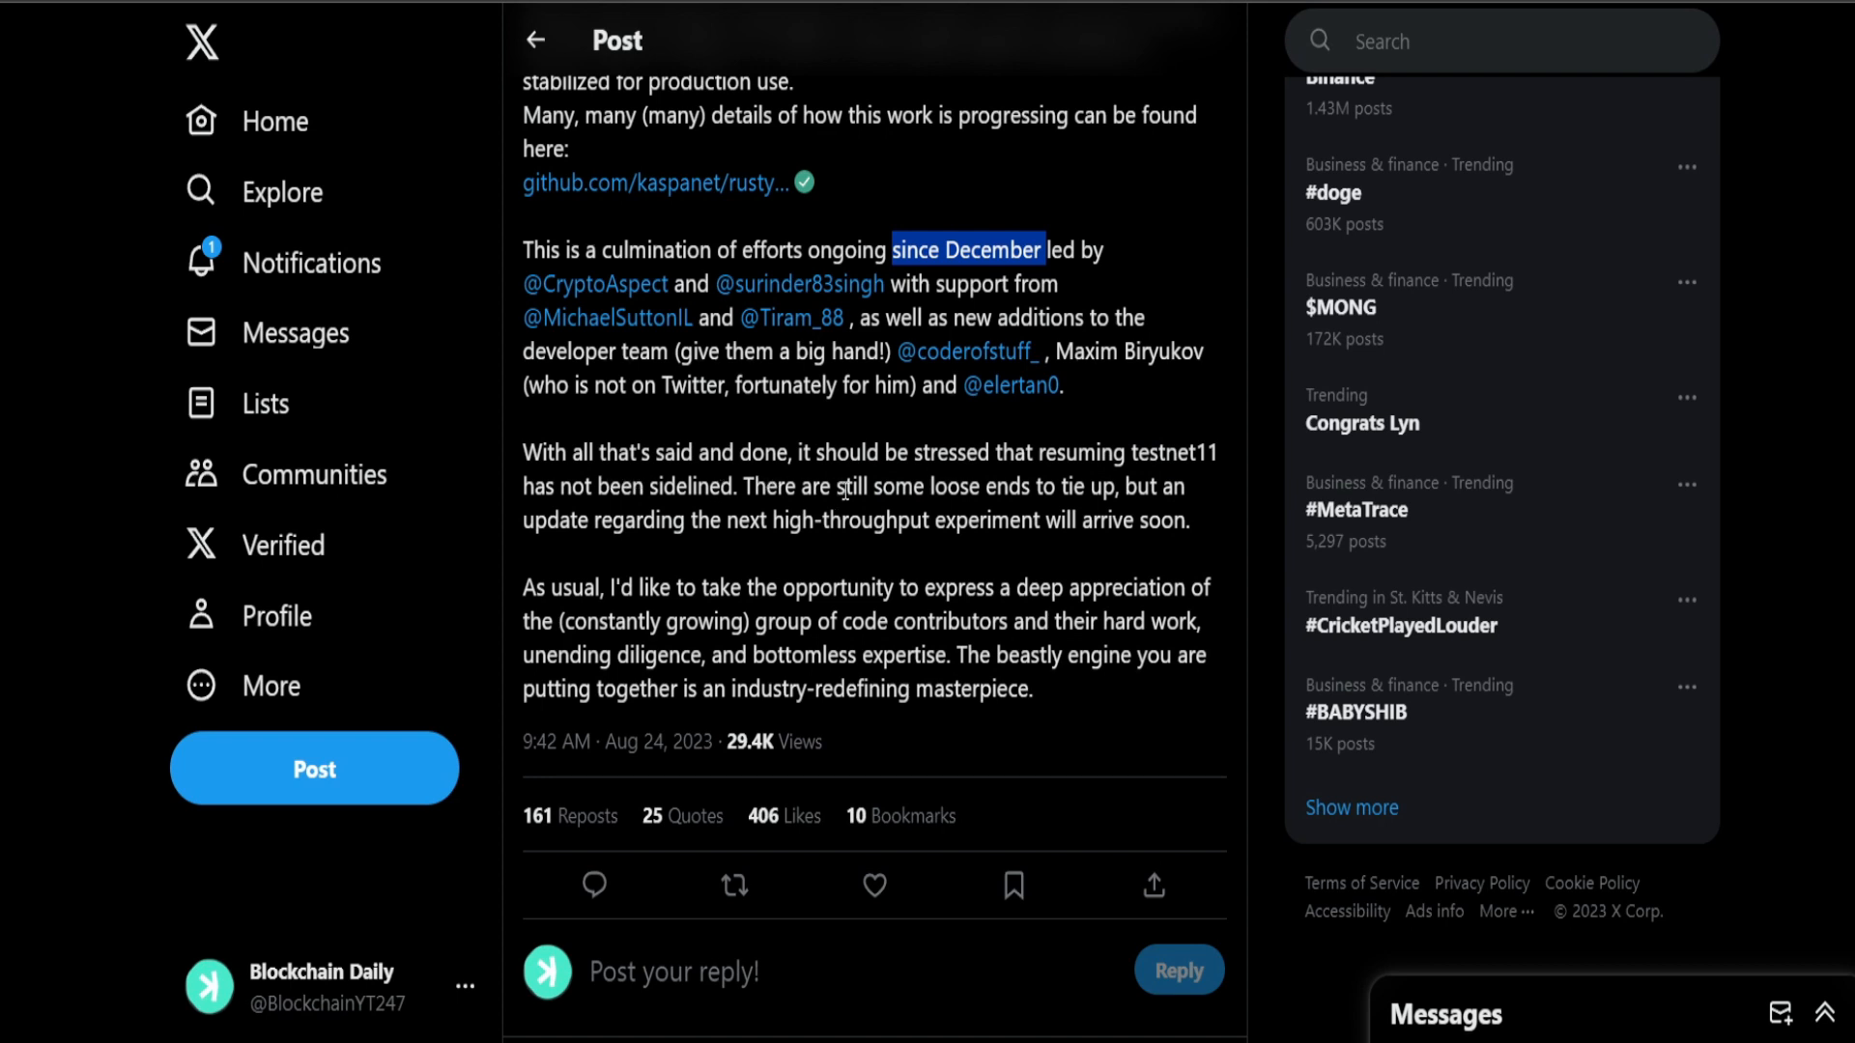
mouse_move(663, 514)
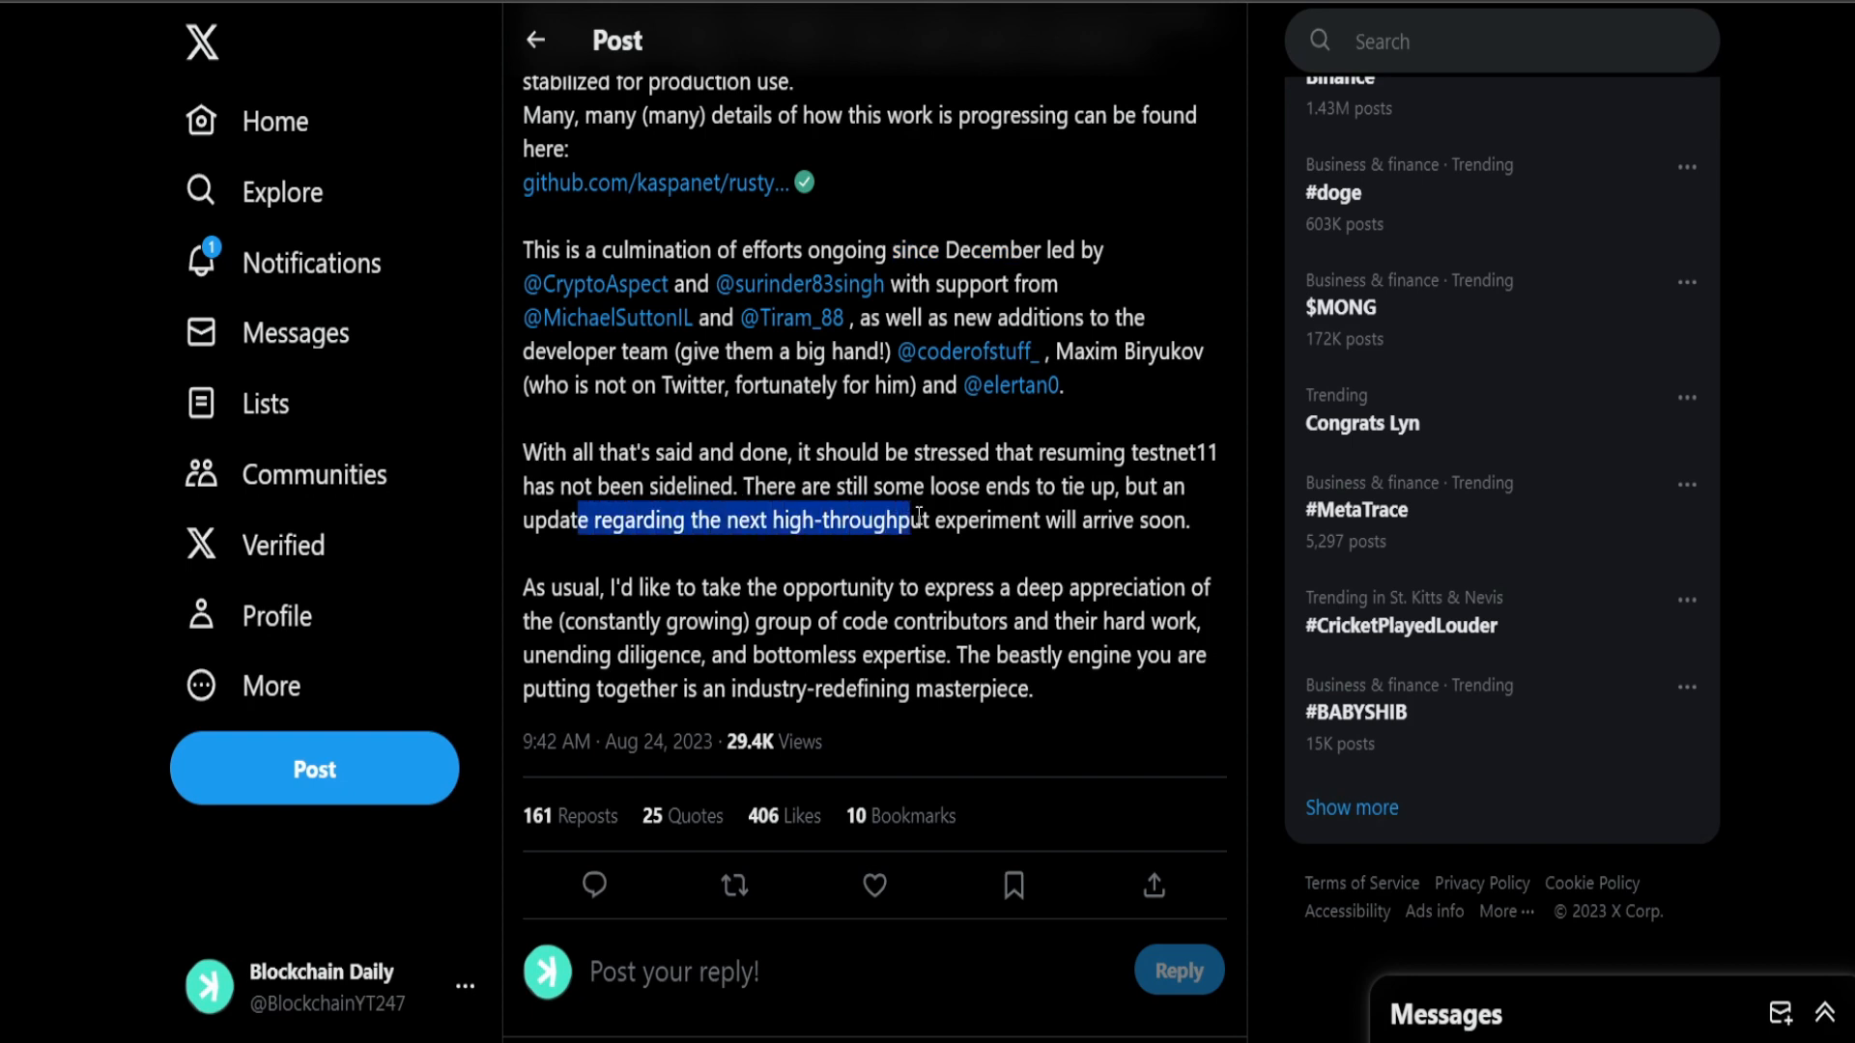
drag(916, 520, 1189, 520)
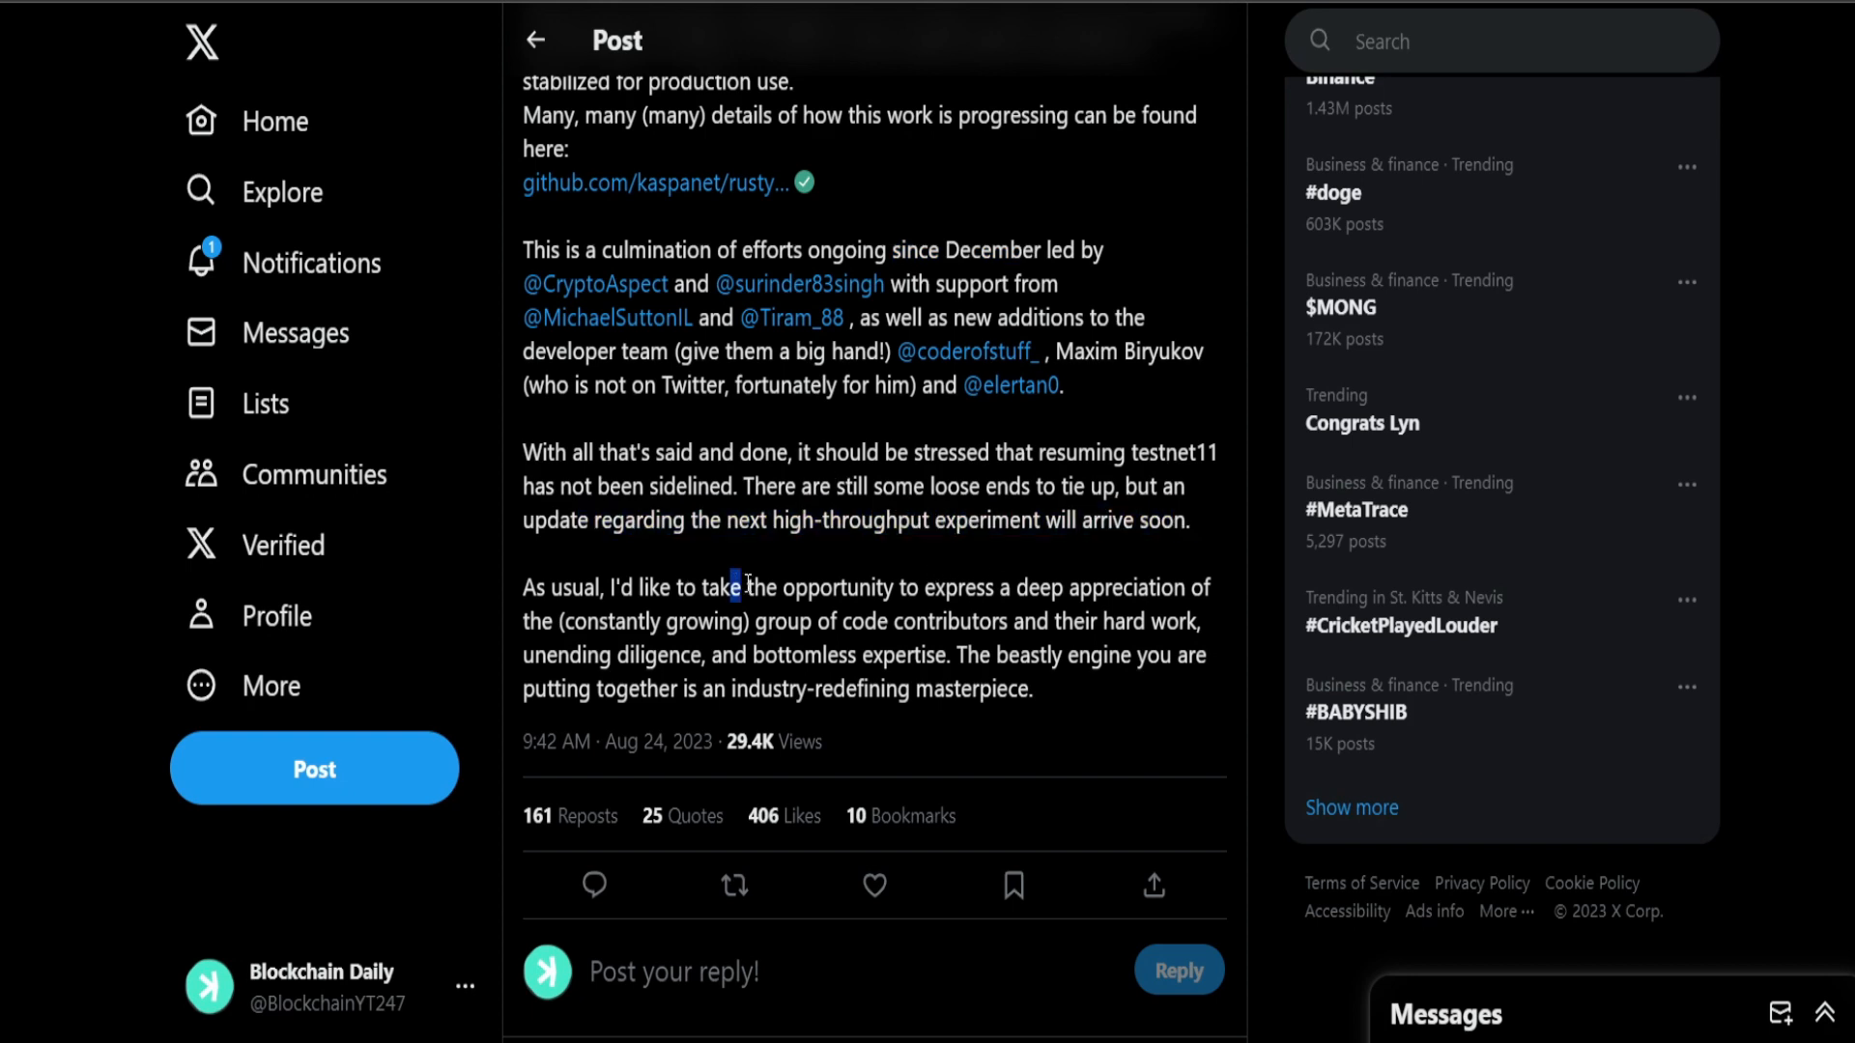
drag(734, 588, 1214, 587)
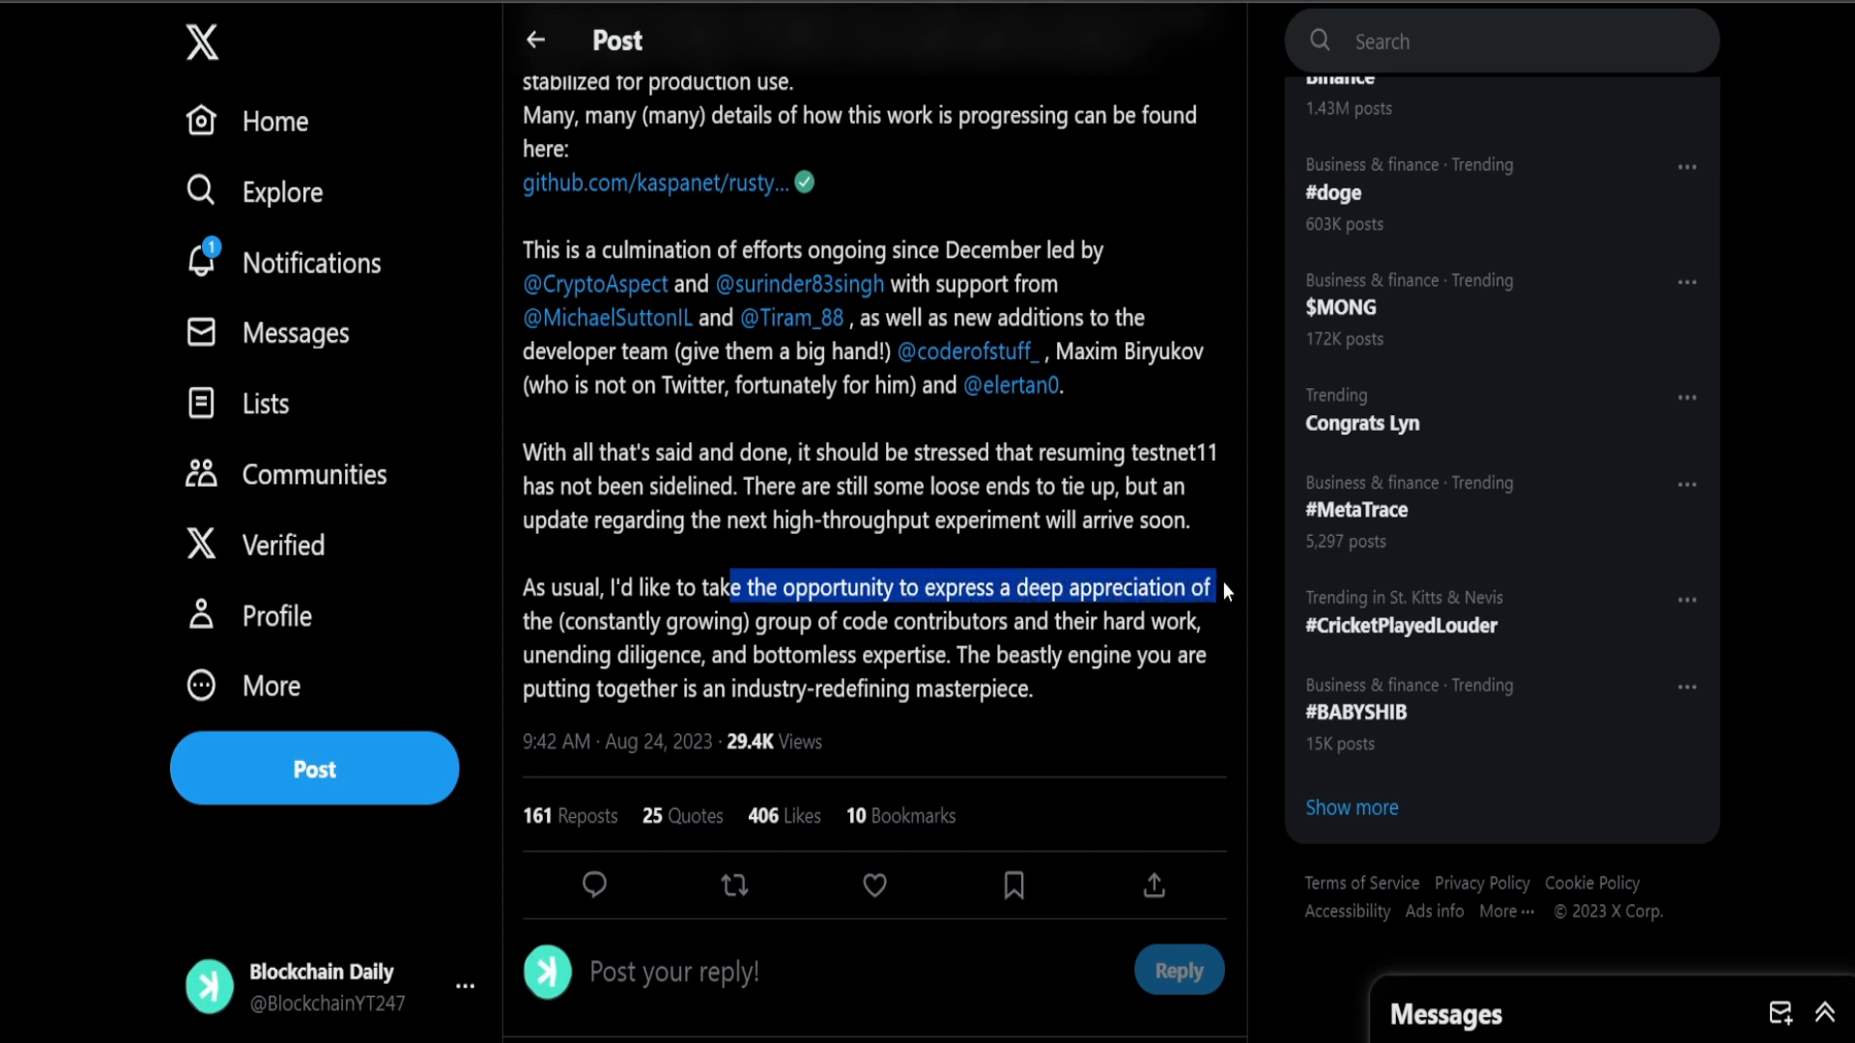
drag(1219, 588, 841, 621)
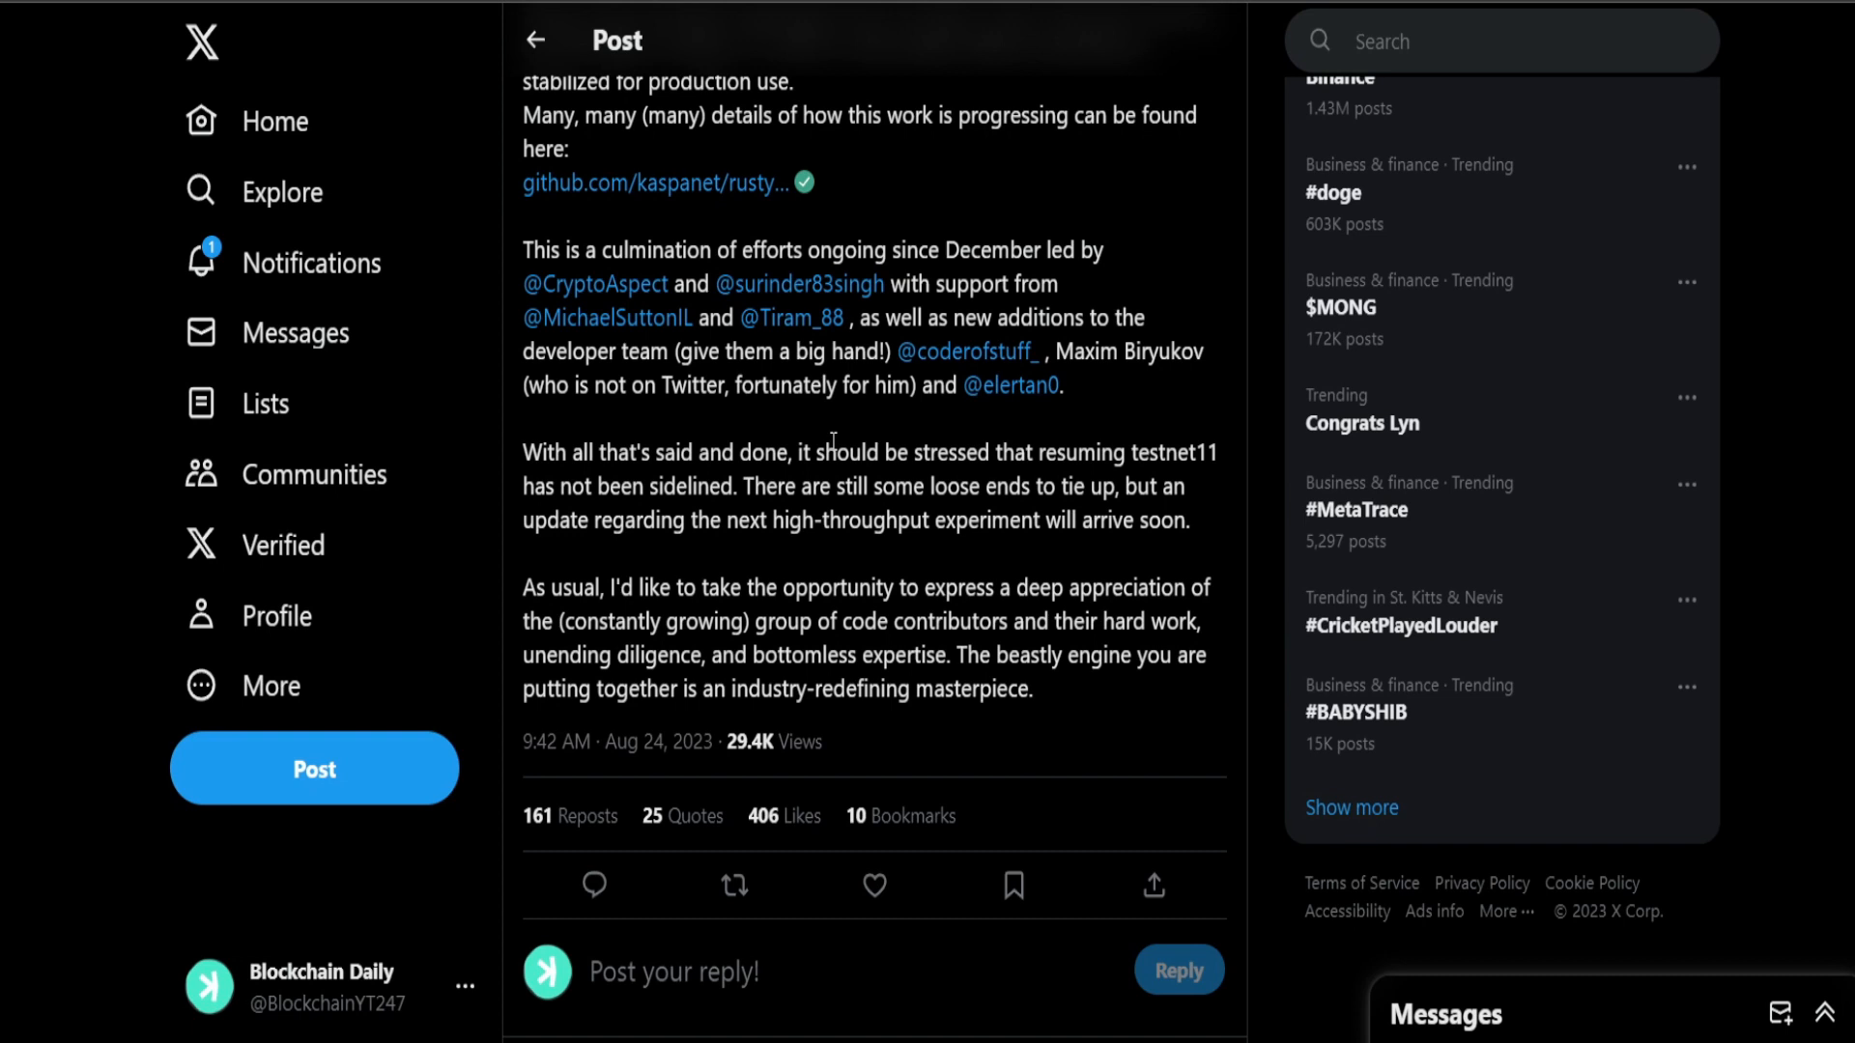
mouse_move(1003, 649)
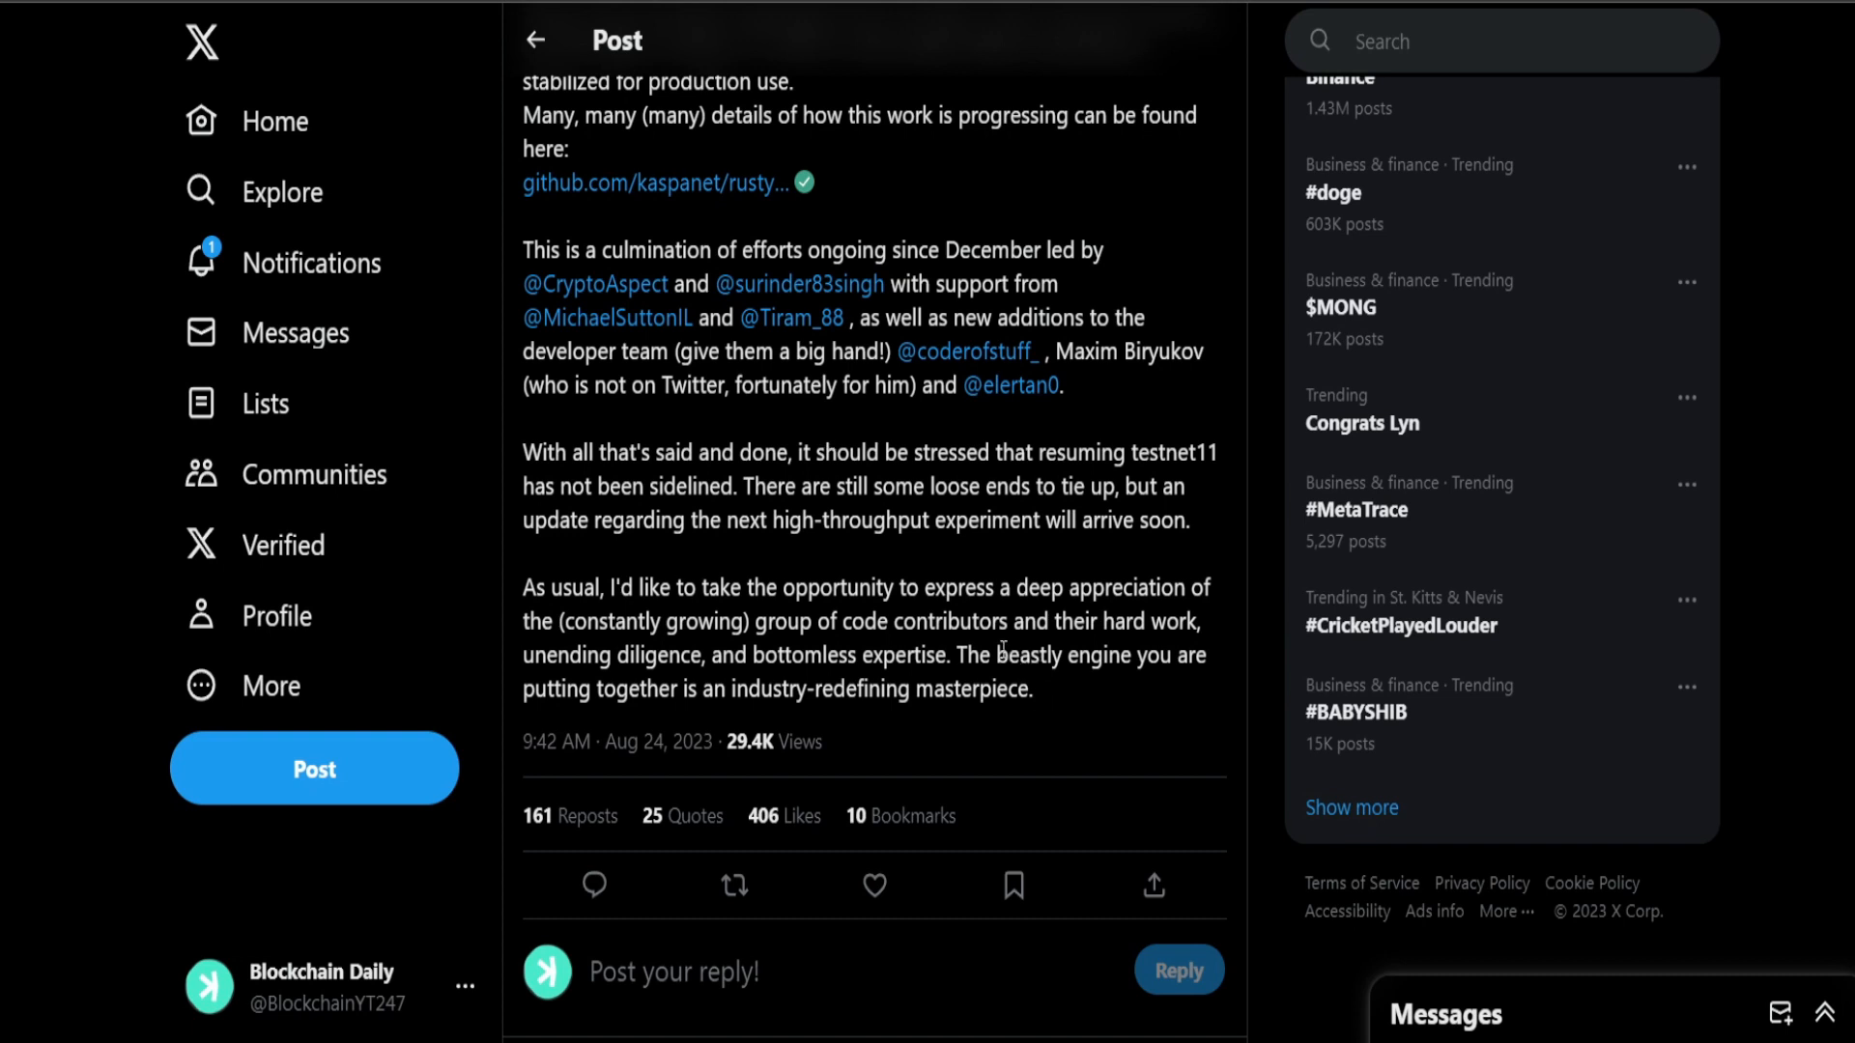
mouse_move(1005, 647)
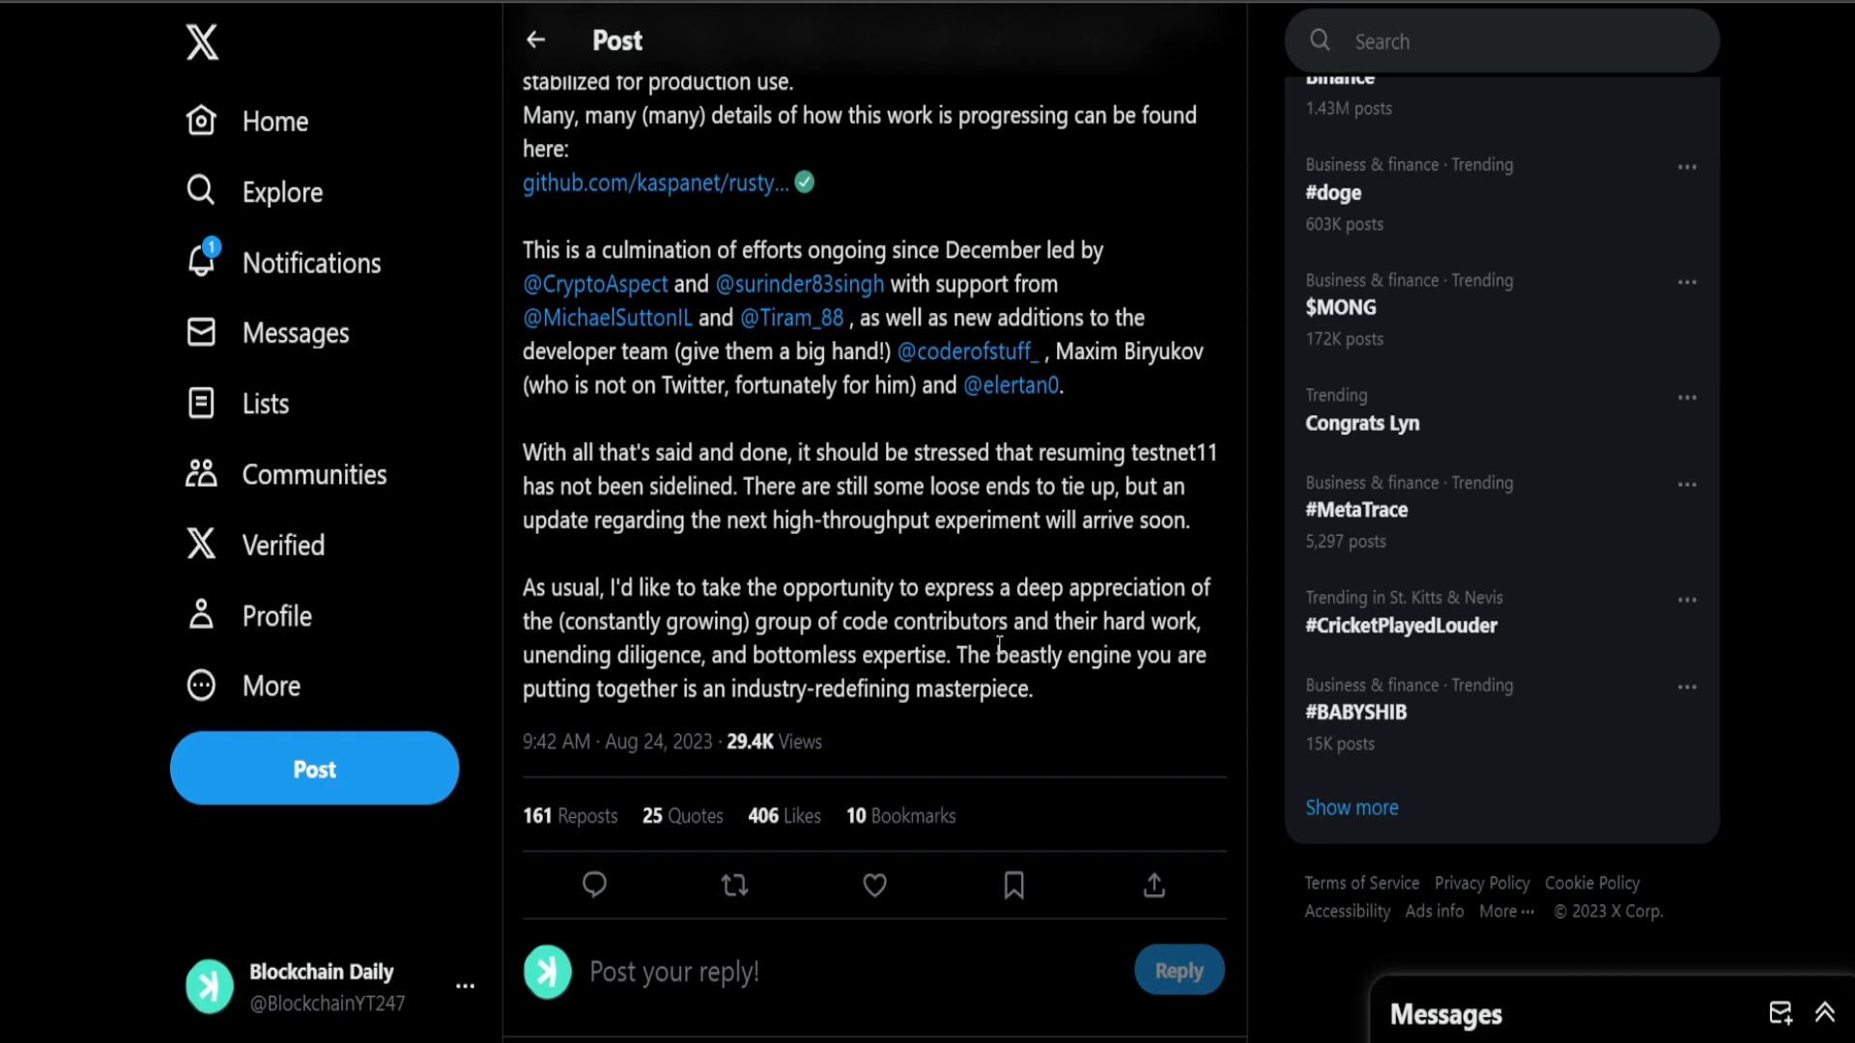
Step: Highlight the 'beastly engine' phrase, then clear the selection having read the post to its end
drag(1003, 655, 763, 688)
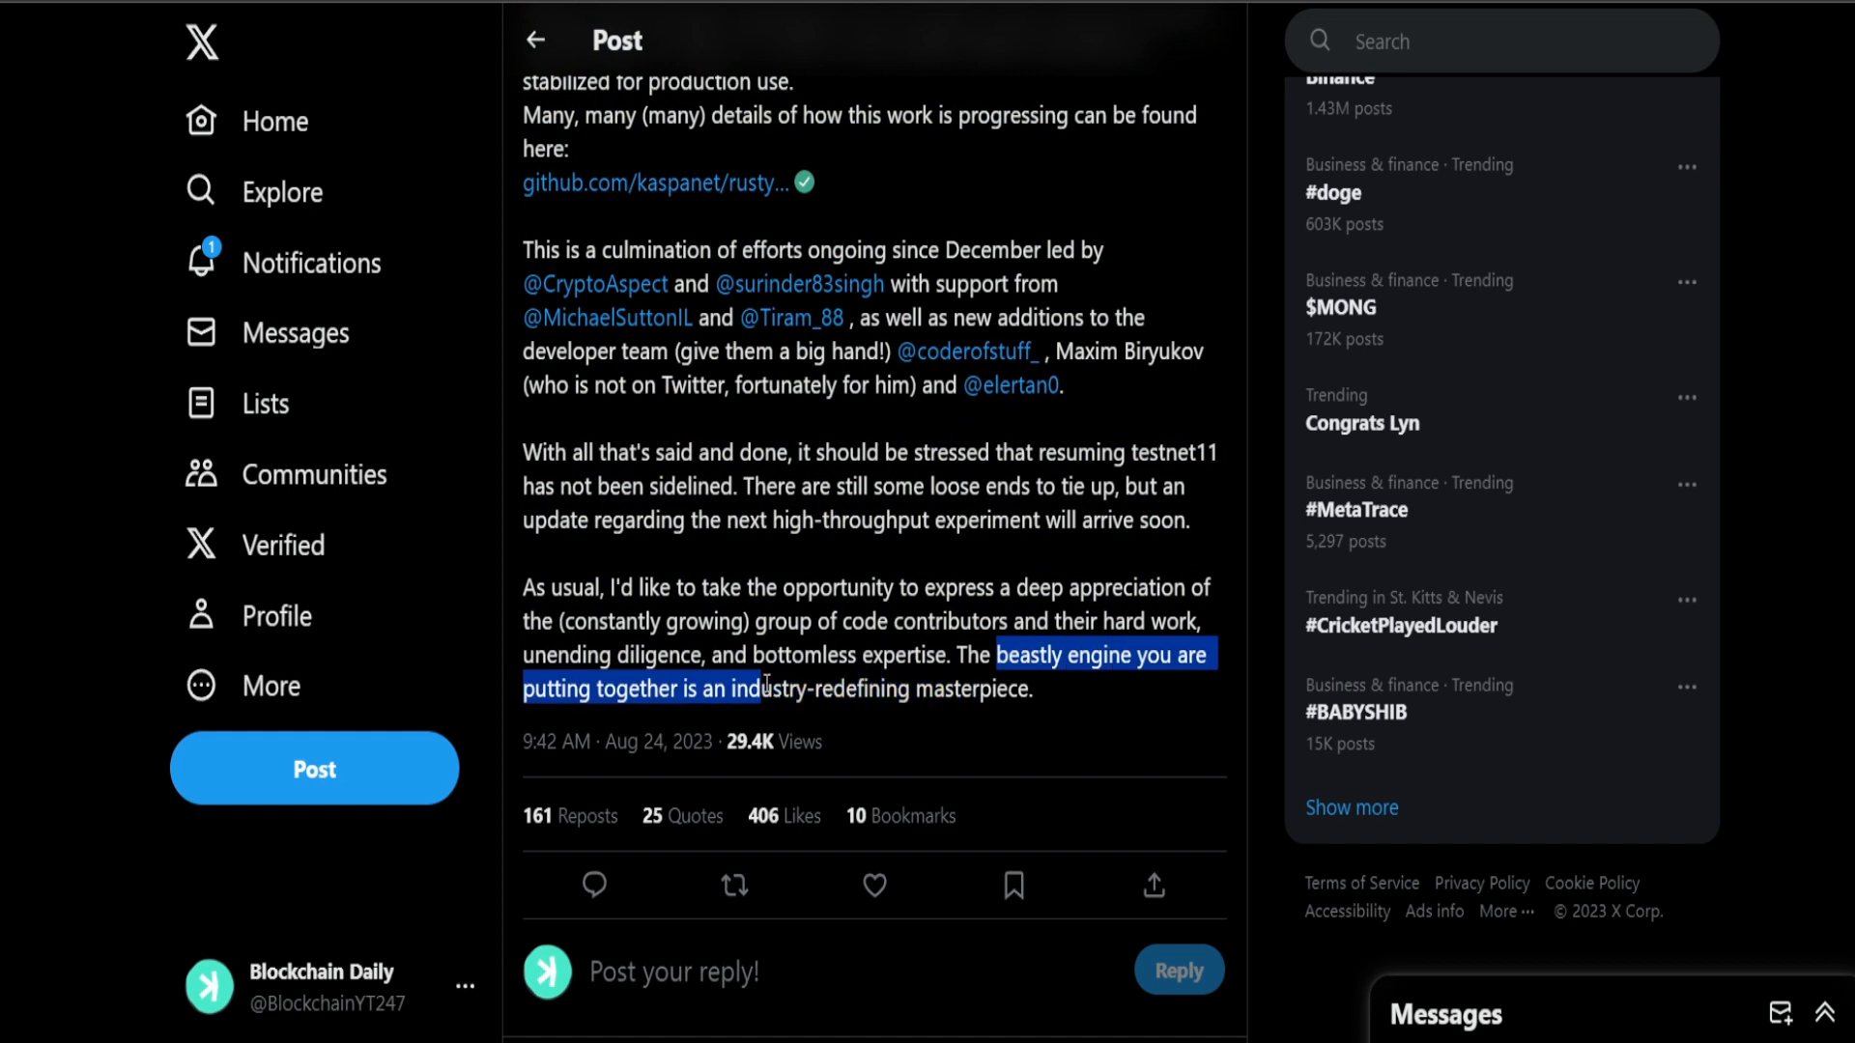
click(1090, 705)
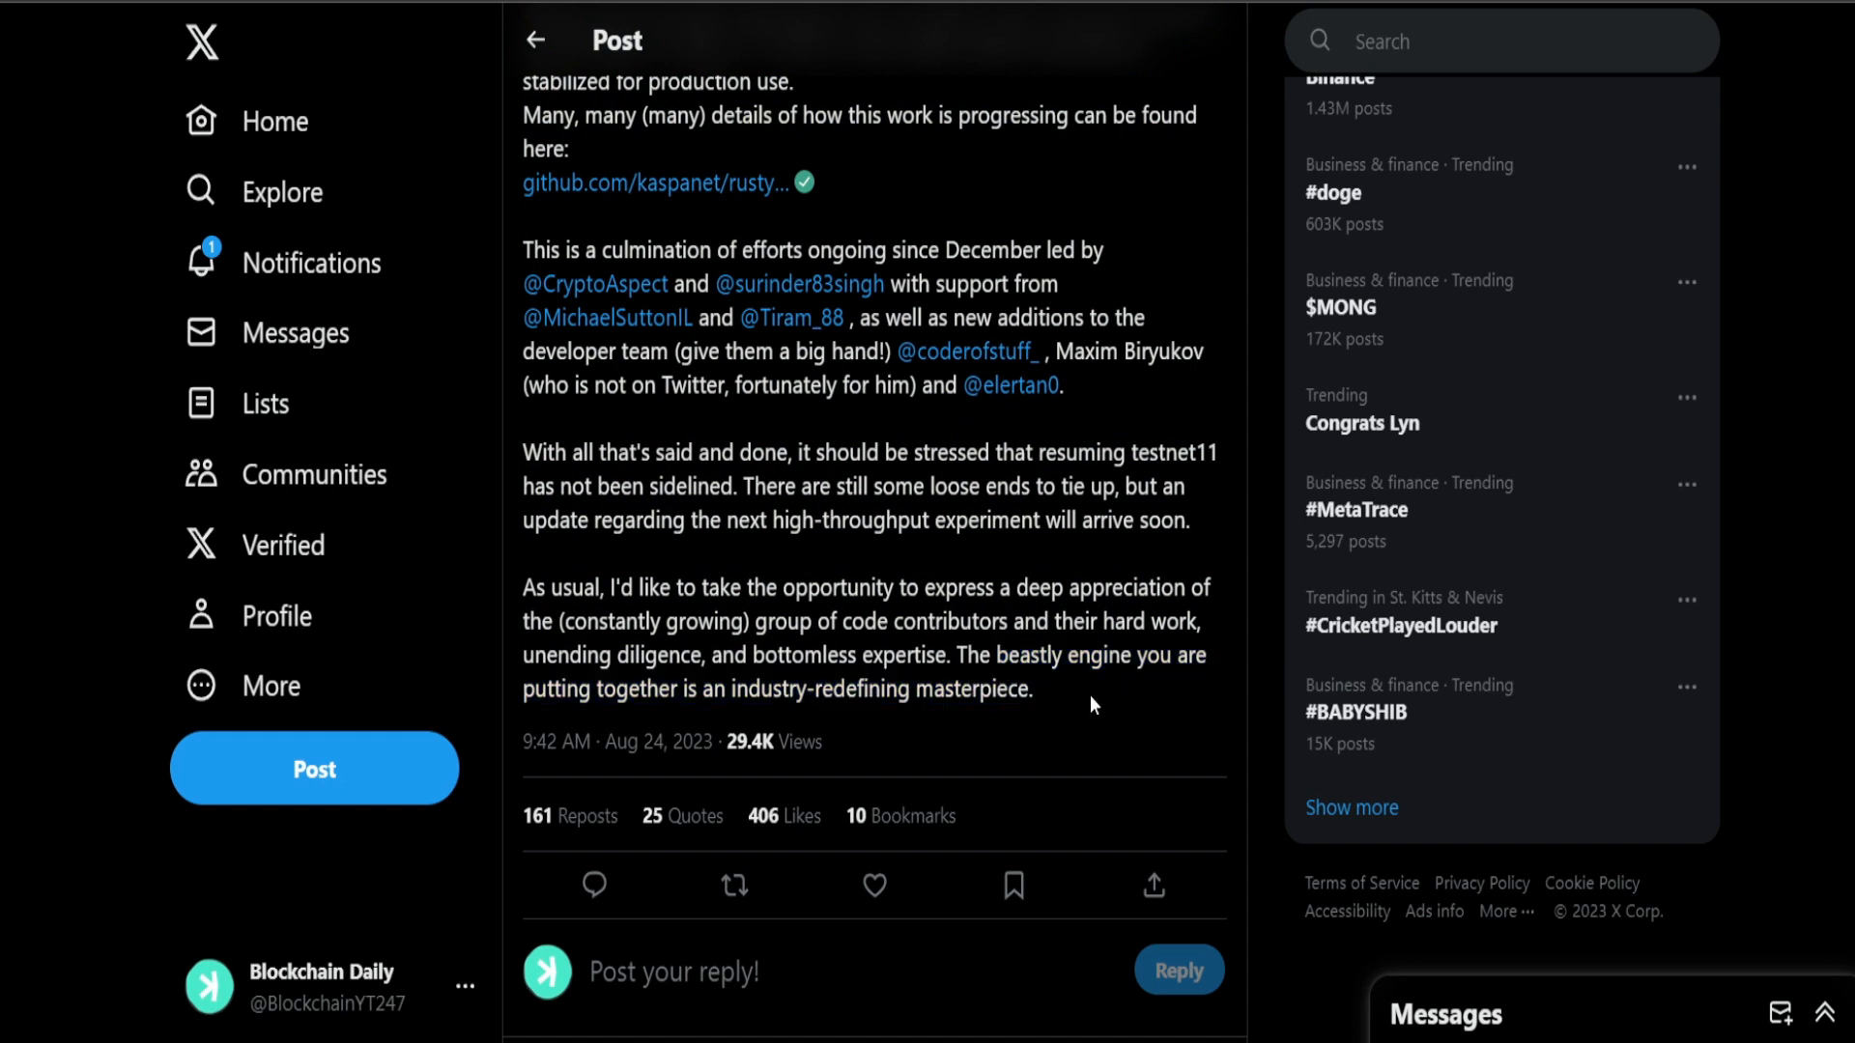